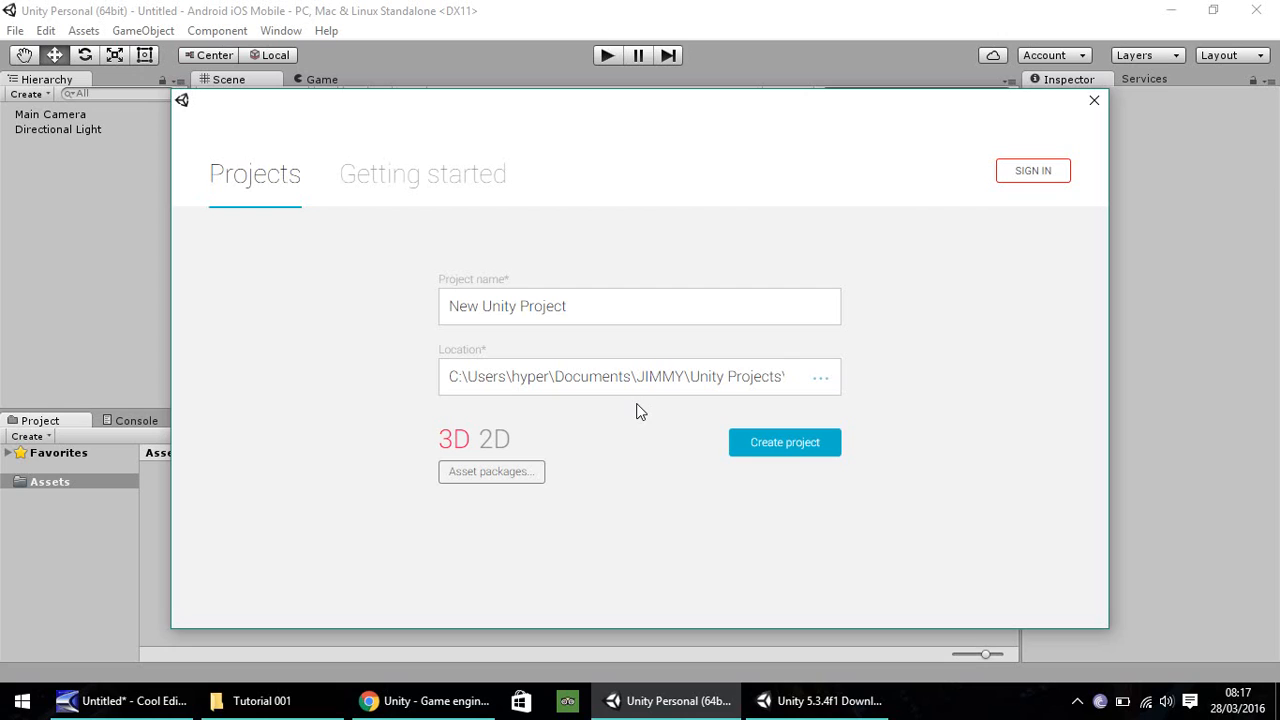
mouse_move(996, 428)
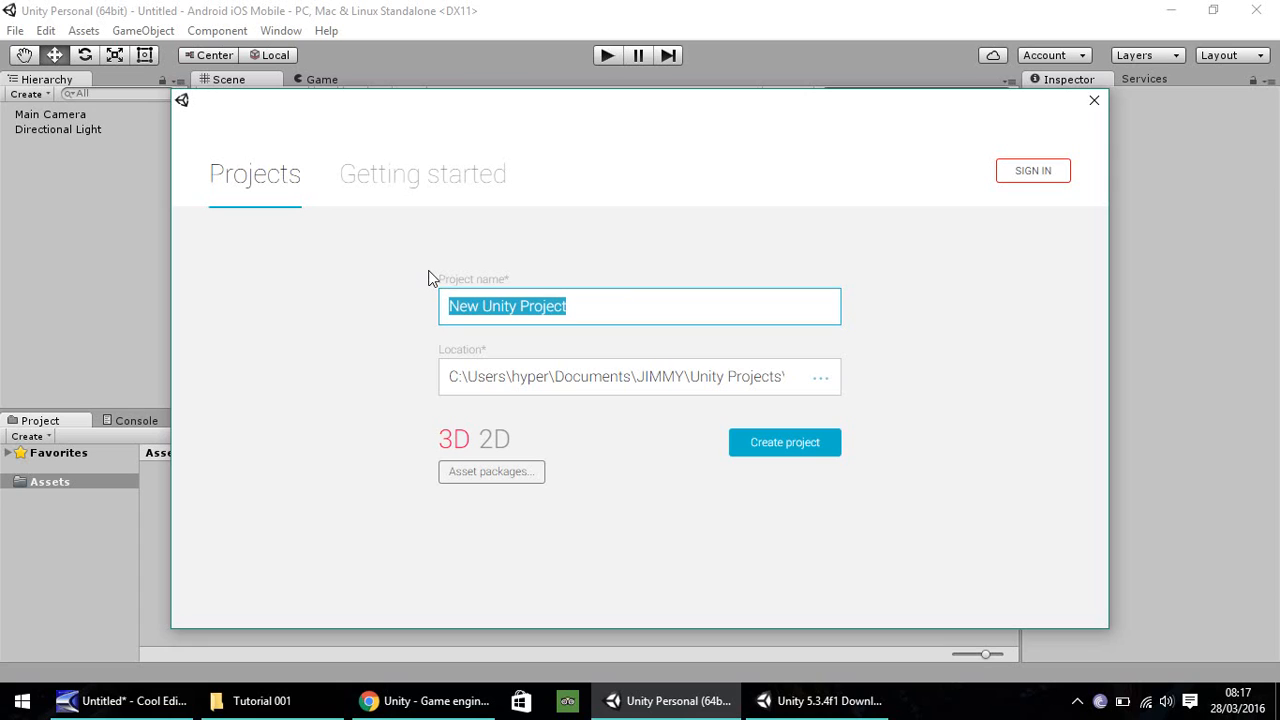
Name the new 3D project "Jimmy's Mobile Game" in the Project name field.
type("Jimy")
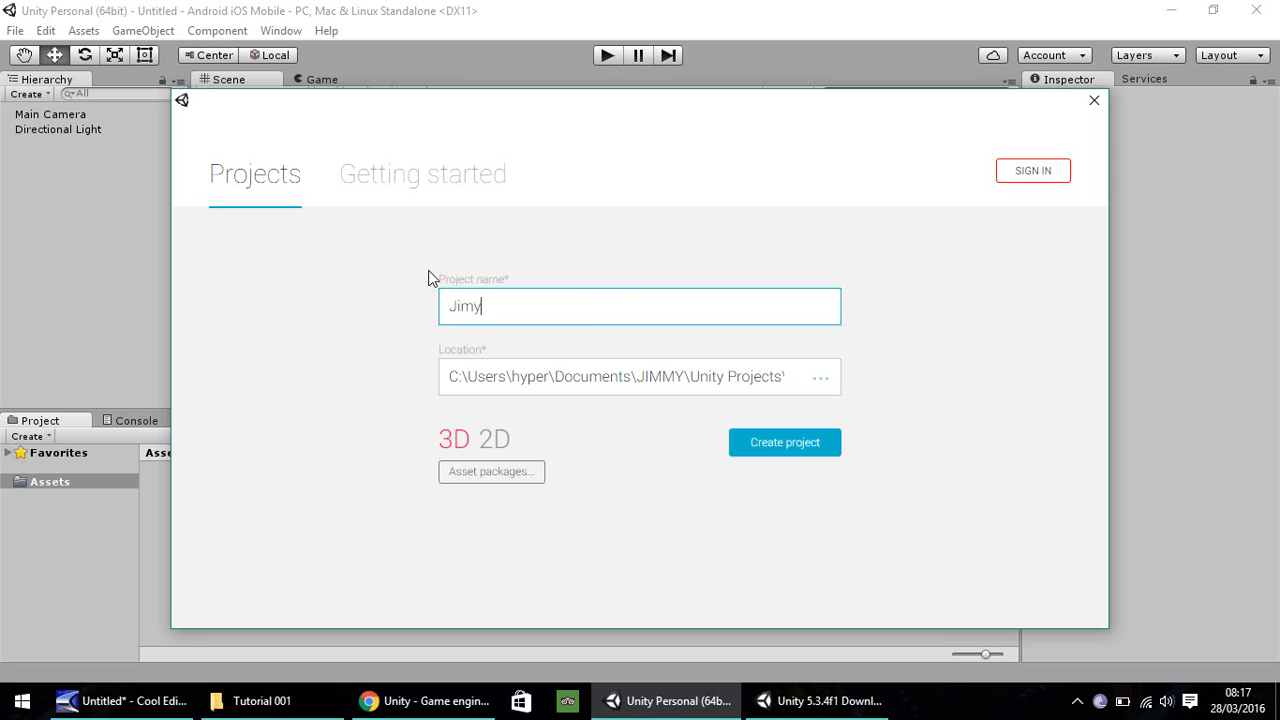
type("mu")
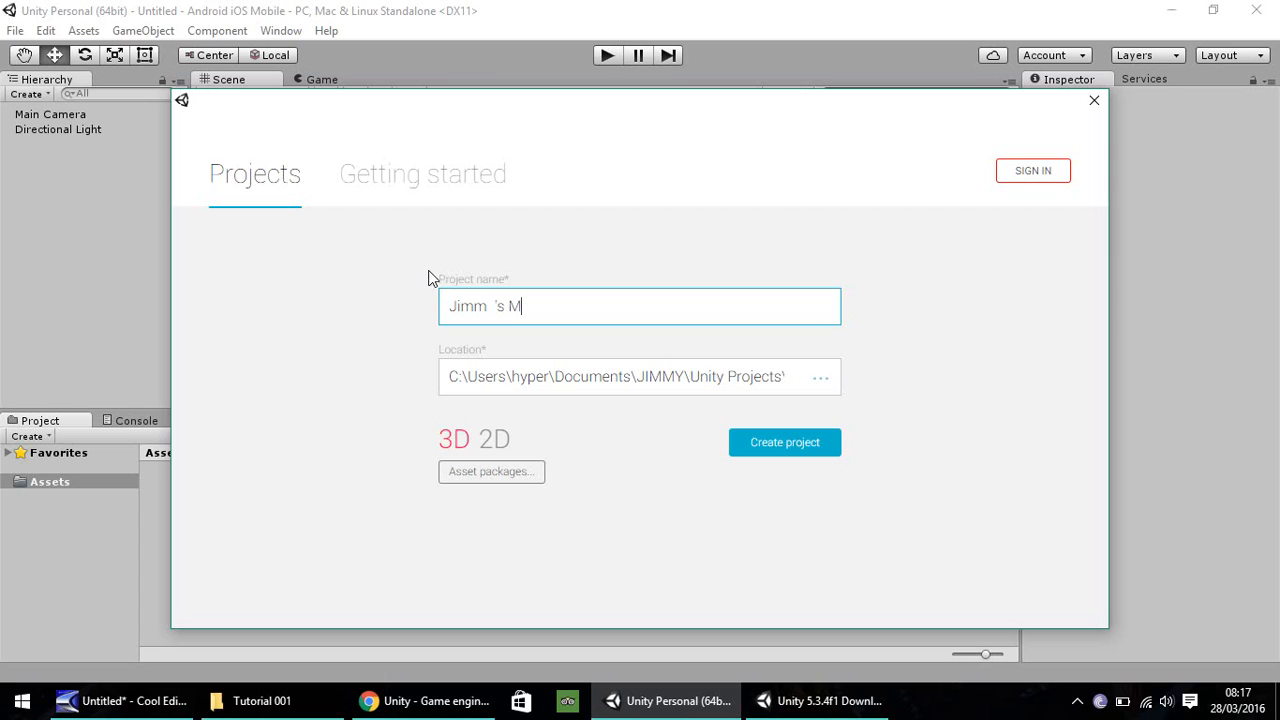
type("obil 'G")
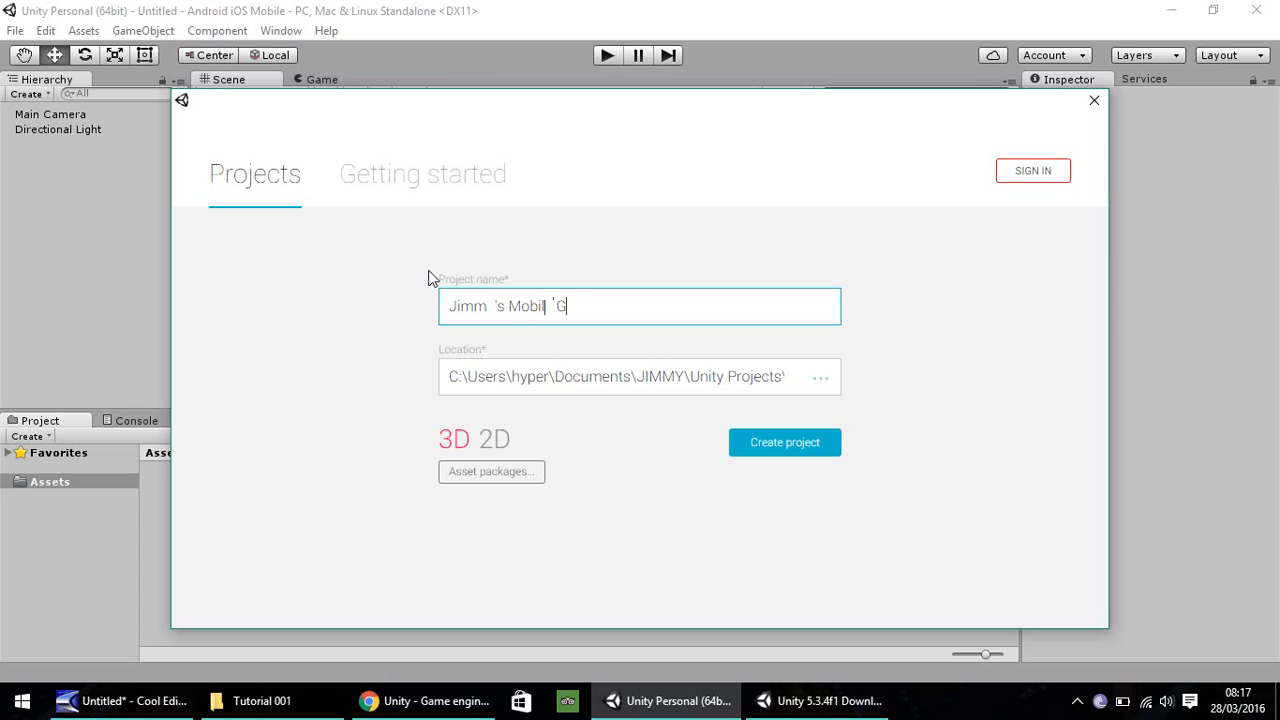
type("ame")
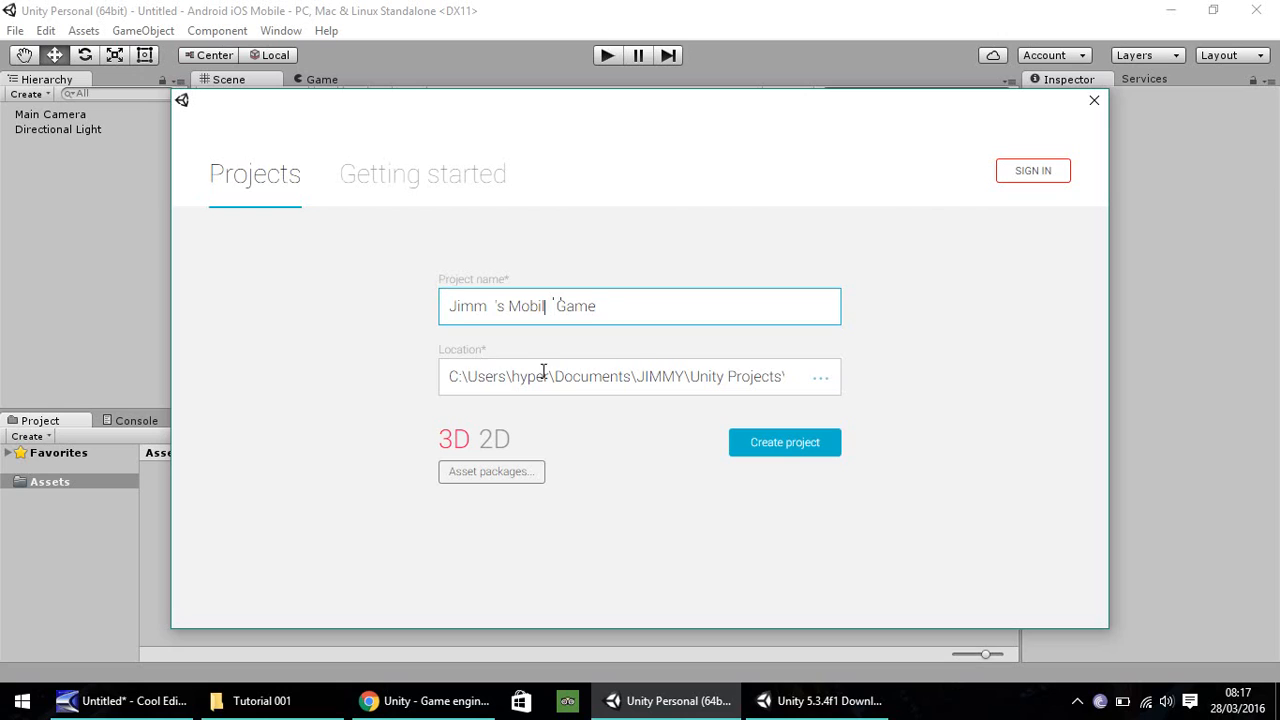
mouse_move(472, 436)
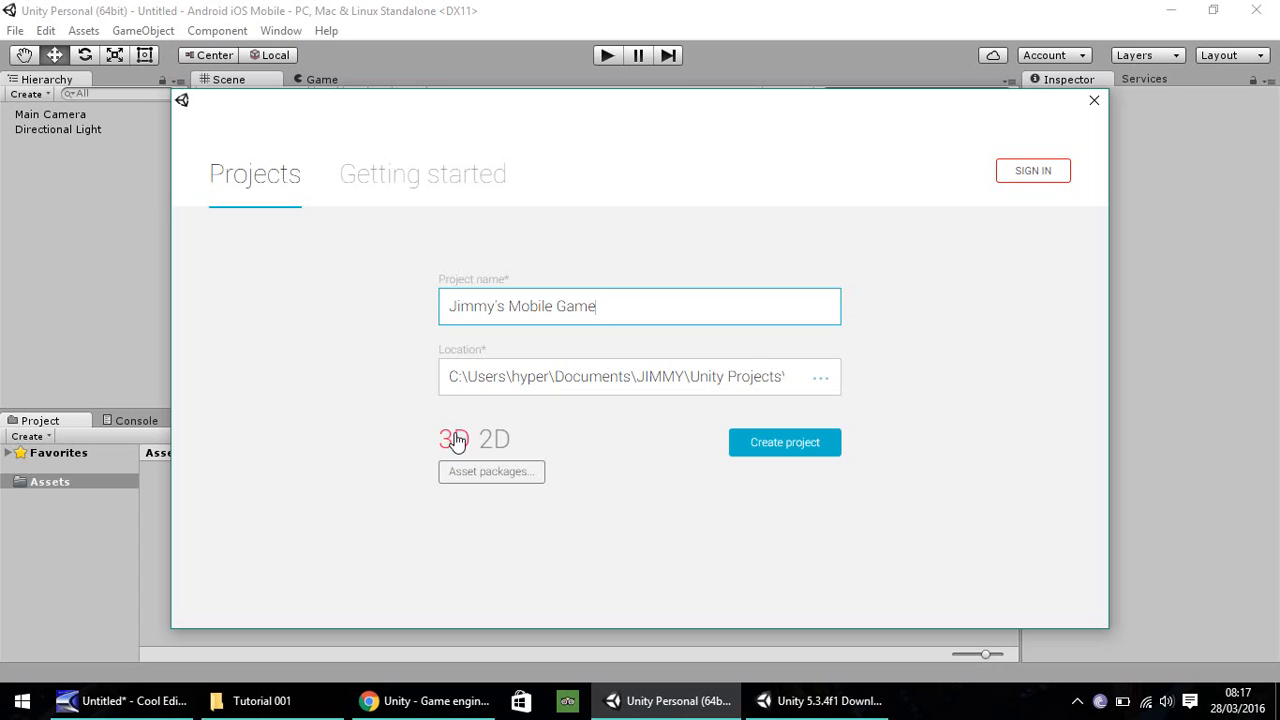
mouse_move(492, 478)
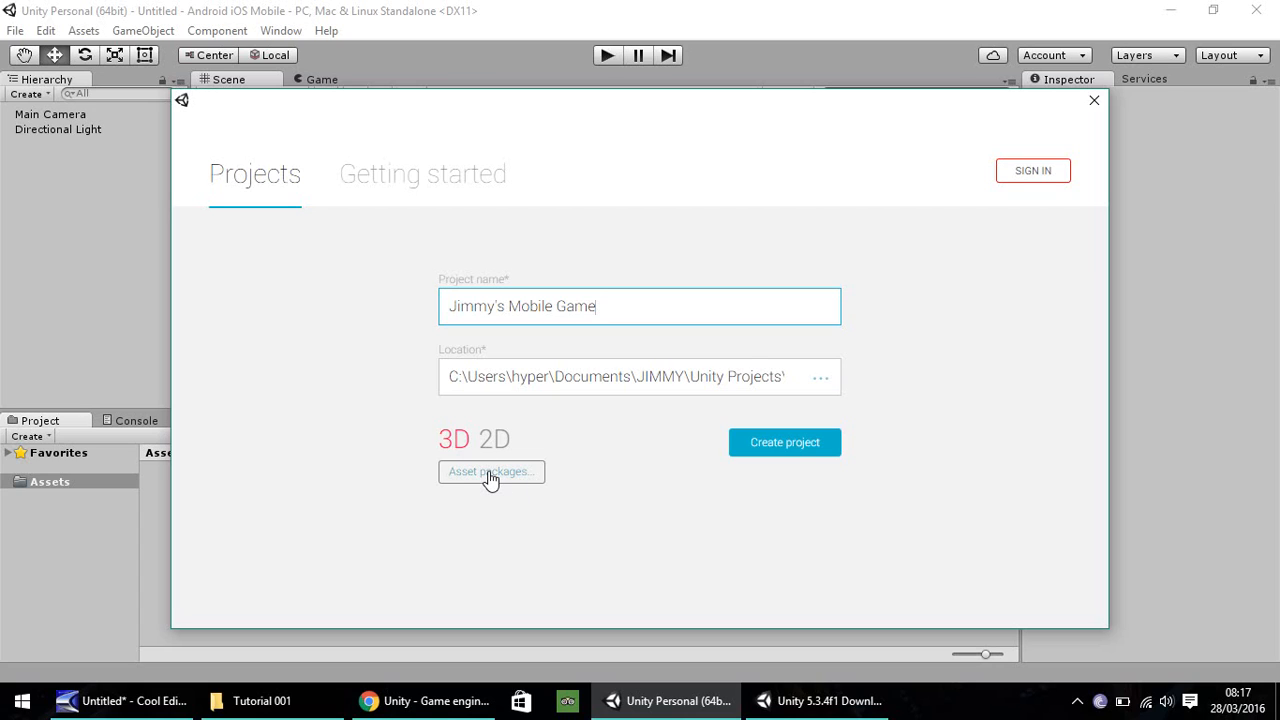
mouse_move(852, 452)
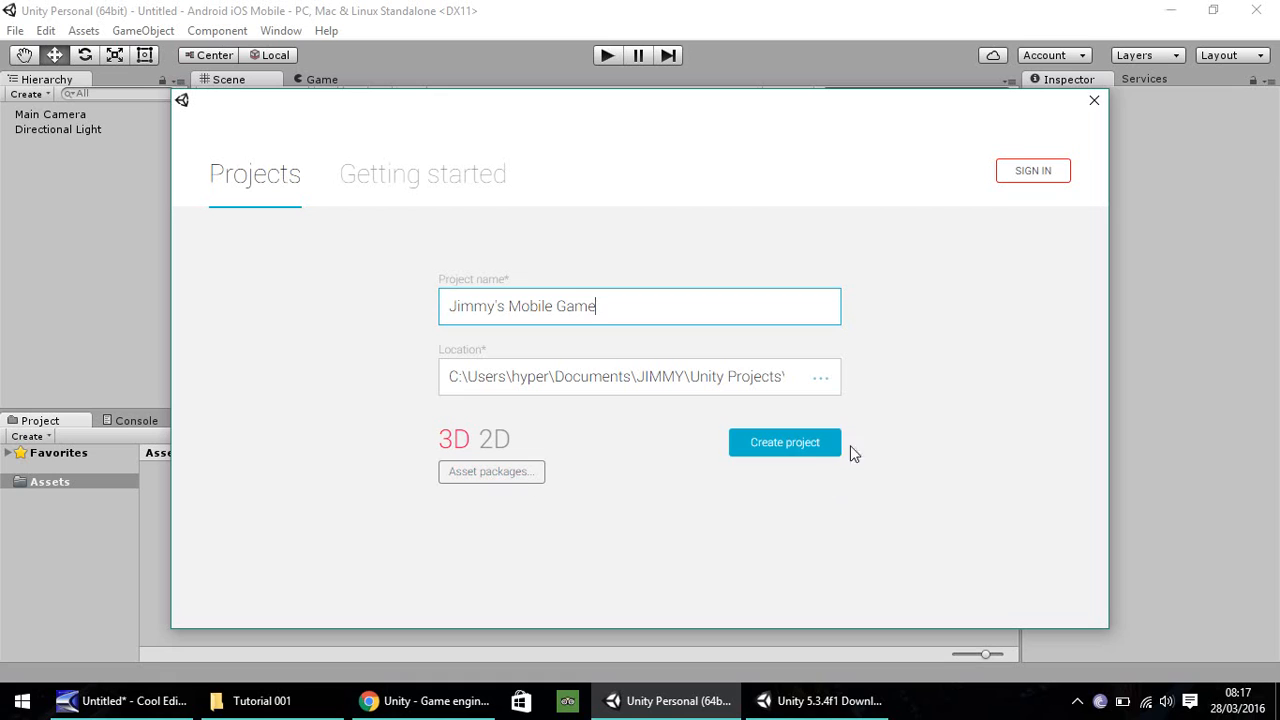
mouse_move(1144, 210)
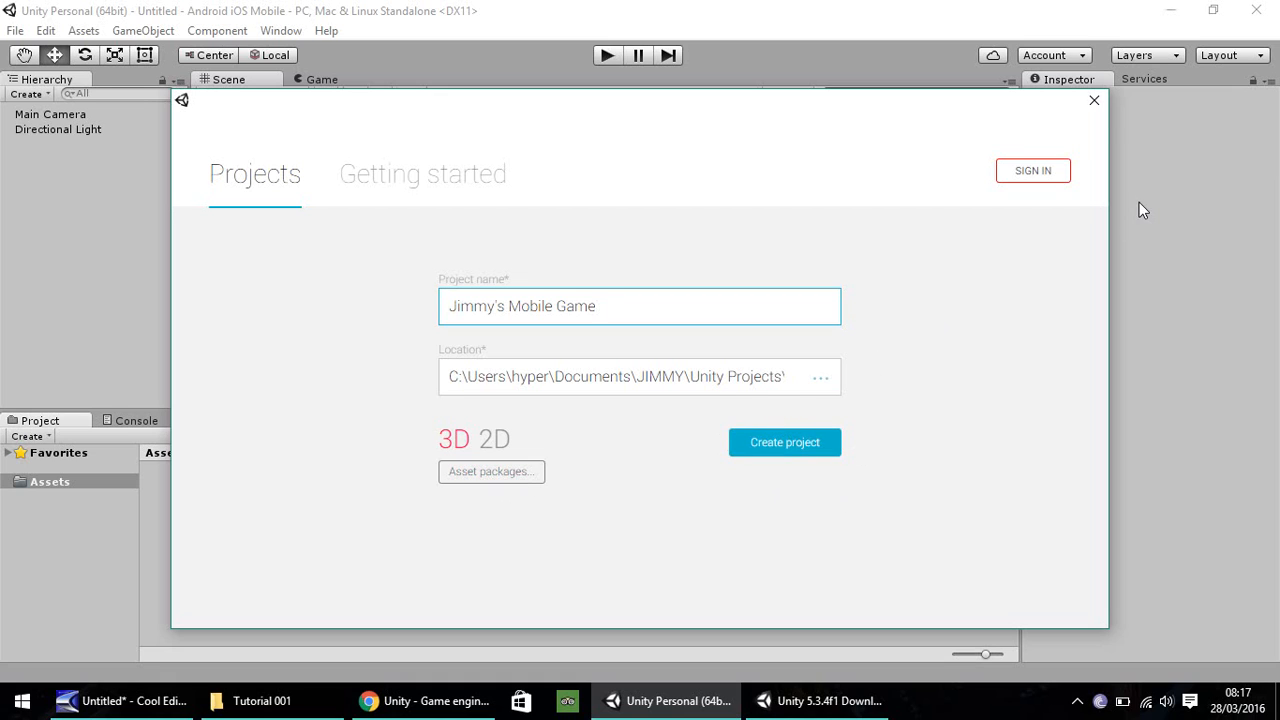
Create the project and load its empty scene with camera and directional light.
left_click(784, 442)
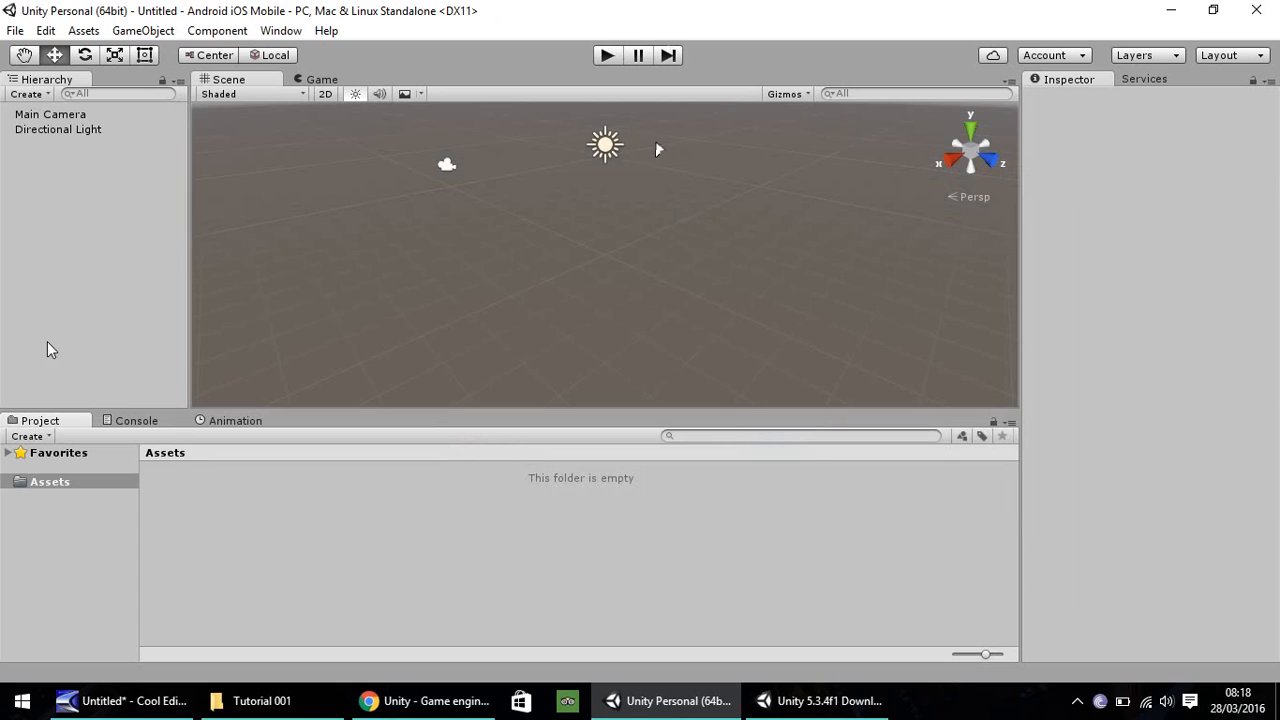
mouse_move(252, 204)
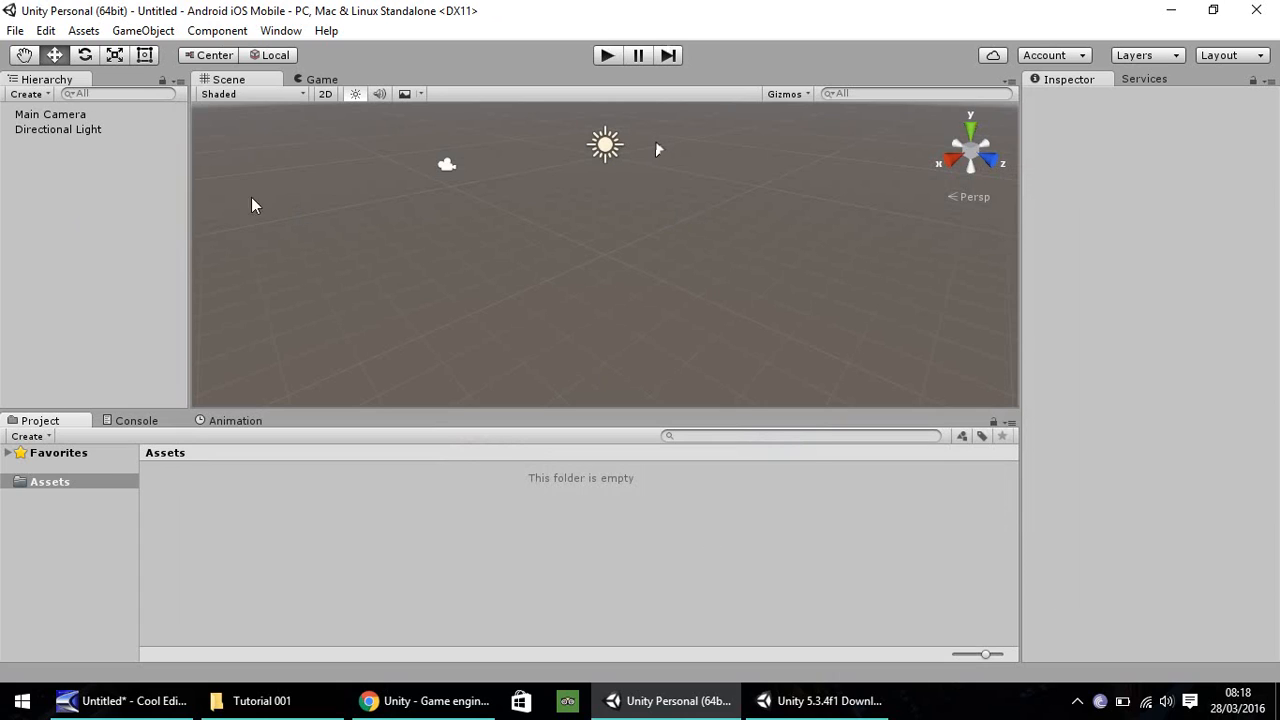
mouse_move(1116, 200)
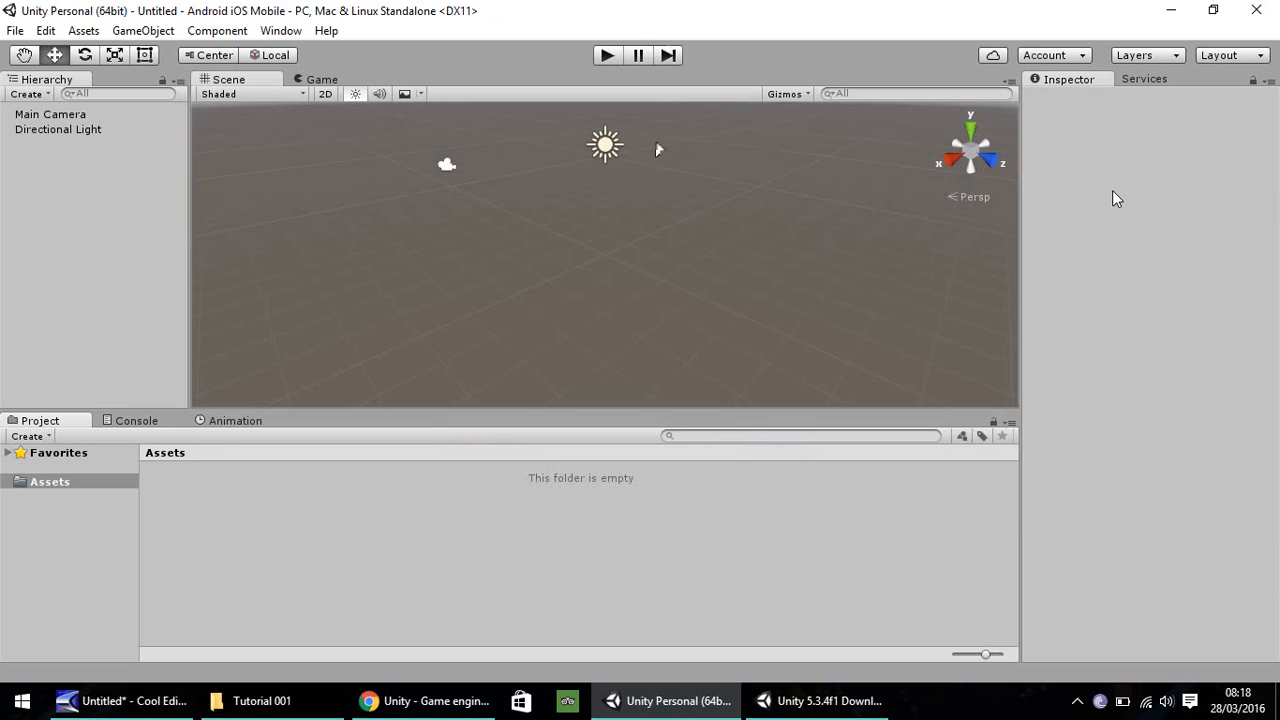
mouse_move(516, 108)
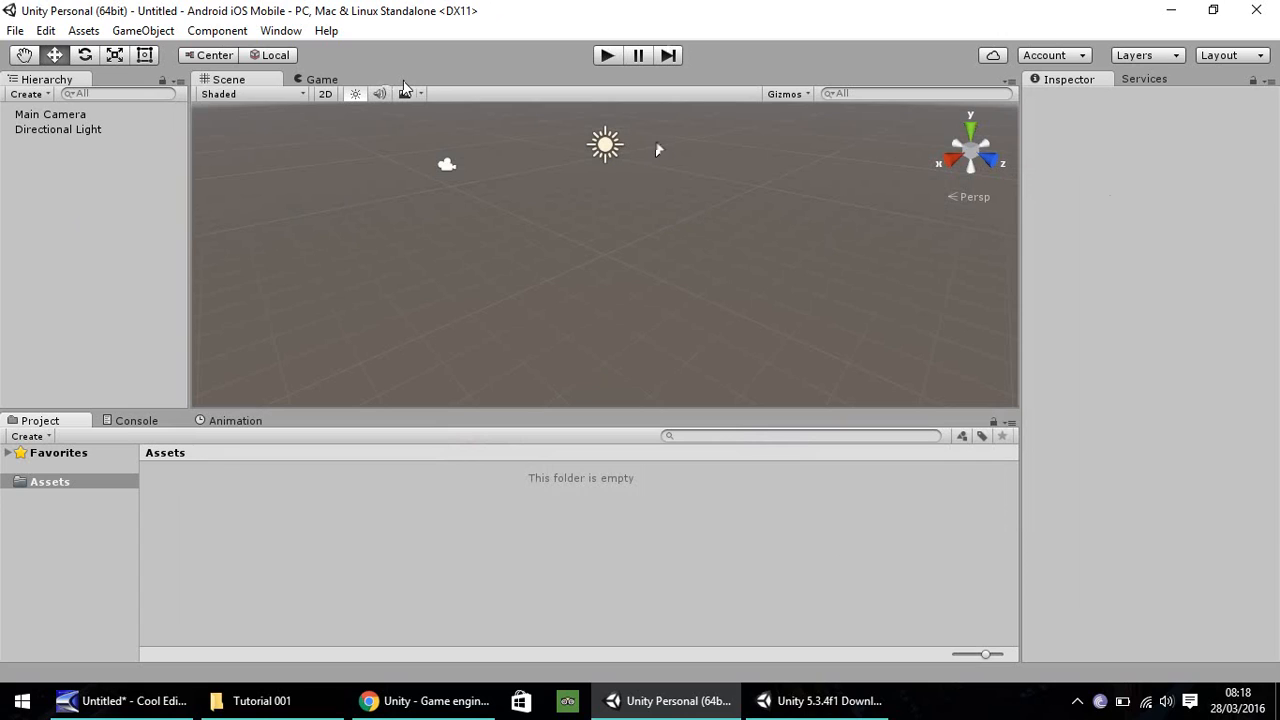
mouse_move(178, 58)
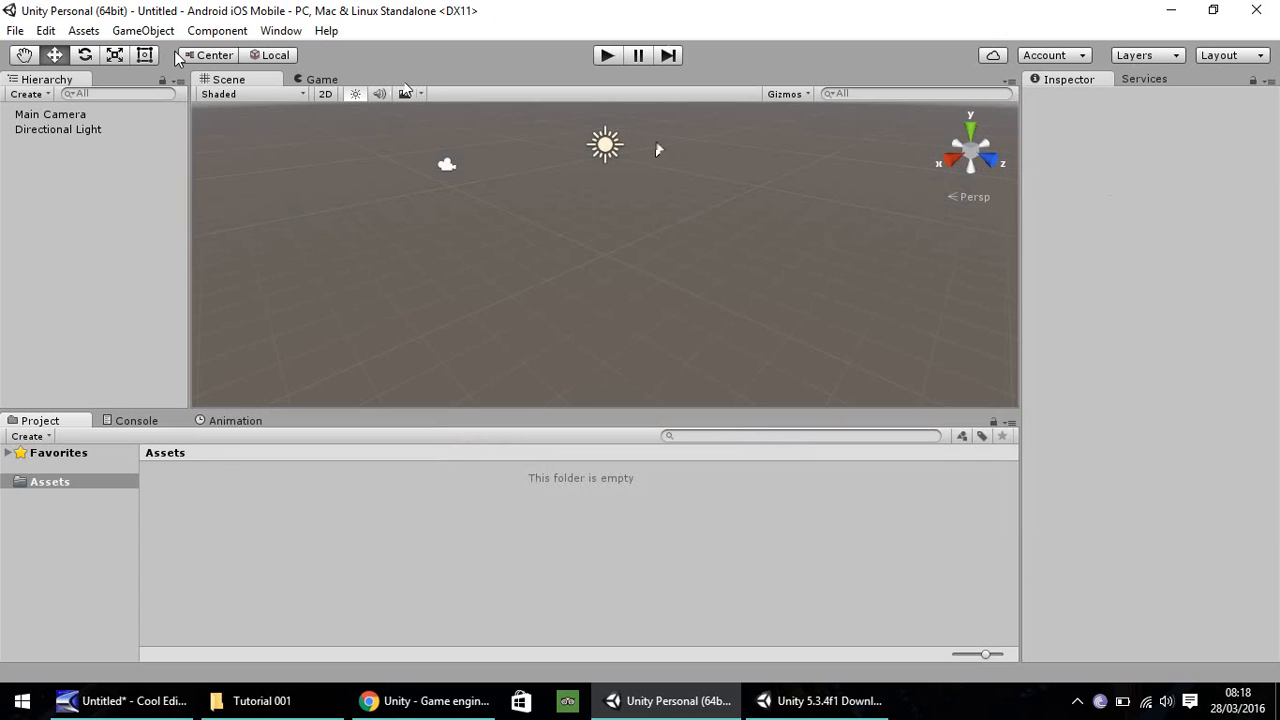
Bring up the Build Settings window from the File menu.
left_click(16, 30)
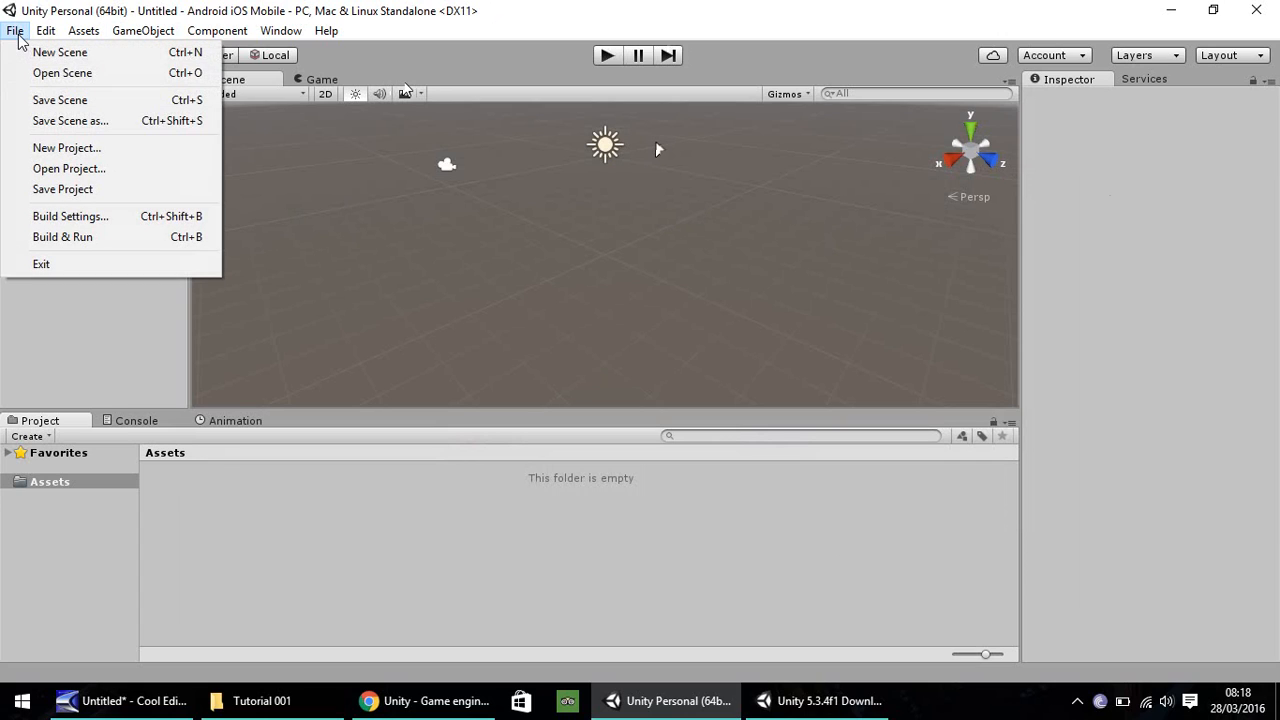
left_click(70, 216)
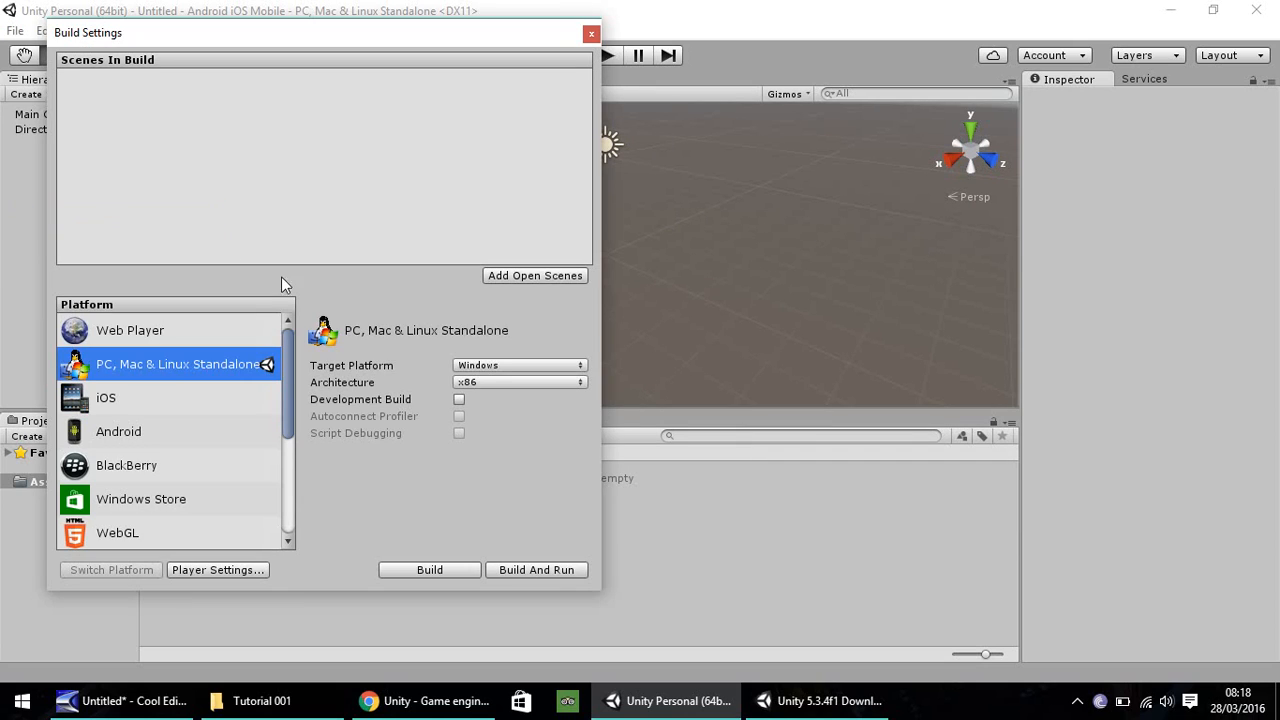
mouse_move(204, 436)
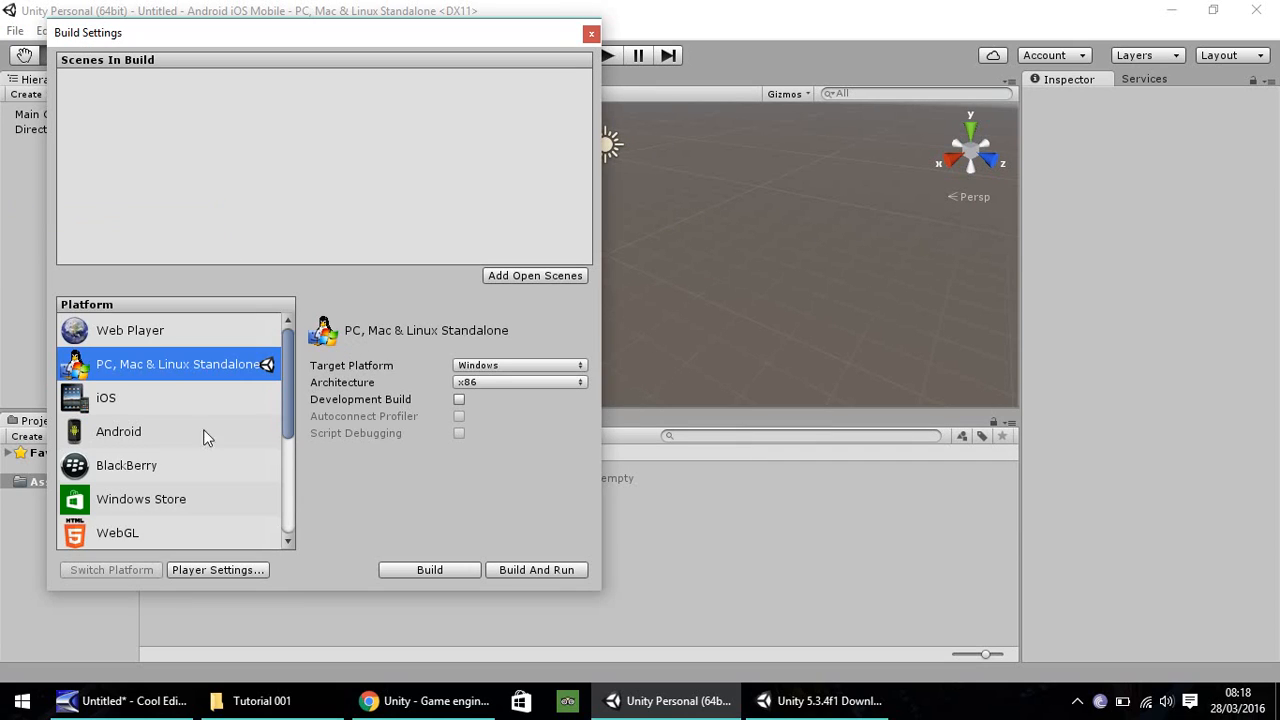
mouse_move(148, 364)
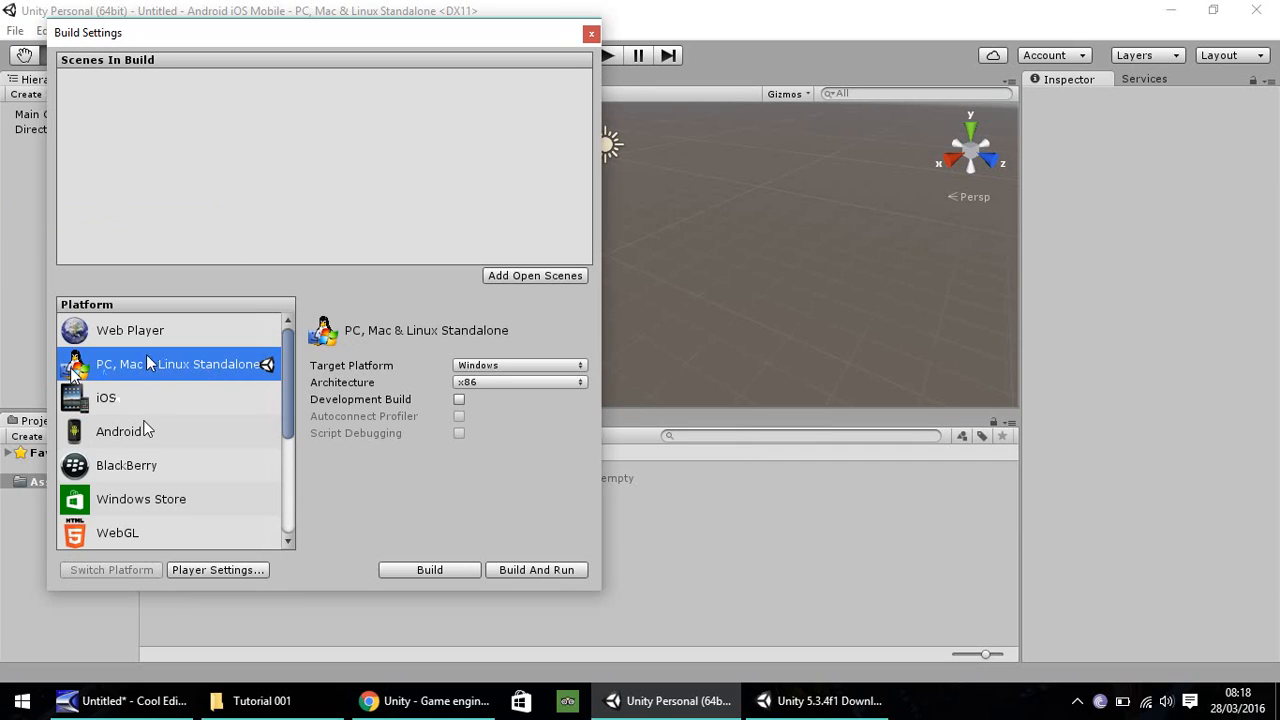
mouse_move(108, 380)
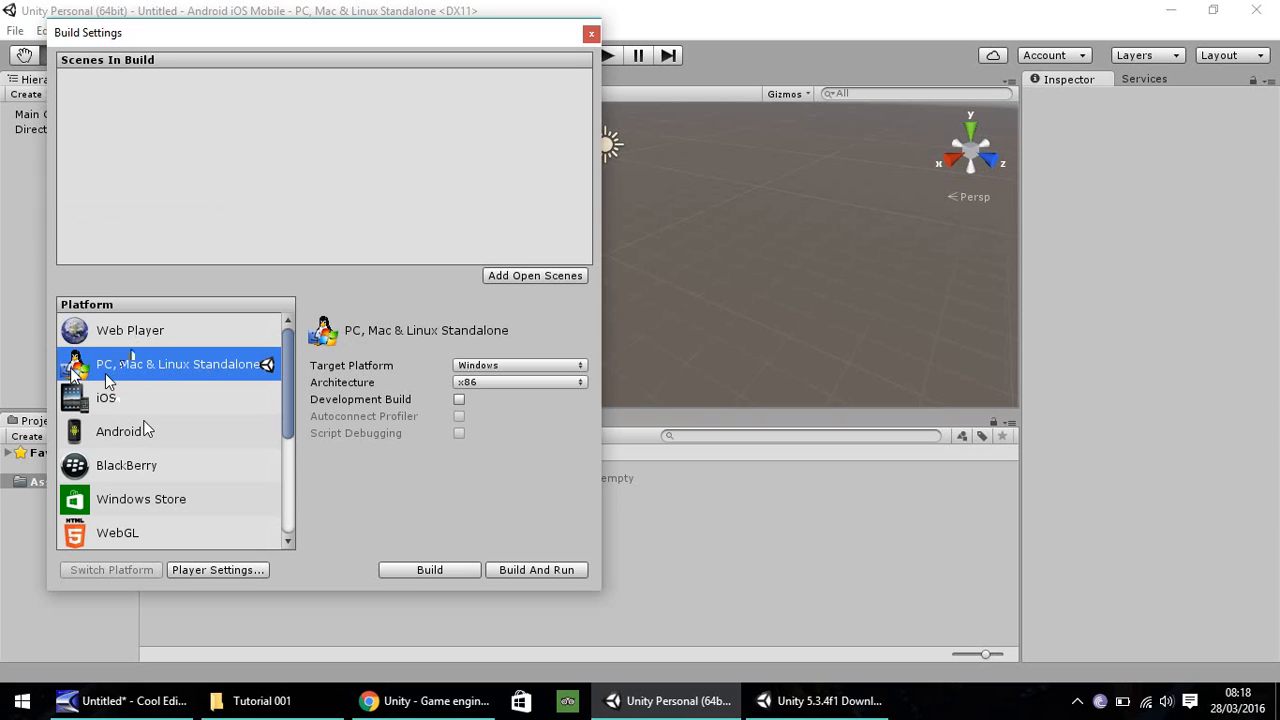
mouse_move(196, 368)
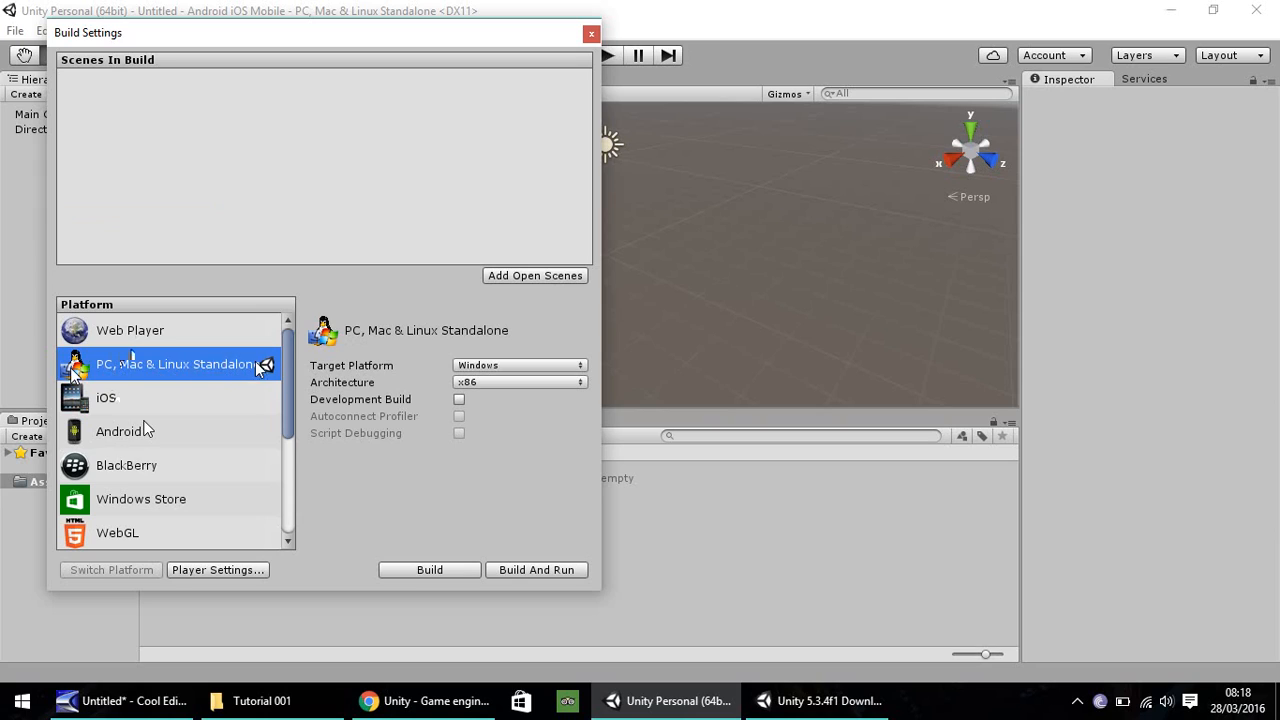
mouse_move(250, 372)
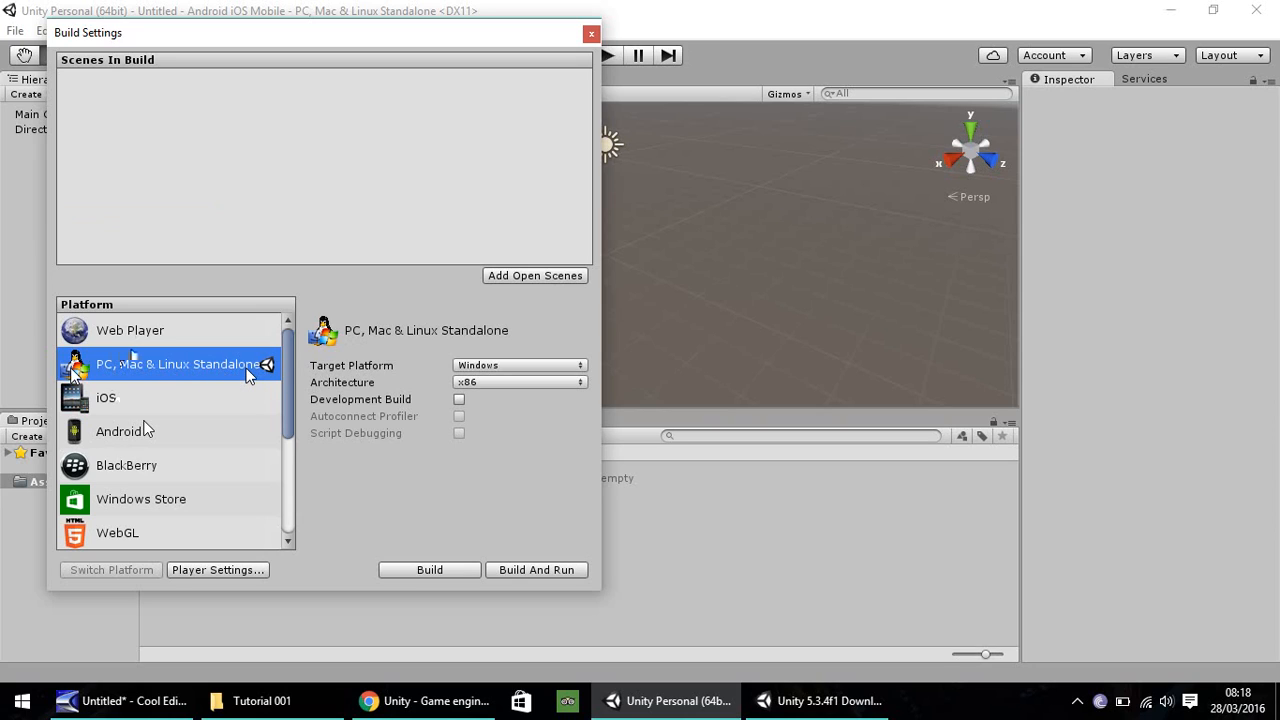
mouse_move(210, 384)
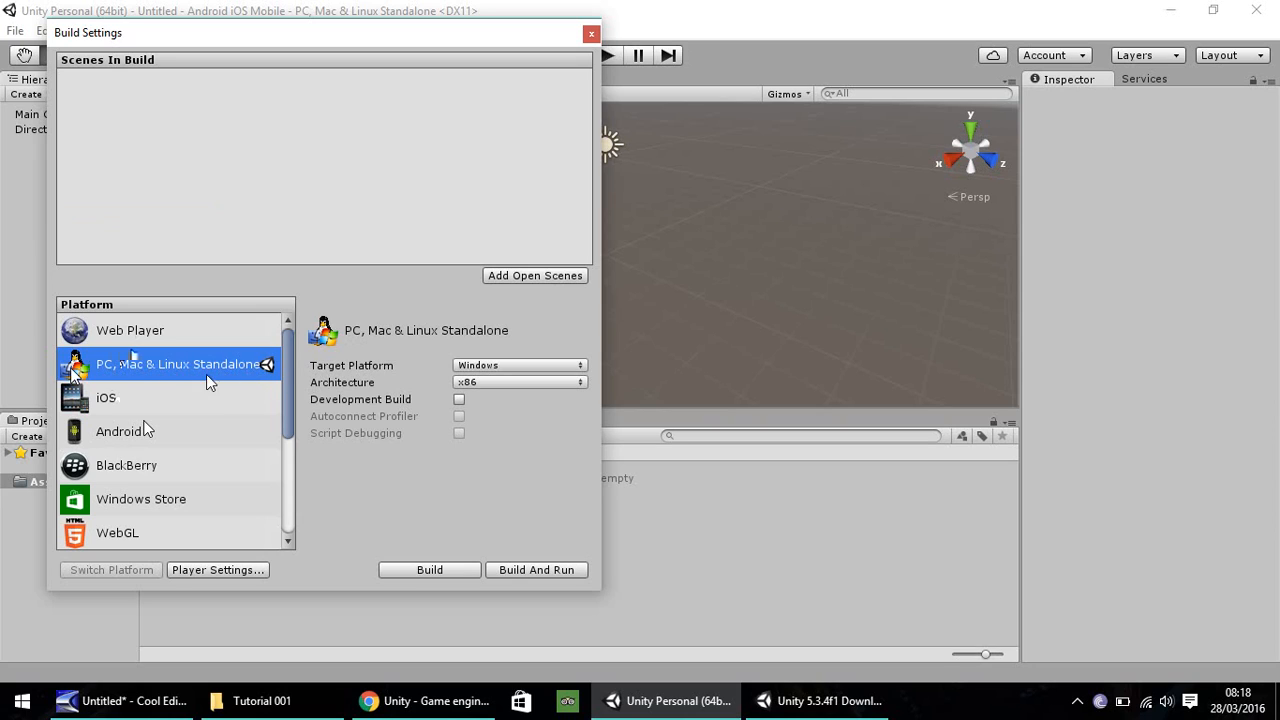
mouse_move(136, 412)
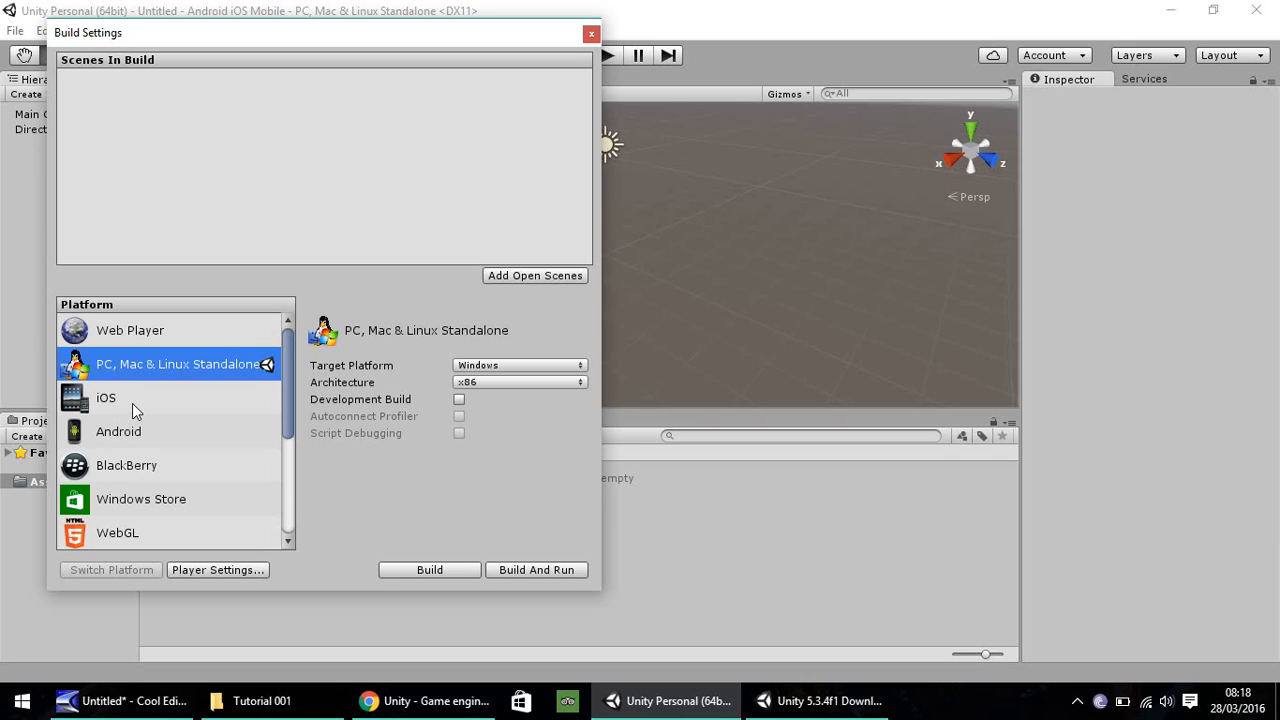
mouse_move(138, 448)
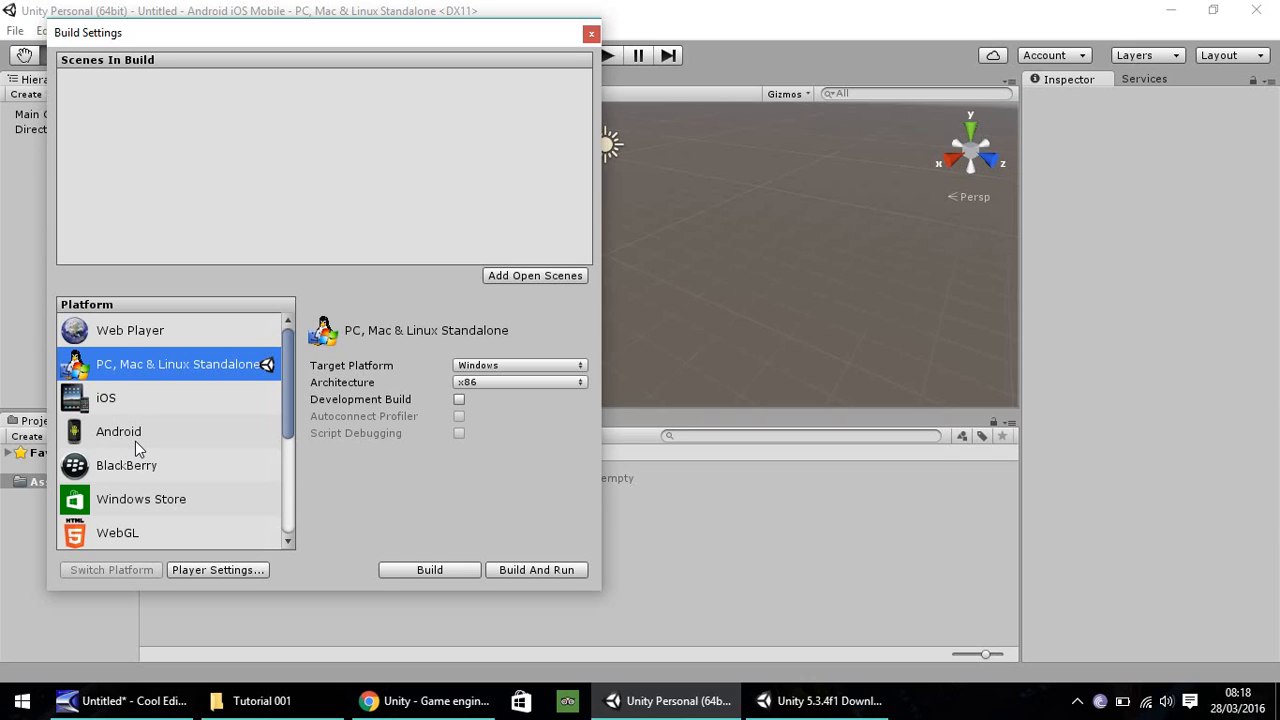
mouse_move(140, 432)
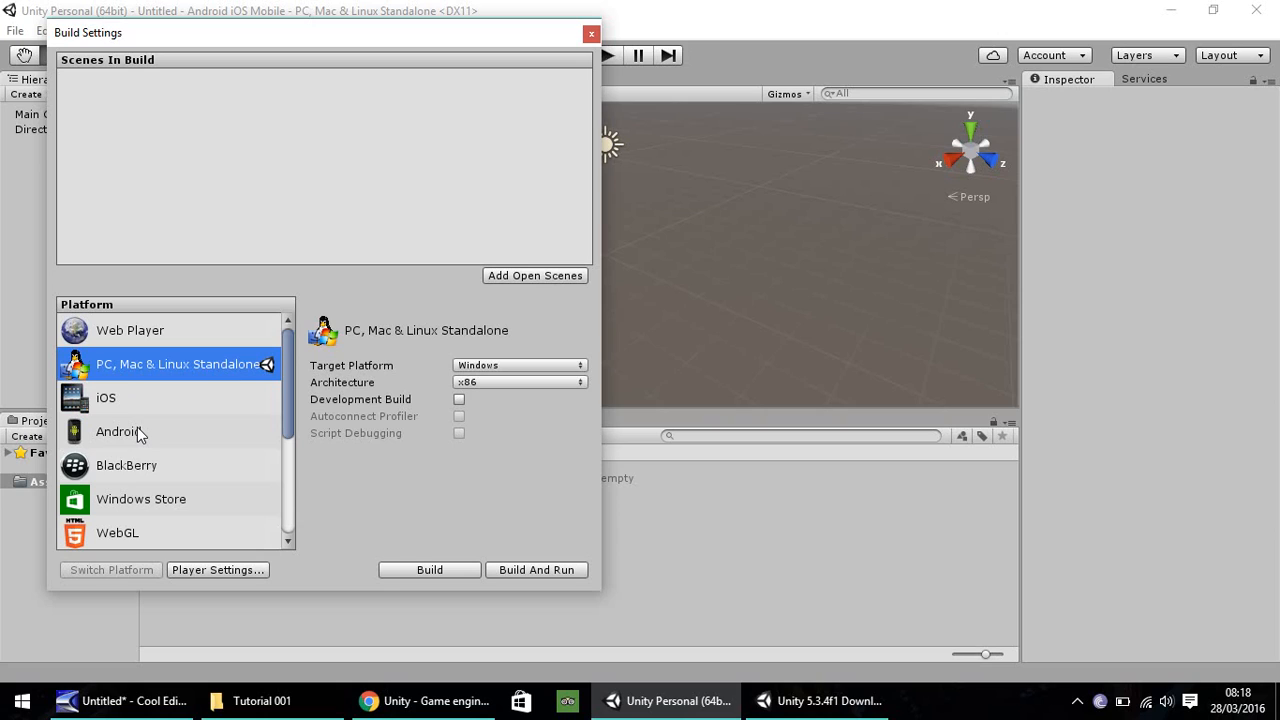
mouse_move(164, 384)
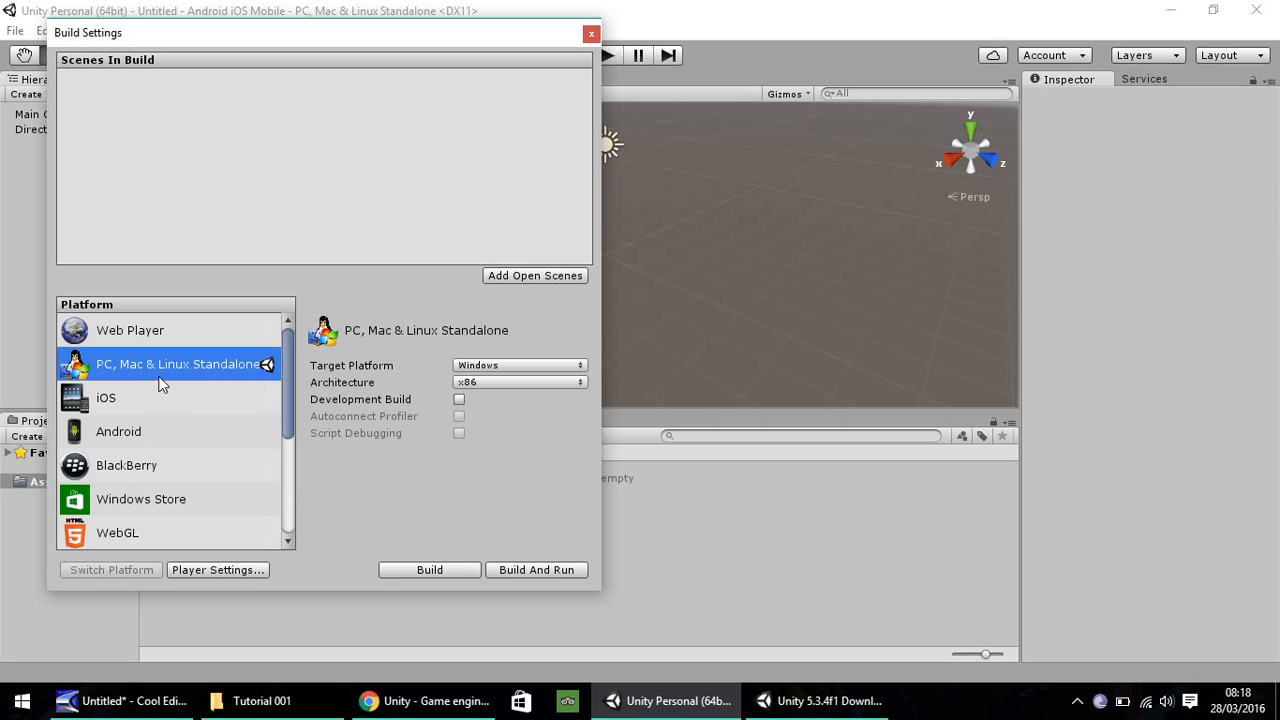
Switch the build target to Android, then review the iOS and Android platform options.
left_click(106, 396)
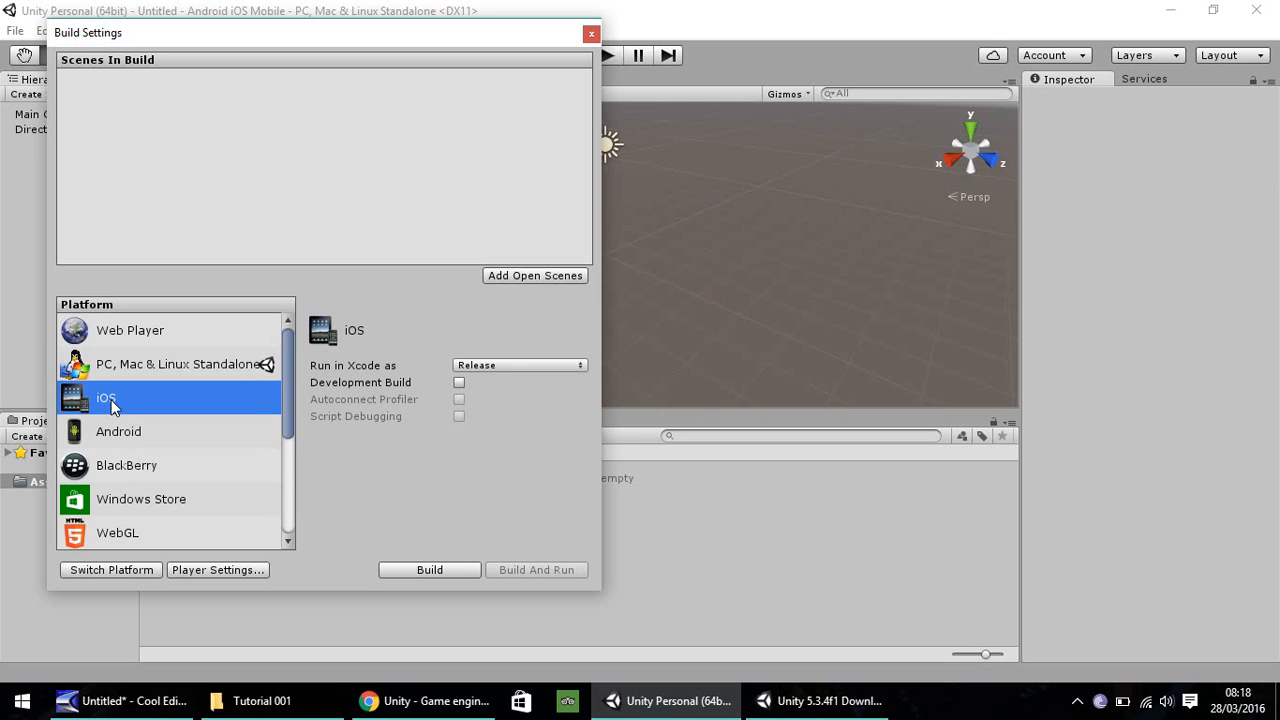
left_click(118, 432)
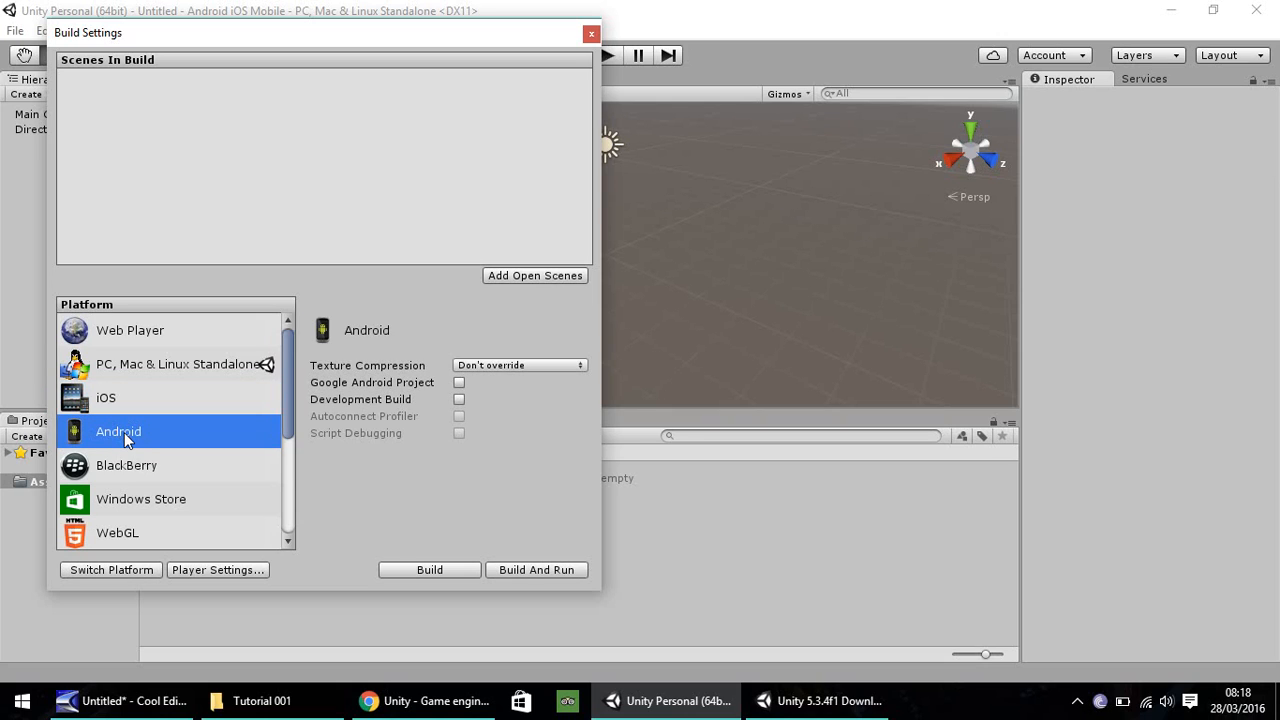
mouse_move(104, 576)
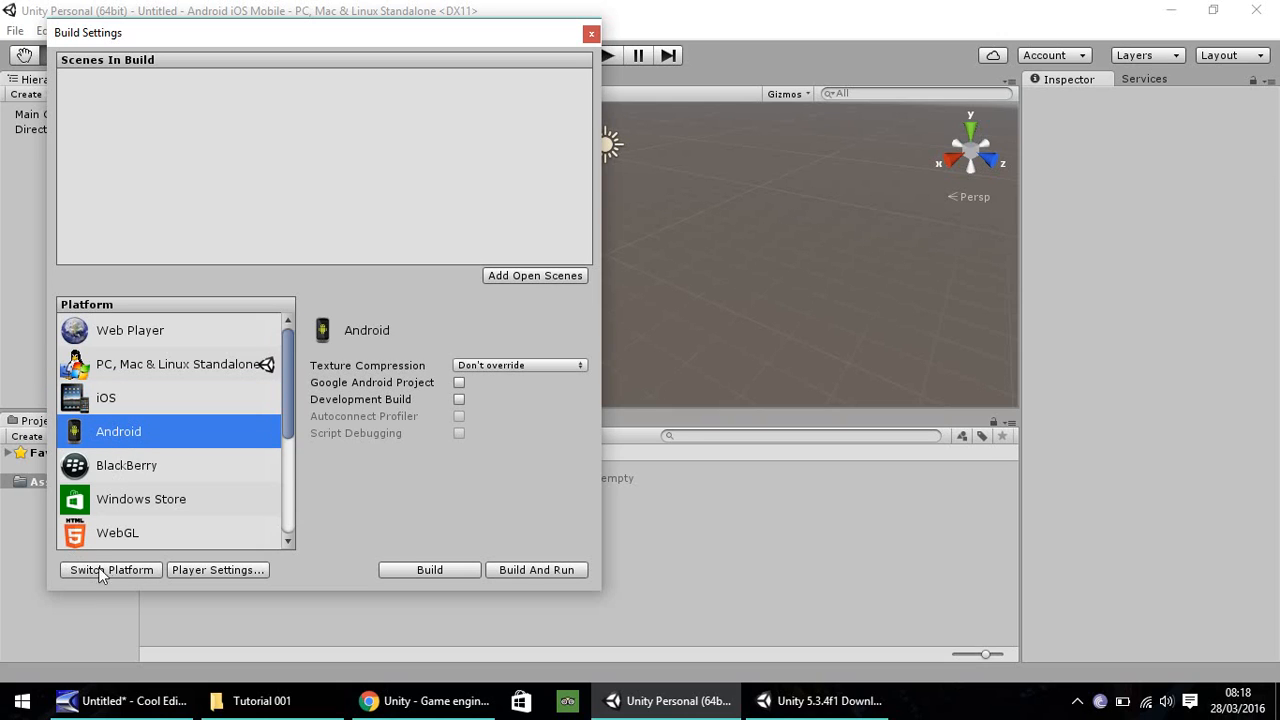
left_click(110, 568)
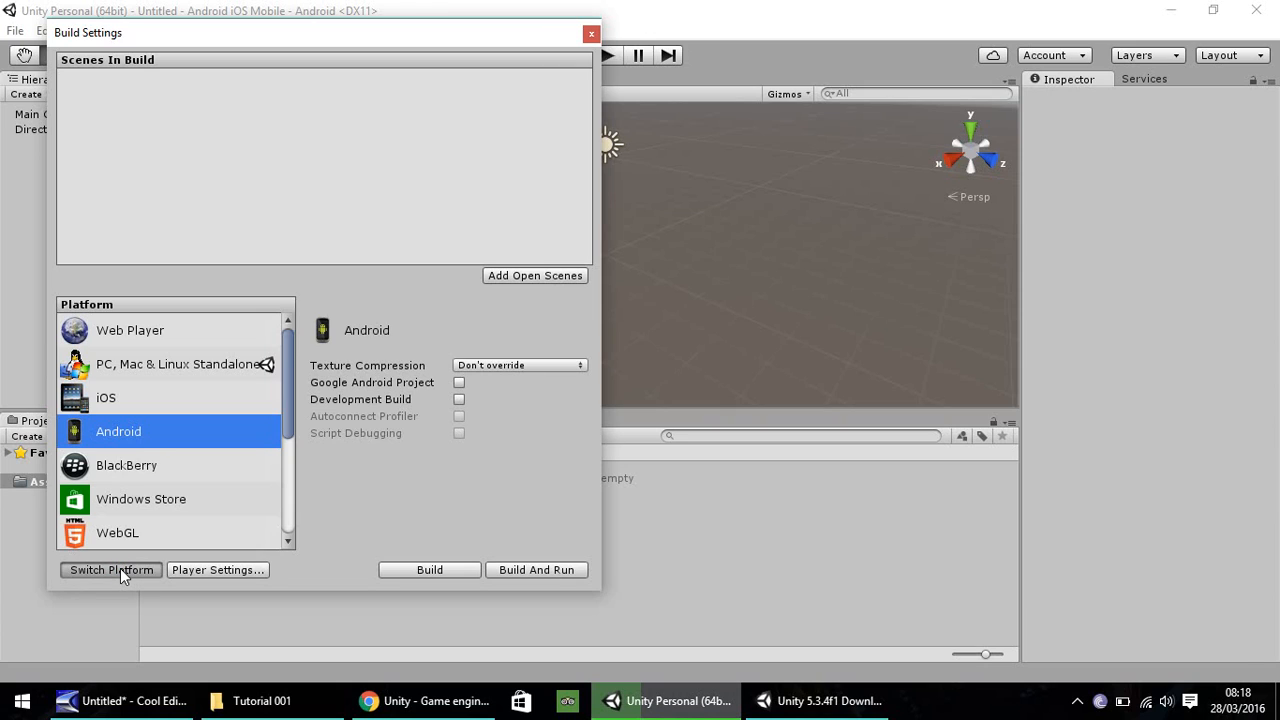
left_click(112, 568)
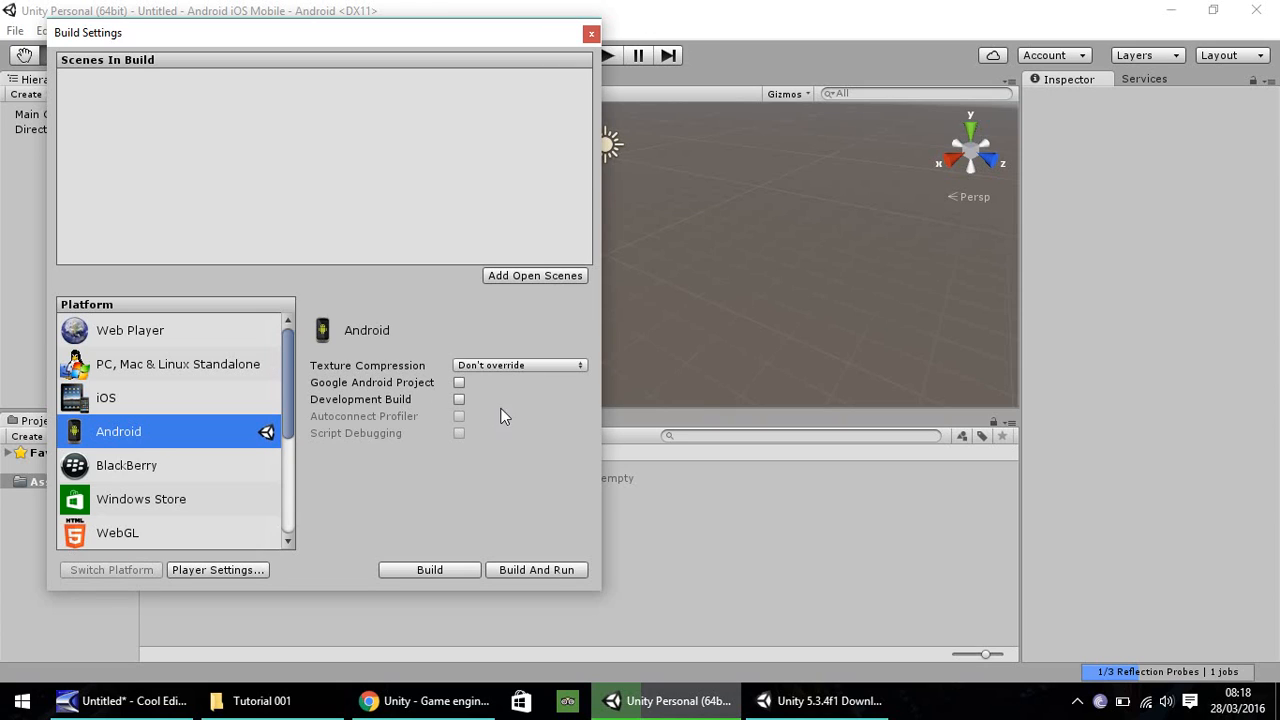
mouse_move(196, 432)
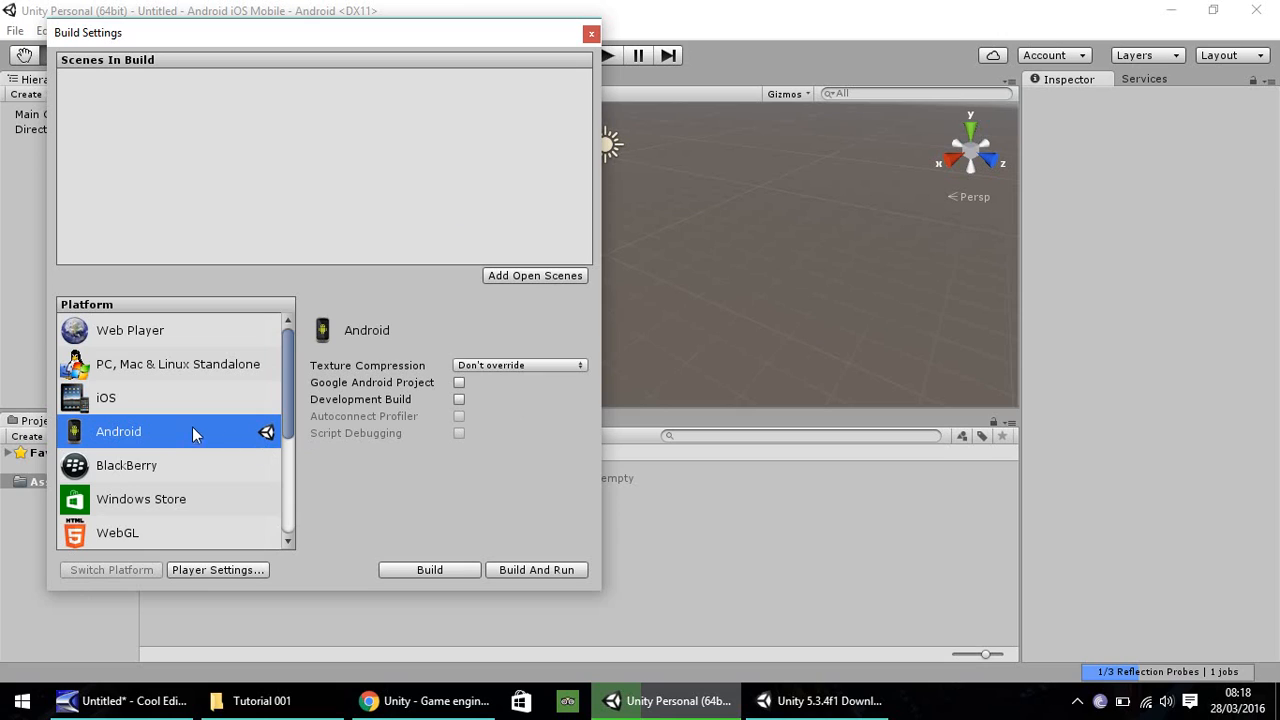
mouse_move(108, 458)
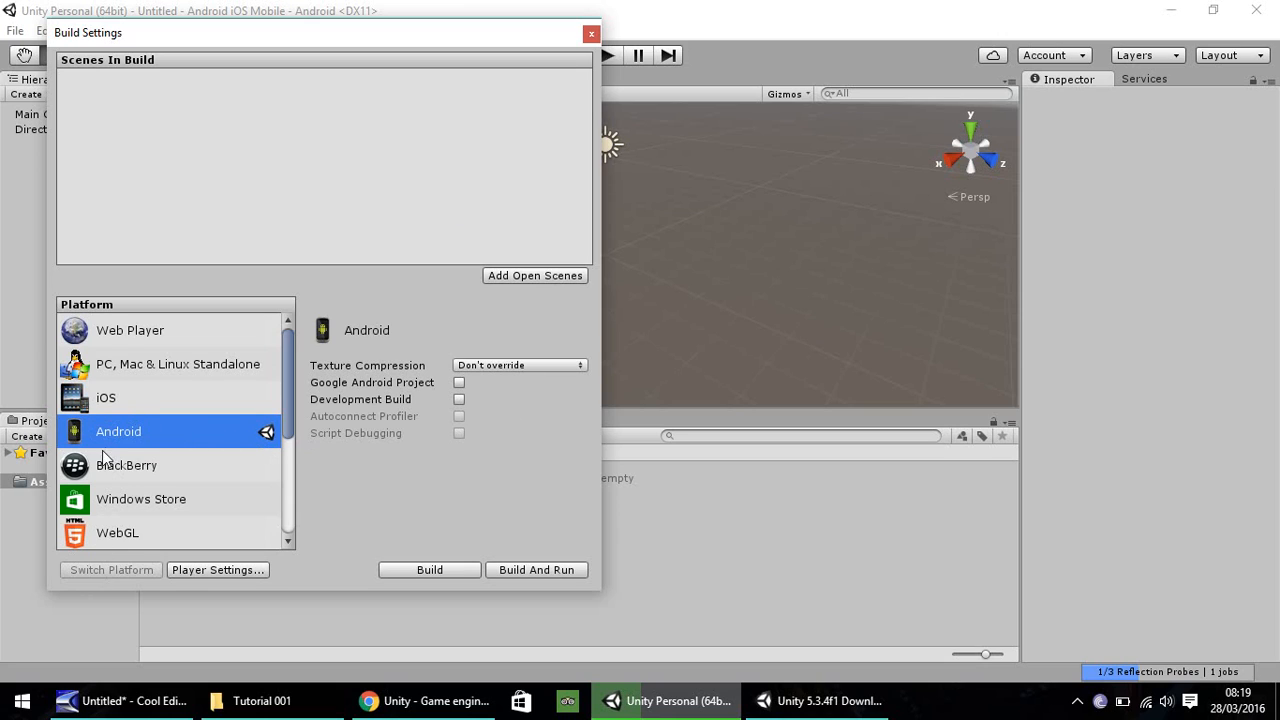
left_click(106, 396)
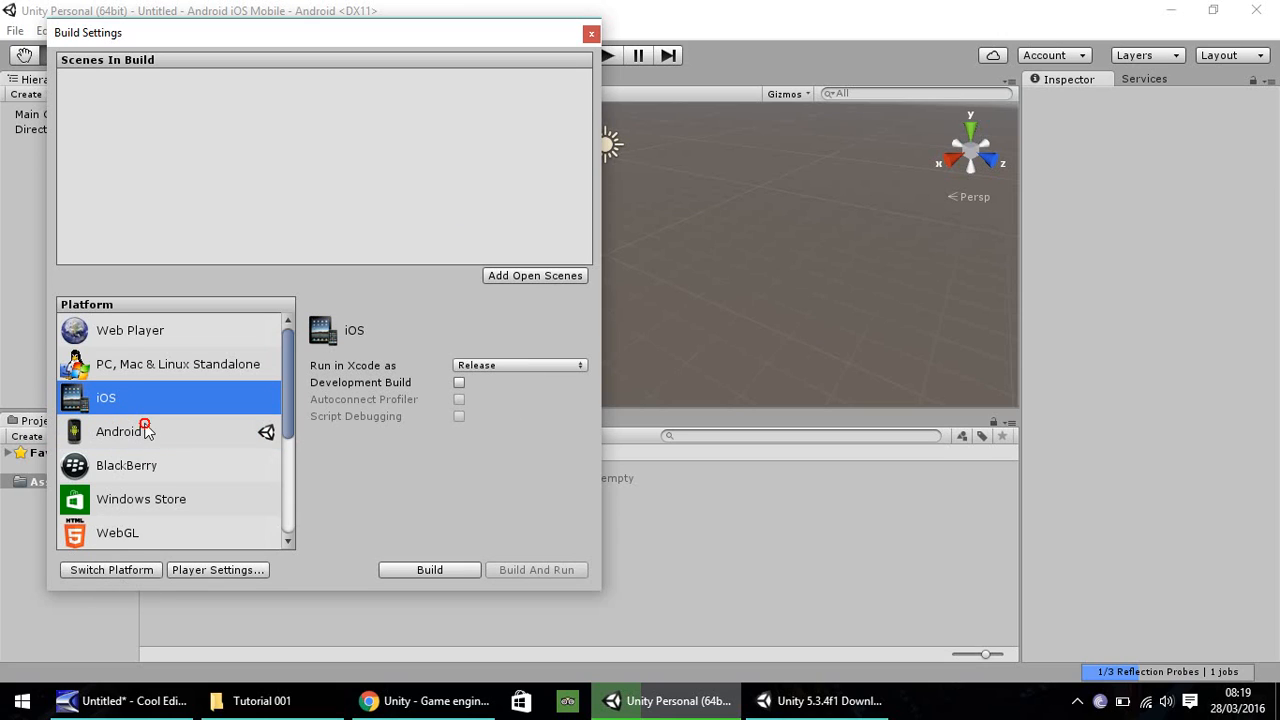
left_click(118, 432)
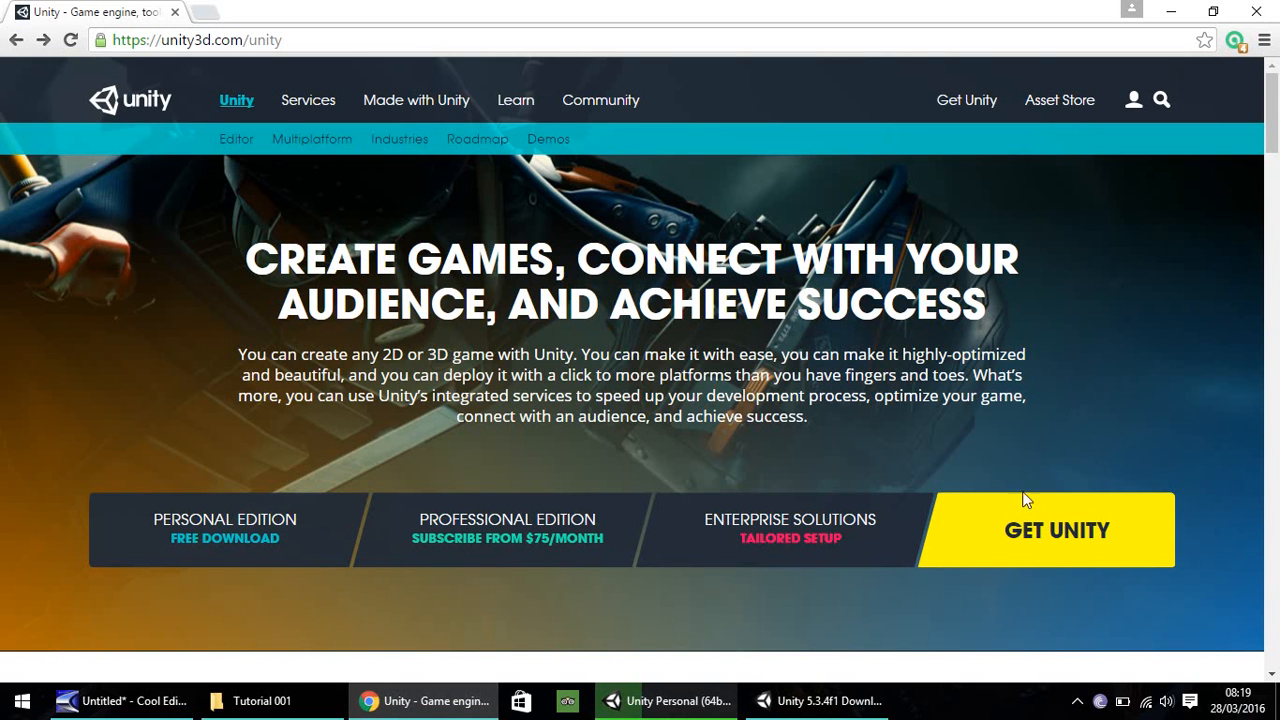
Run the Unity Download Assistant and scroll through its Choose Components checklist.
left_click(1056, 530)
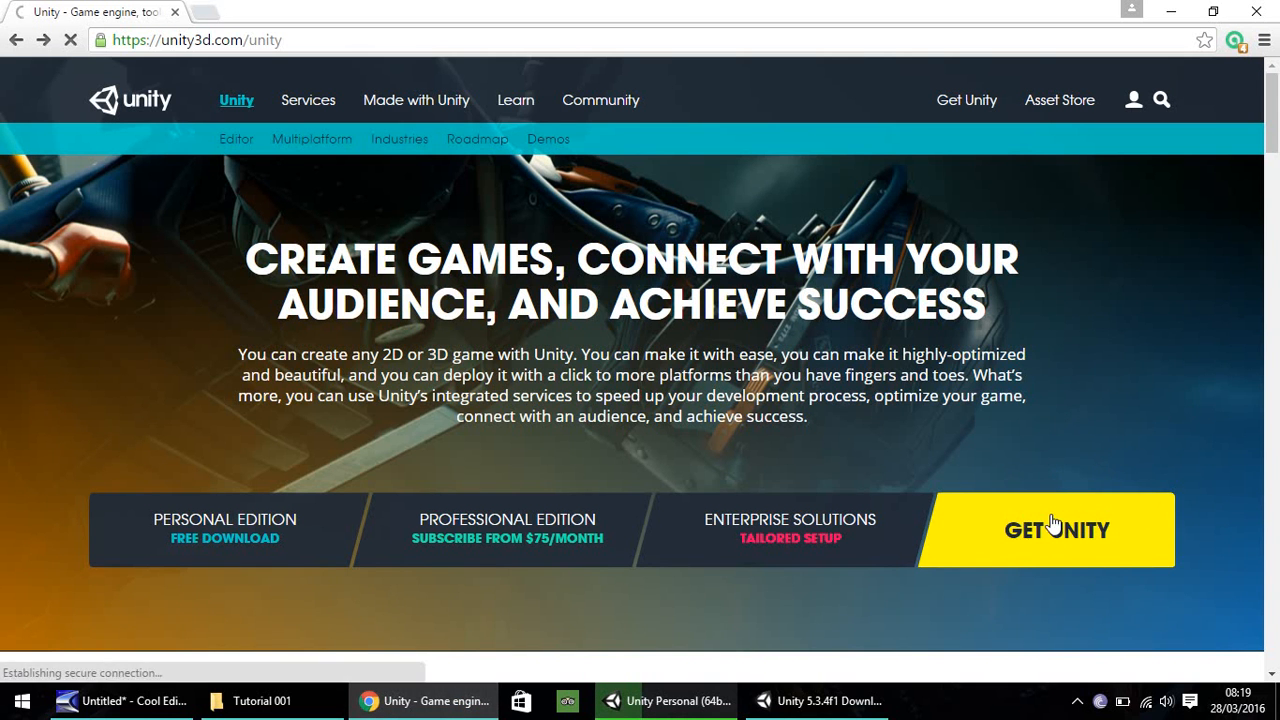
left_click(1056, 530)
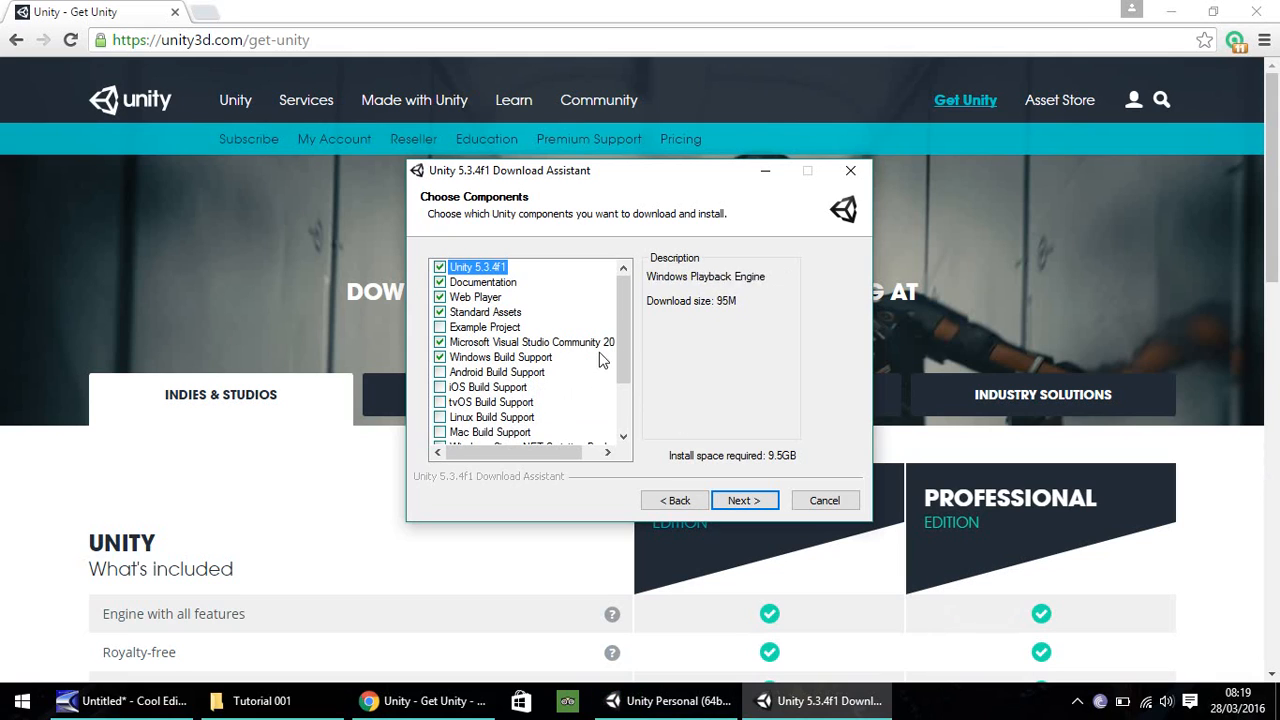
scroll("down", 3)
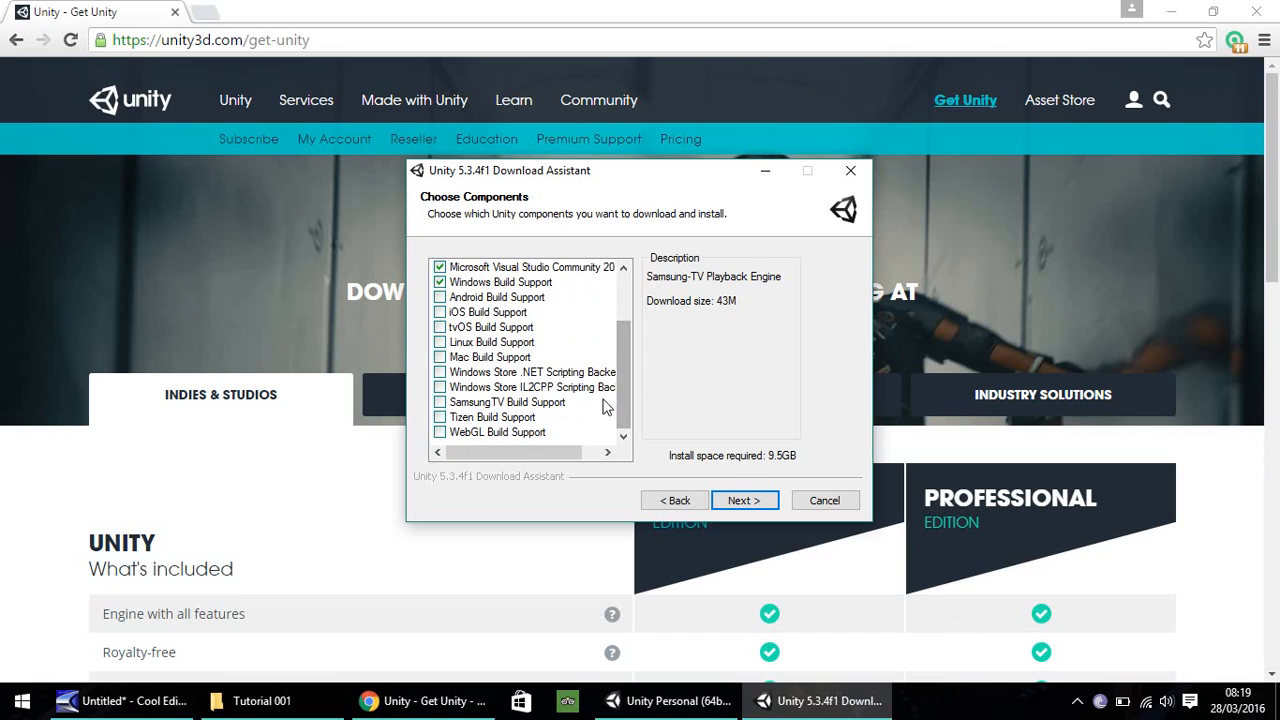
scroll("up", 3)
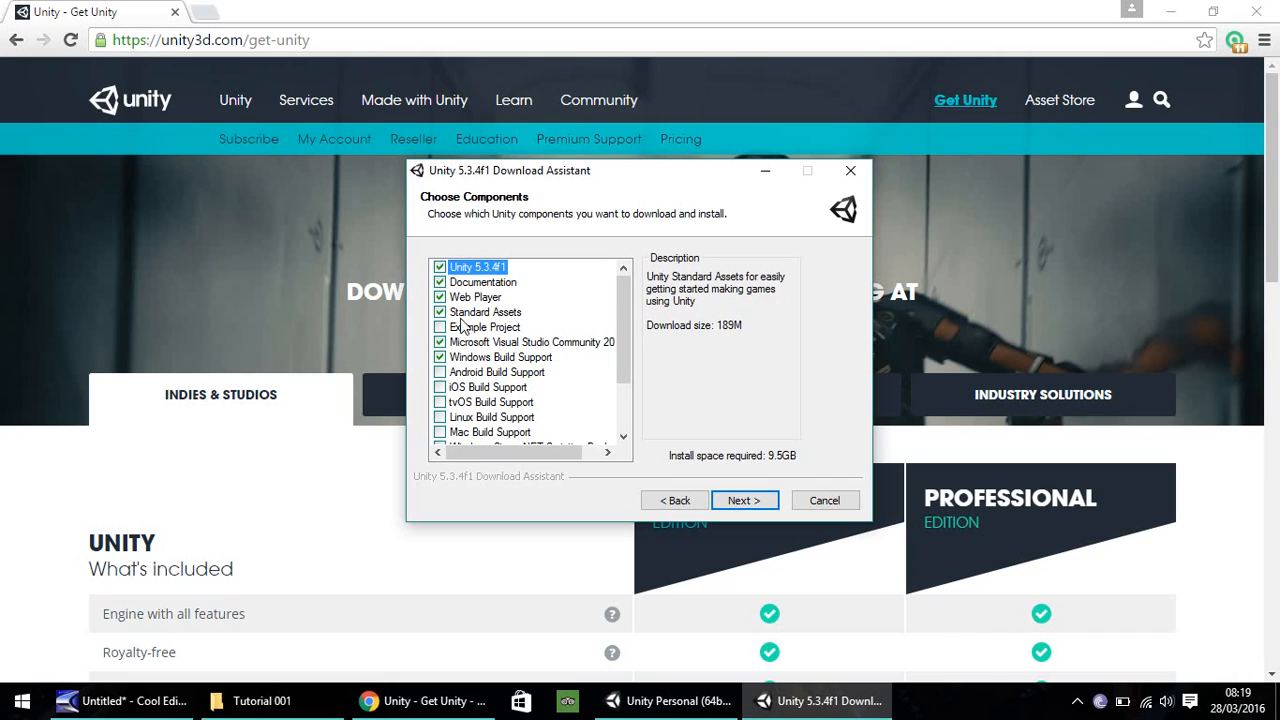
mouse_move(490, 318)
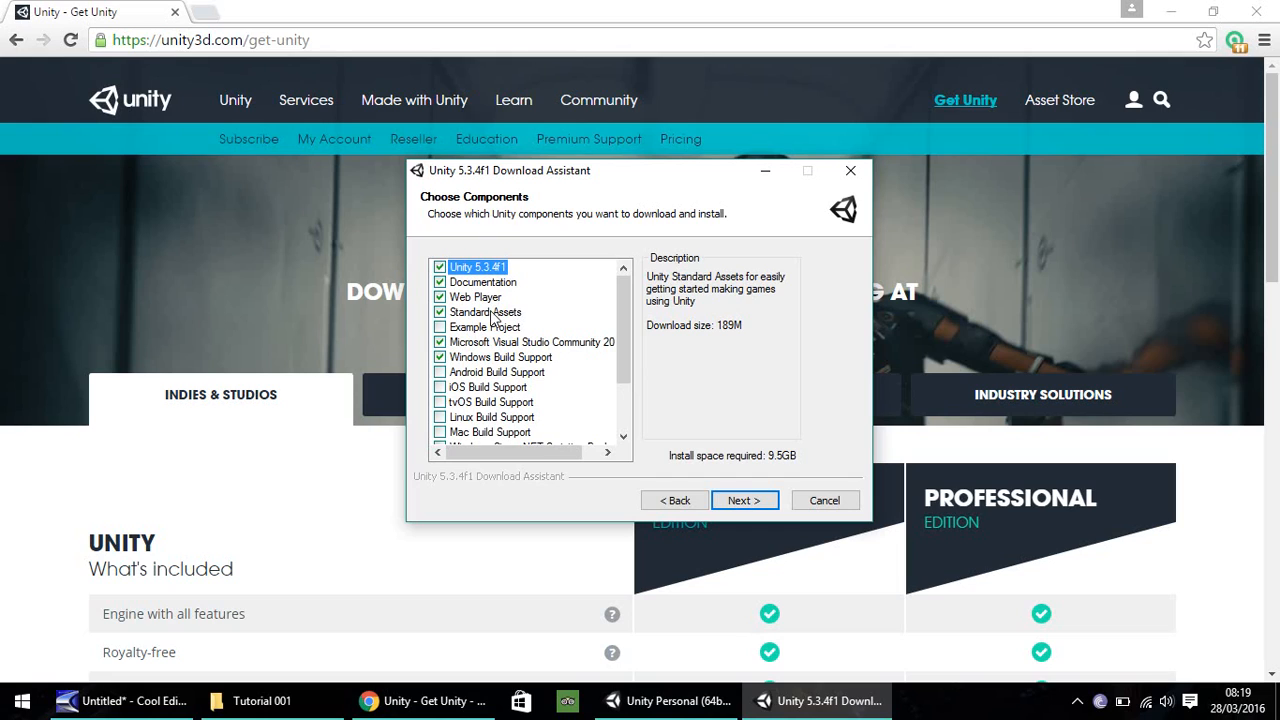
mouse_move(460, 316)
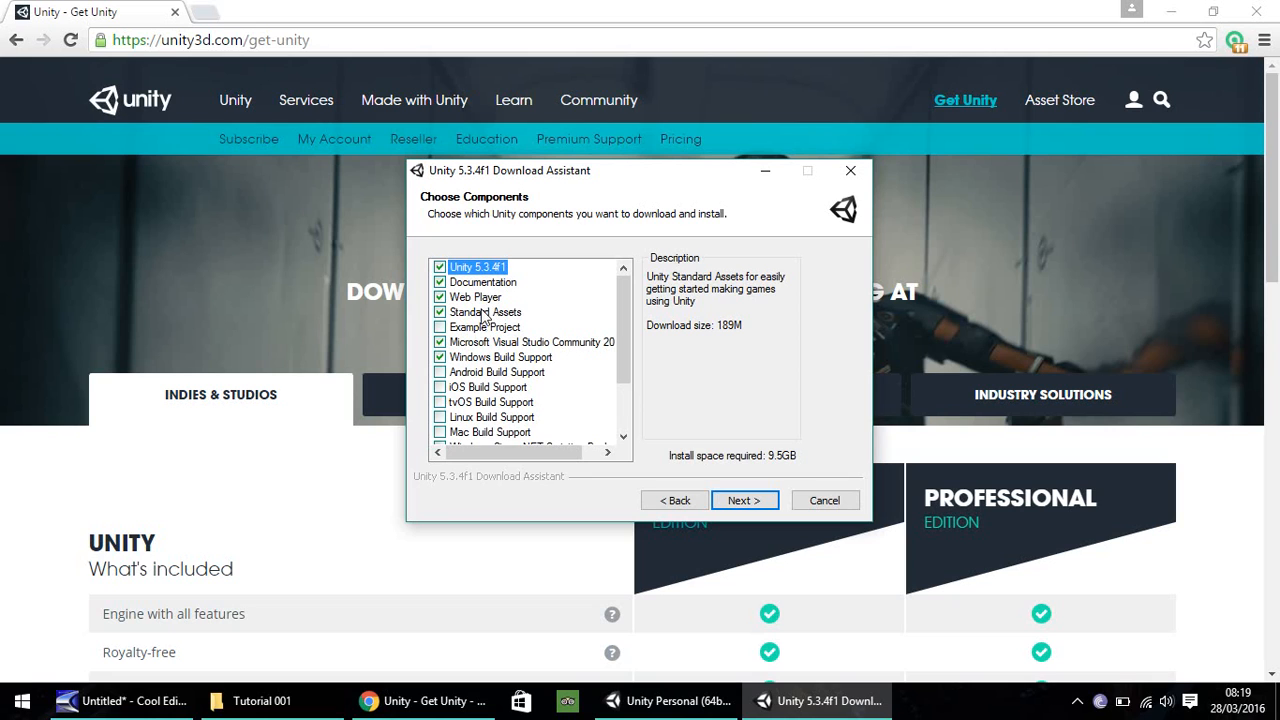
mouse_move(744, 400)
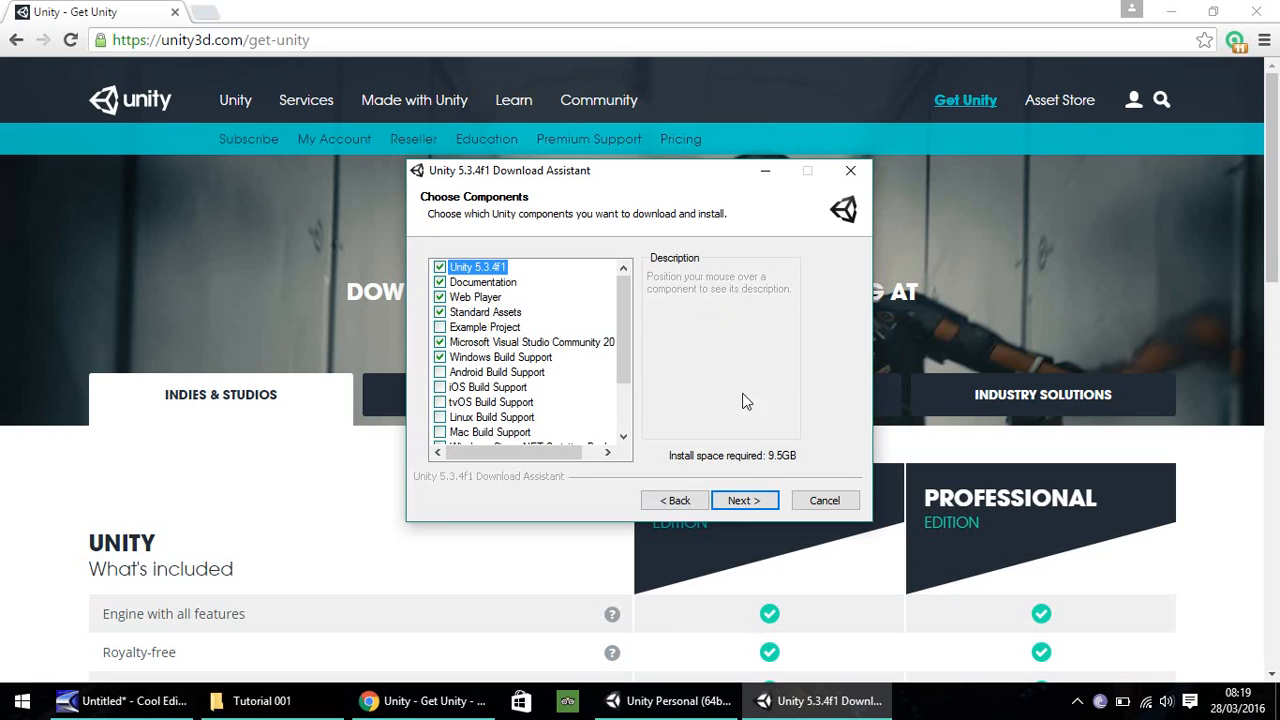
Switch the build target to PC, Mac & Linux Standalone in Build Settings.
left_click(668, 700)
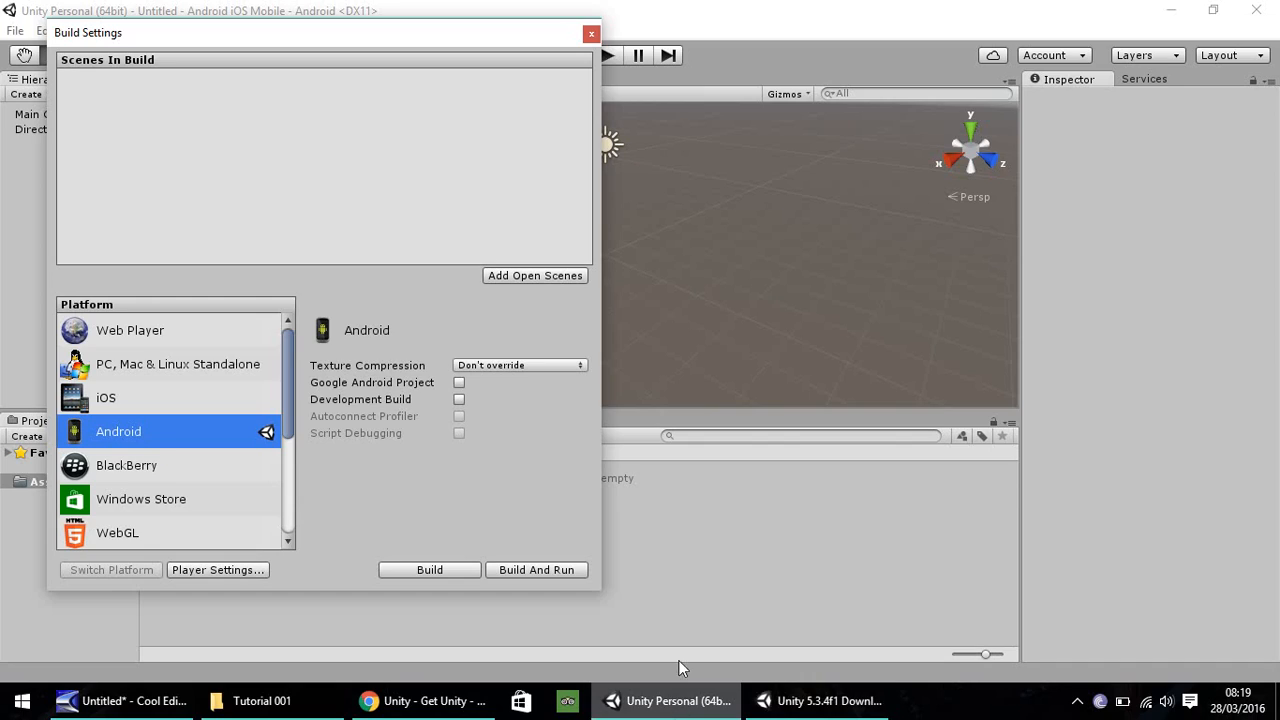
left_click(106, 398)
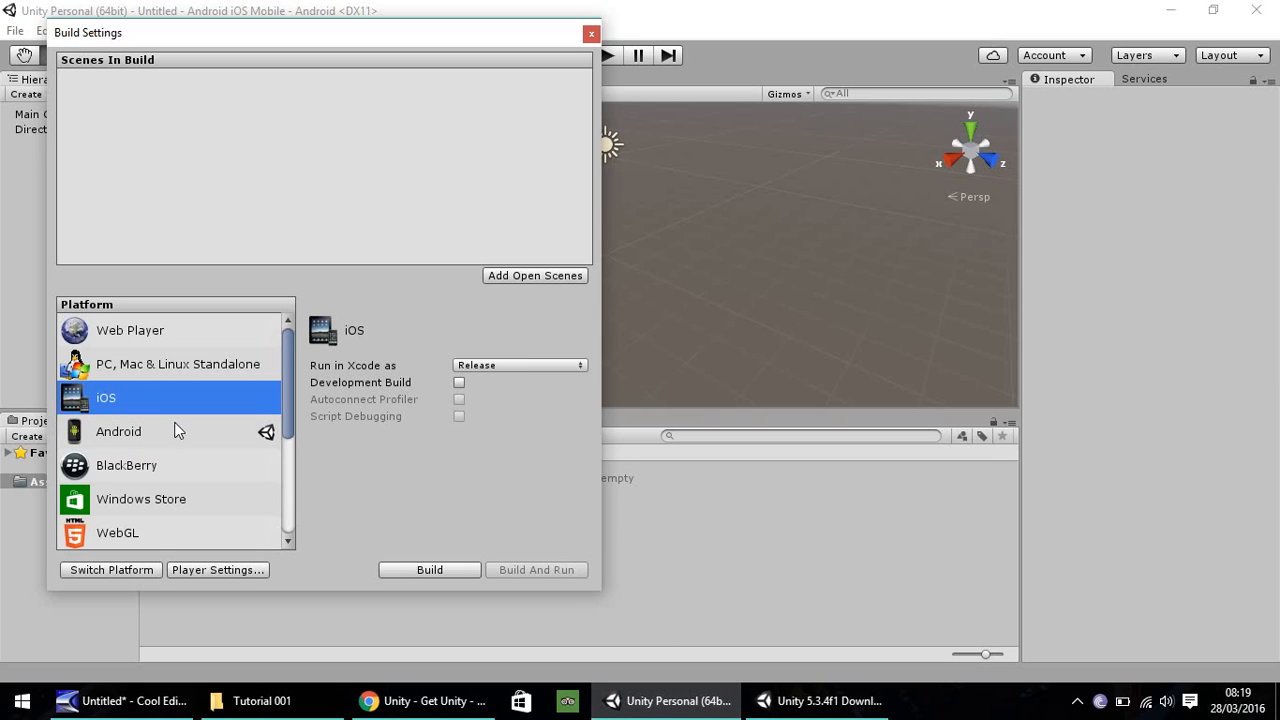
left_click(178, 364)
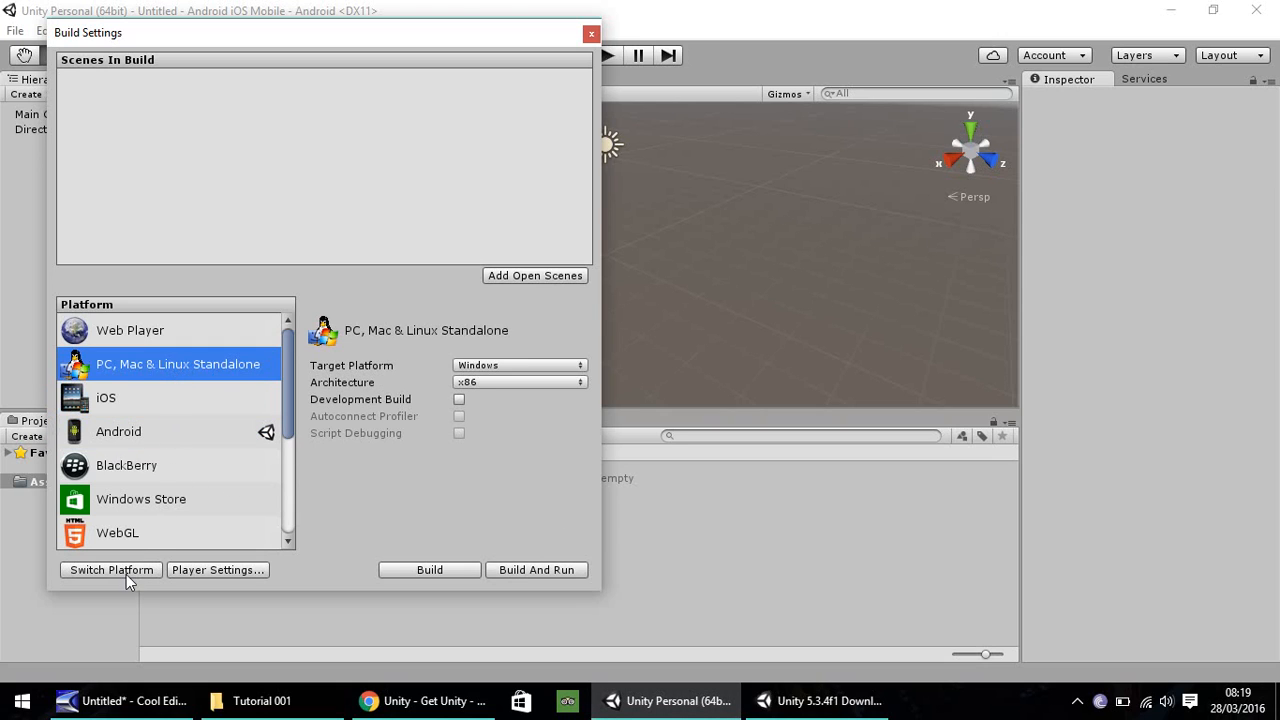
left_click(112, 568)
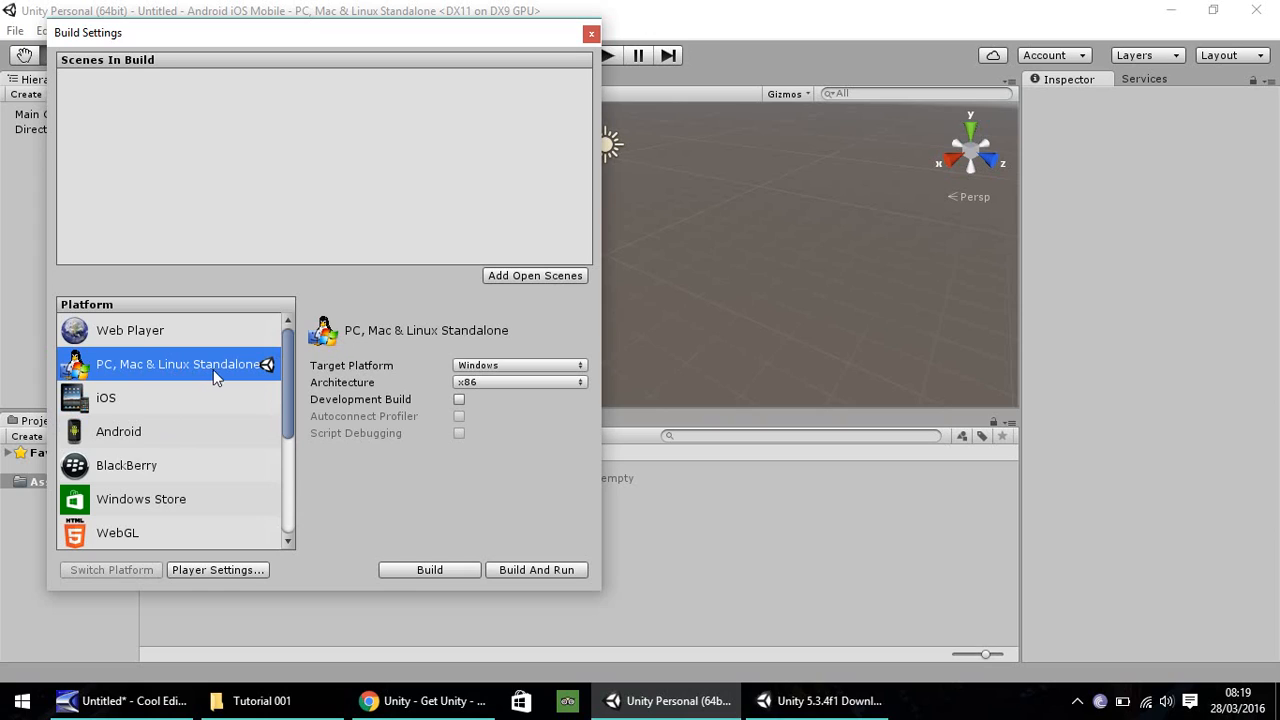
mouse_move(172, 450)
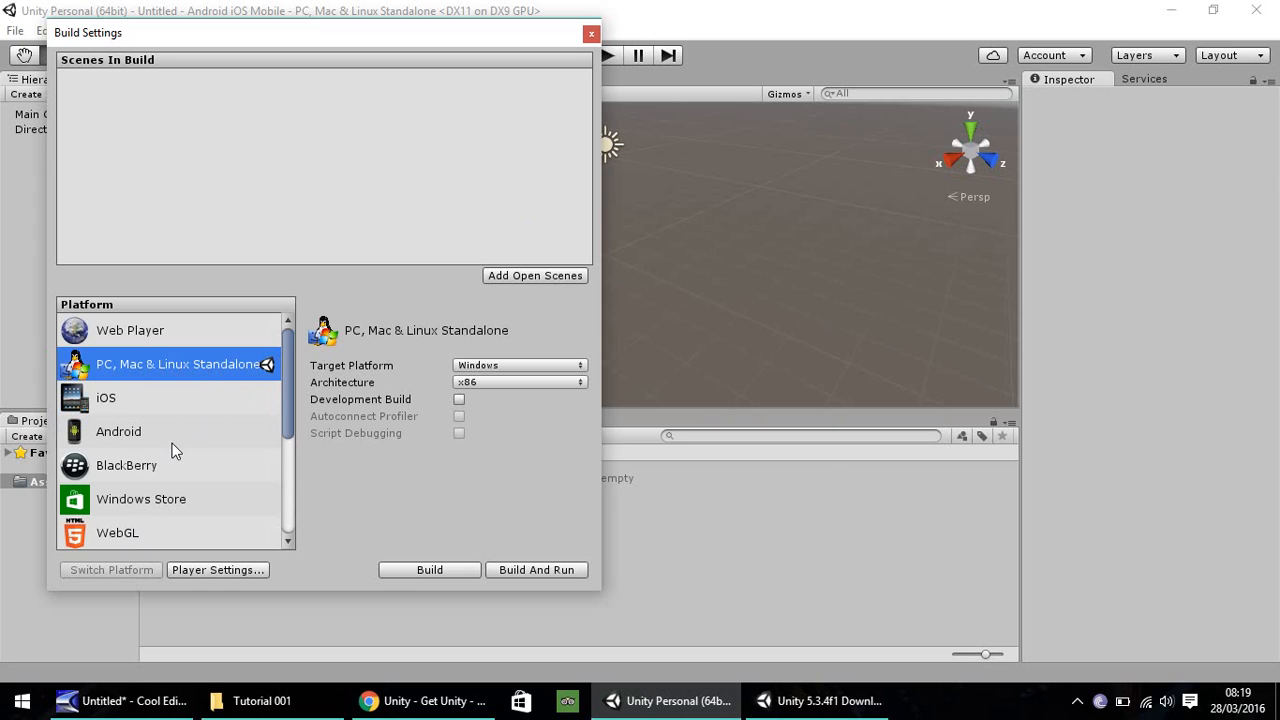
mouse_move(124, 436)
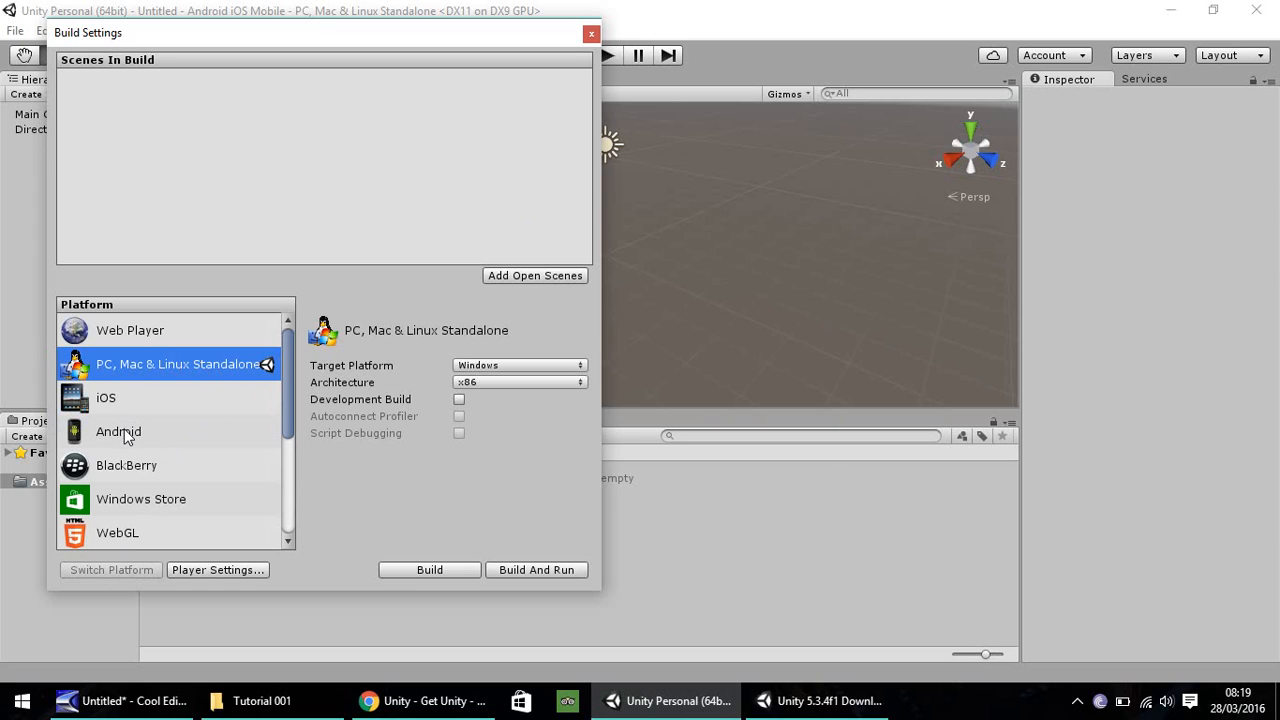
Switch the build target back to Android.
left_click(118, 432)
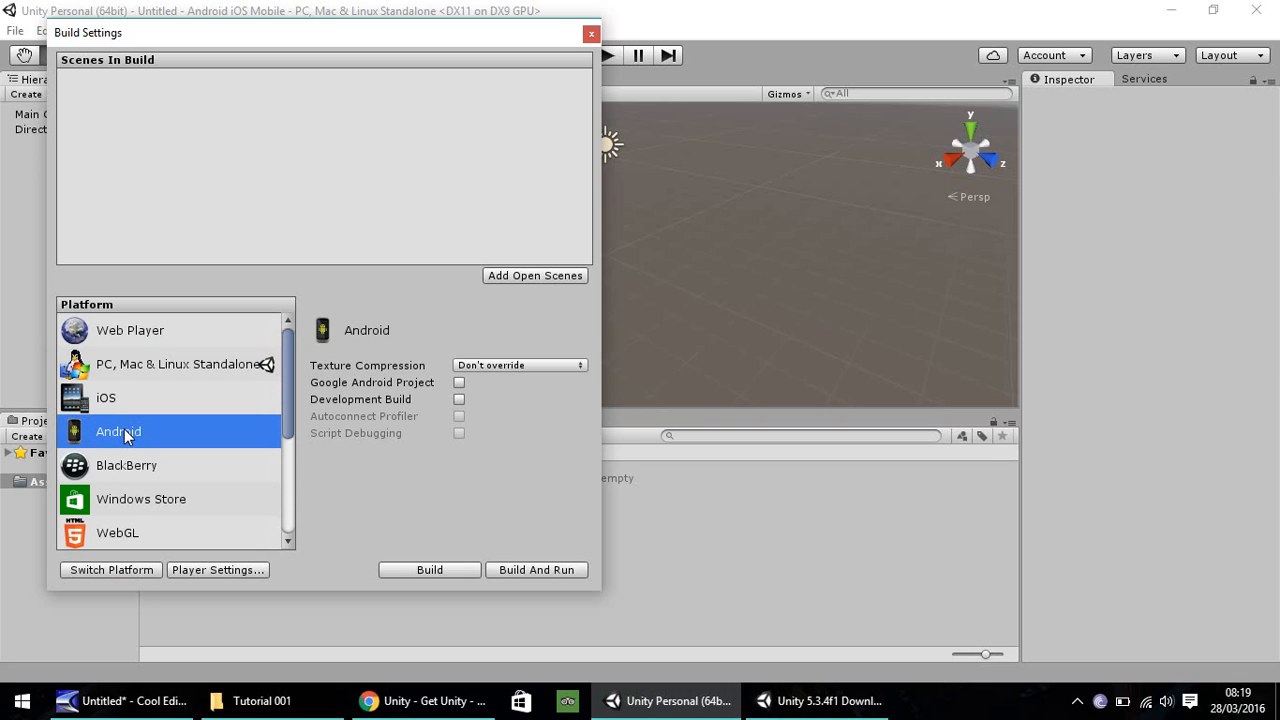
mouse_move(136, 392)
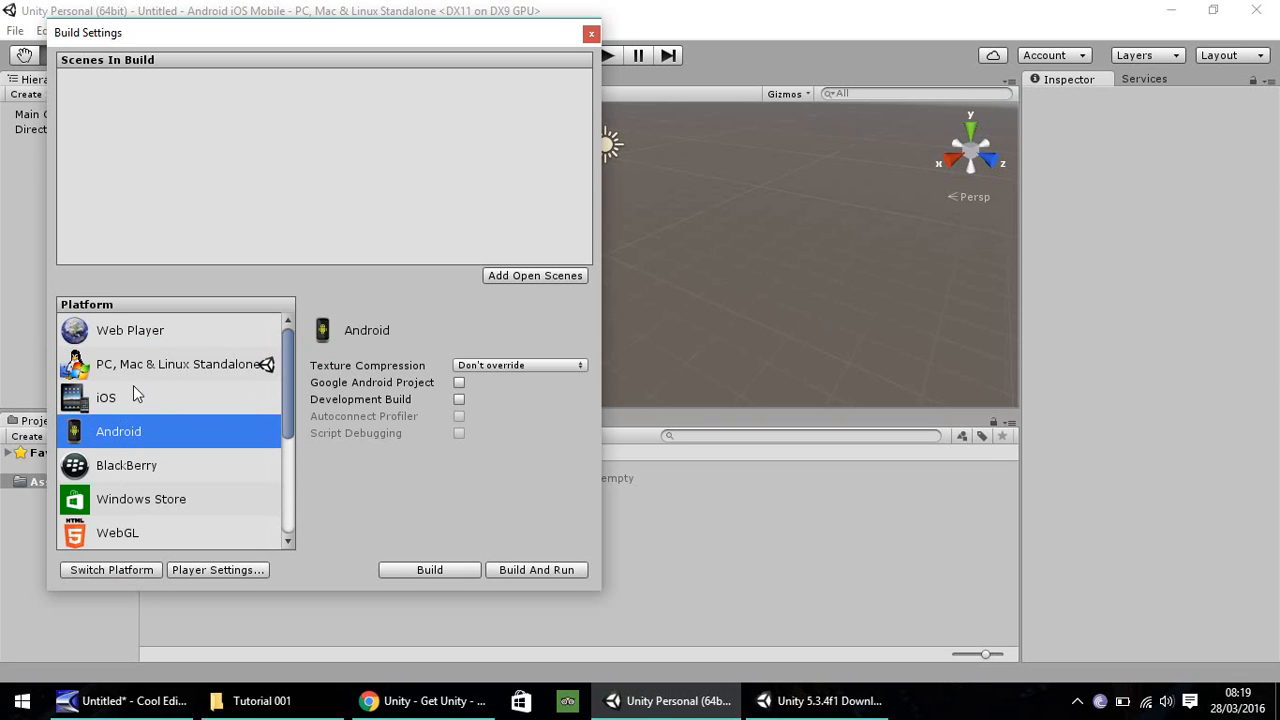
mouse_move(100, 408)
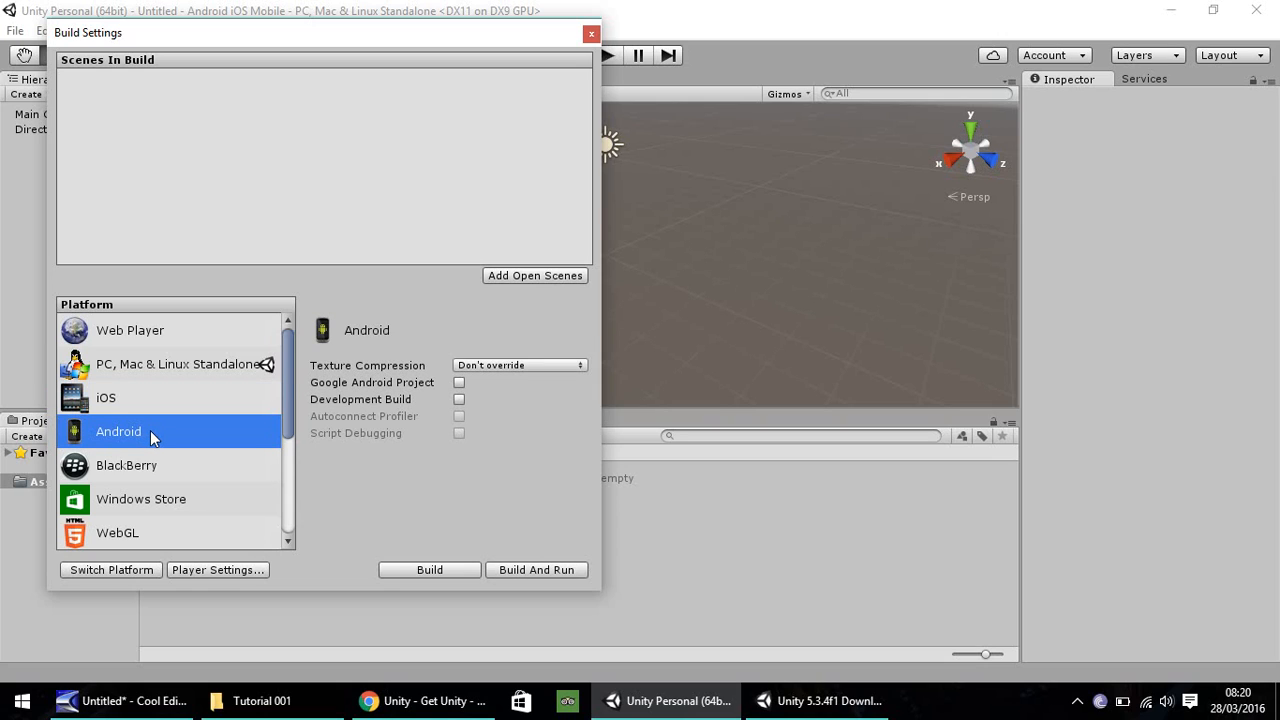
left_click(112, 570)
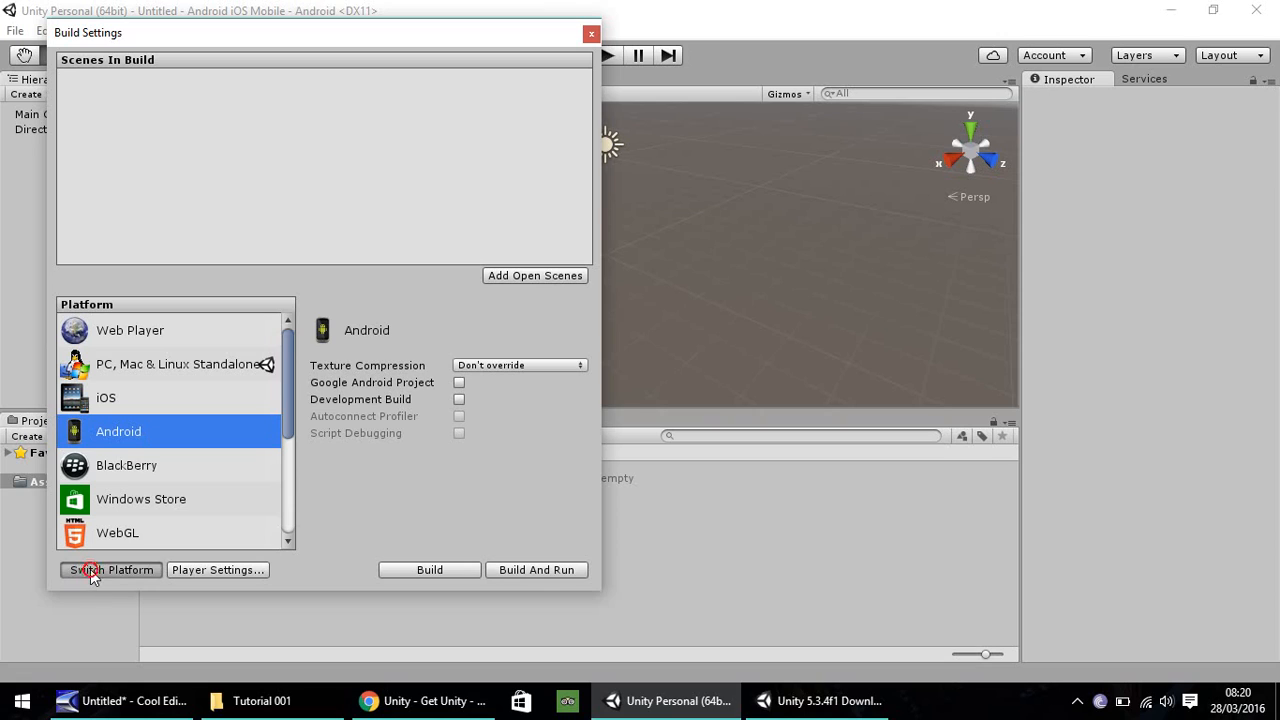
left_click(112, 568)
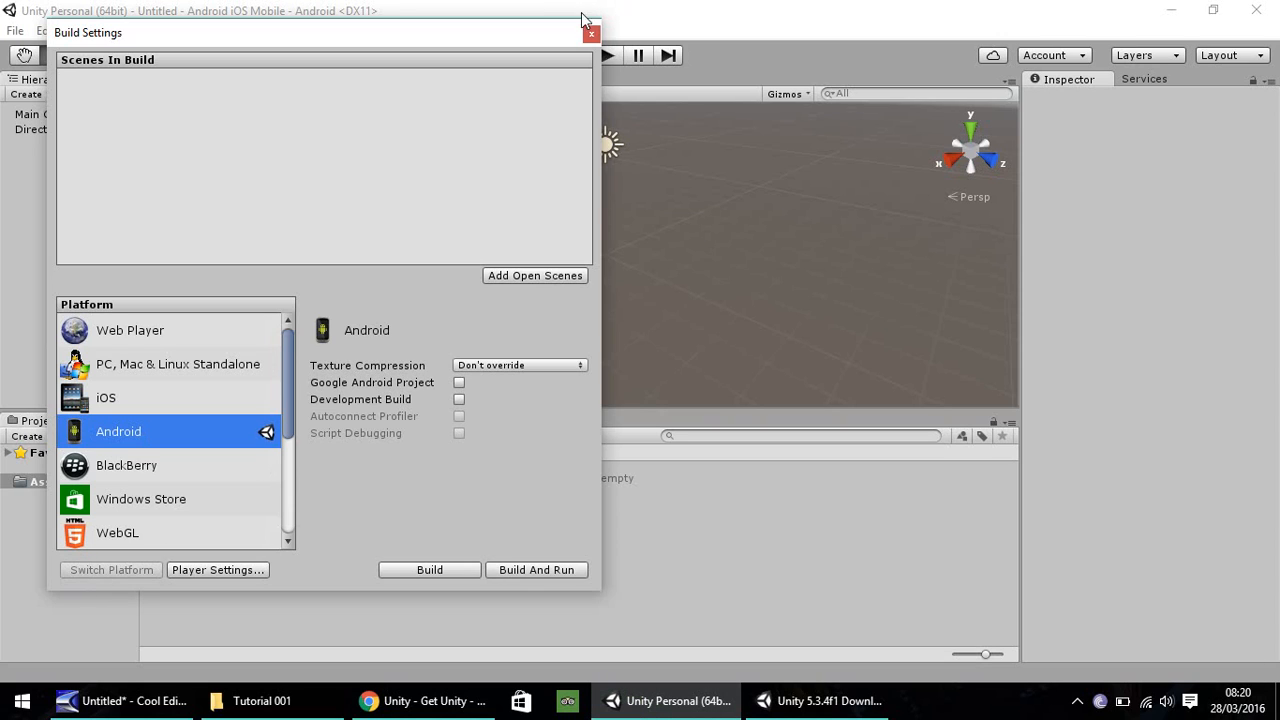
Close Build Settings and select the Directional Light to show its components in the Inspector.
left_click(592, 32)
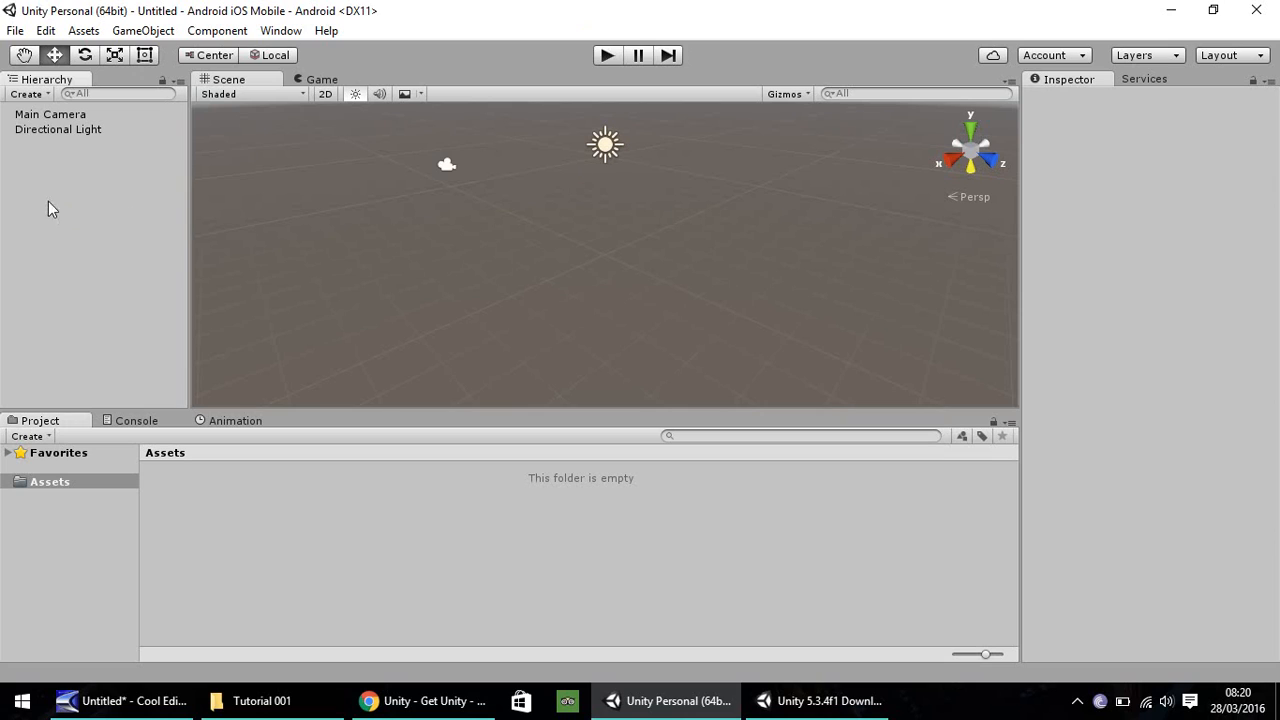
mouse_move(1136, 250)
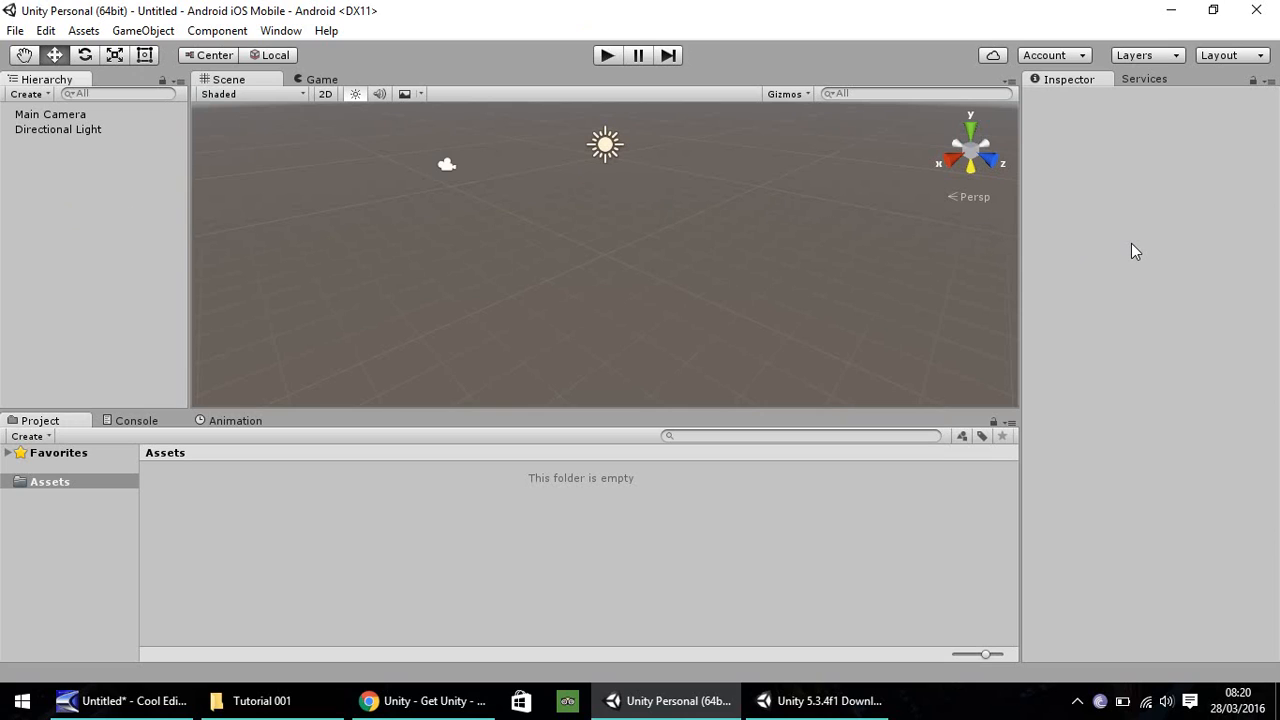
mouse_move(350, 216)
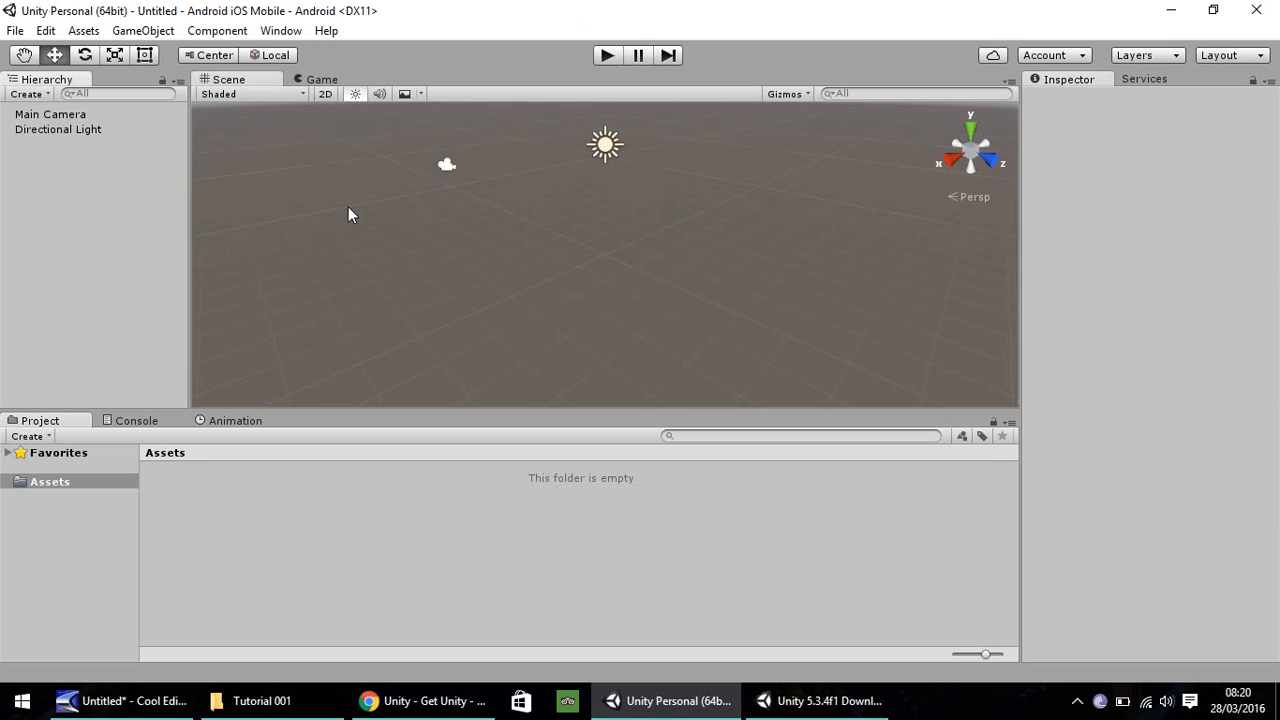
mouse_move(84, 198)
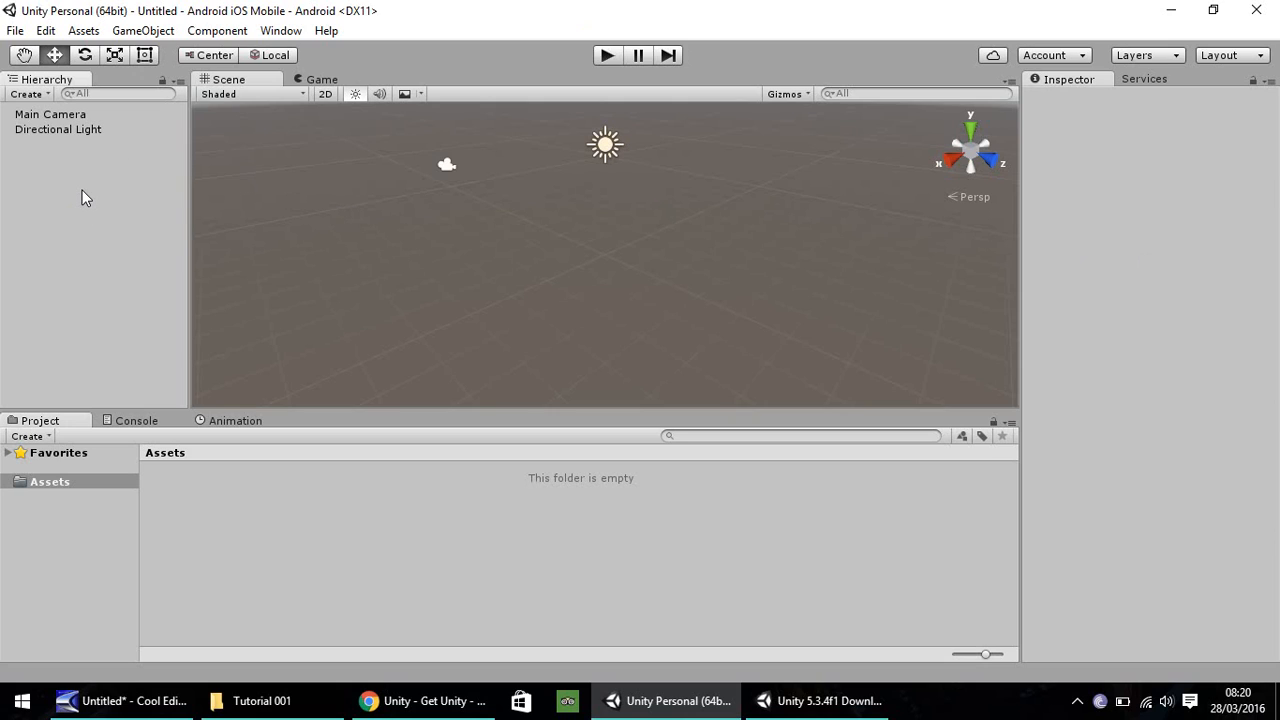
mouse_move(92, 196)
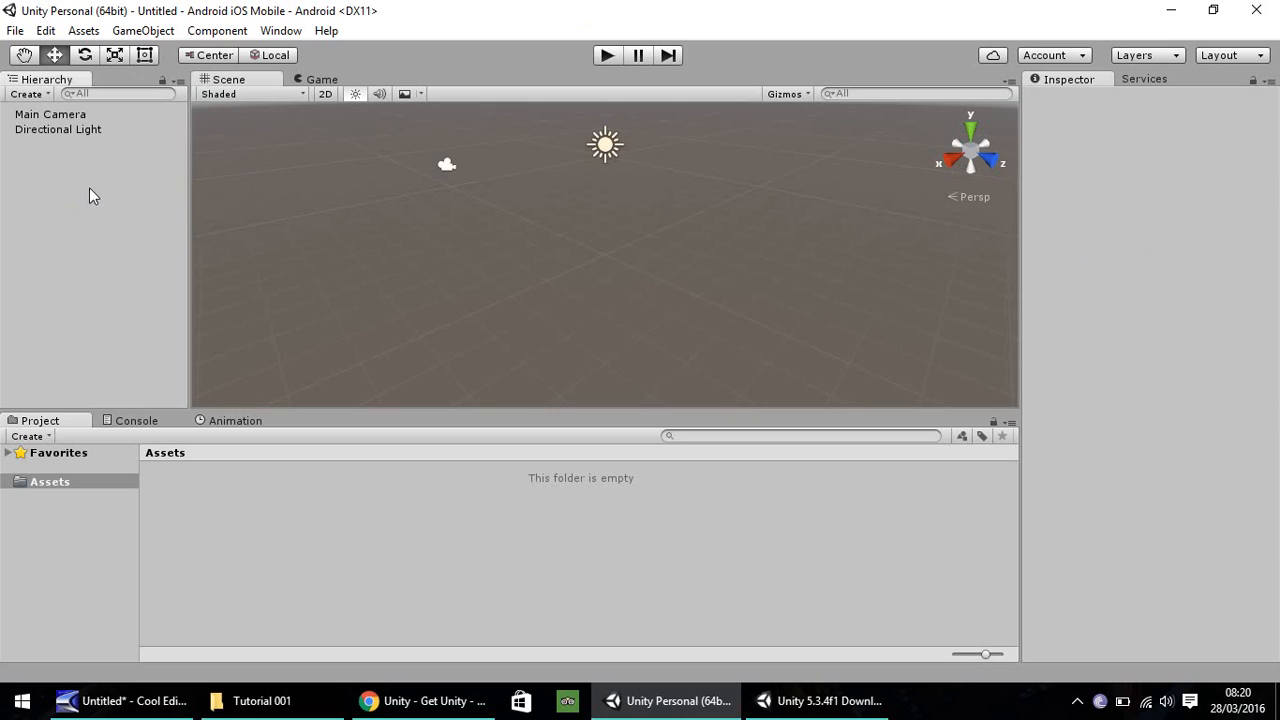
mouse_move(330, 248)
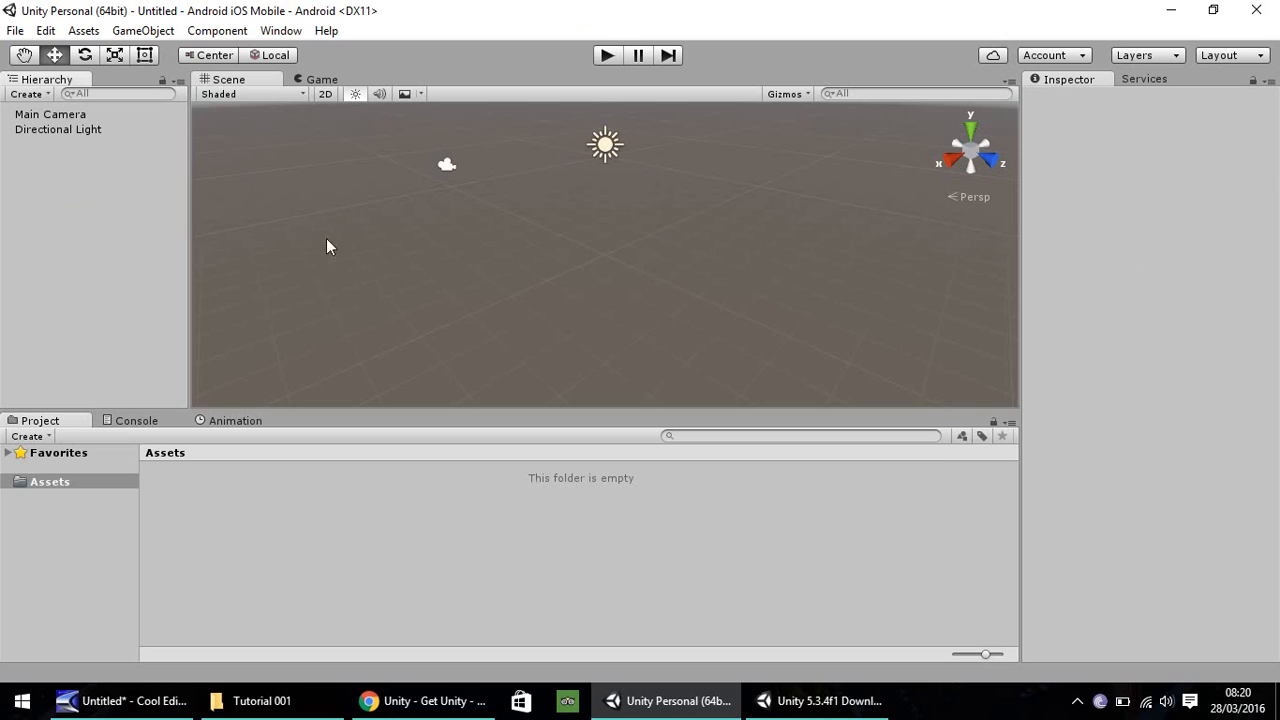
mouse_move(58, 198)
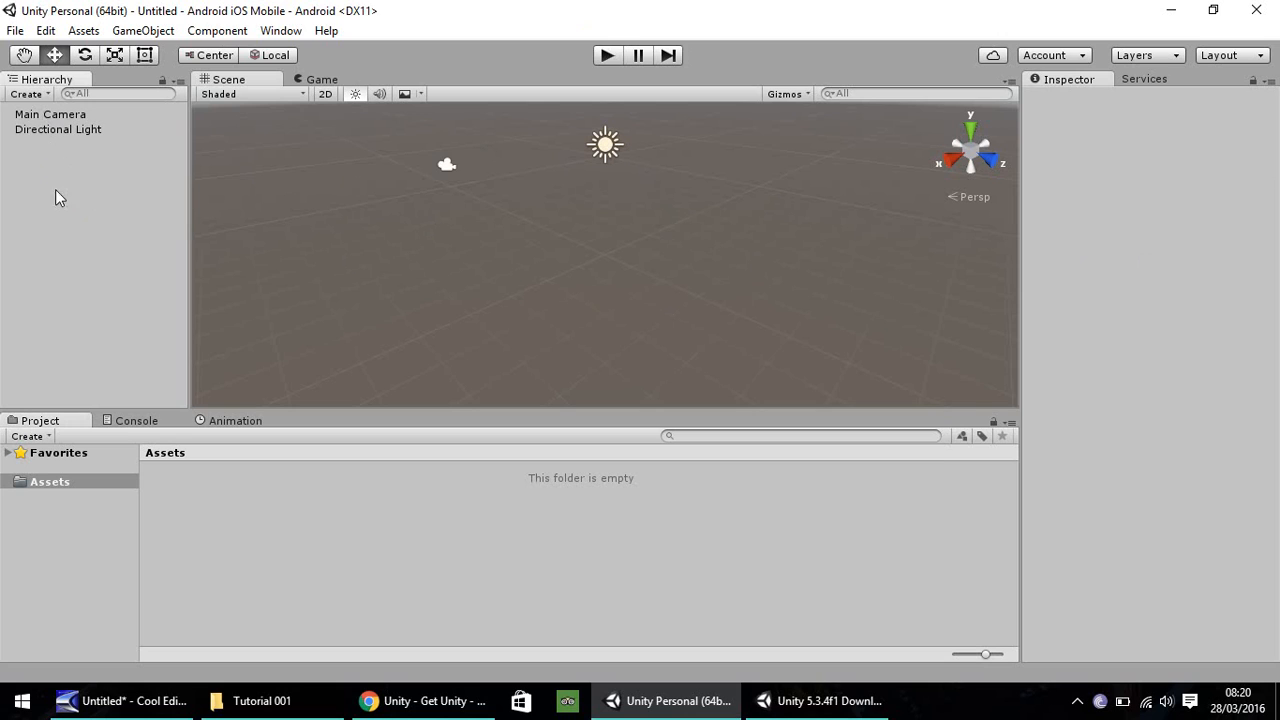
left_click(50, 112)
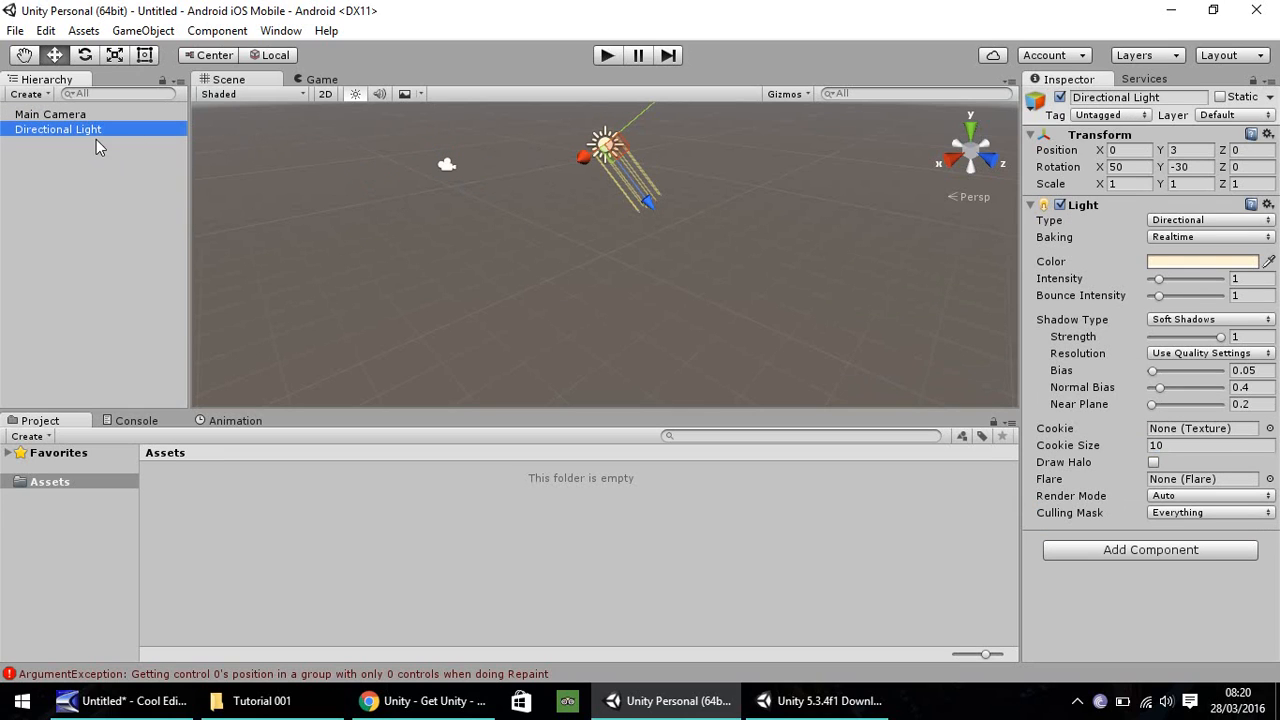
mouse_move(448, 228)
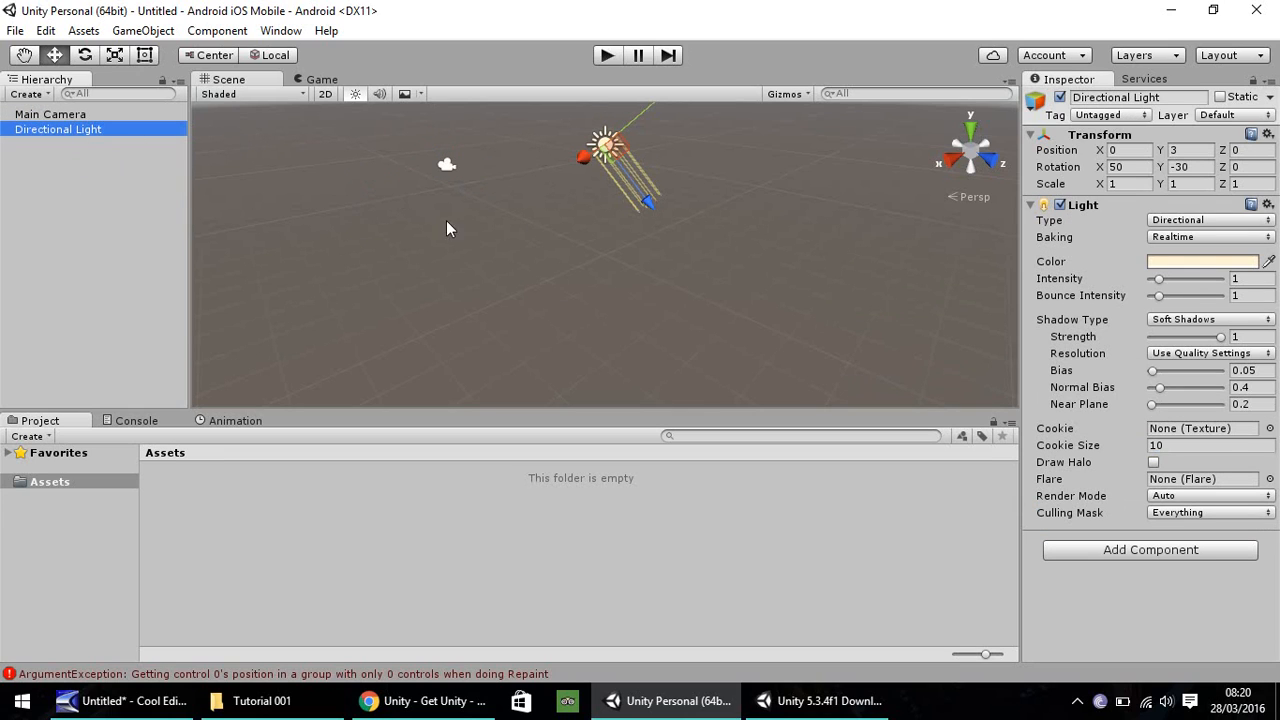
mouse_move(56, 198)
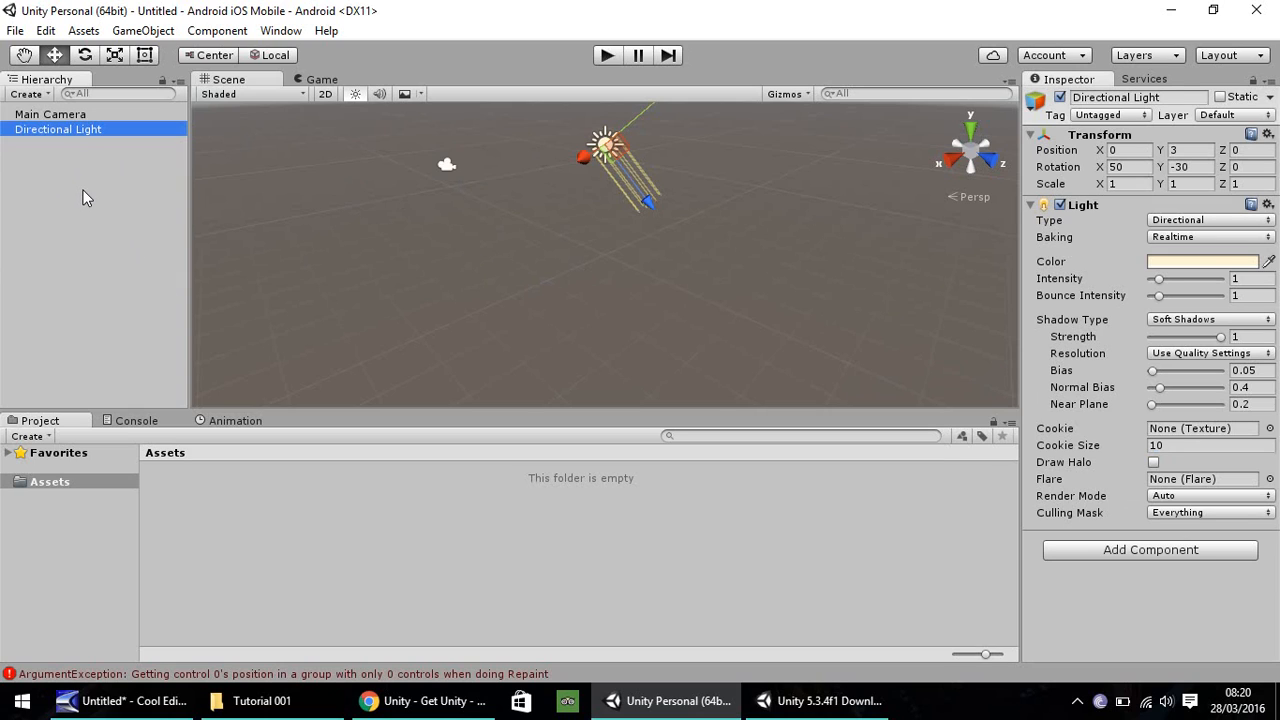
mouse_move(36, 162)
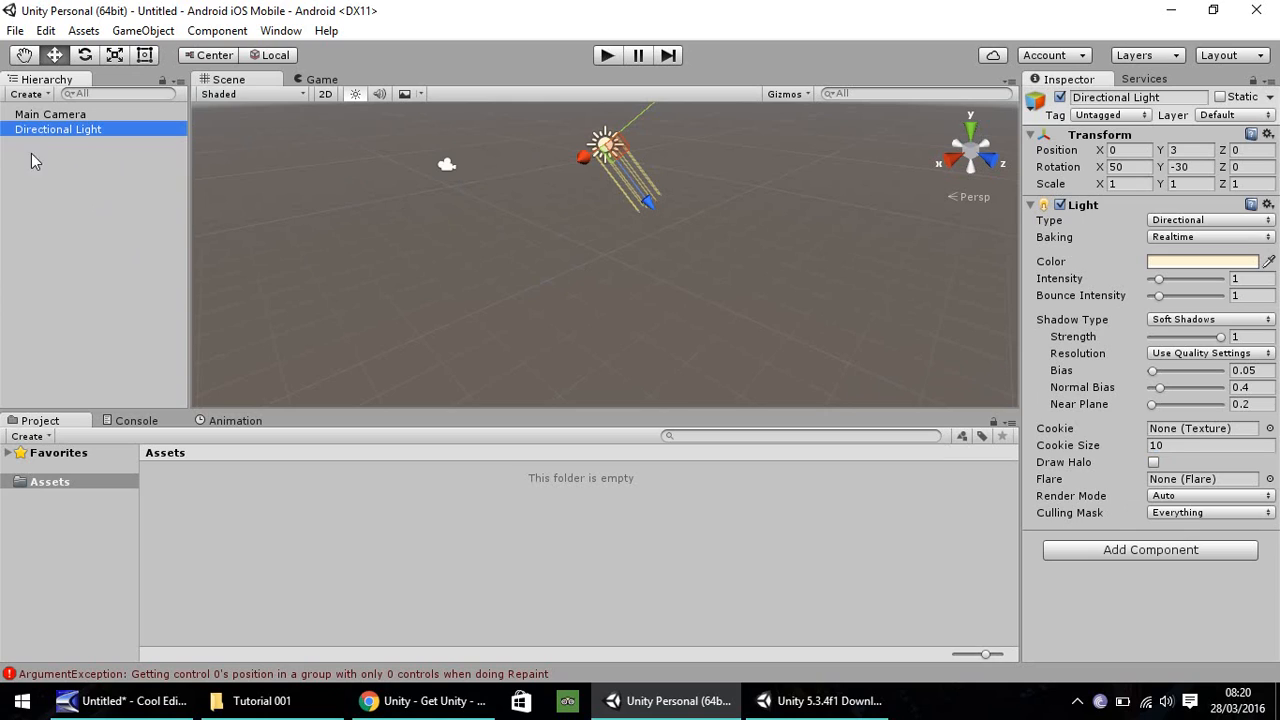
mouse_move(22, 144)
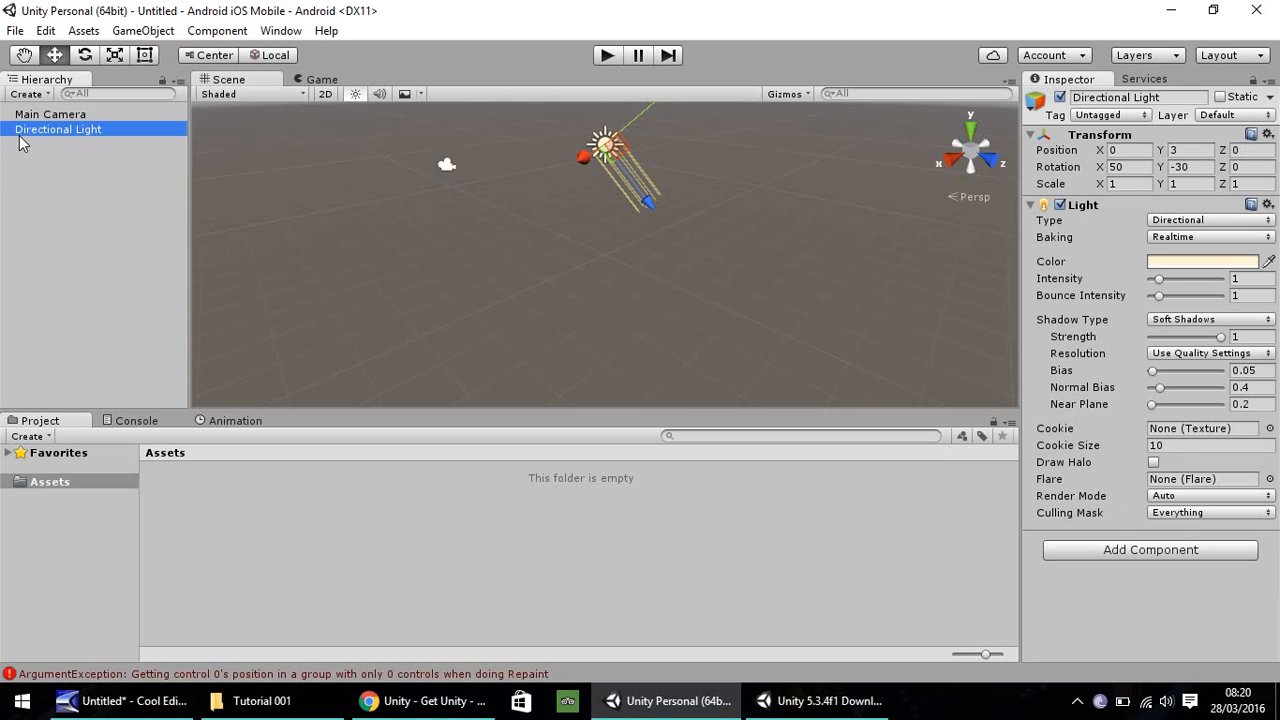
mouse_move(38, 136)
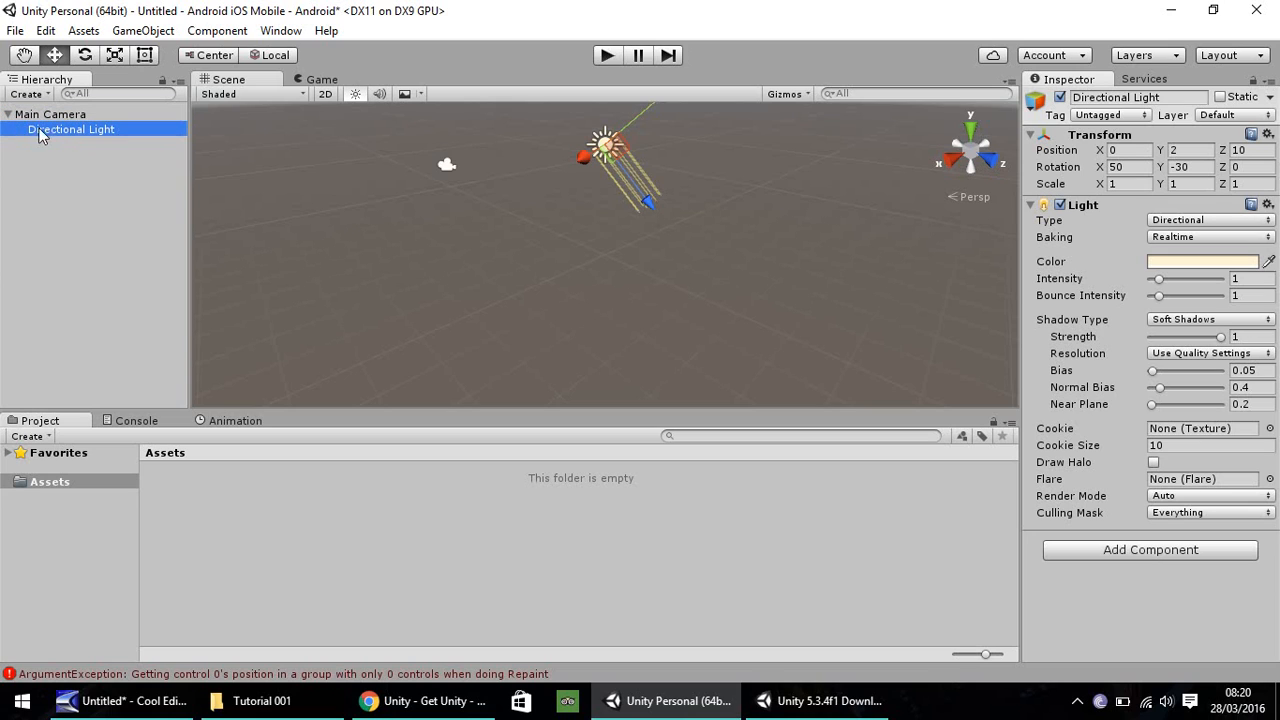
left_click(50, 114)
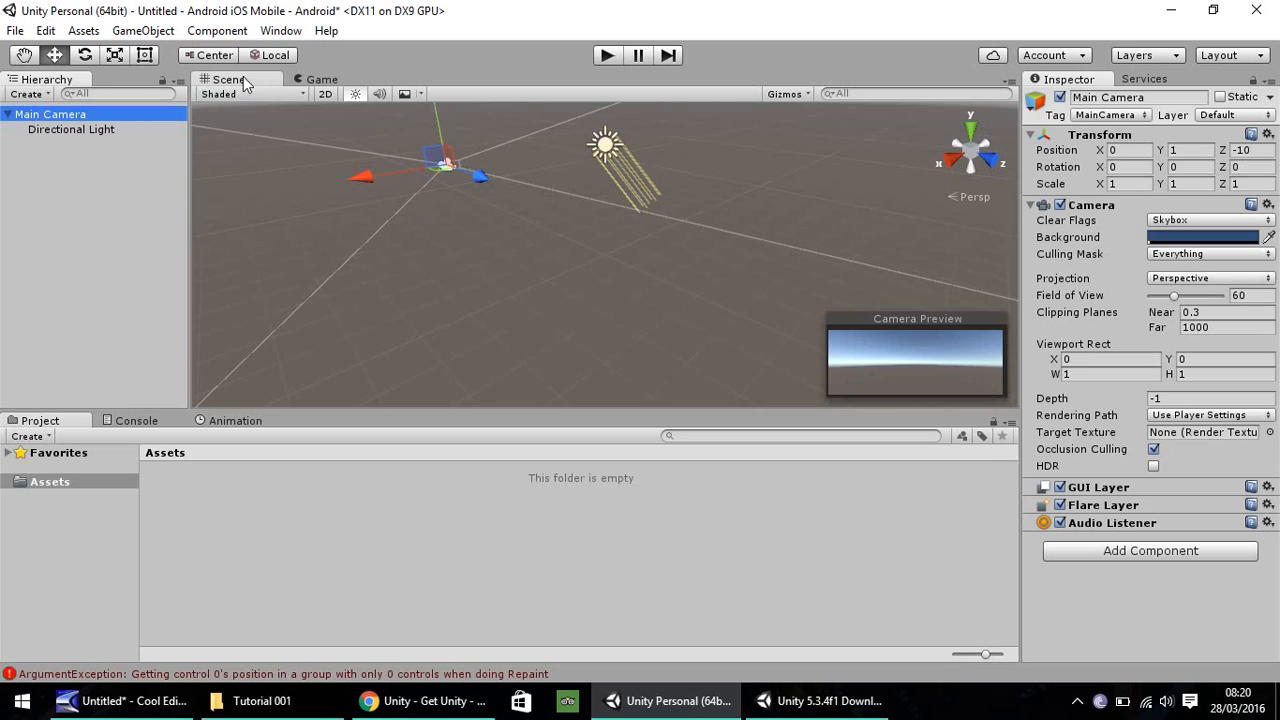
mouse_move(378, 262)
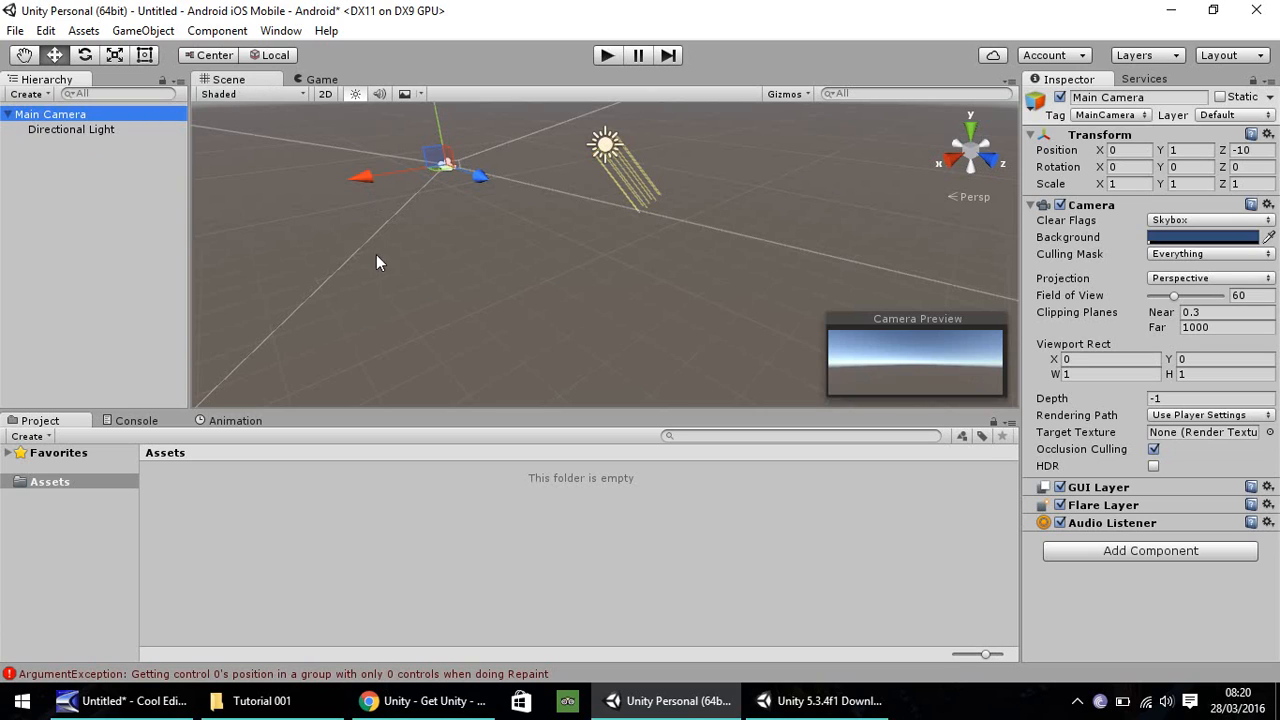
mouse_move(738, 186)
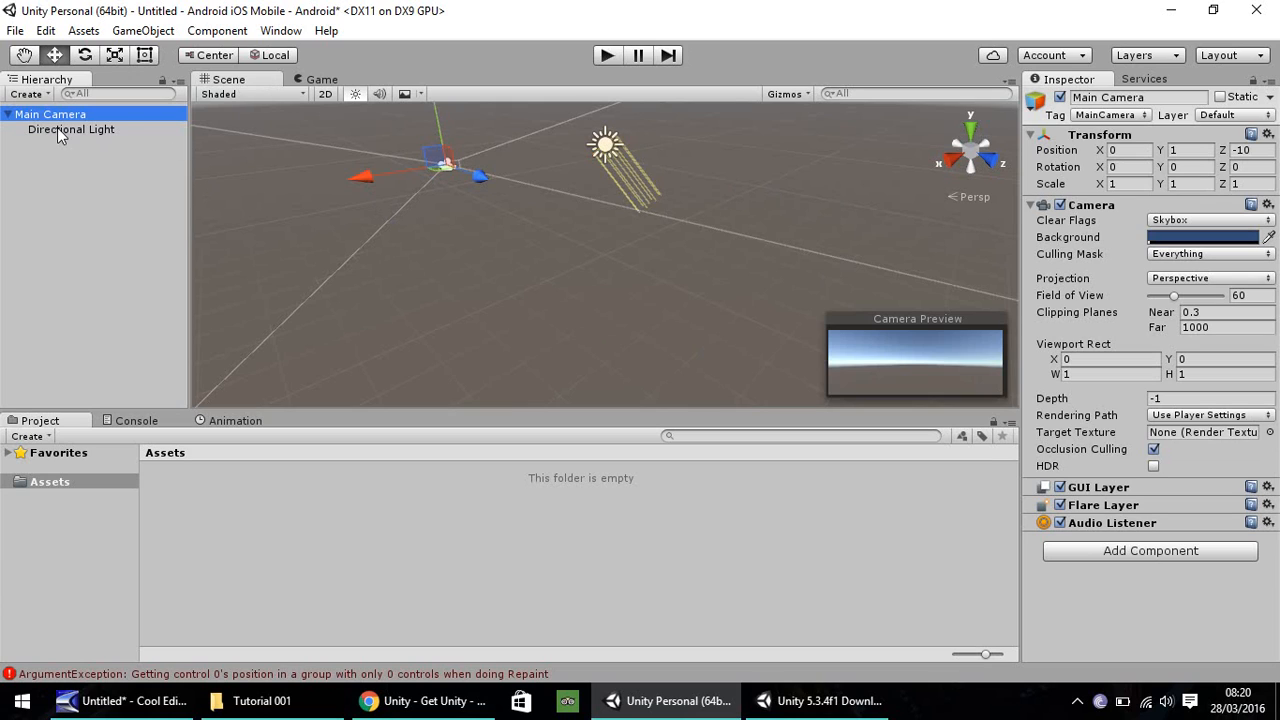
left_click(72, 128)
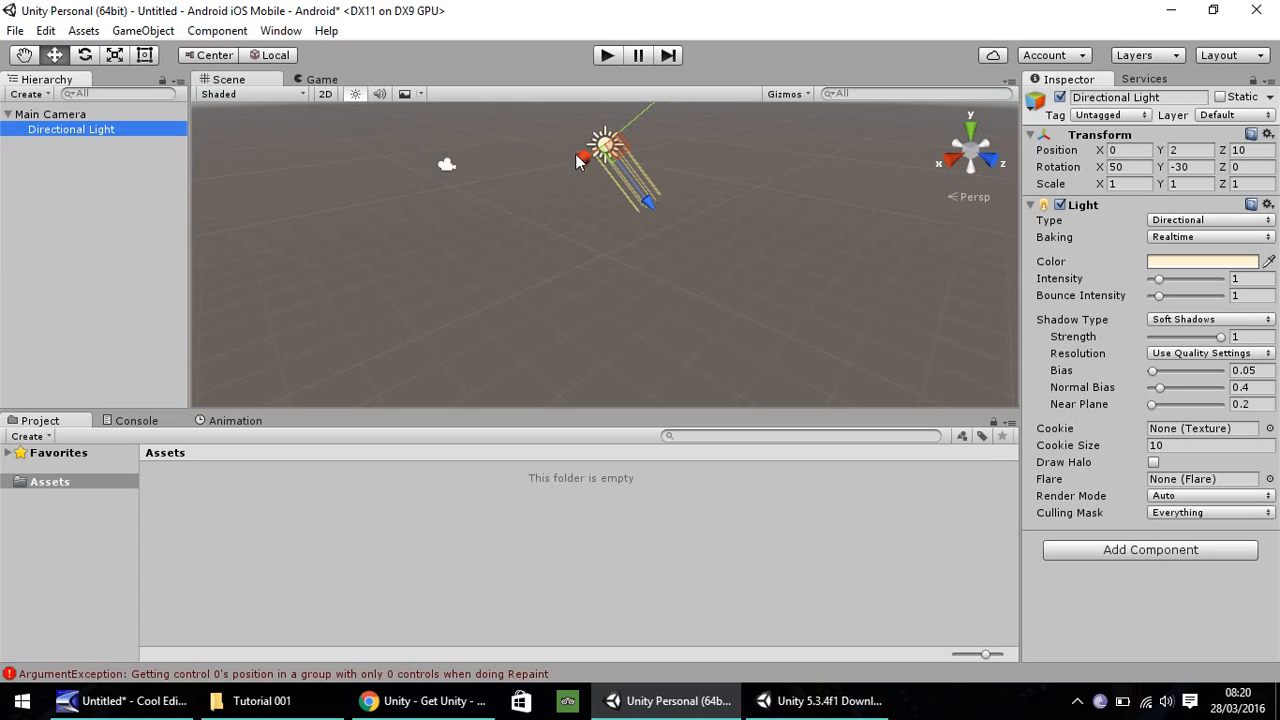
left_click_drag(616, 160, 576, 184)
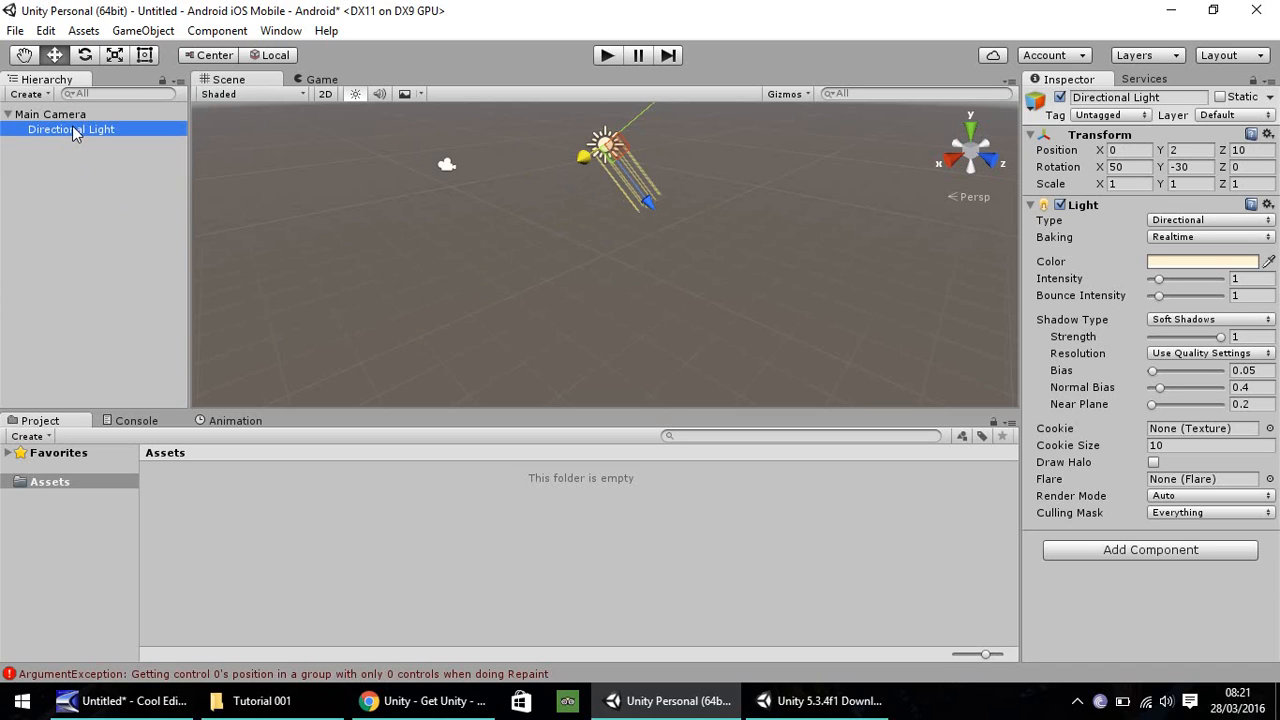
key("ctrl+d")
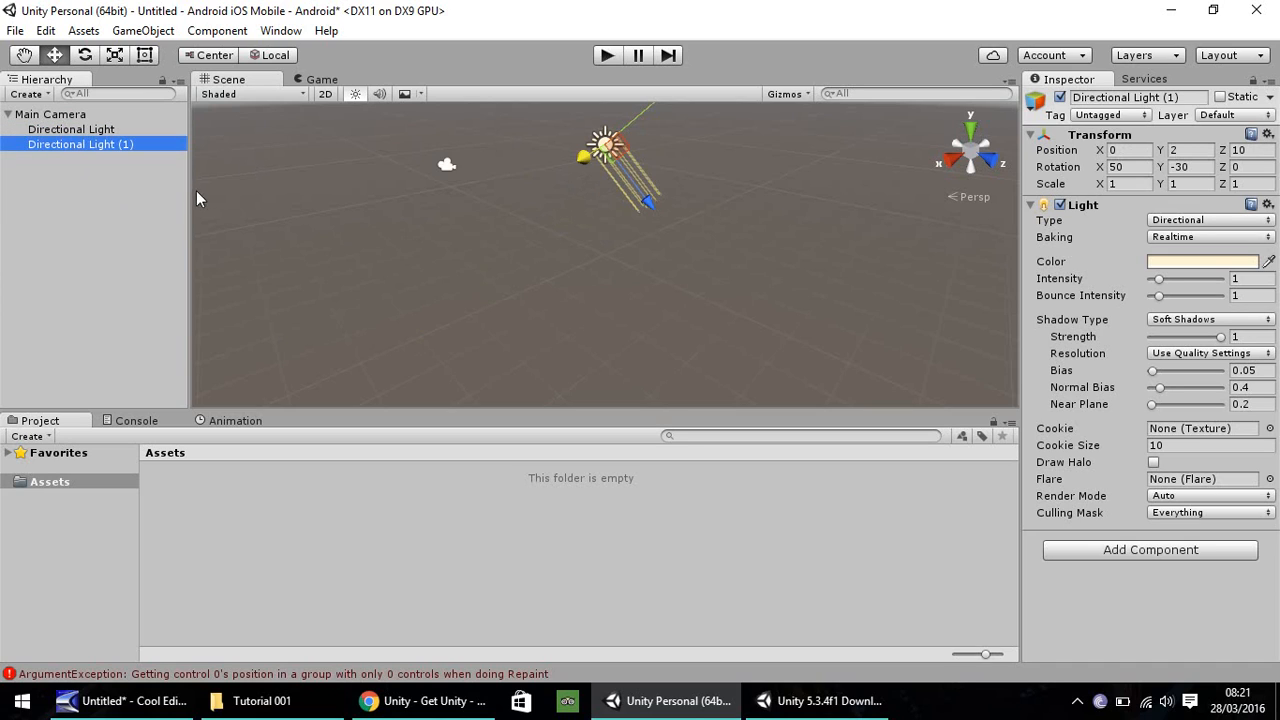
left_click_drag(604, 144, 500, 210)
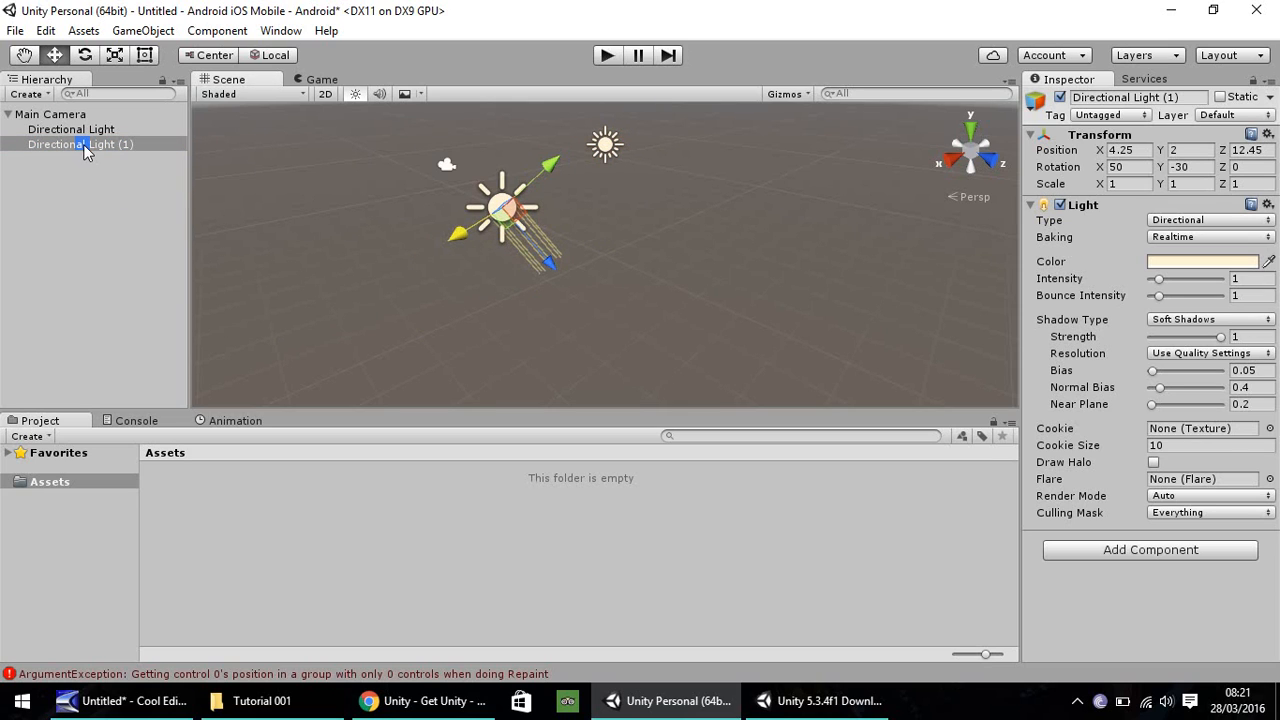
key("Delete")
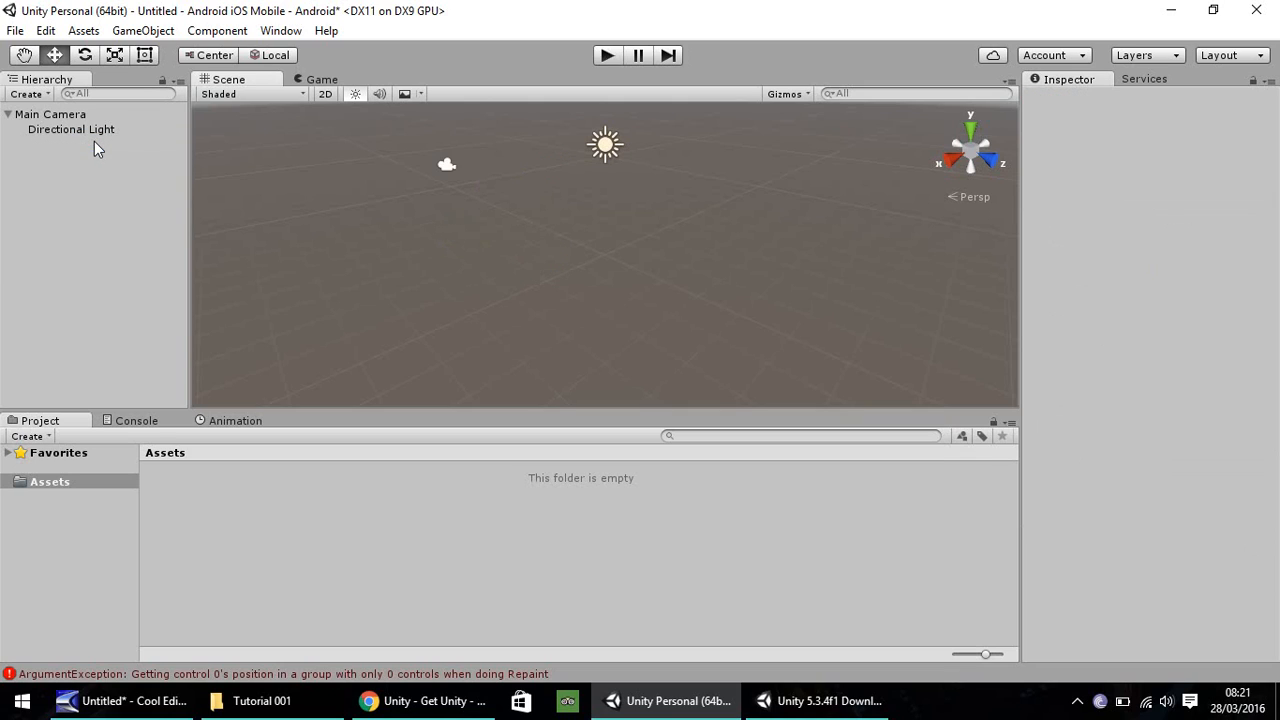
mouse_move(96, 136)
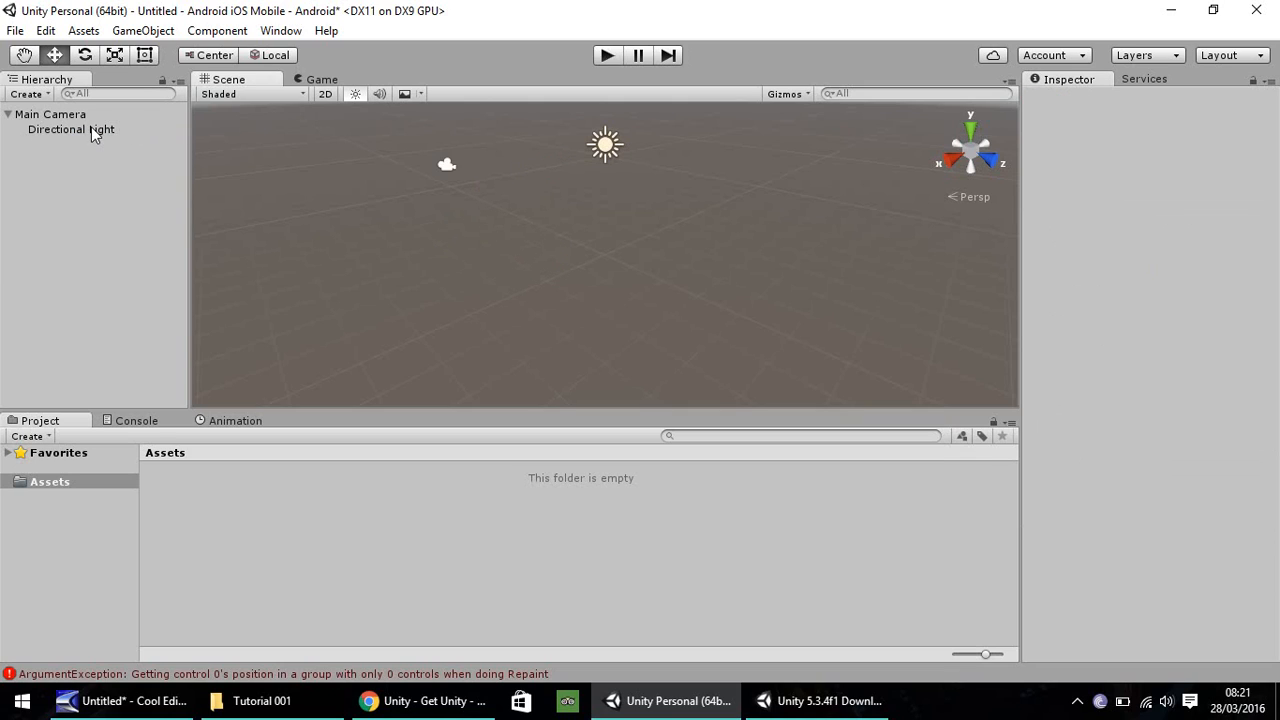
mouse_move(400, 200)
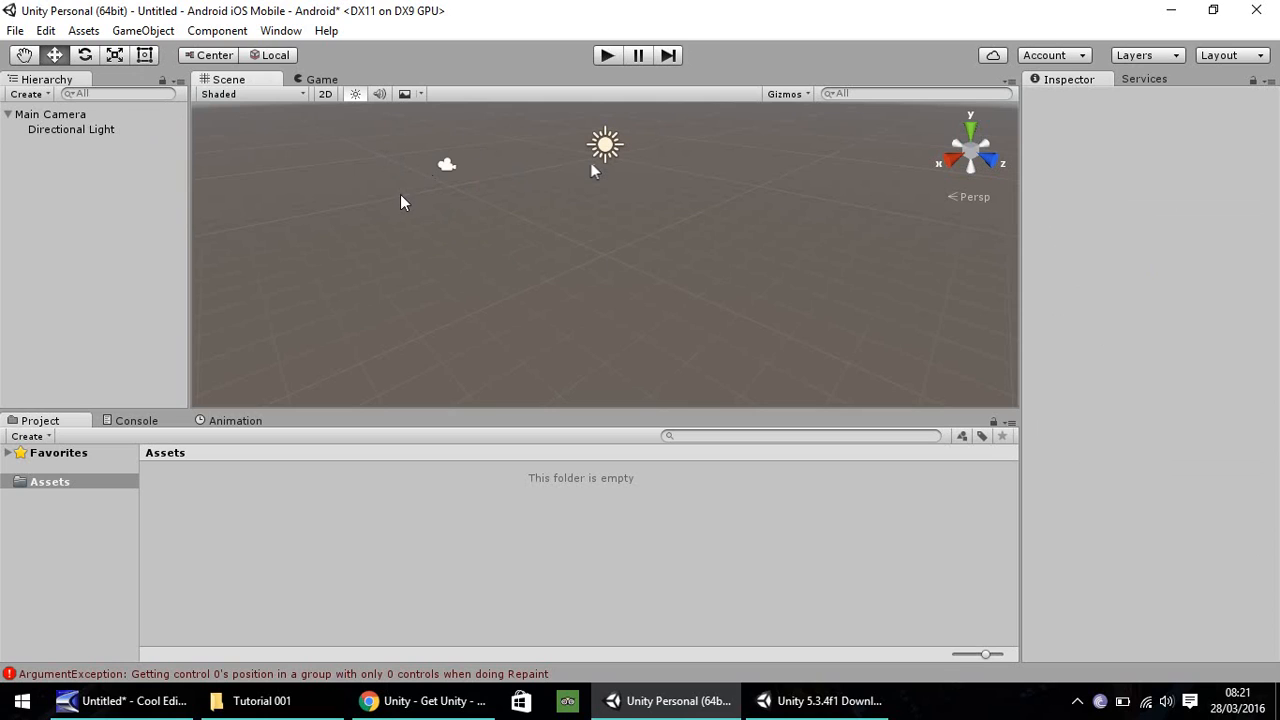
mouse_move(568, 146)
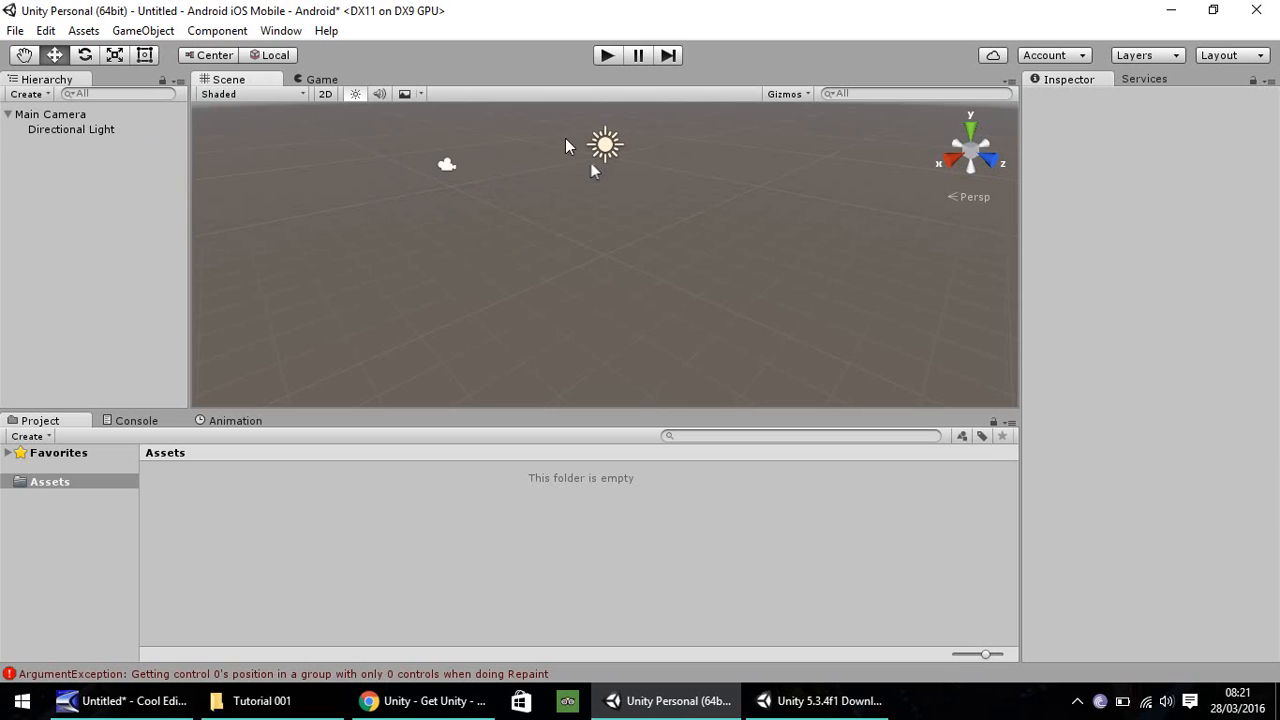
left_click(322, 80)
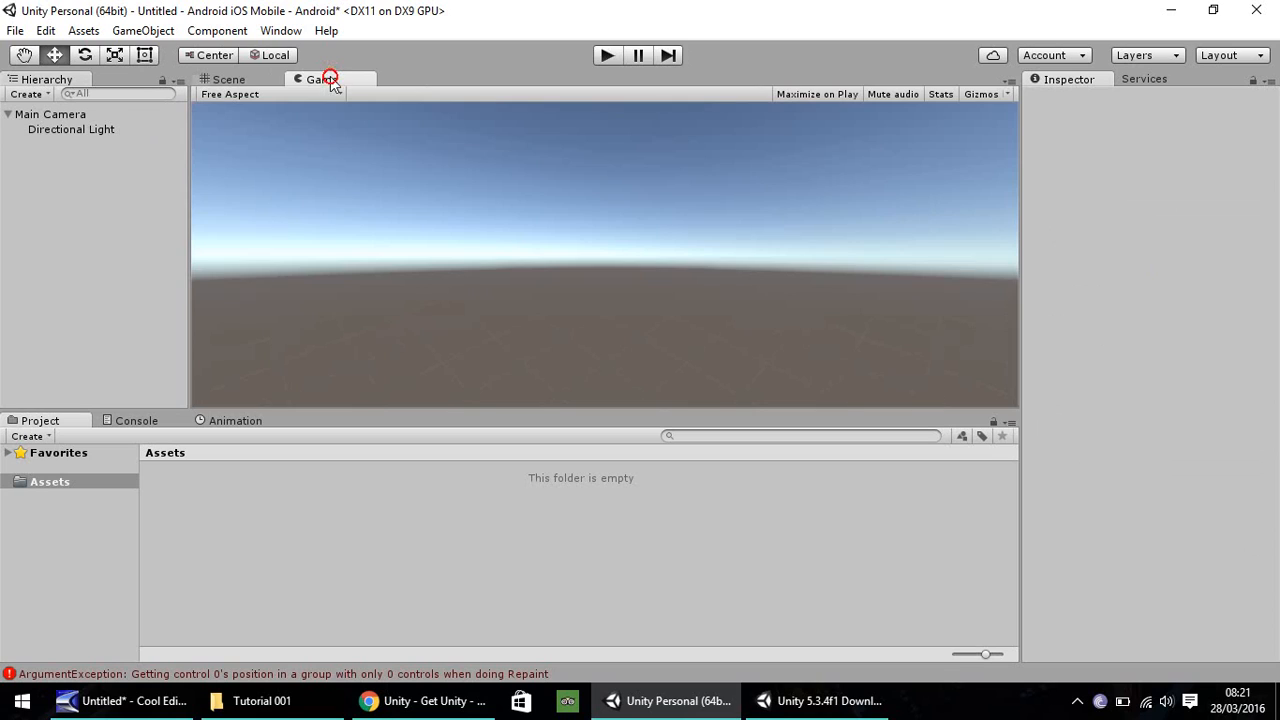
mouse_move(424, 156)
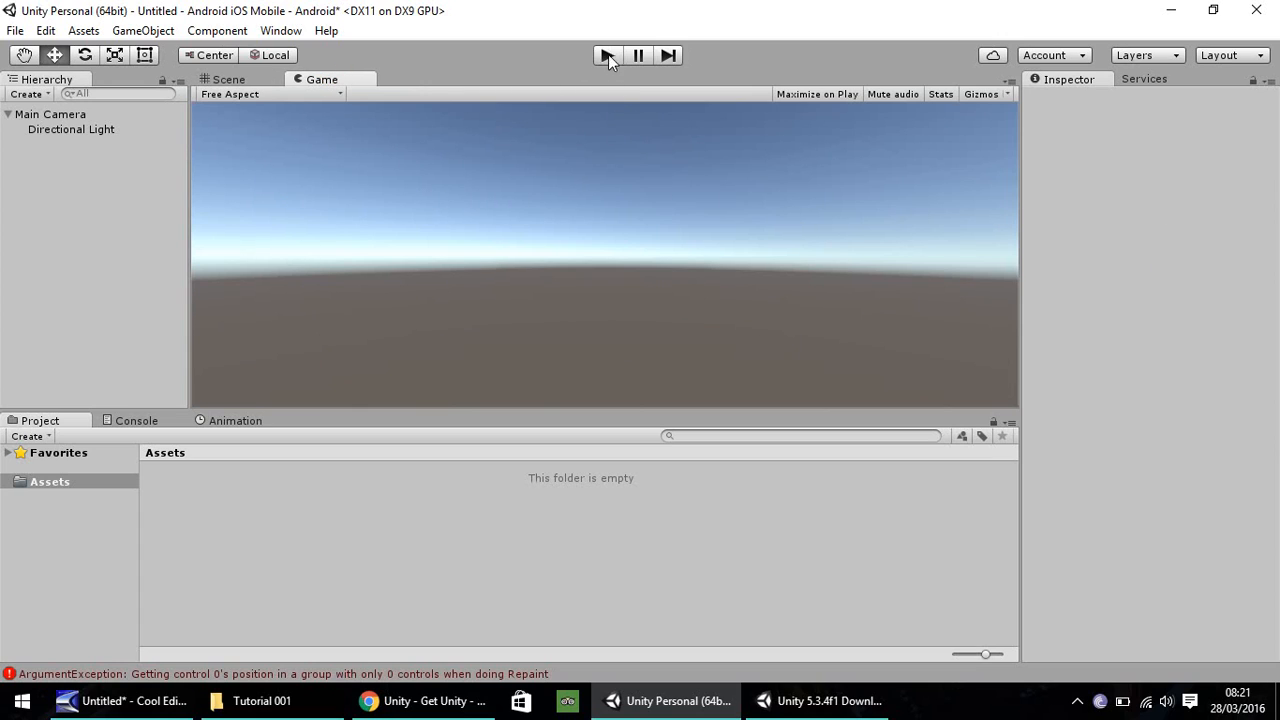
mouse_move(884, 278)
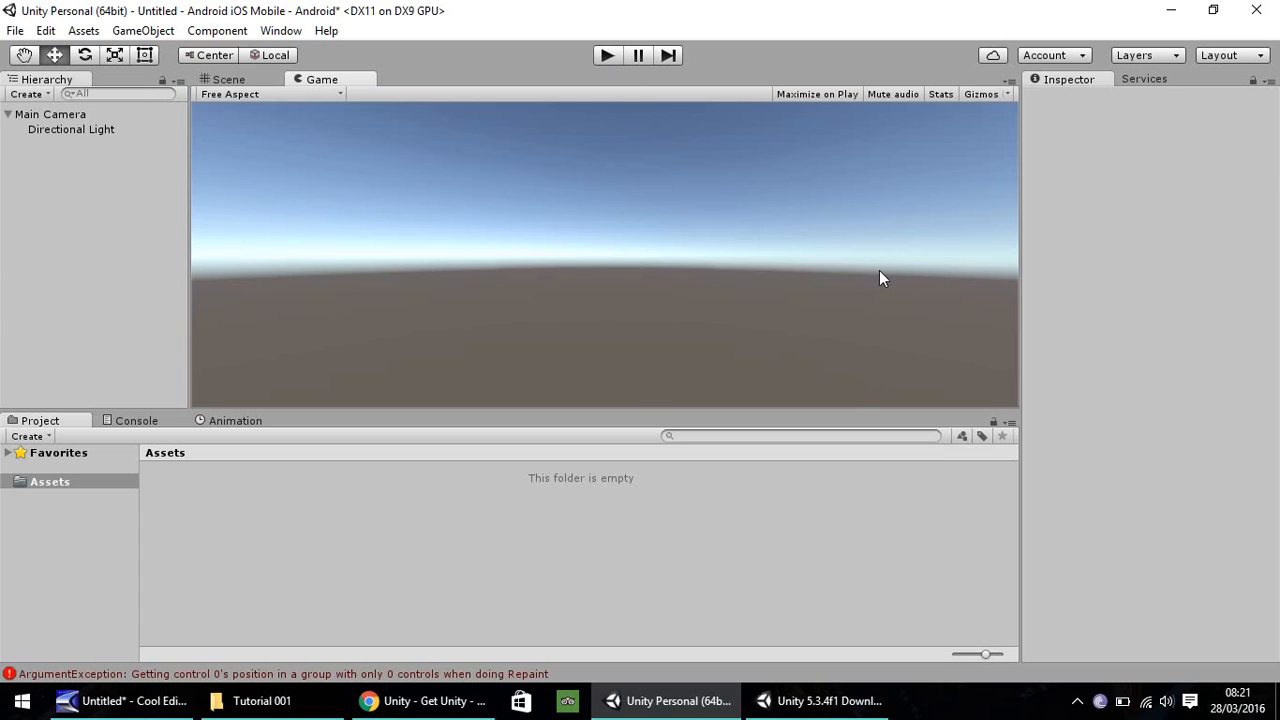
left_click(228, 80)
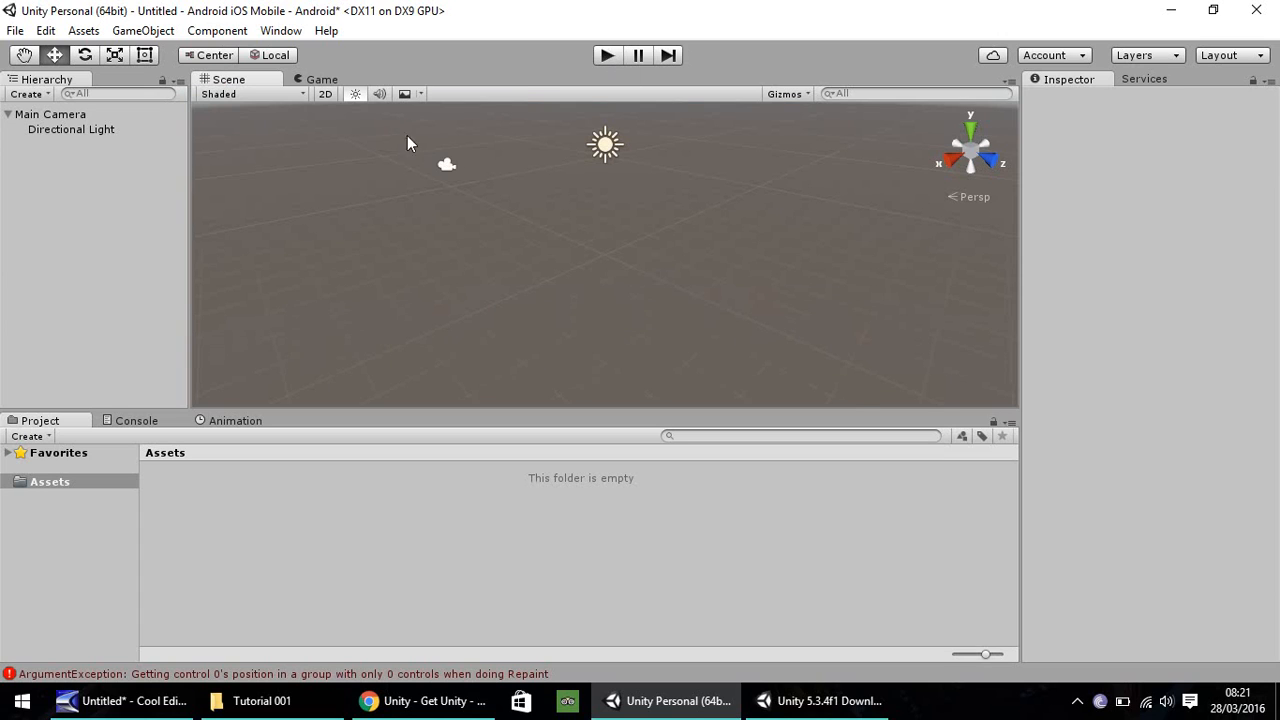
mouse_move(348, 172)
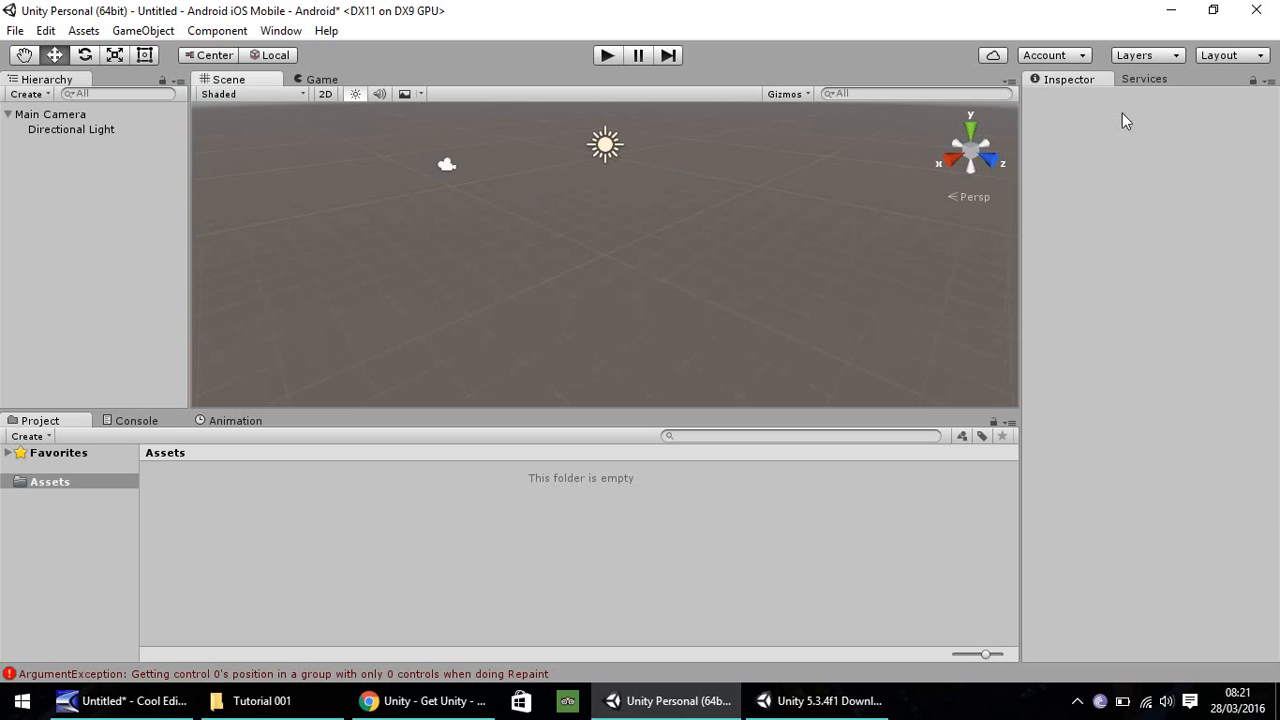
mouse_move(16, 138)
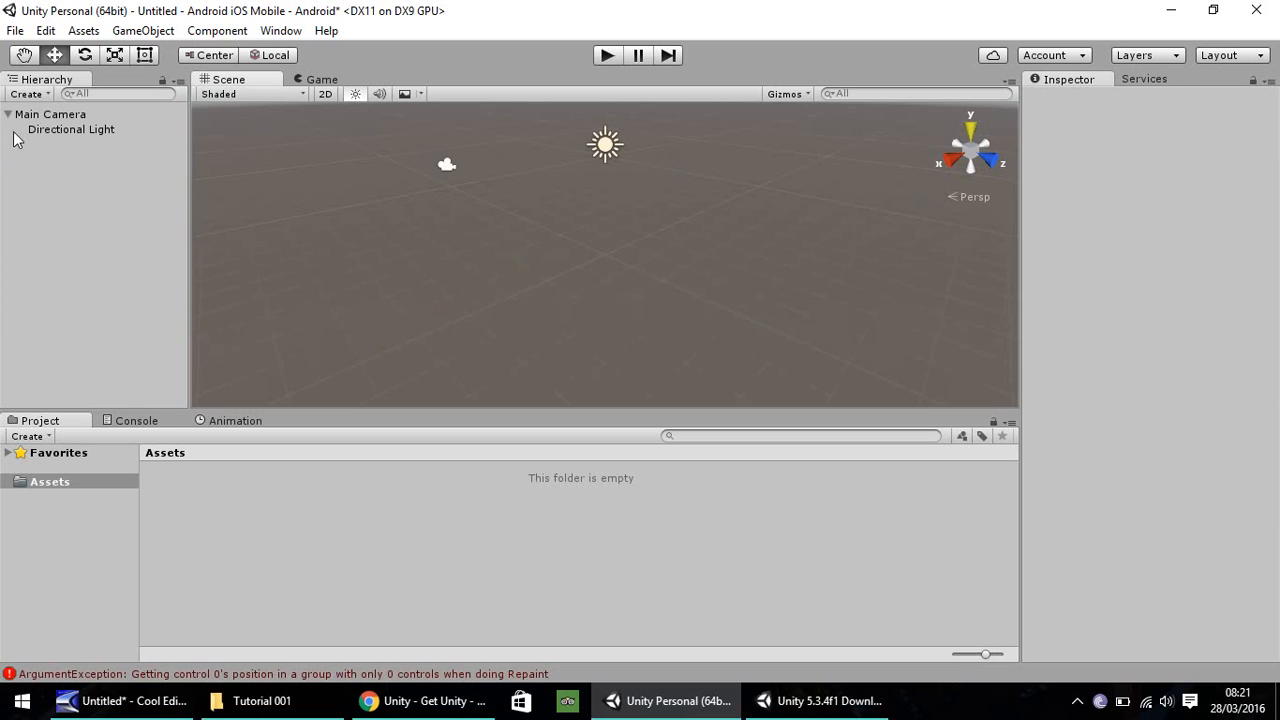
Select the Directional Light to review its intensity, colour and shadow settings.
left_click(72, 128)
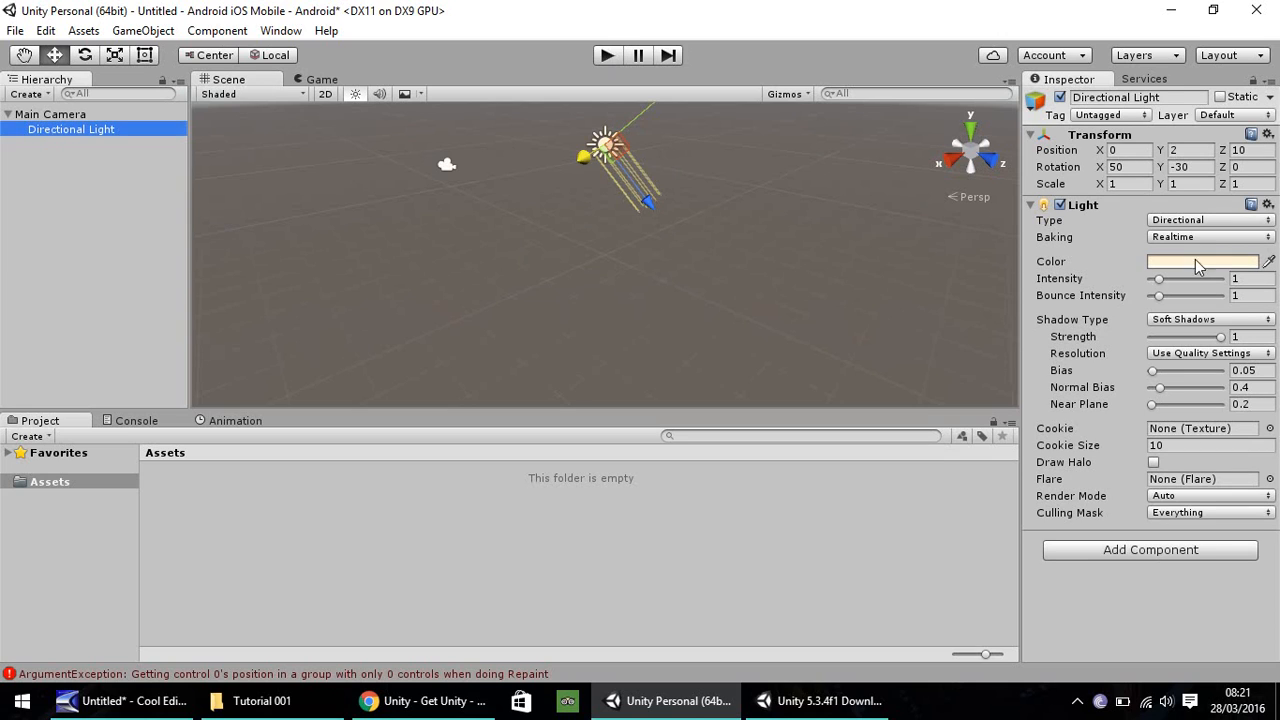
mouse_move(1204, 184)
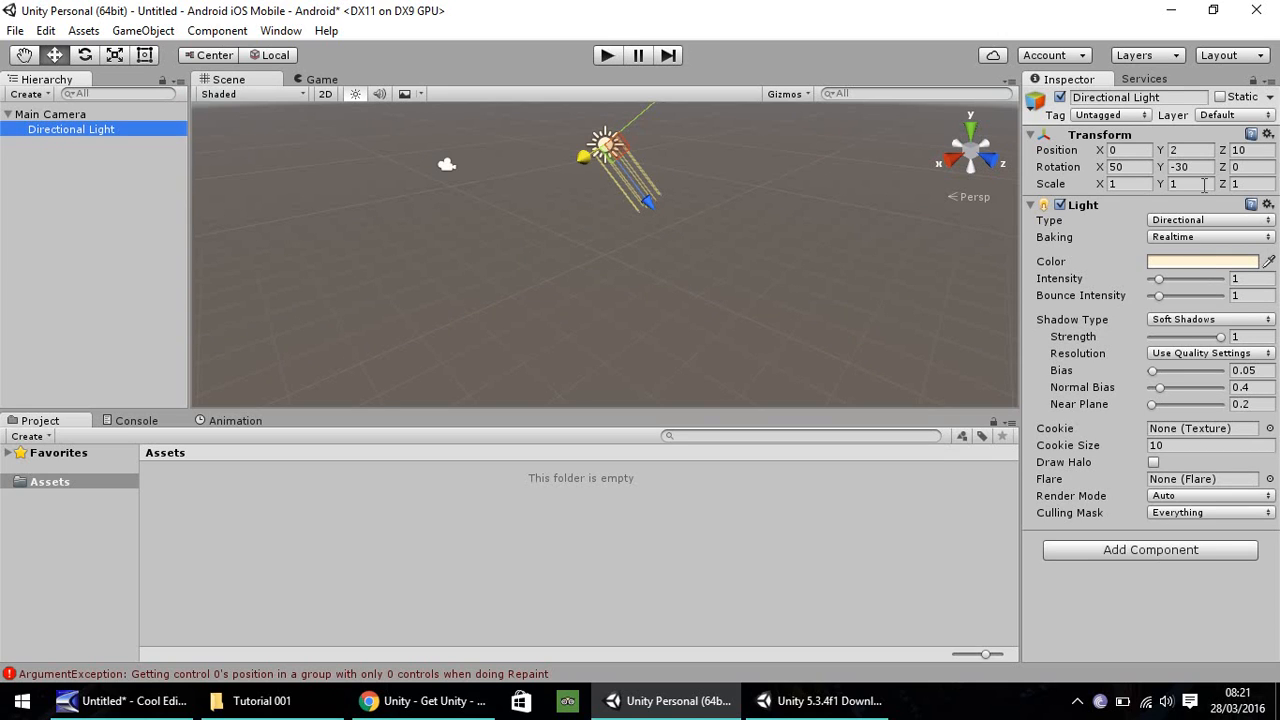
mouse_move(1172, 390)
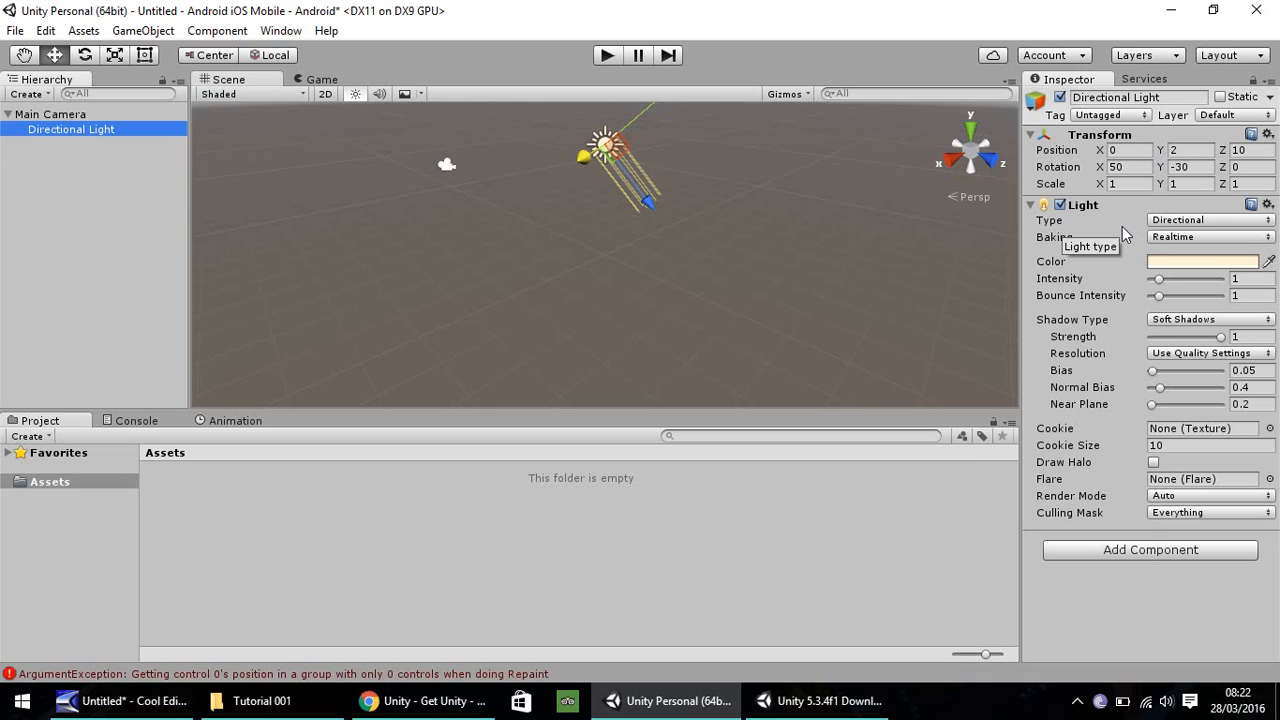
mouse_move(1092, 276)
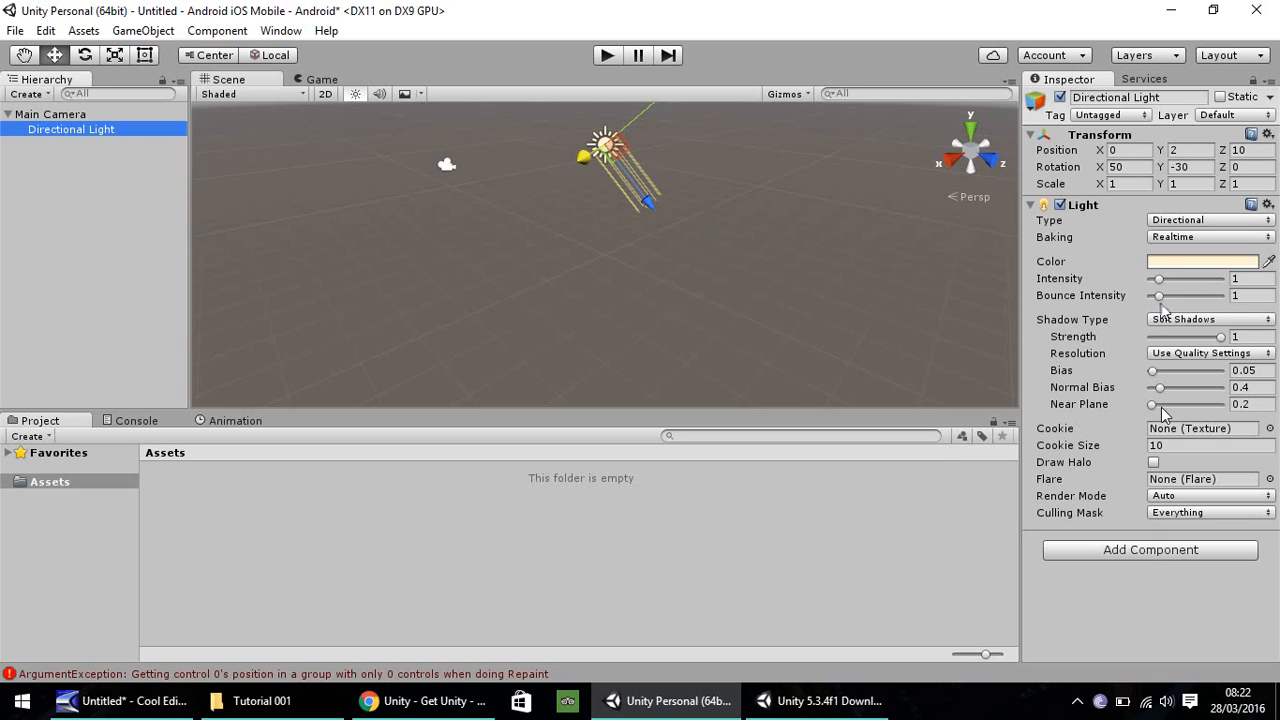
mouse_move(1164, 410)
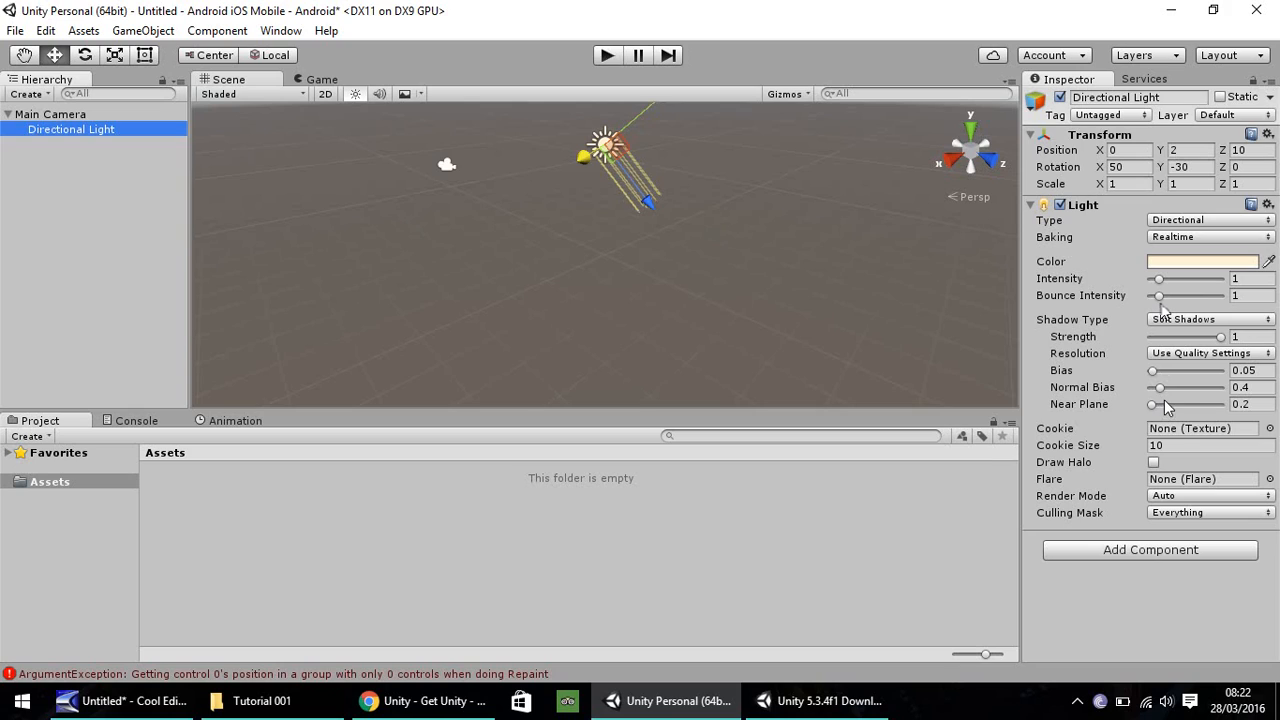
mouse_move(384, 222)
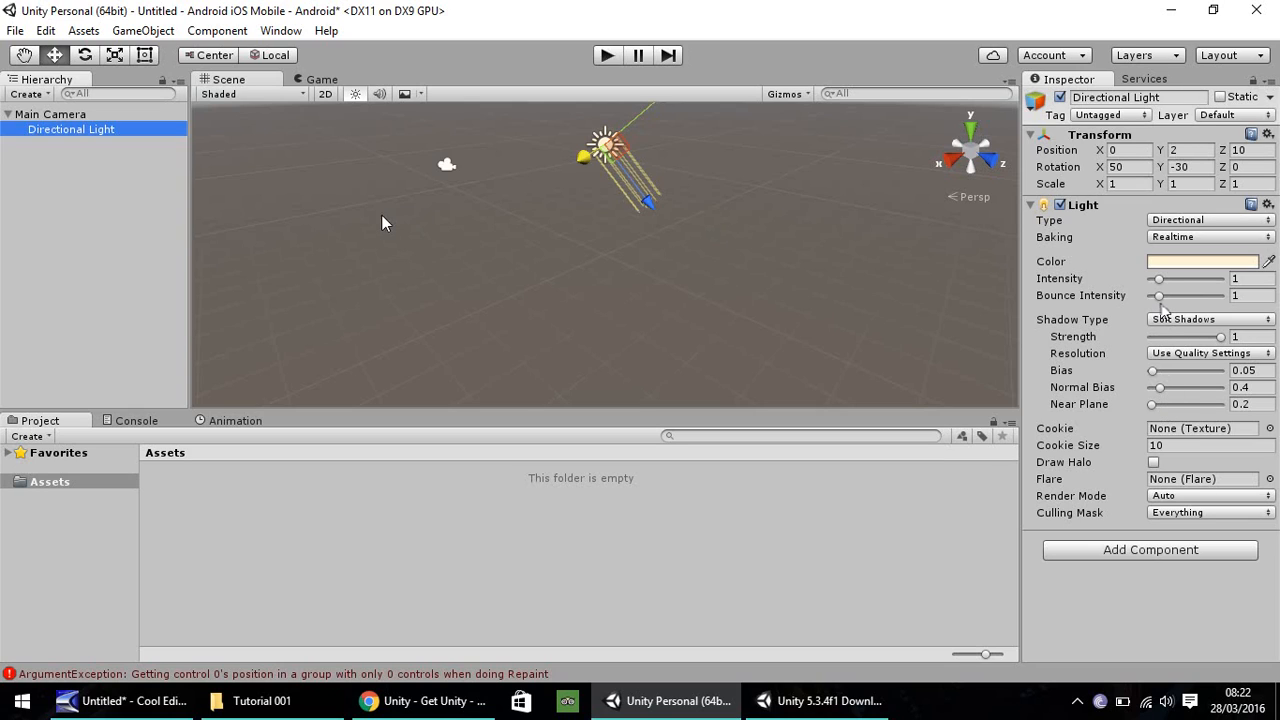
mouse_move(928, 492)
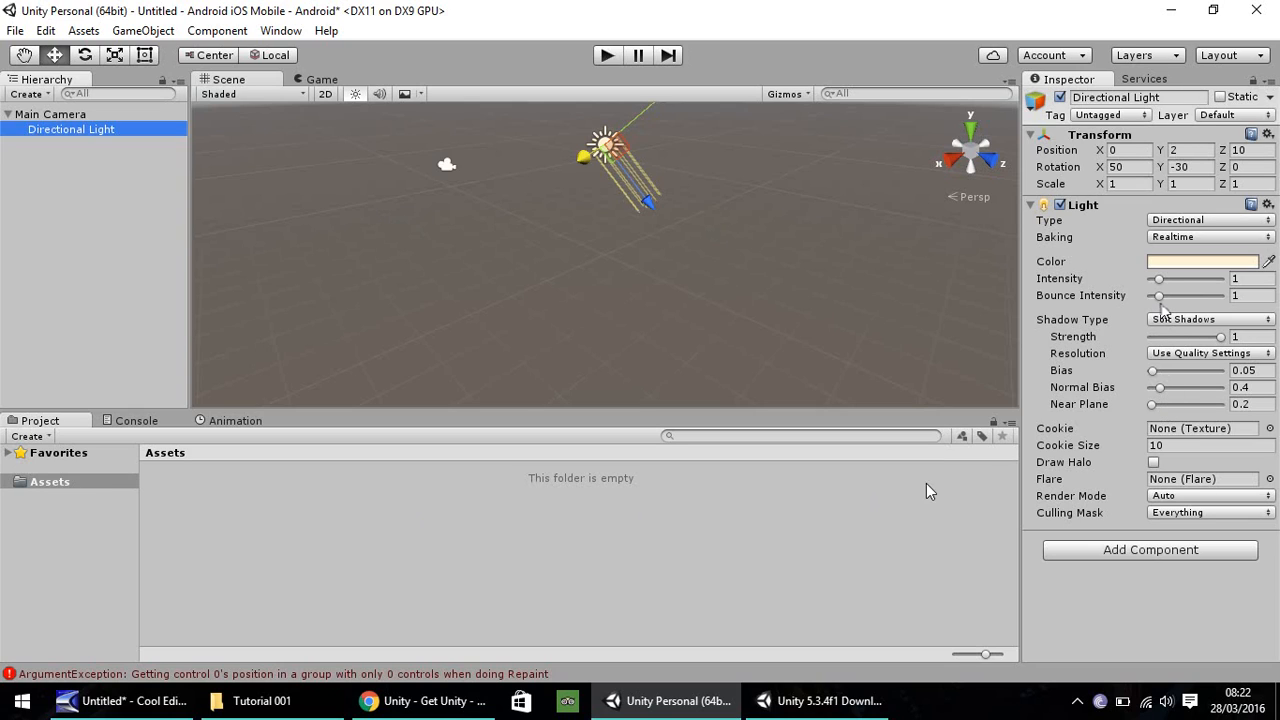
mouse_move(260, 524)
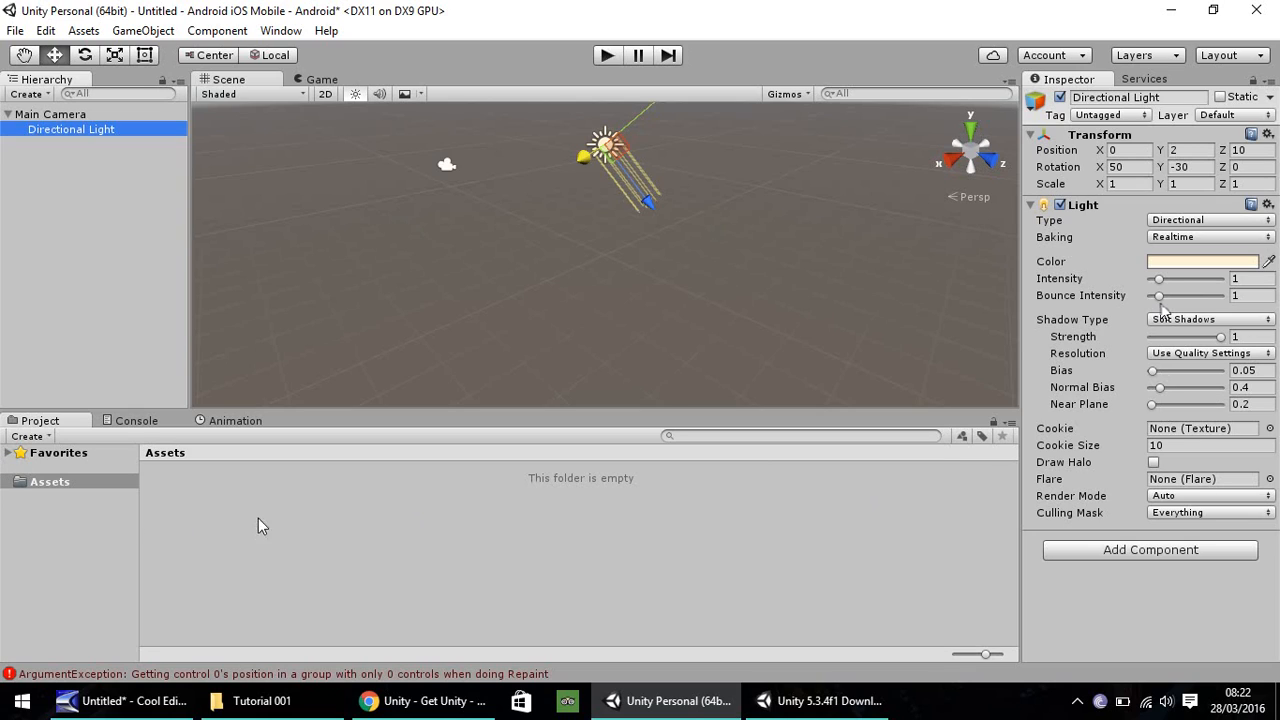
mouse_move(392, 504)
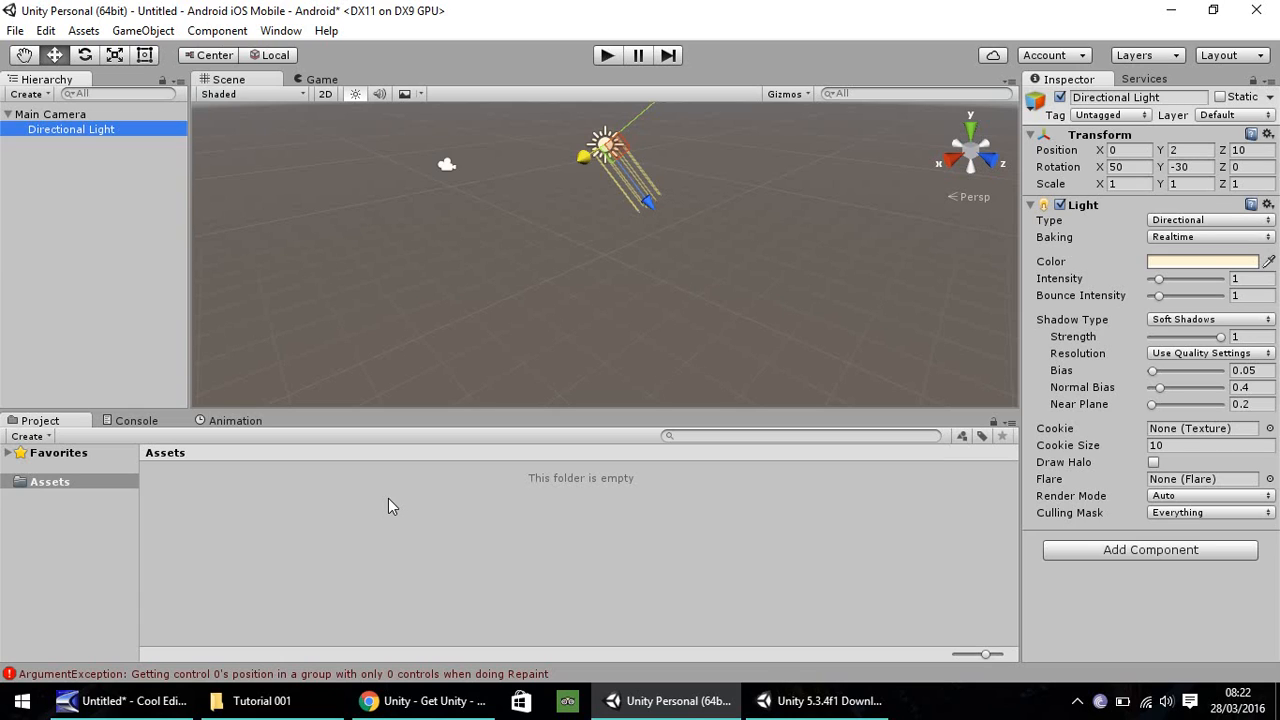
mouse_move(520, 510)
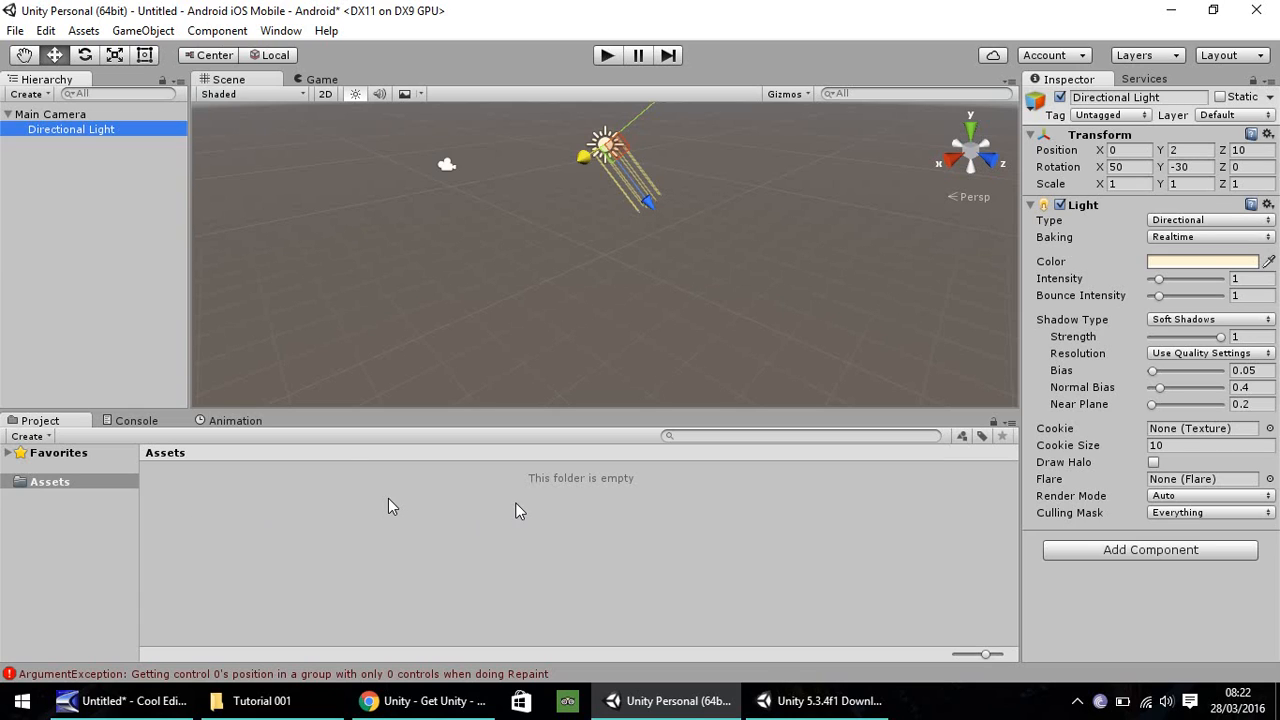
mouse_move(208, 524)
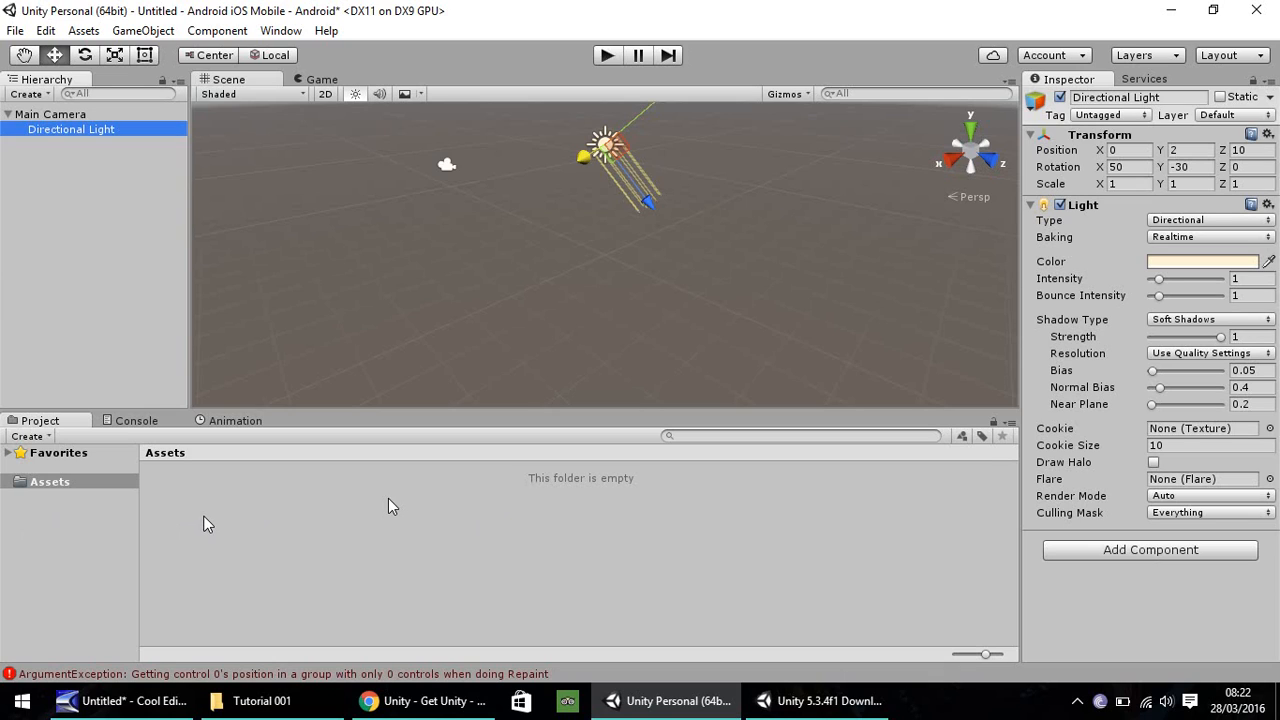
mouse_move(338, 578)
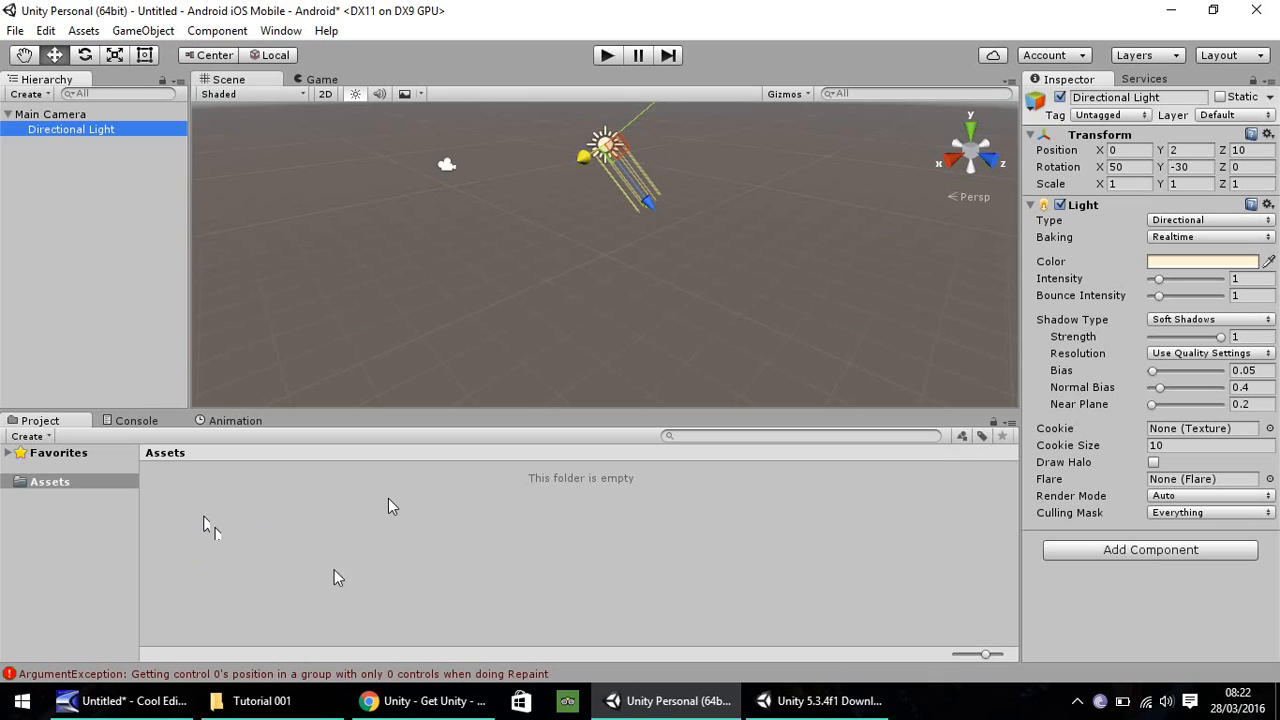
mouse_move(140, 520)
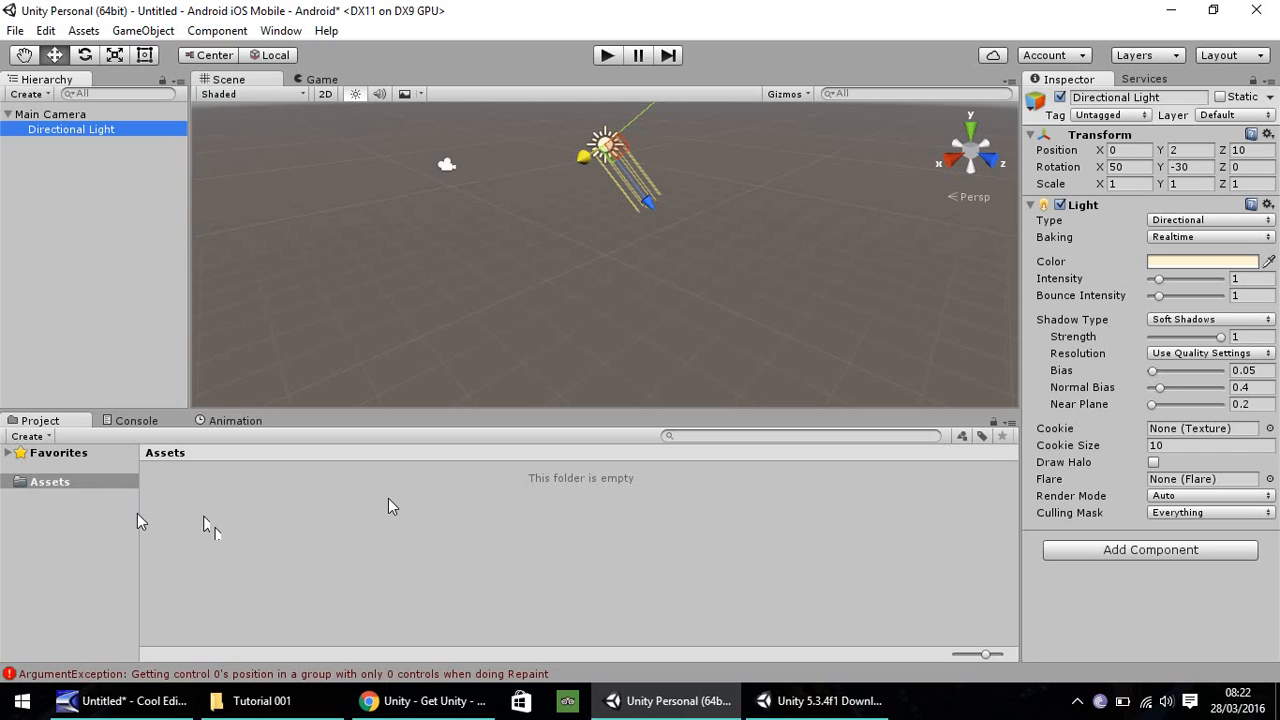
Show the Console log in the bottom panel.
left_click(136, 420)
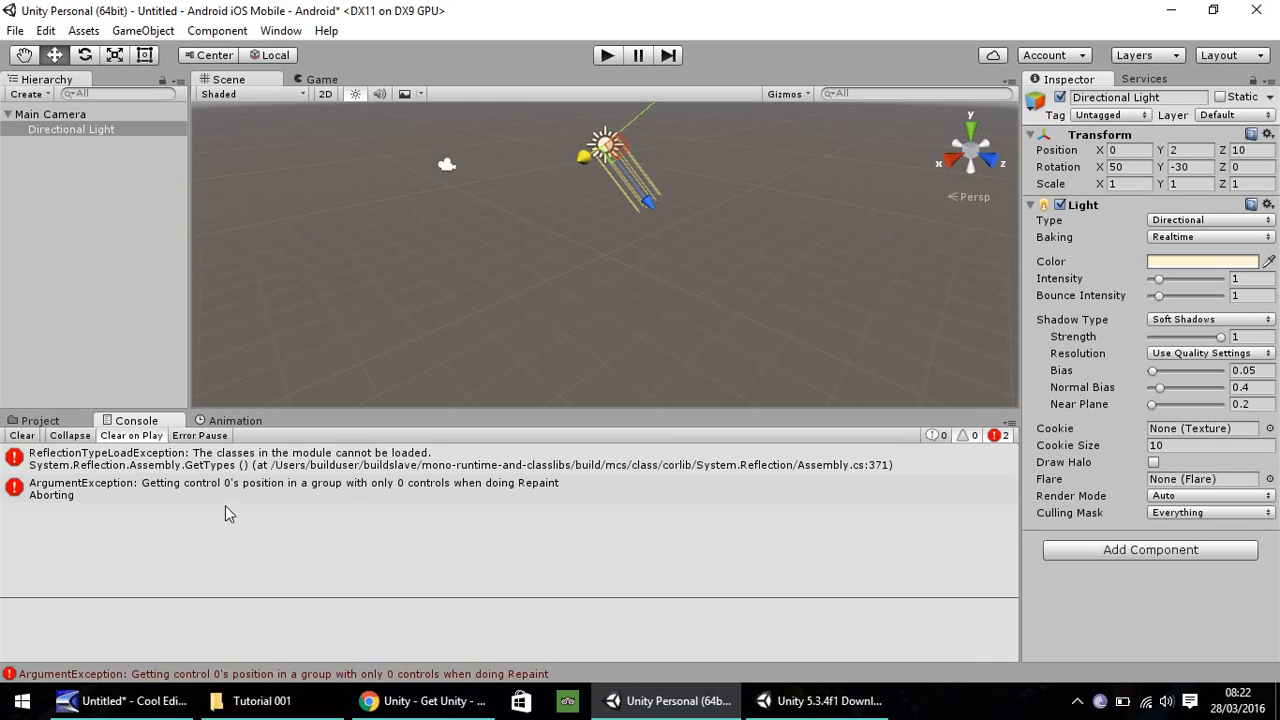
mouse_move(144, 512)
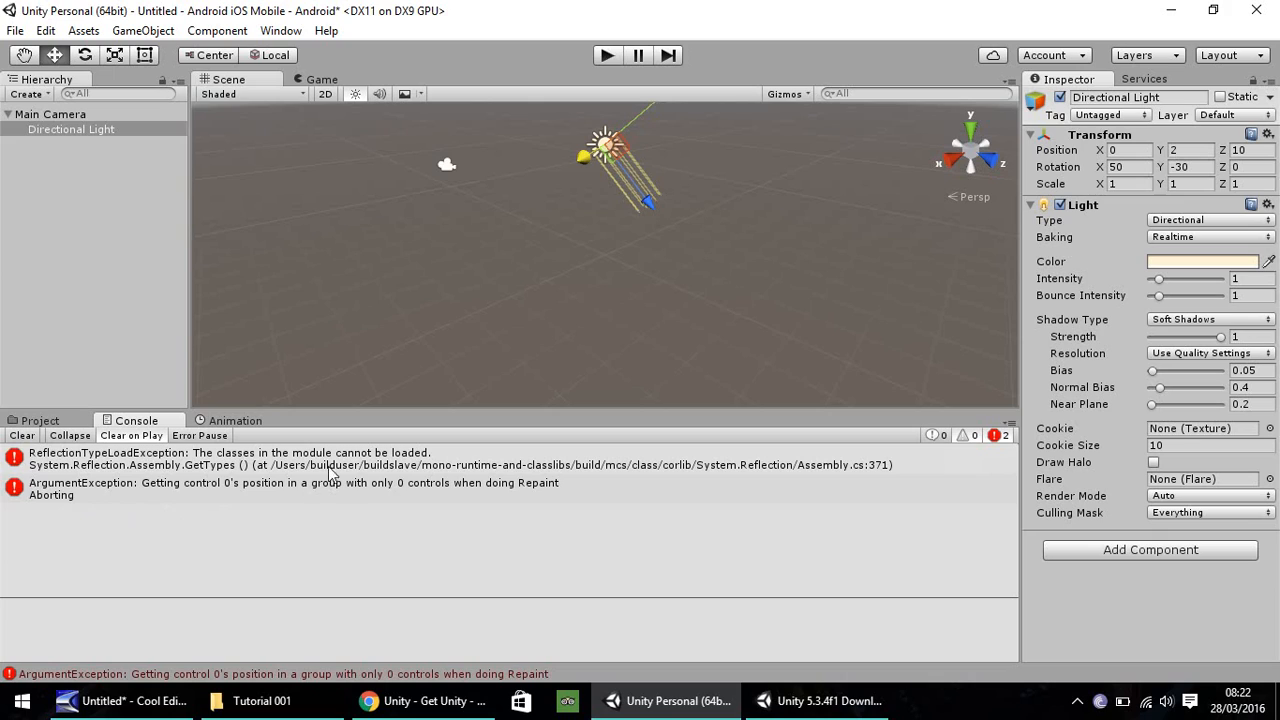
mouse_move(40, 442)
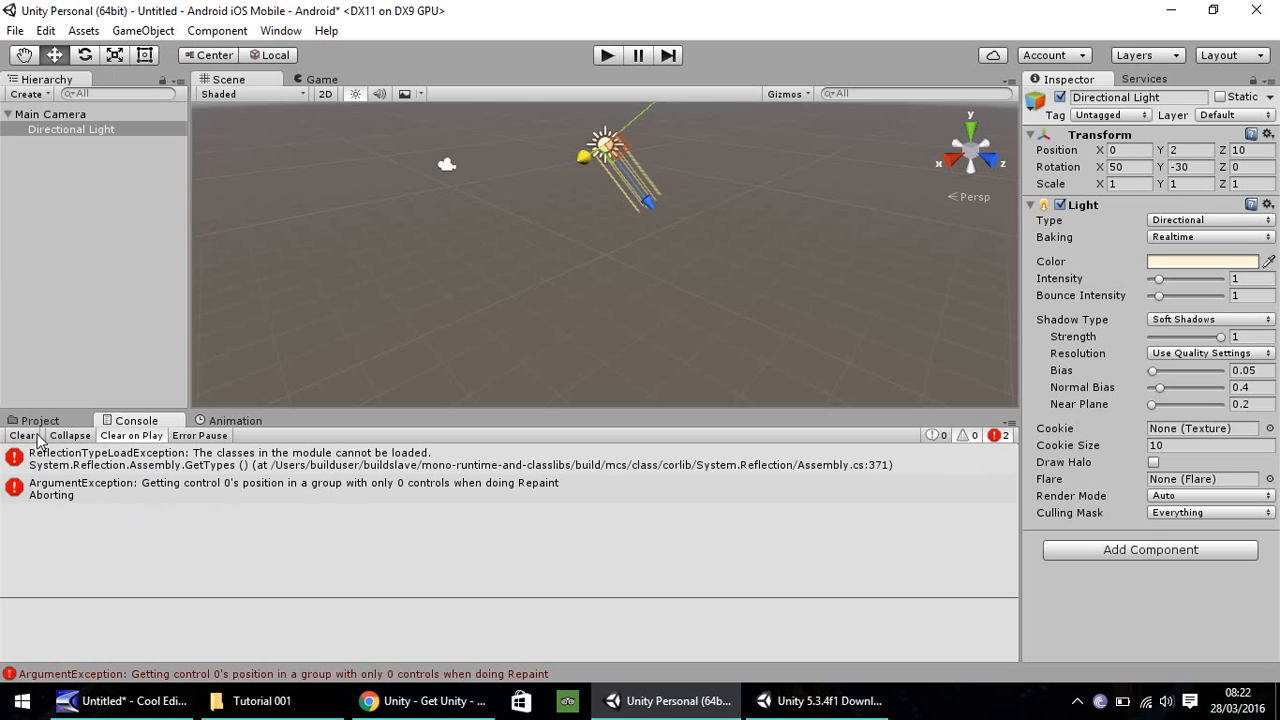
Clear both error messages from the Console.
left_click(20, 436)
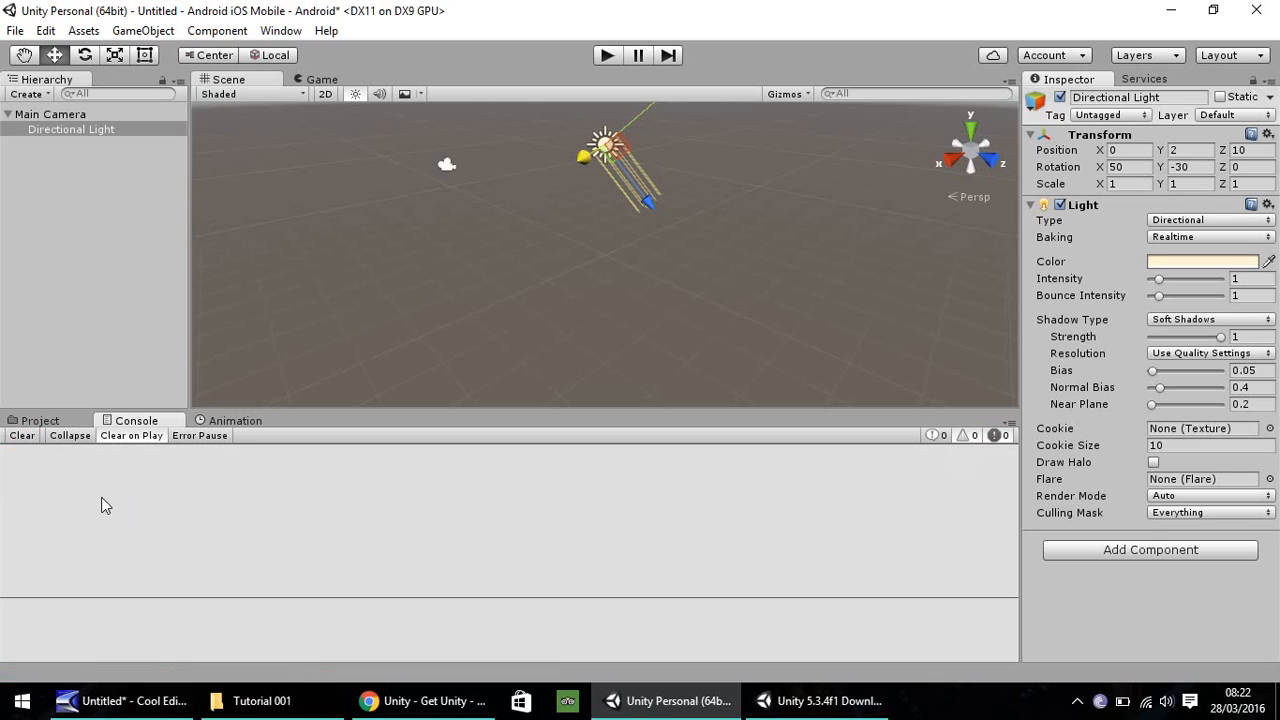
mouse_move(250, 428)
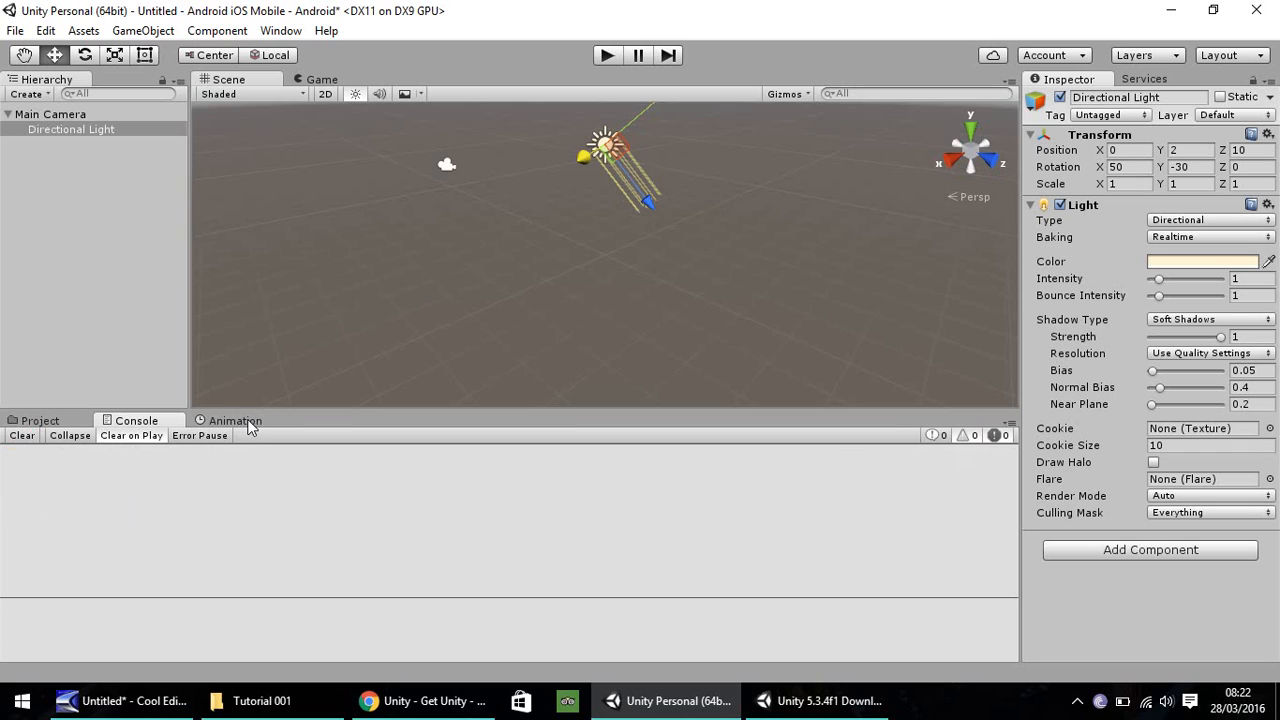
Show the Animation panel for Directional Light and bring up its tab options menu.
left_click(234, 420)
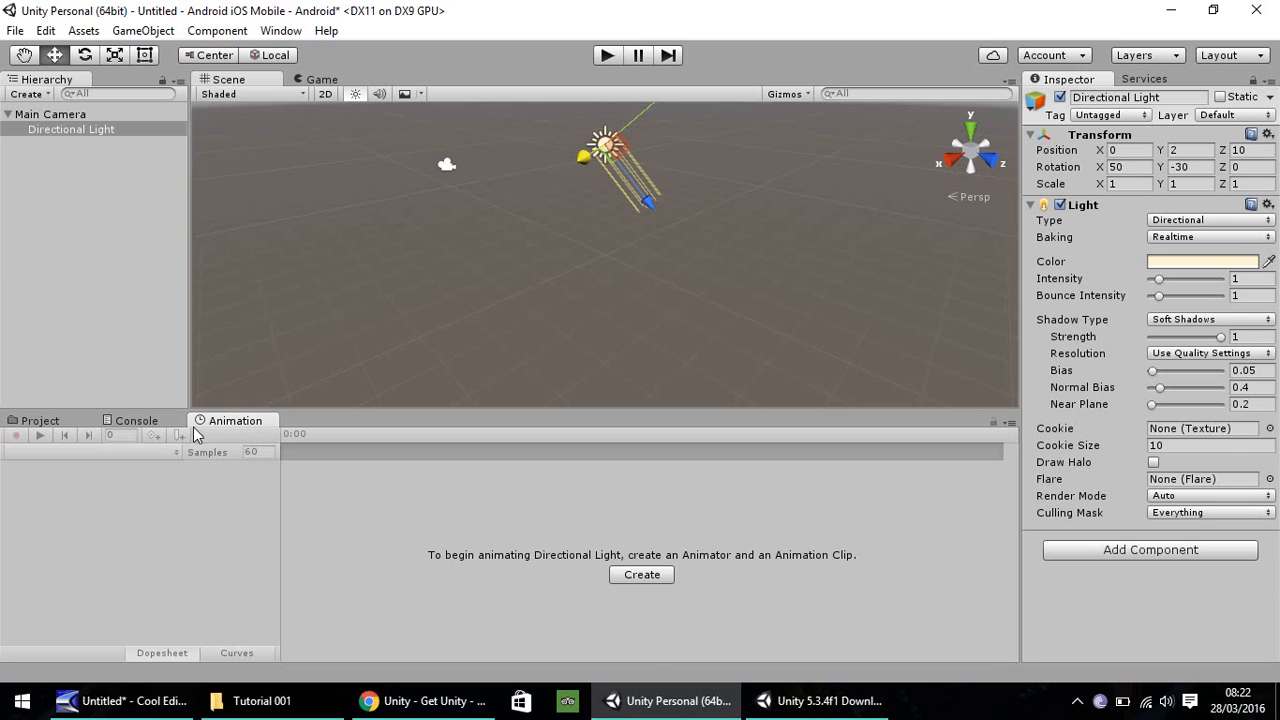
mouse_move(232, 432)
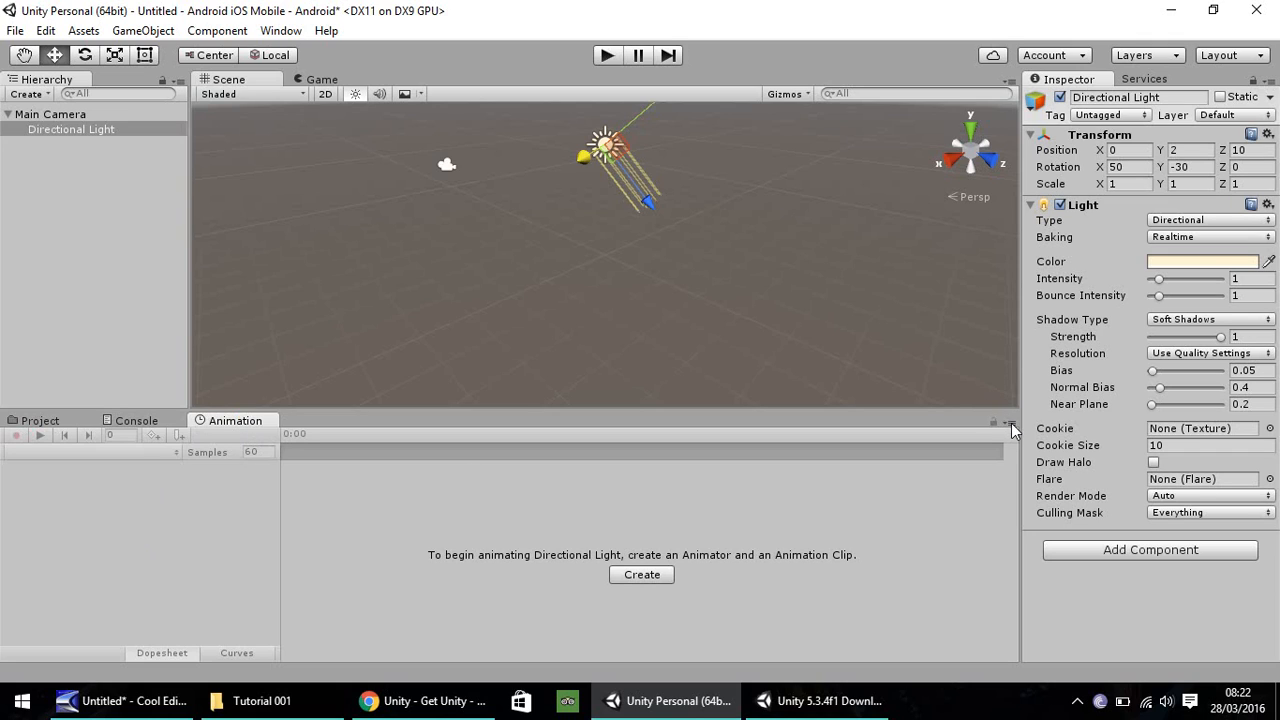
left_click(1008, 422)
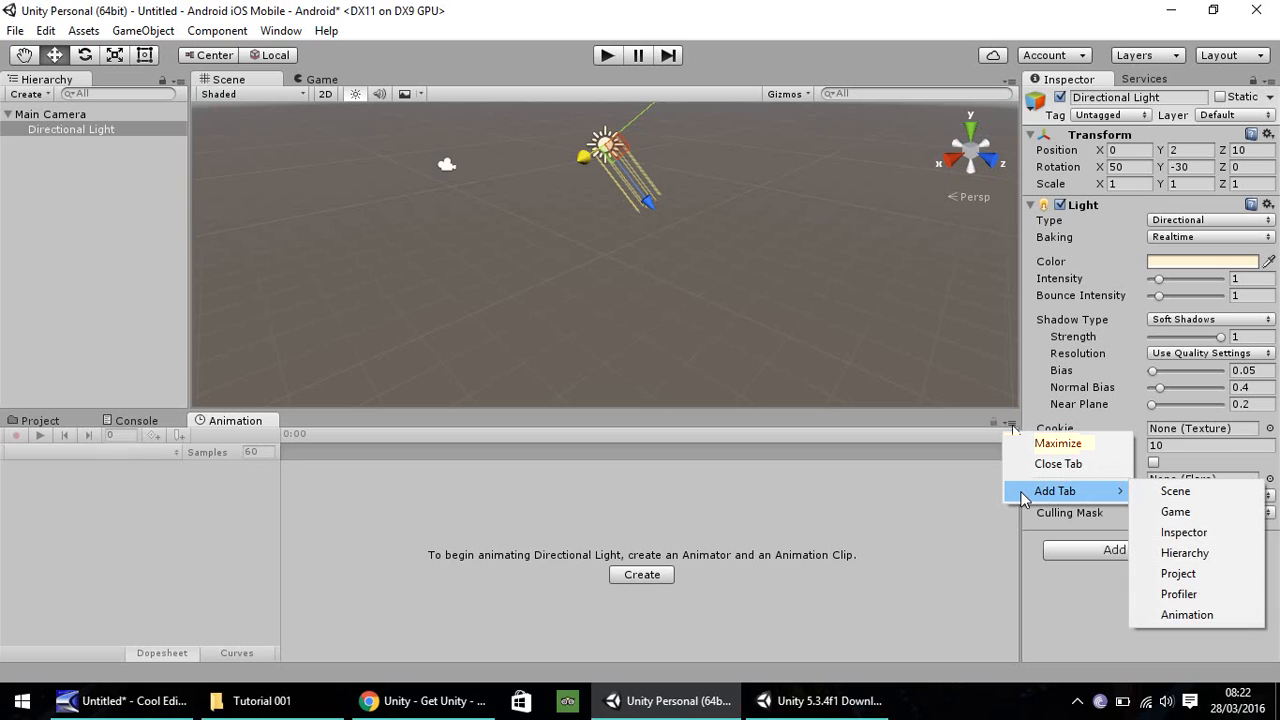
mouse_move(1188, 614)
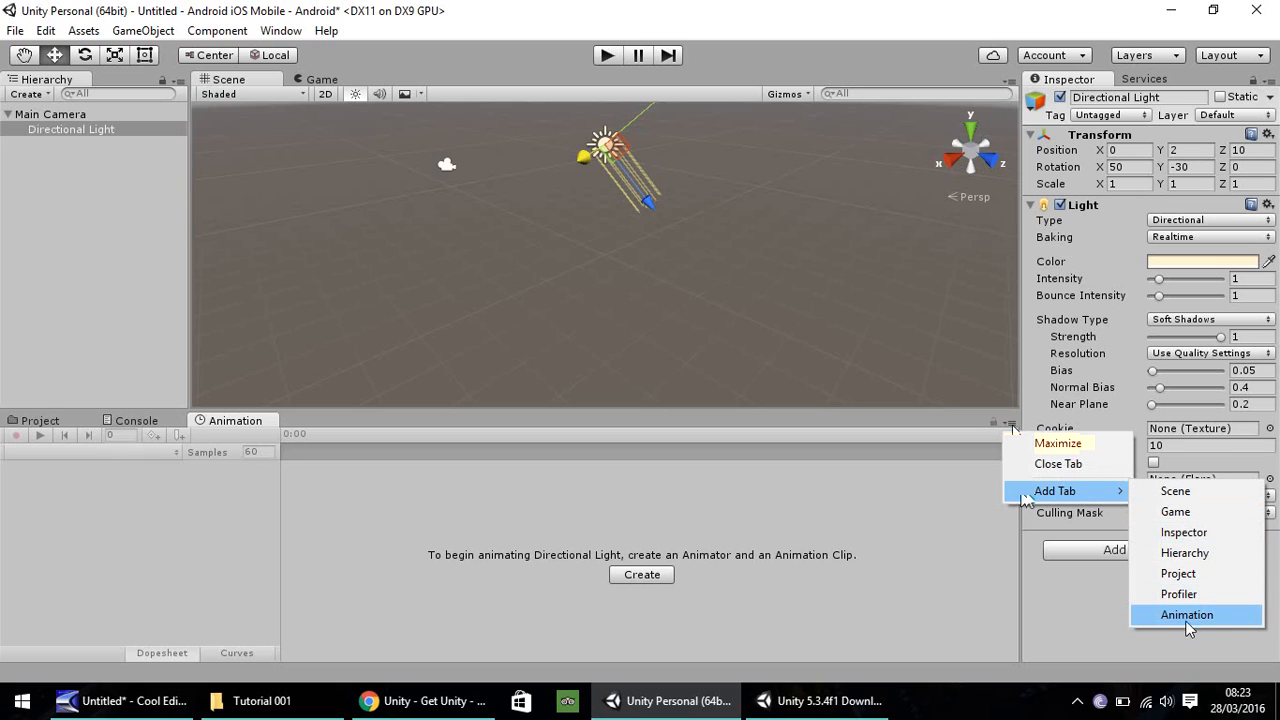
mouse_move(1204, 622)
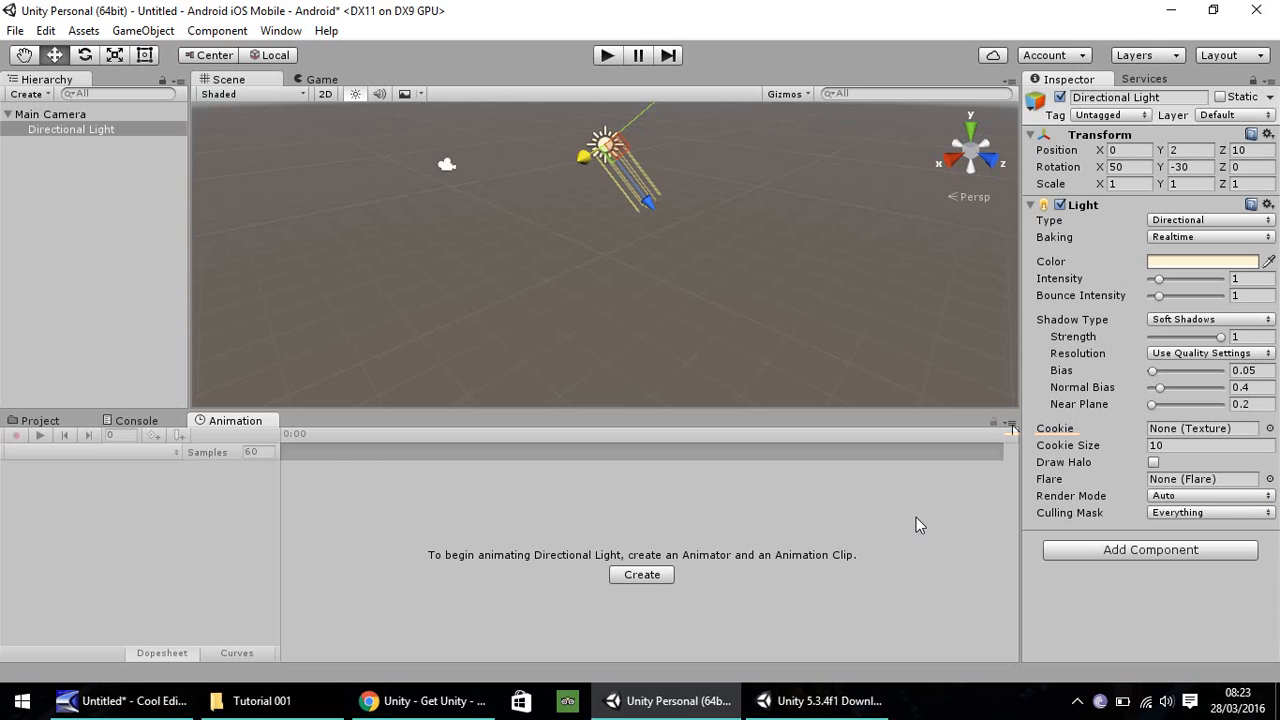
mouse_move(628, 508)
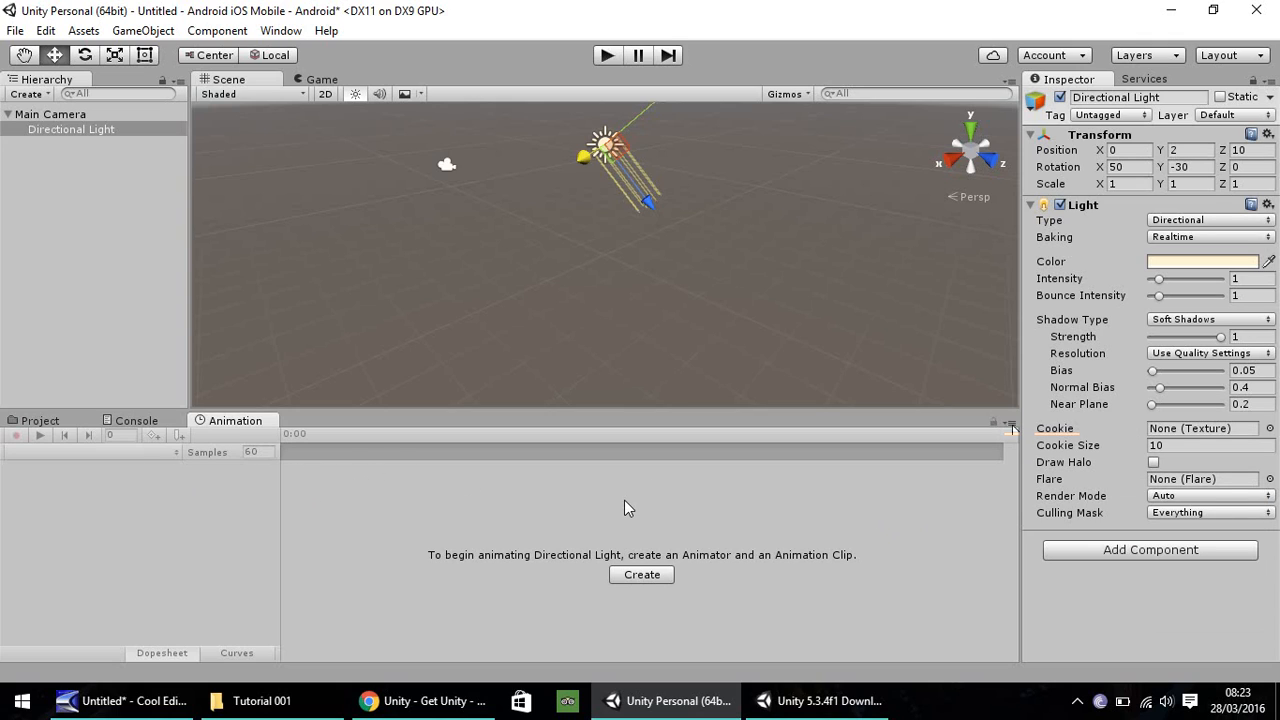
mouse_move(208, 532)
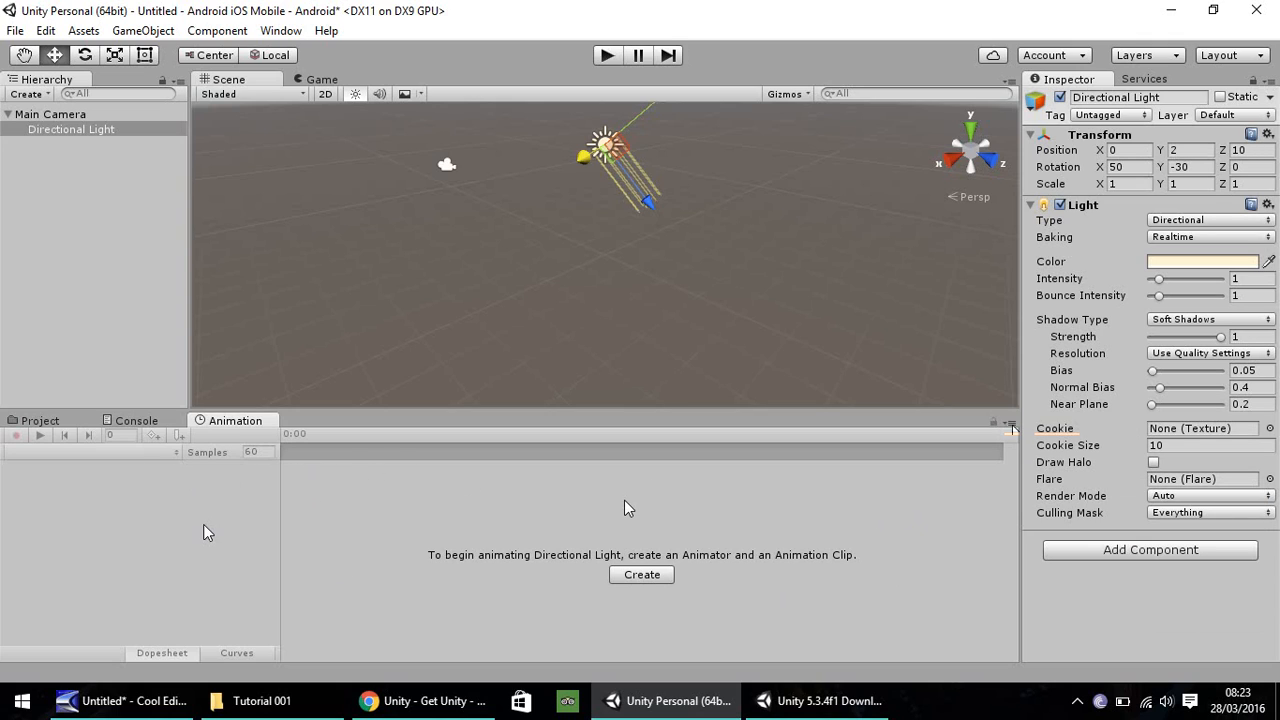
mouse_move(200, 528)
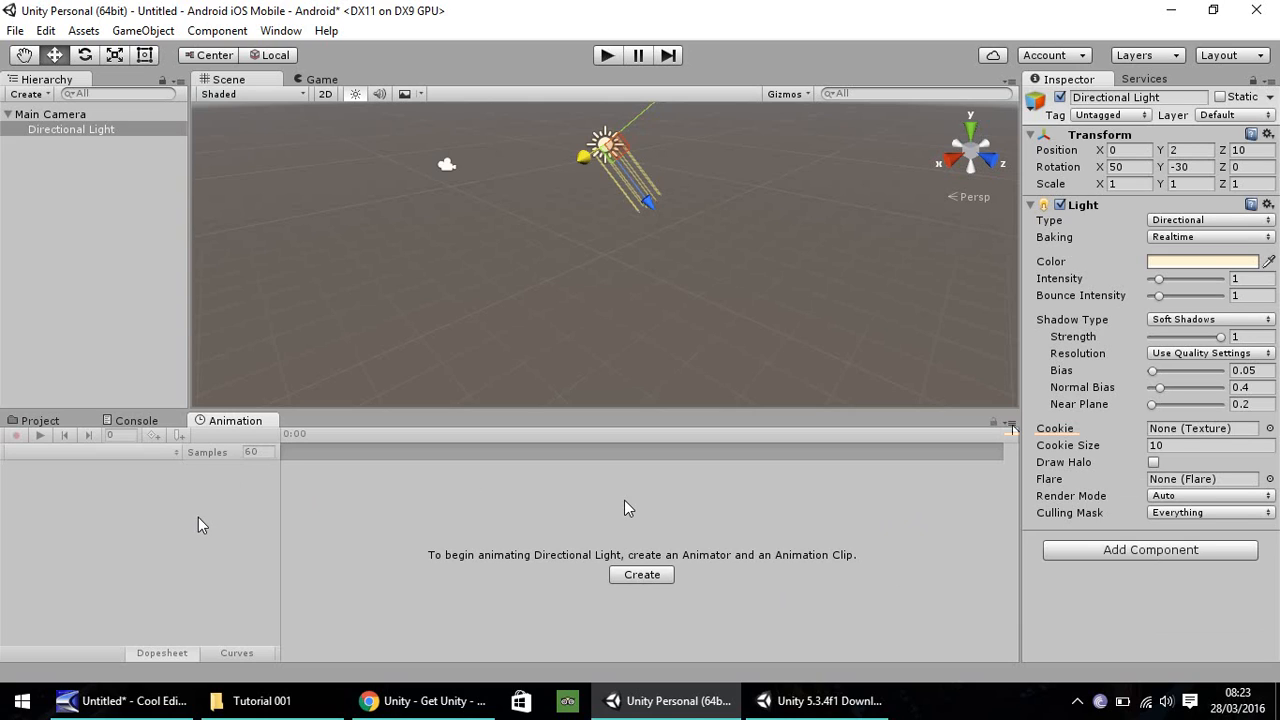
Return to the Assets view, move Directional Light above Main Camera, then deselect everything.
left_click(40, 420)
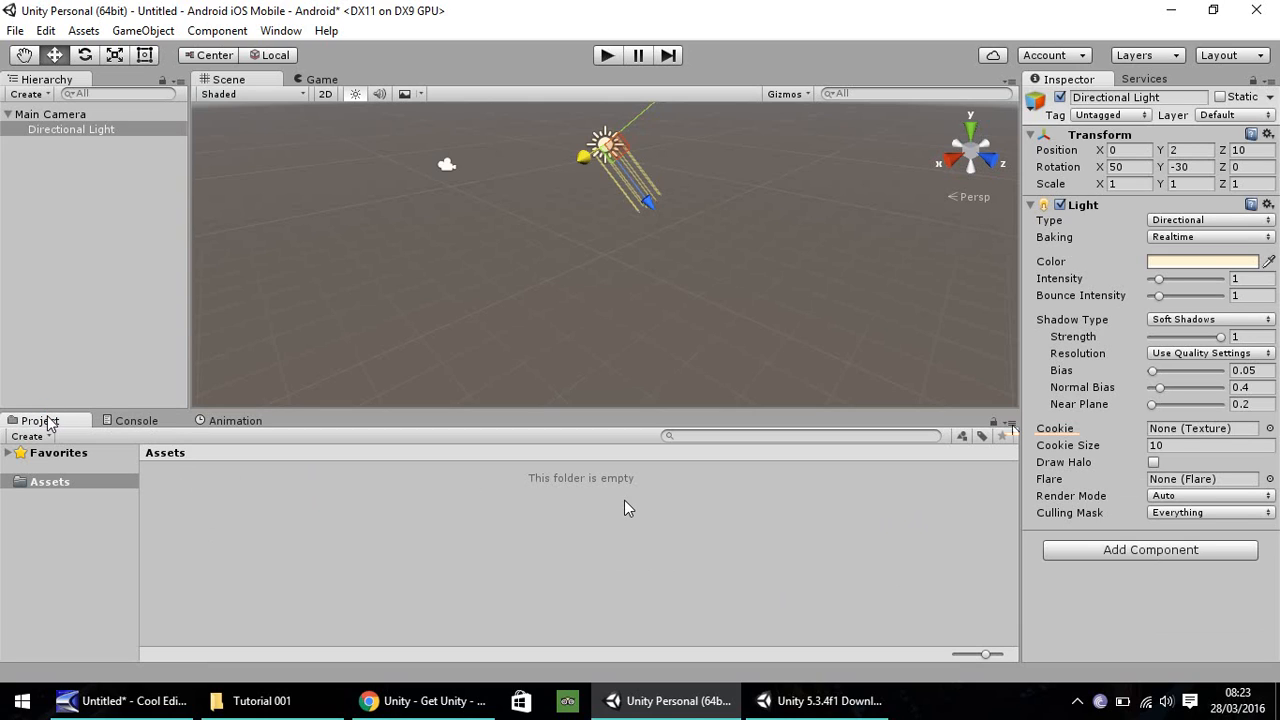
mouse_move(144, 148)
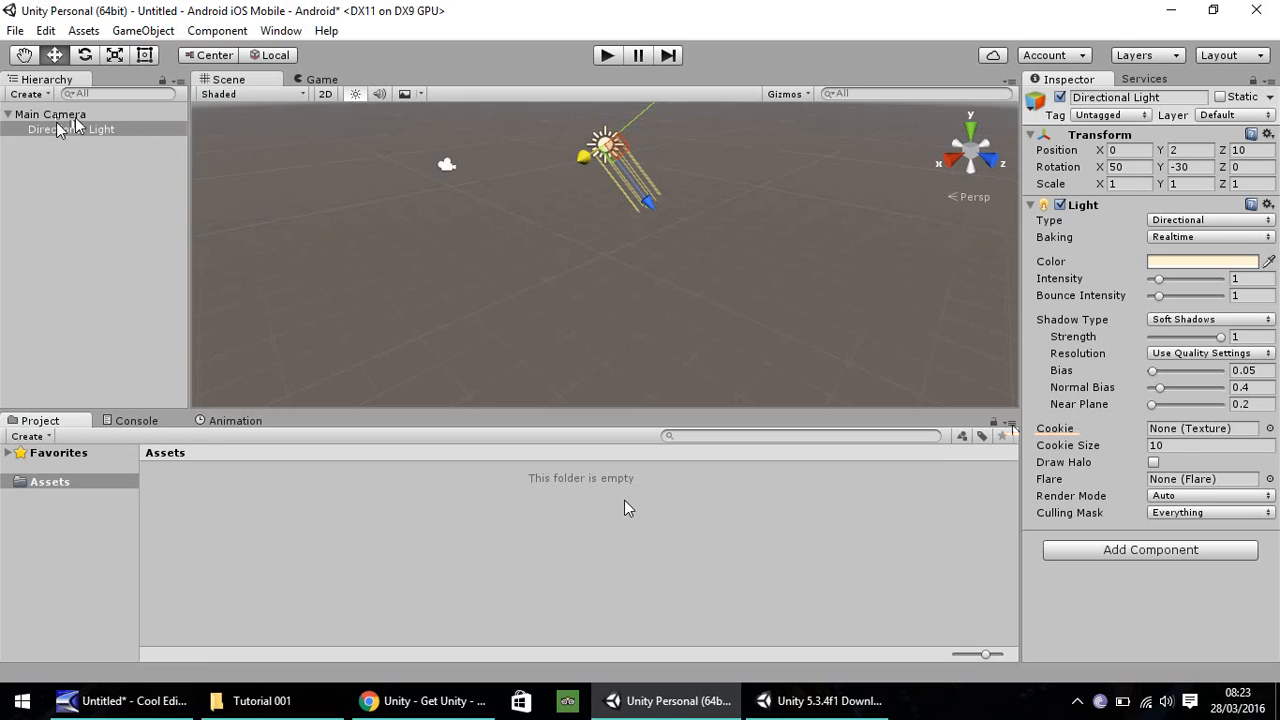
mouse_move(64, 150)
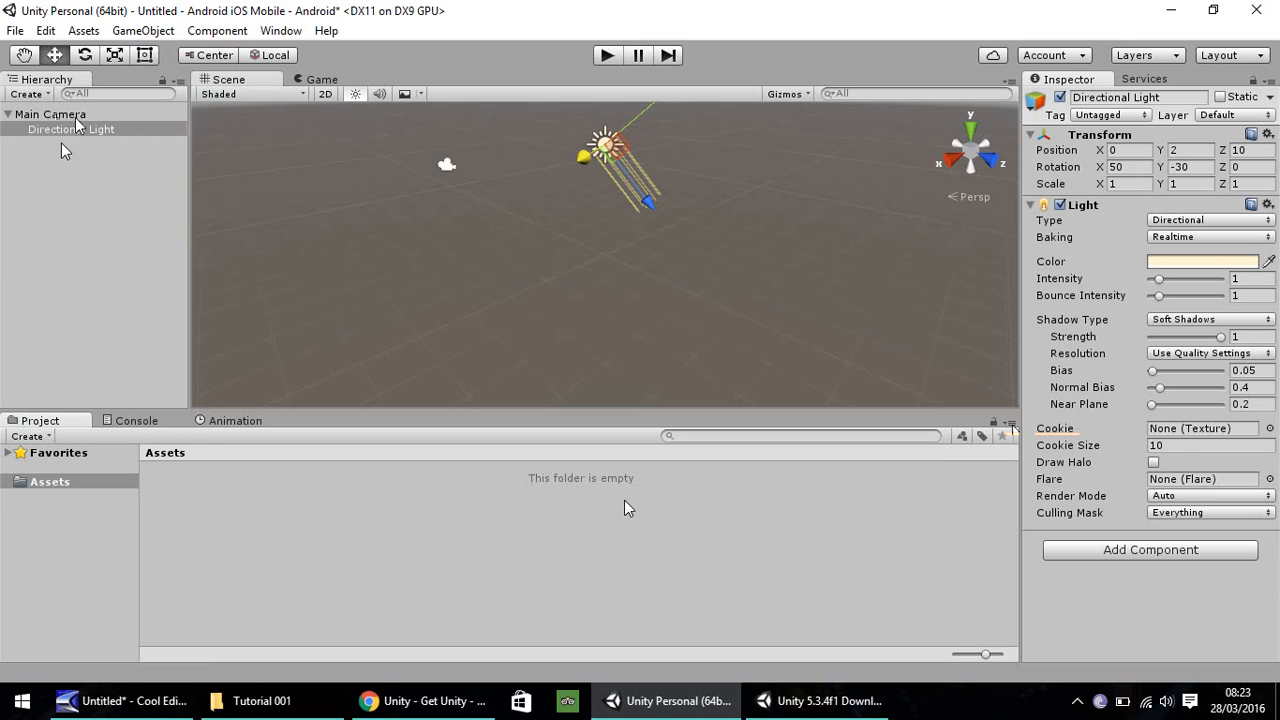
left_click(72, 128)
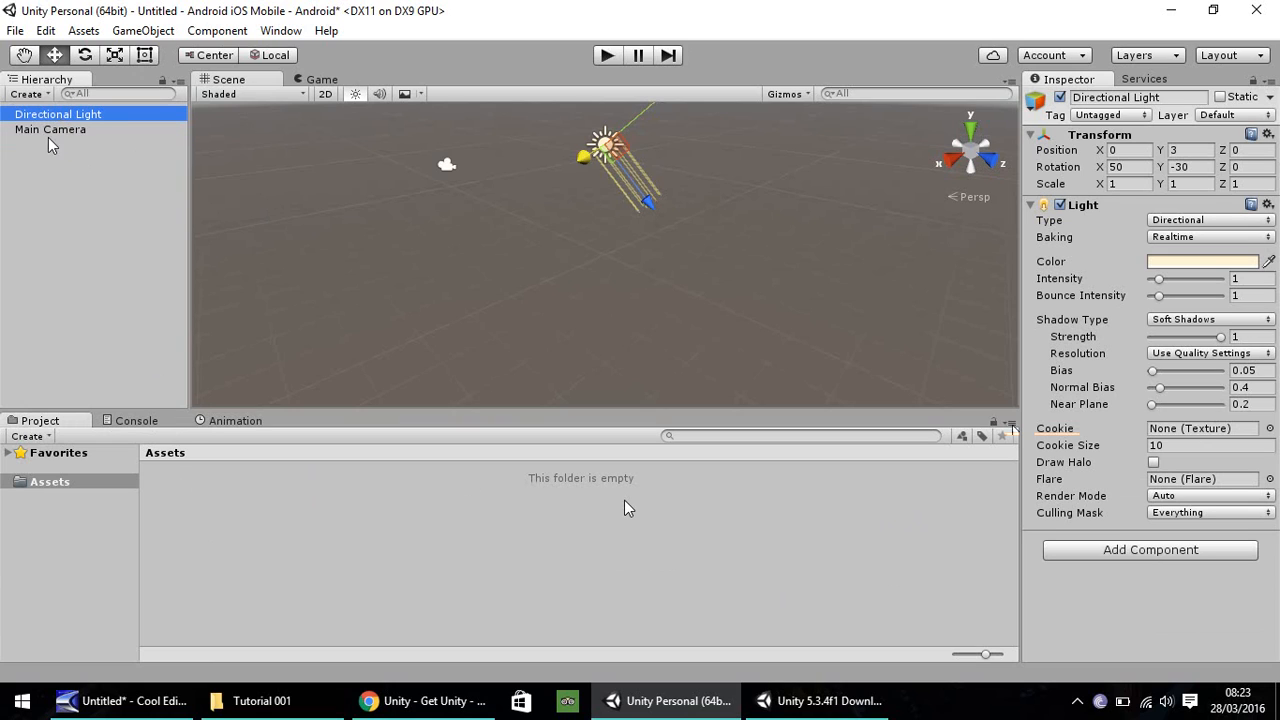
left_click(50, 128)
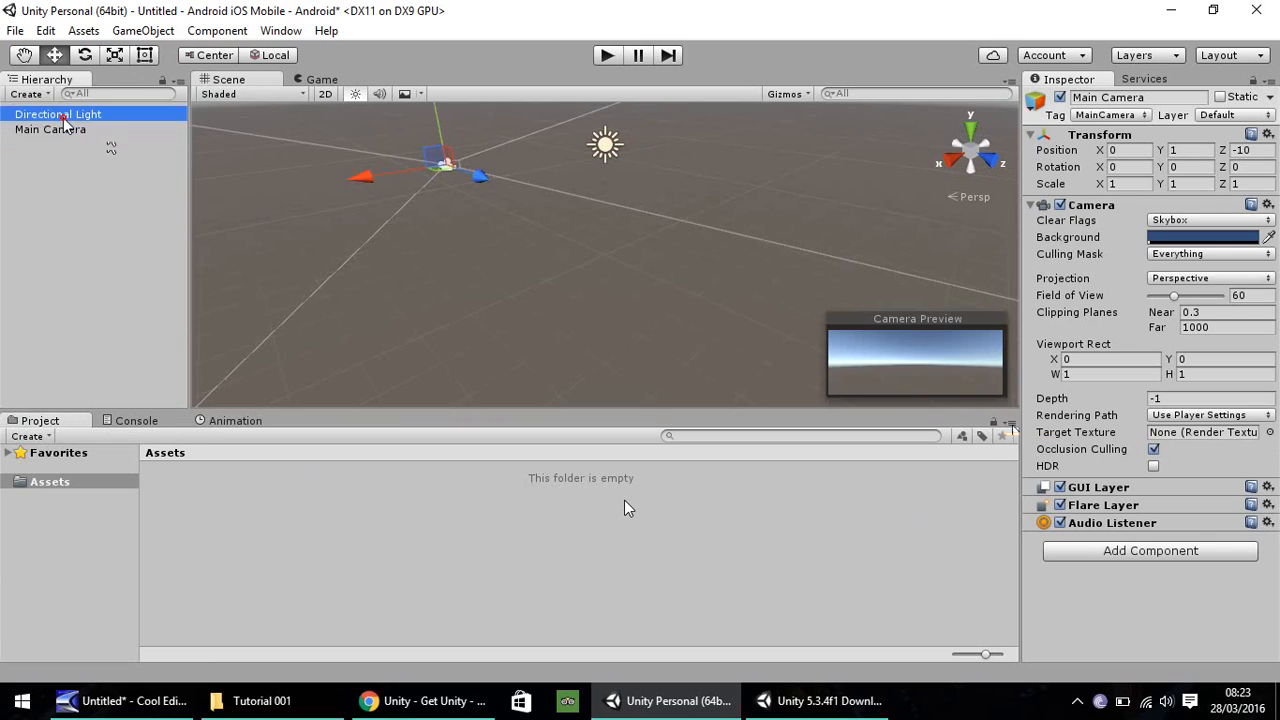
left_click(50, 128)
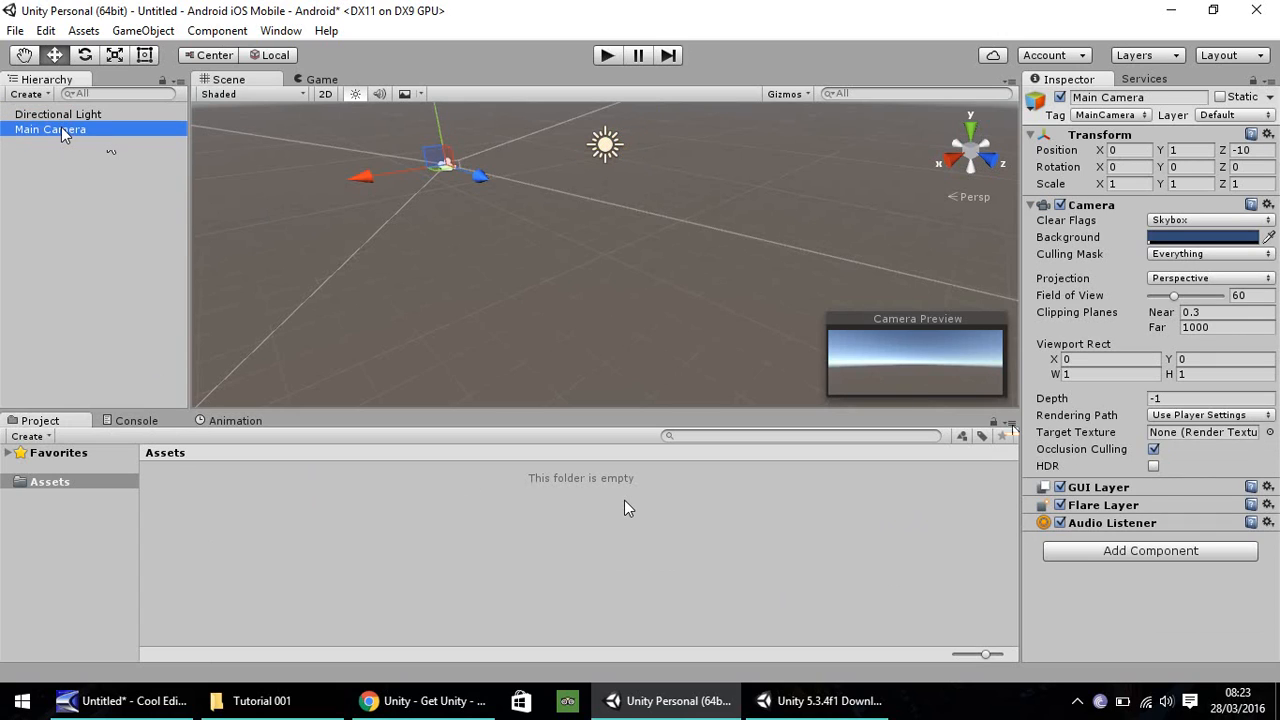
left_click(90, 160)
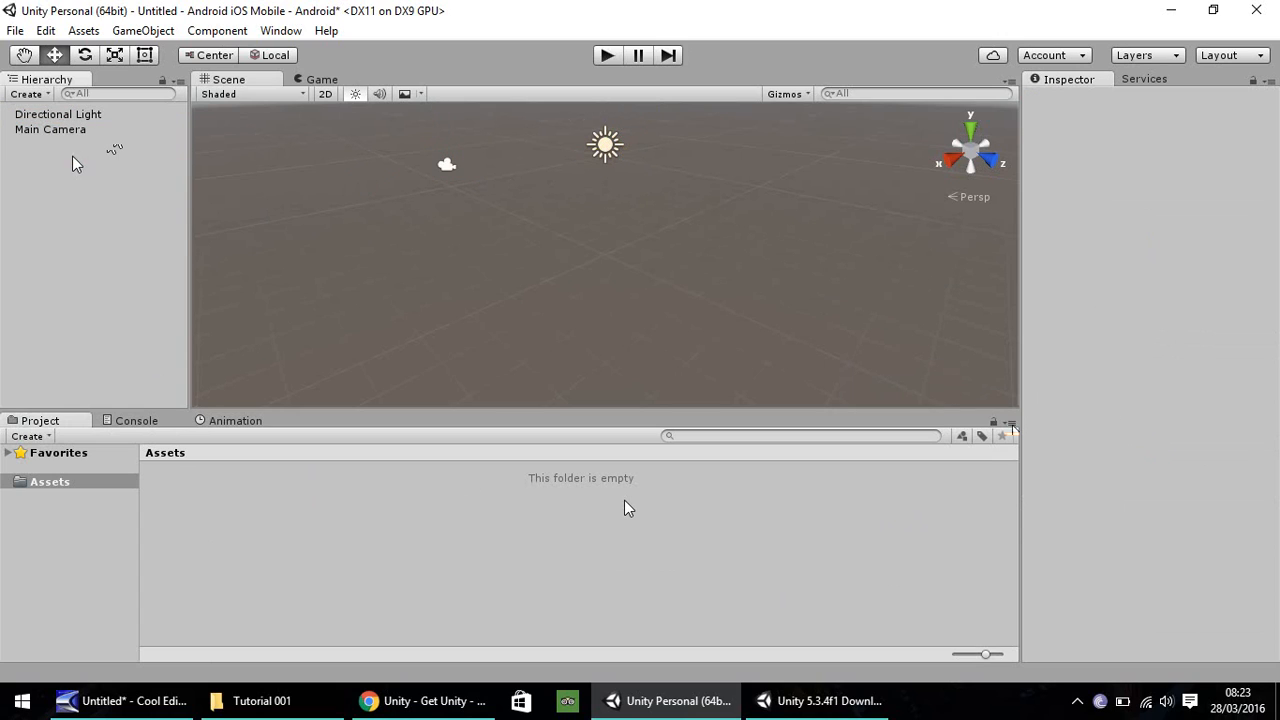
mouse_move(658, 216)
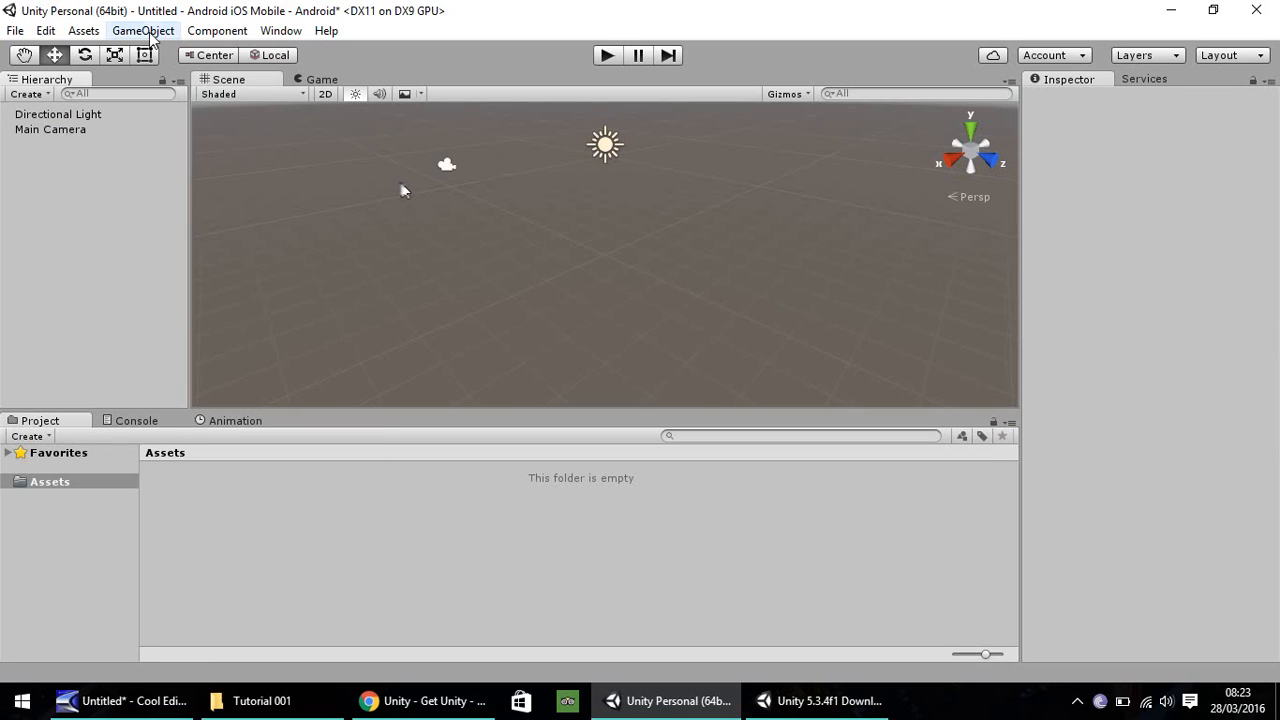
left_click(144, 30)
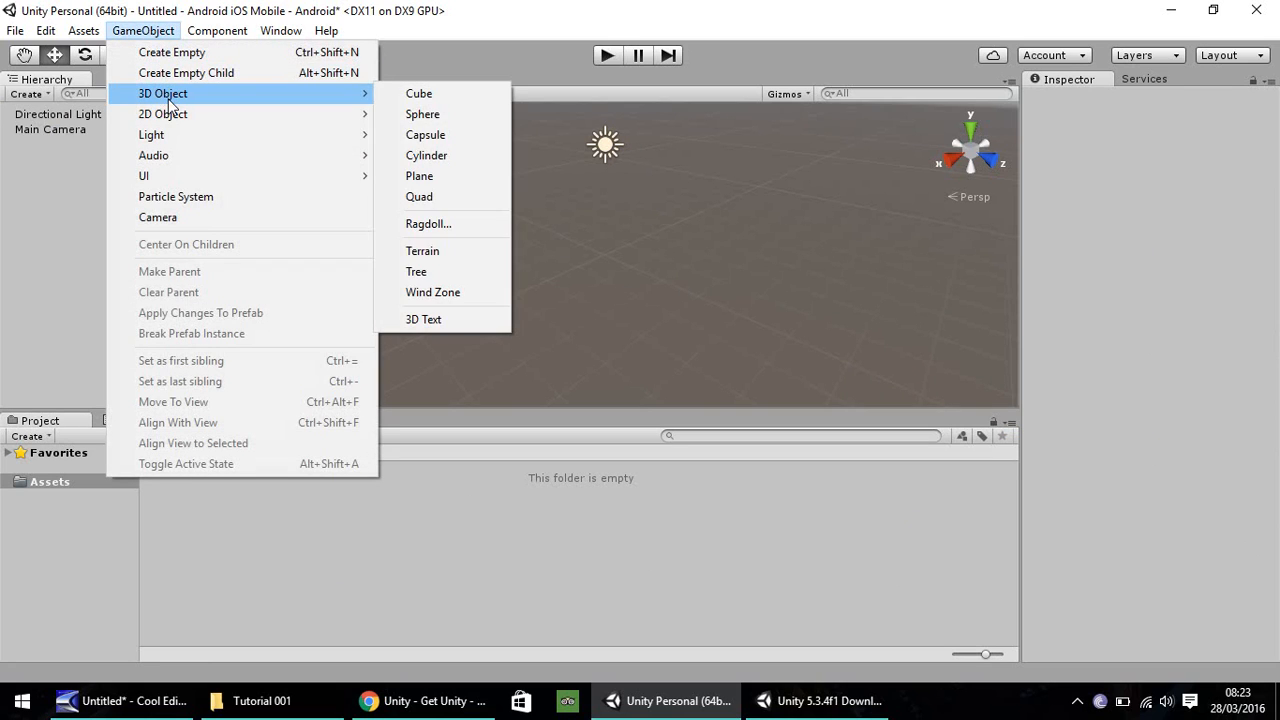
mouse_move(436, 100)
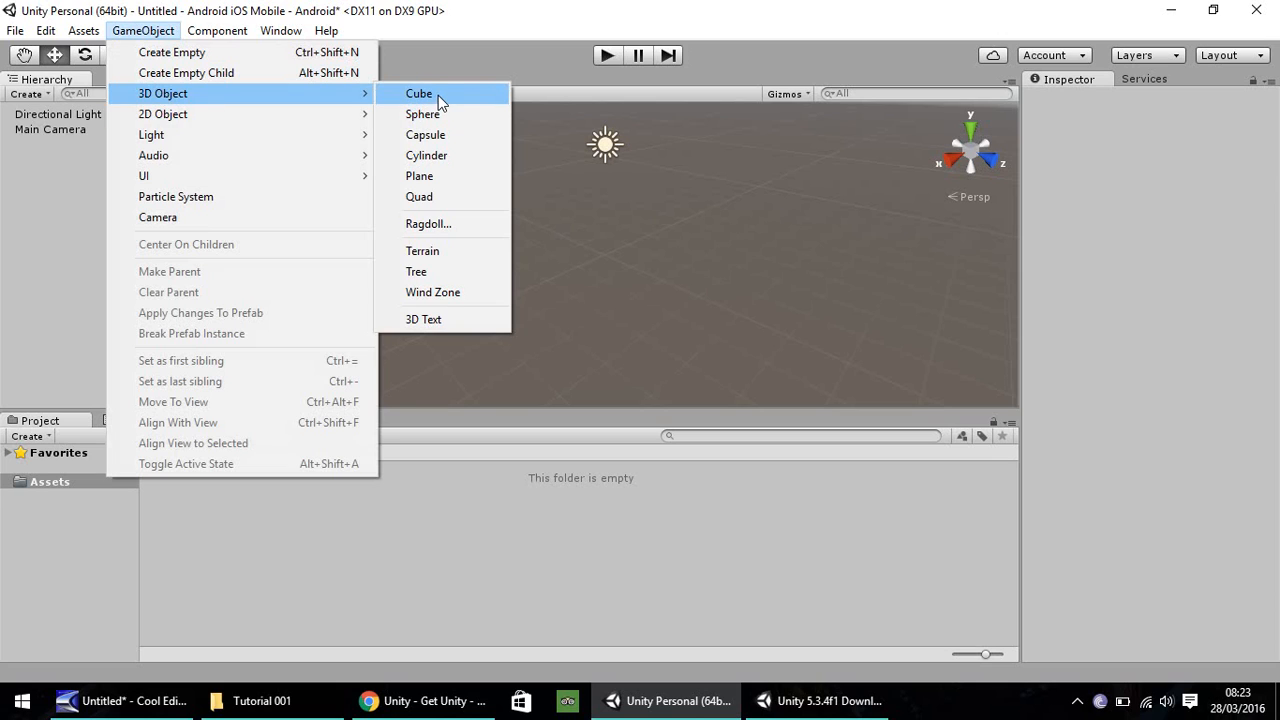
left_click(418, 94)
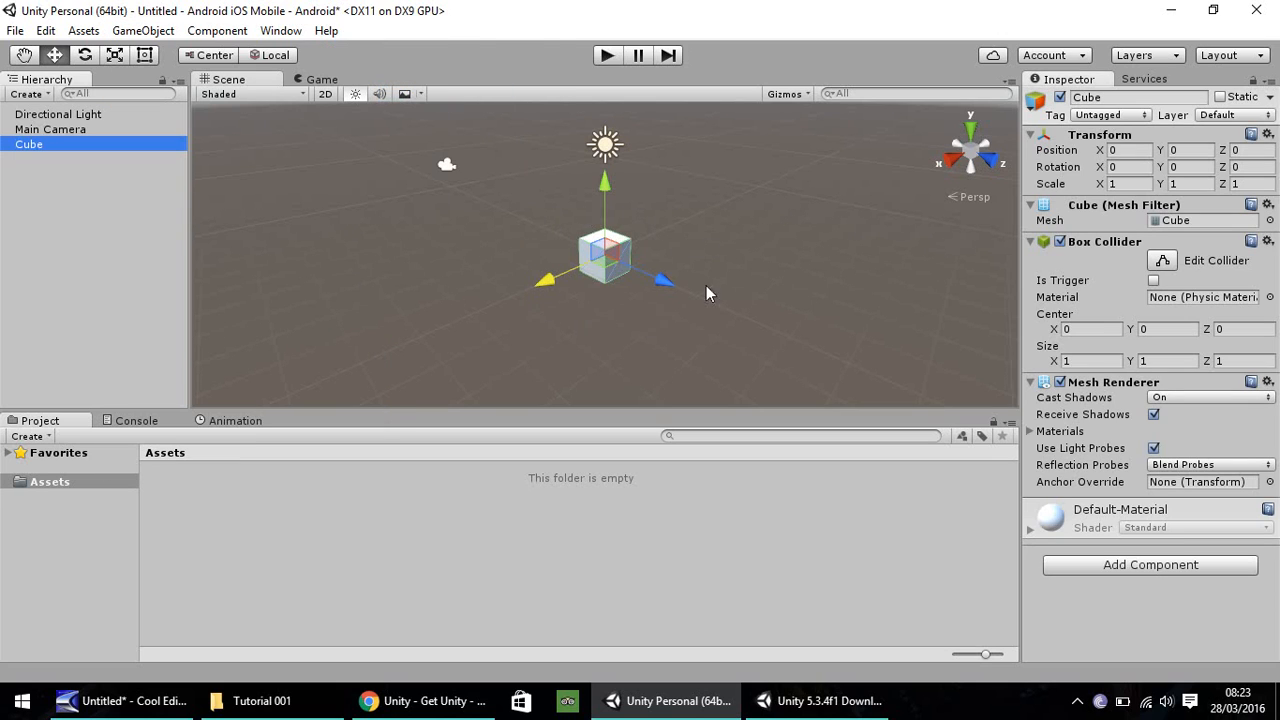
mouse_move(1048, 160)
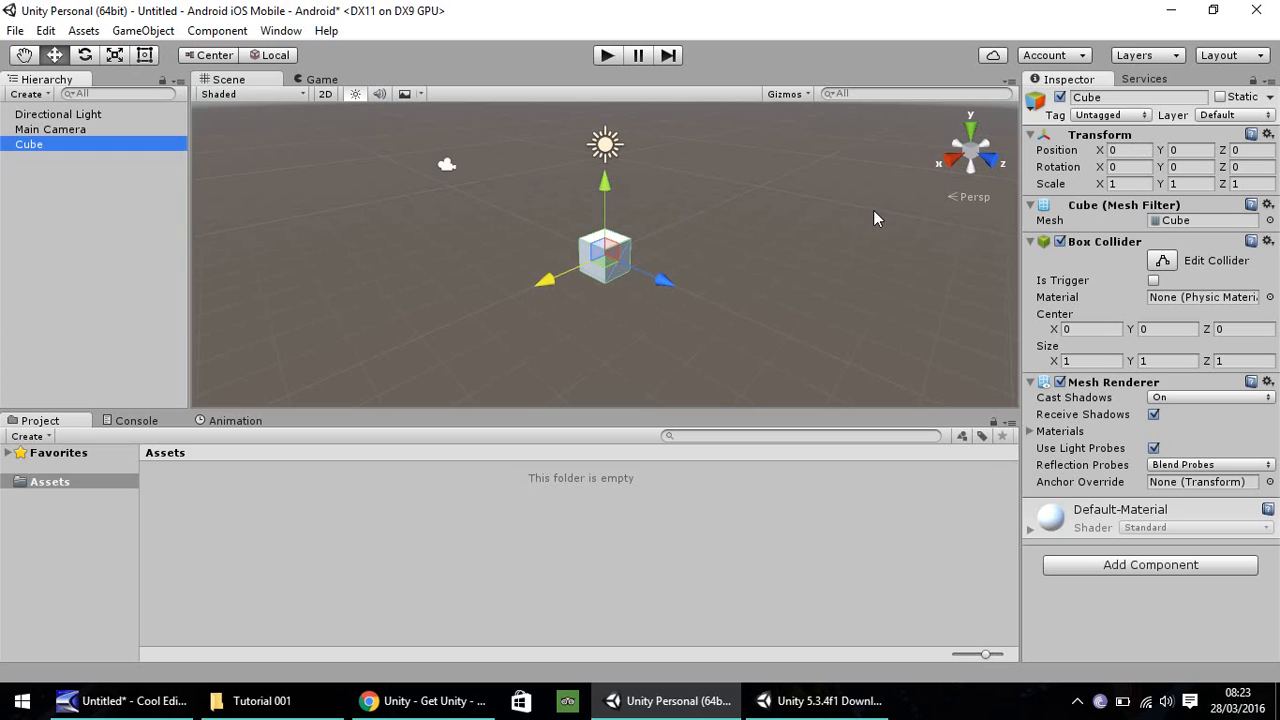
mouse_move(652, 206)
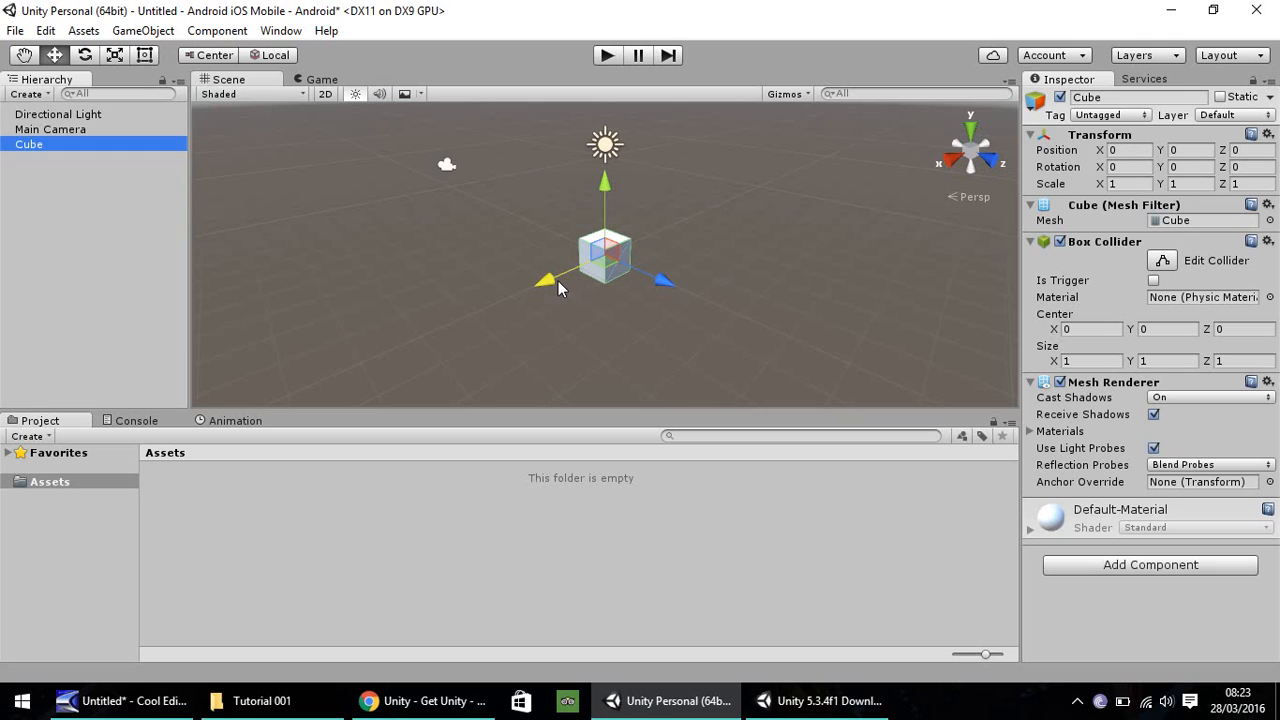
mouse_move(556, 284)
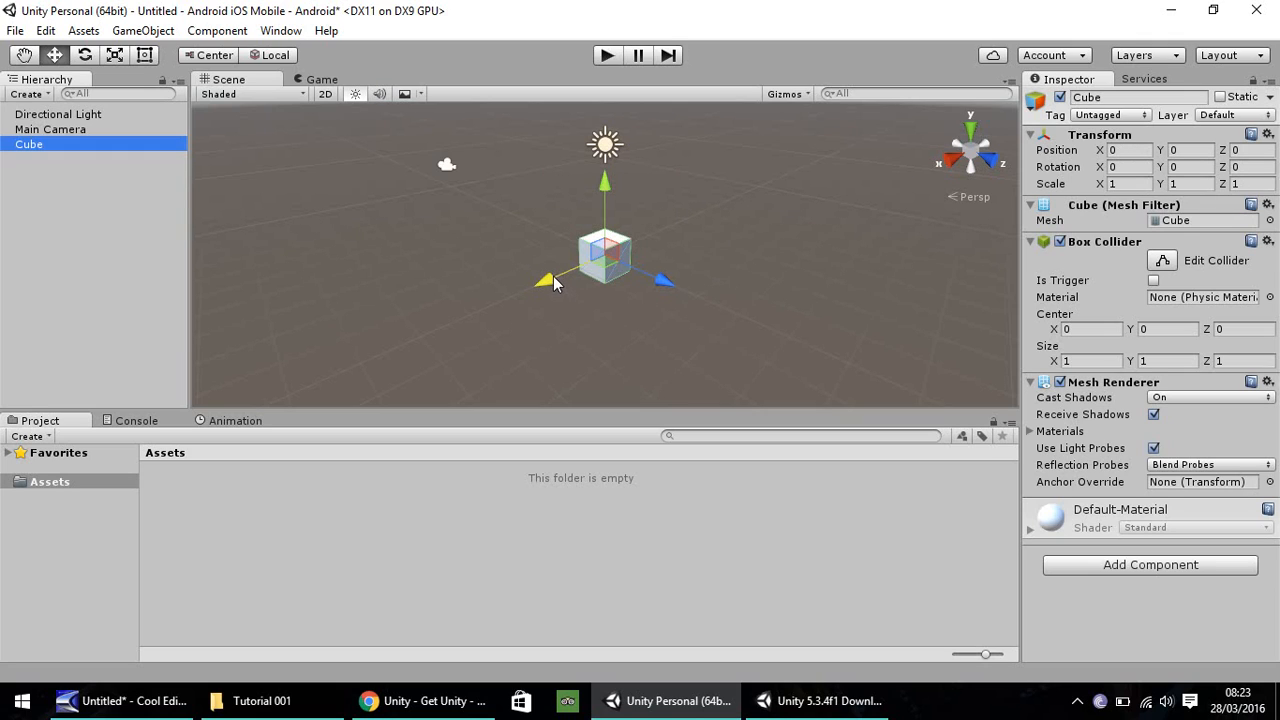
mouse_move(590, 280)
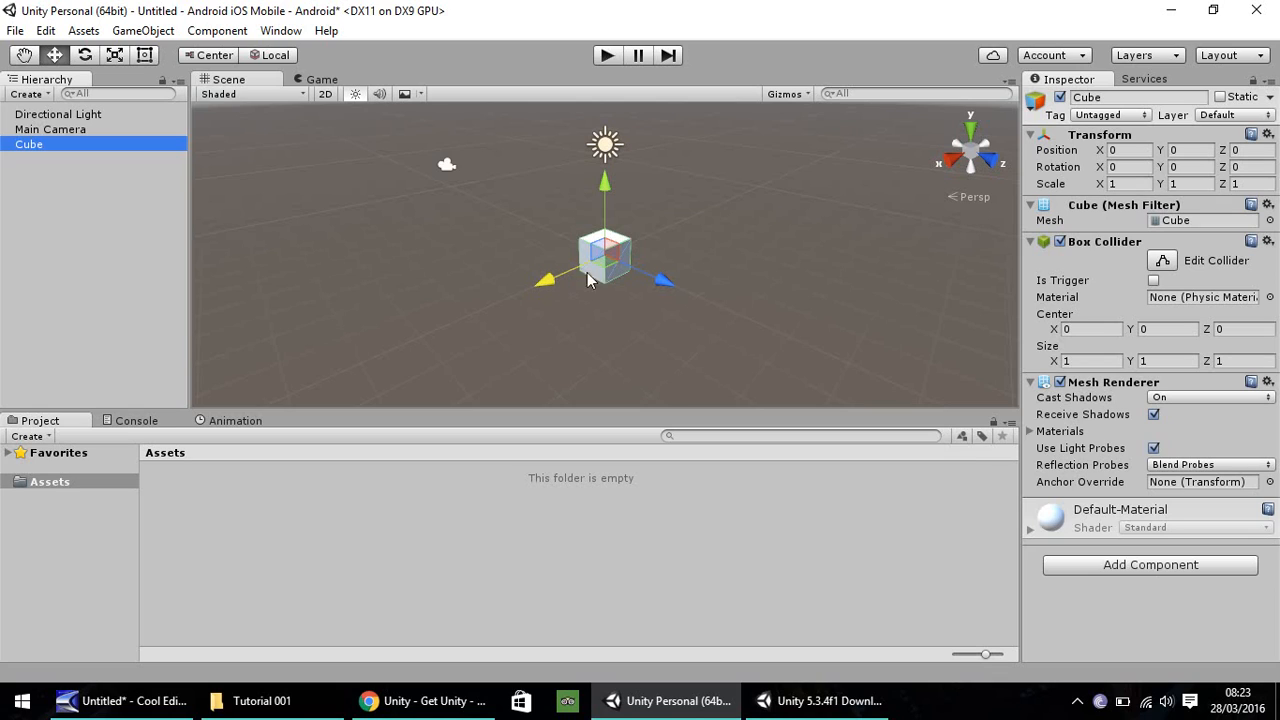
mouse_move(778, 8)
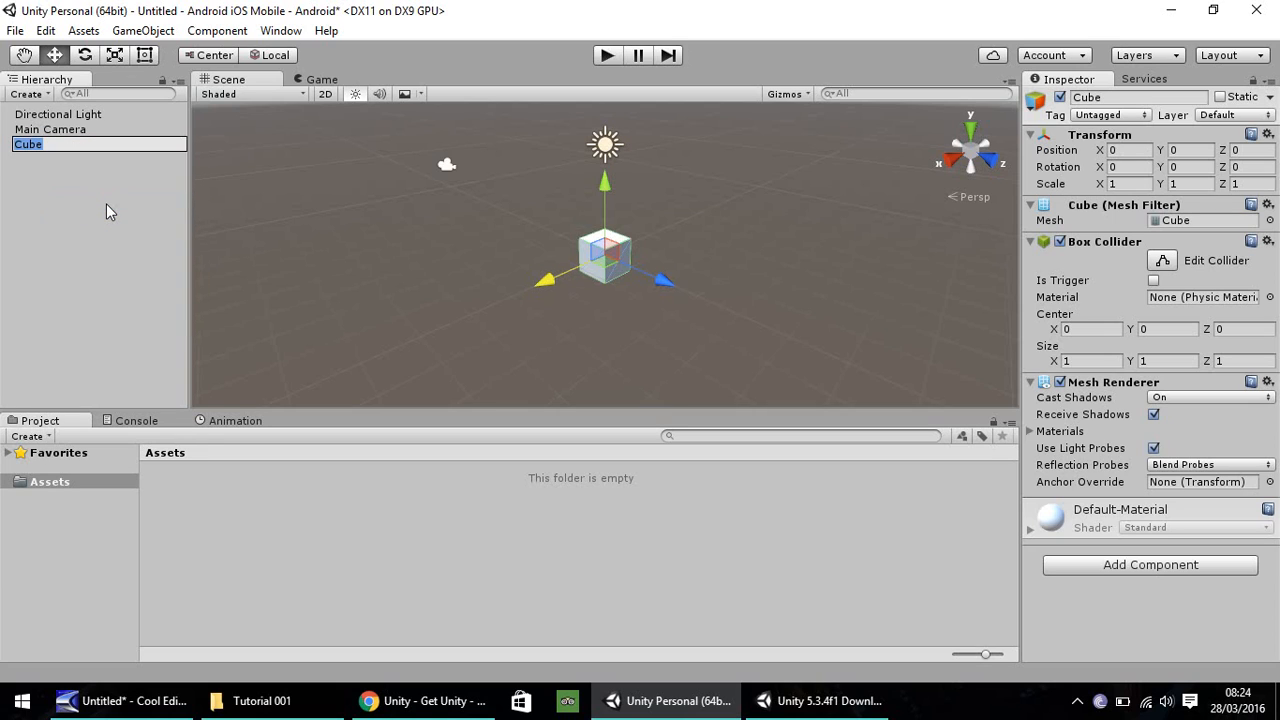
Rename the cube to 'Background', then start another rename from its context menu.
type("B")
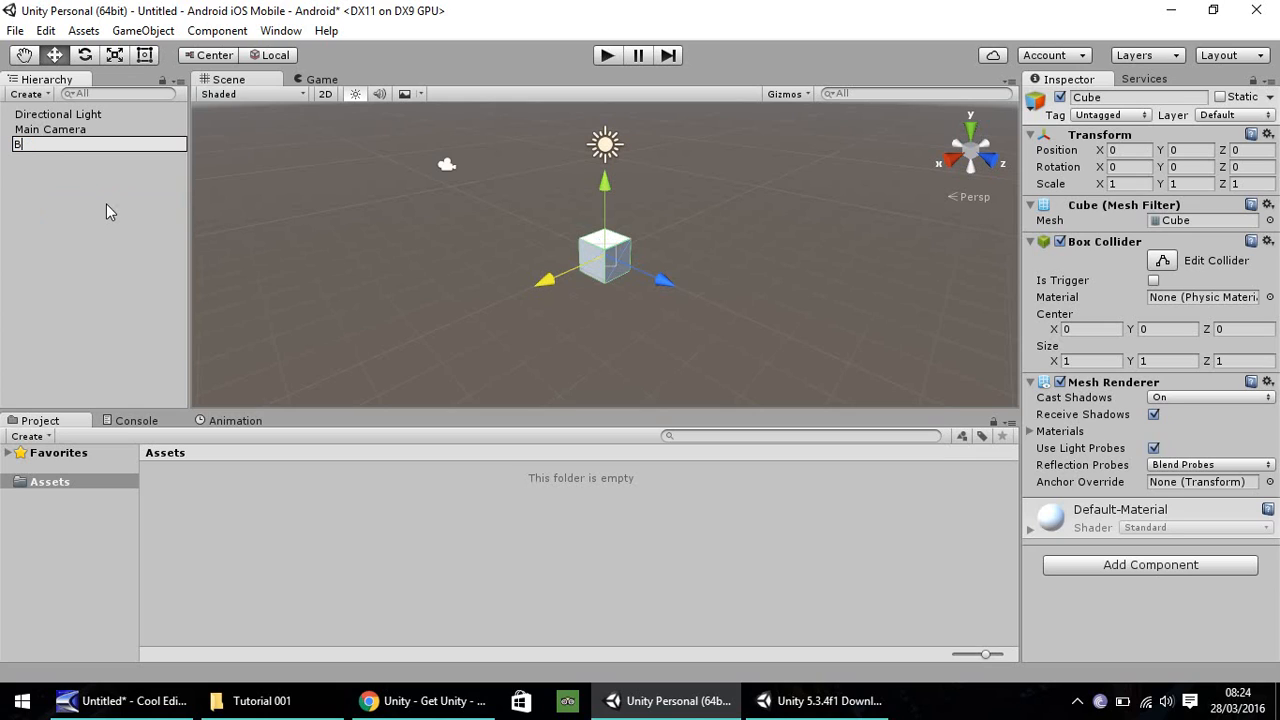
type("ackgro")
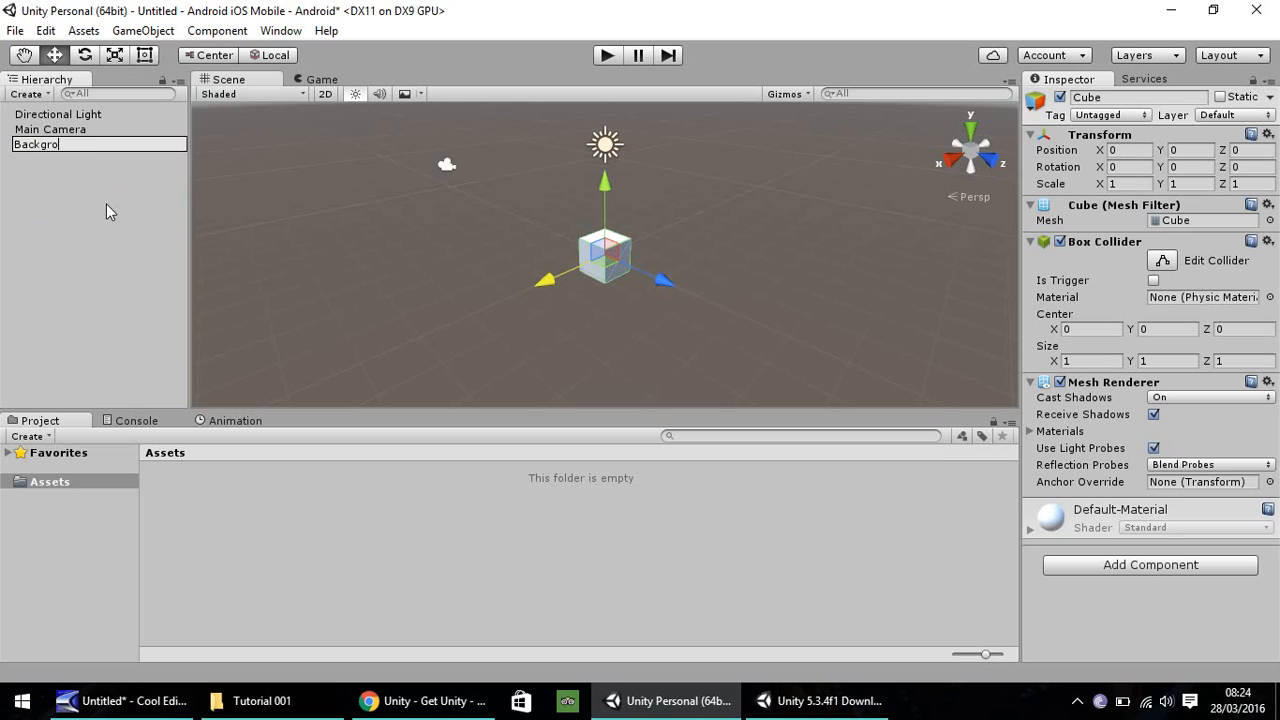
key("Return")
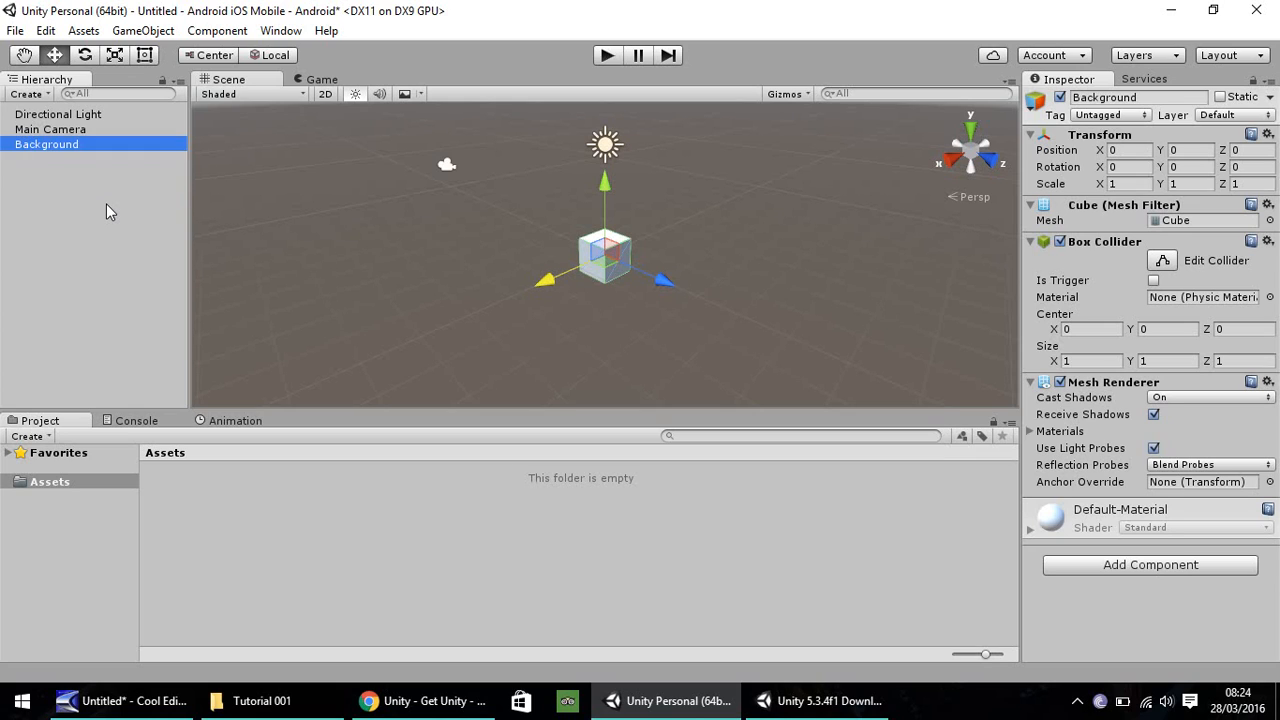
mouse_move(62, 156)
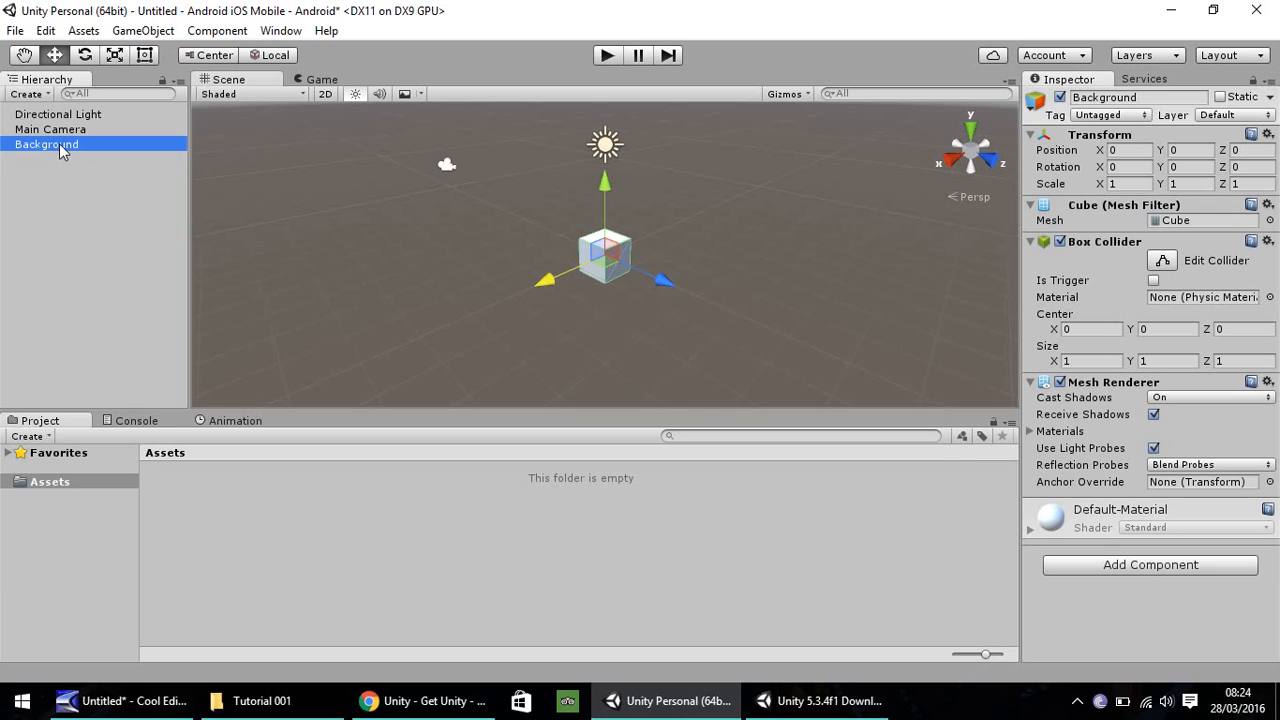
right_click(48, 144)
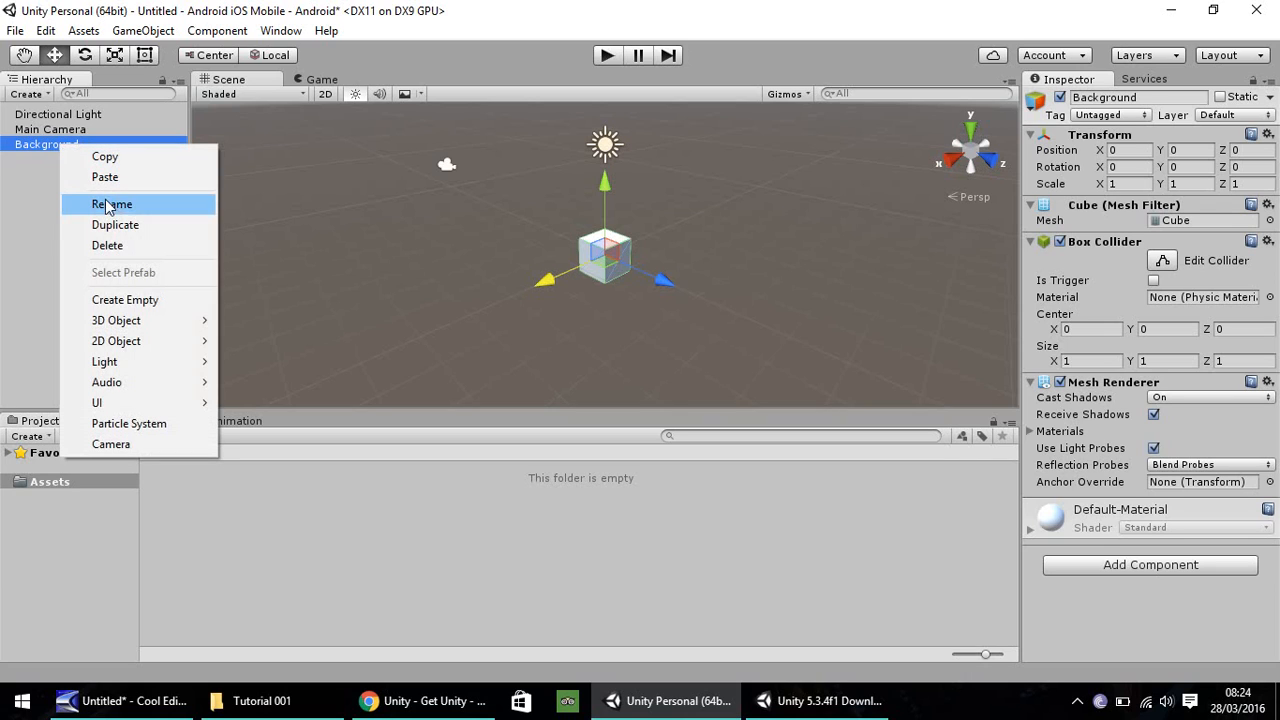
left_click(112, 204)
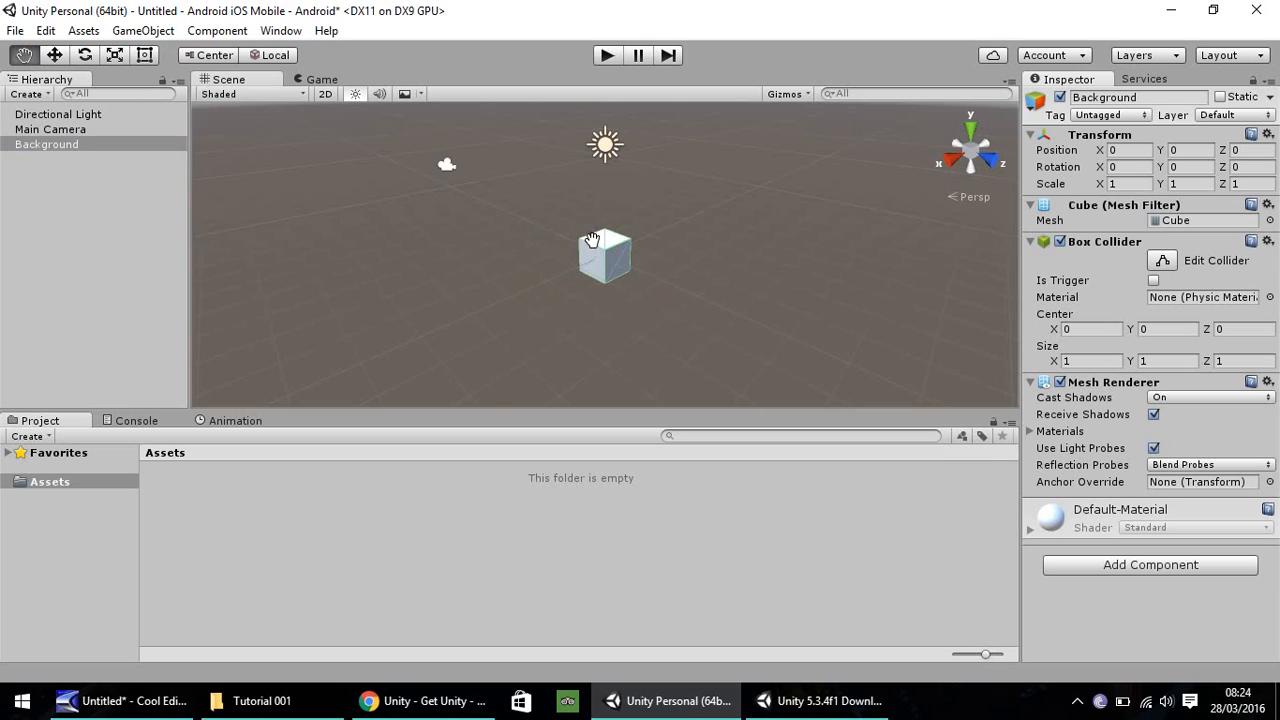
mouse_move(618, 232)
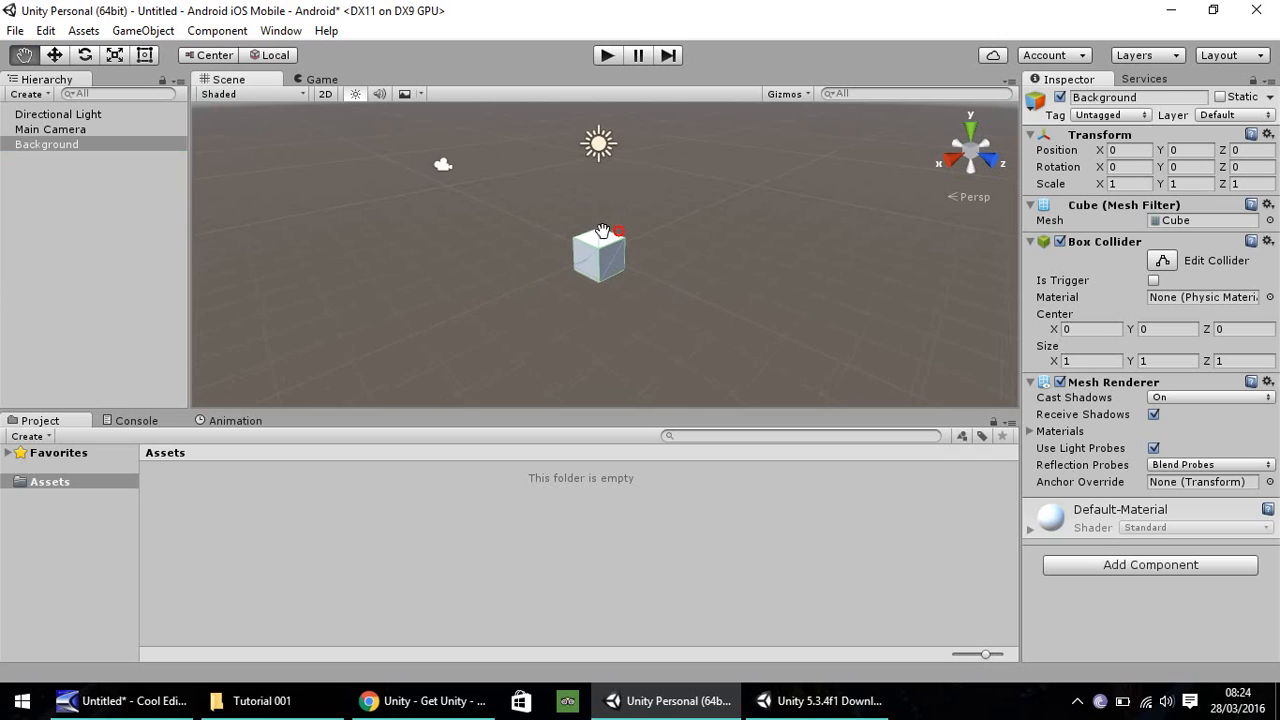
left_click_drag(600, 230, 504, 270)
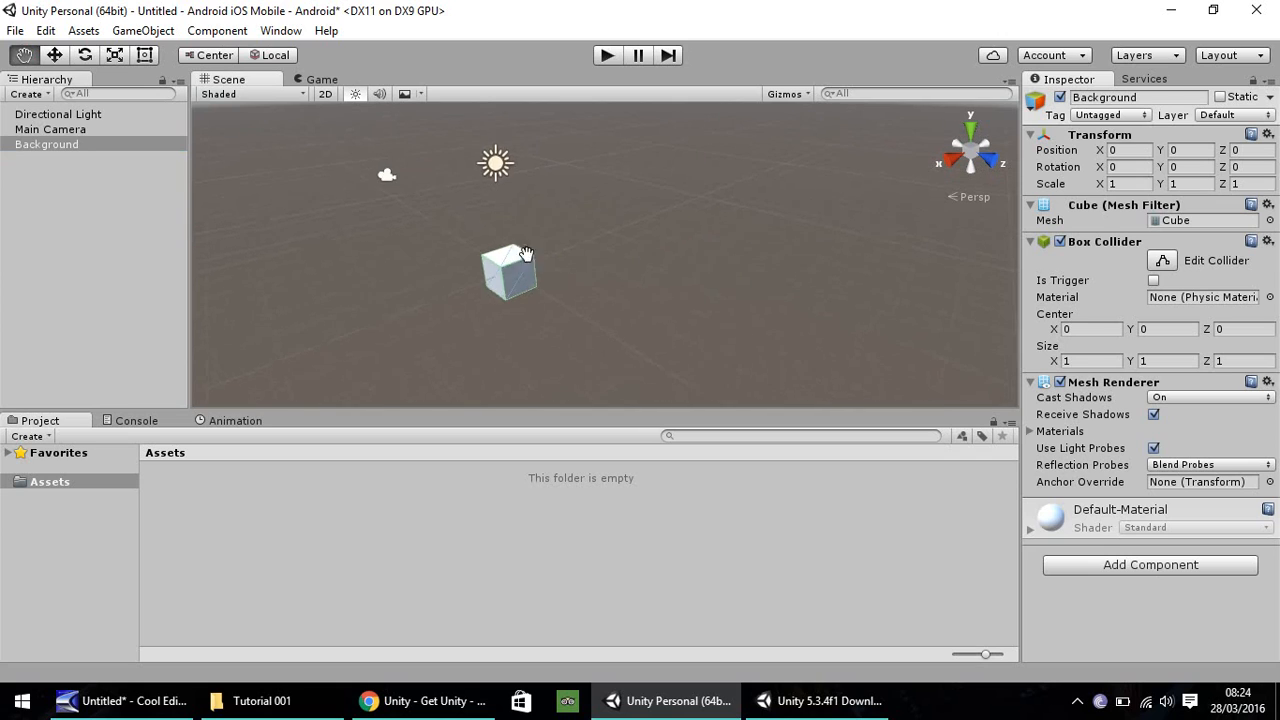
left_click_drag(520, 250, 650, 300)
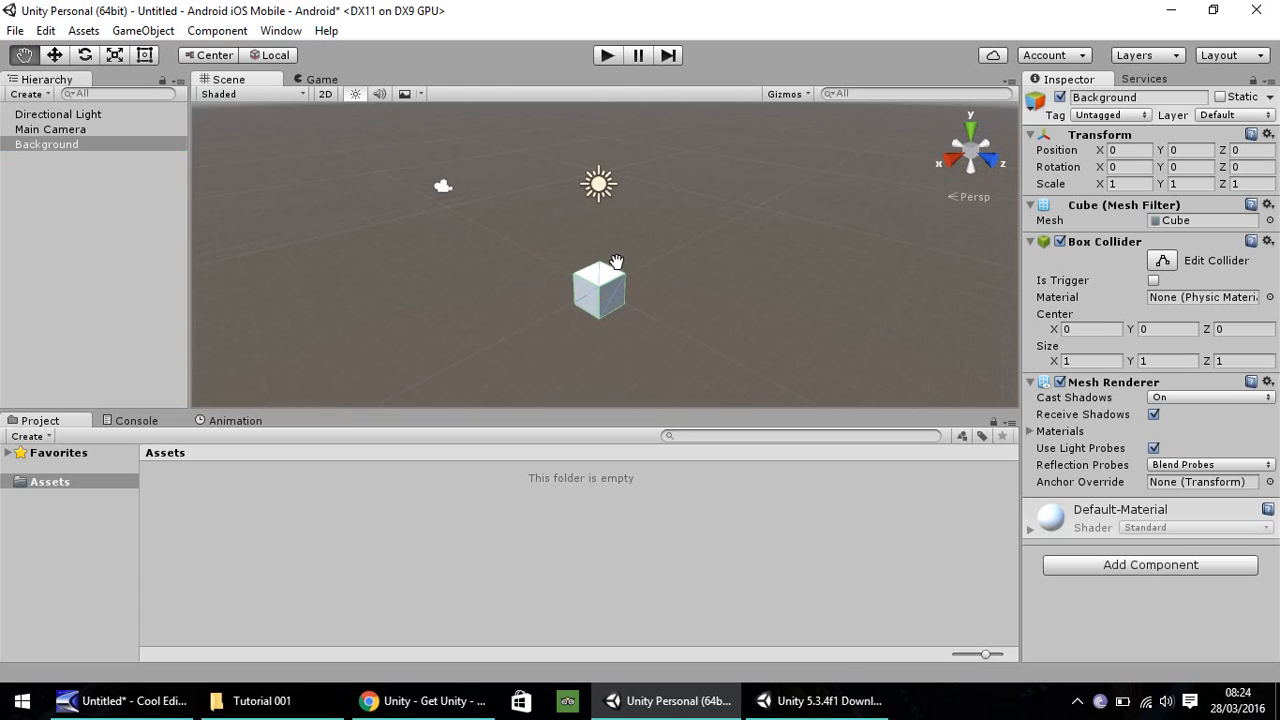
mouse_move(588, 250)
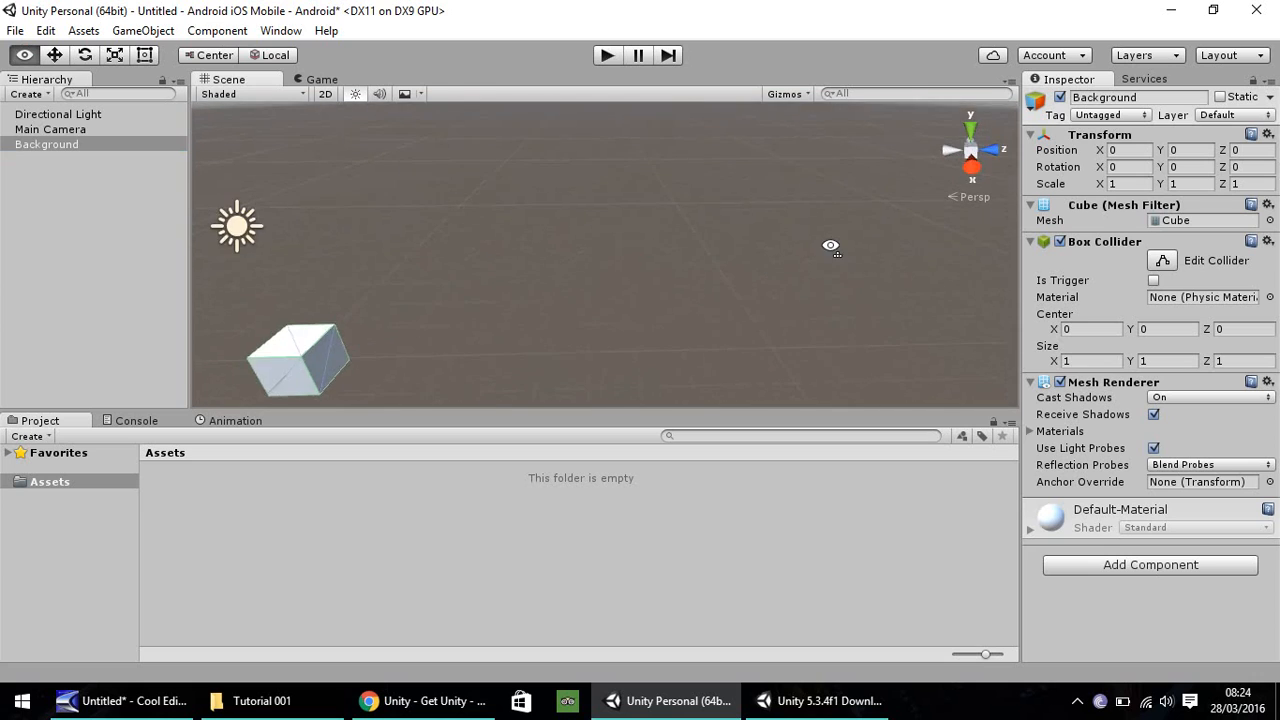
left_click_drag(830, 244, 560, 262)
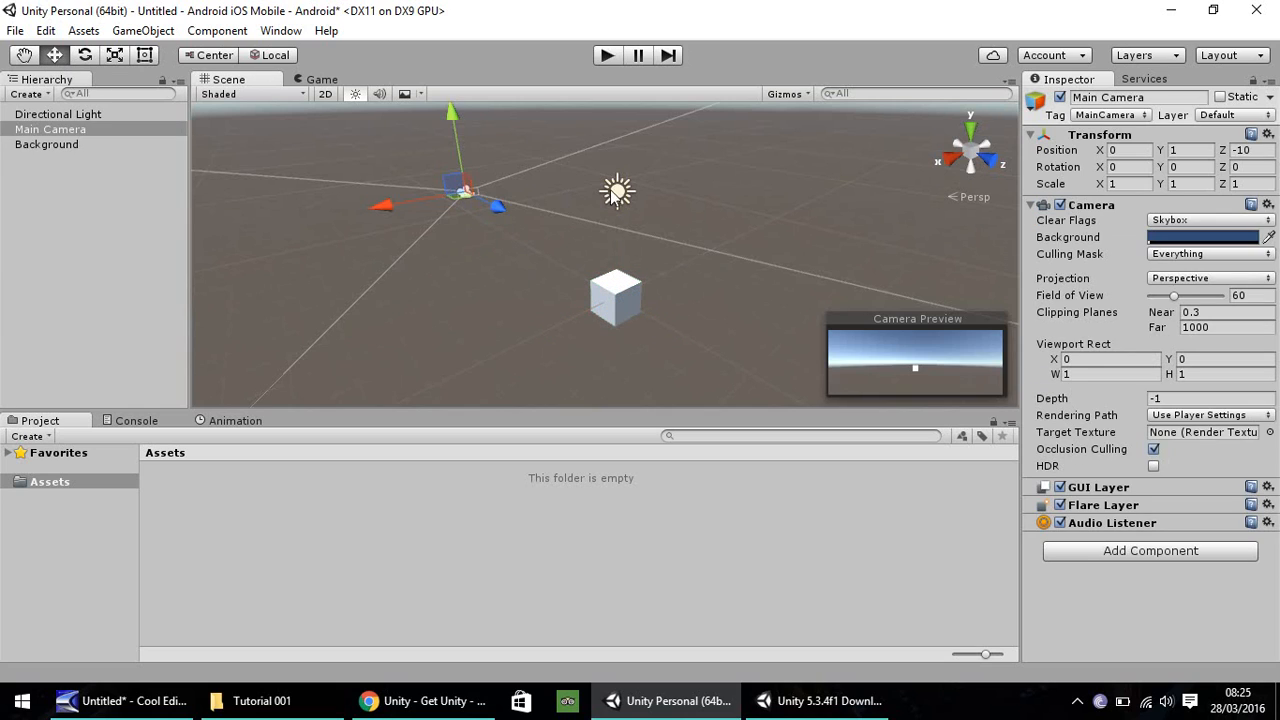
left_click(46, 144)
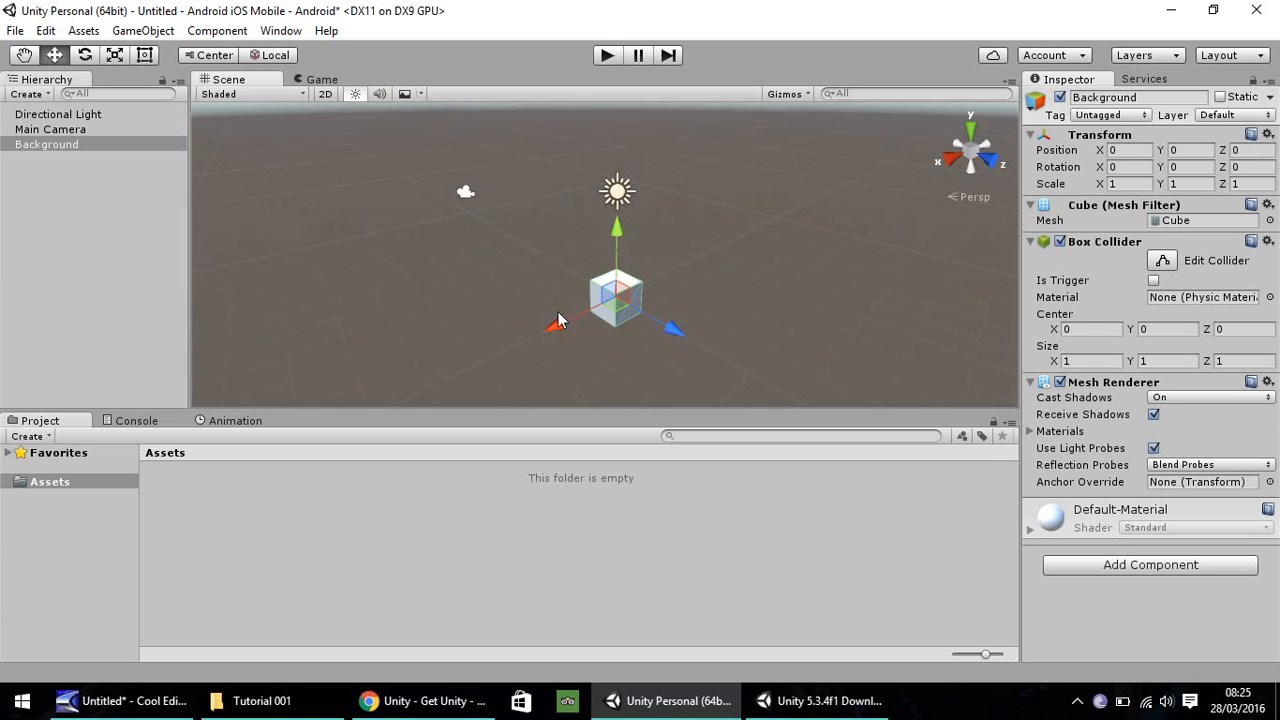
mouse_move(590, 276)
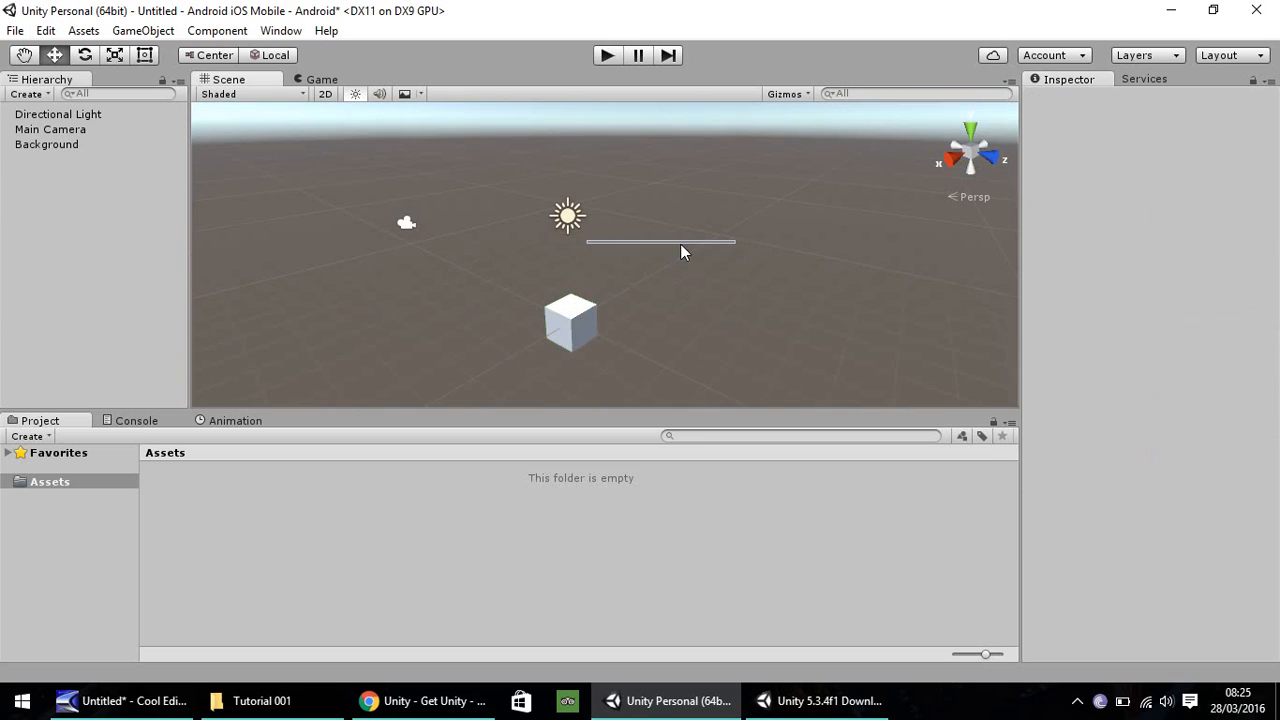
left_click(46, 144)
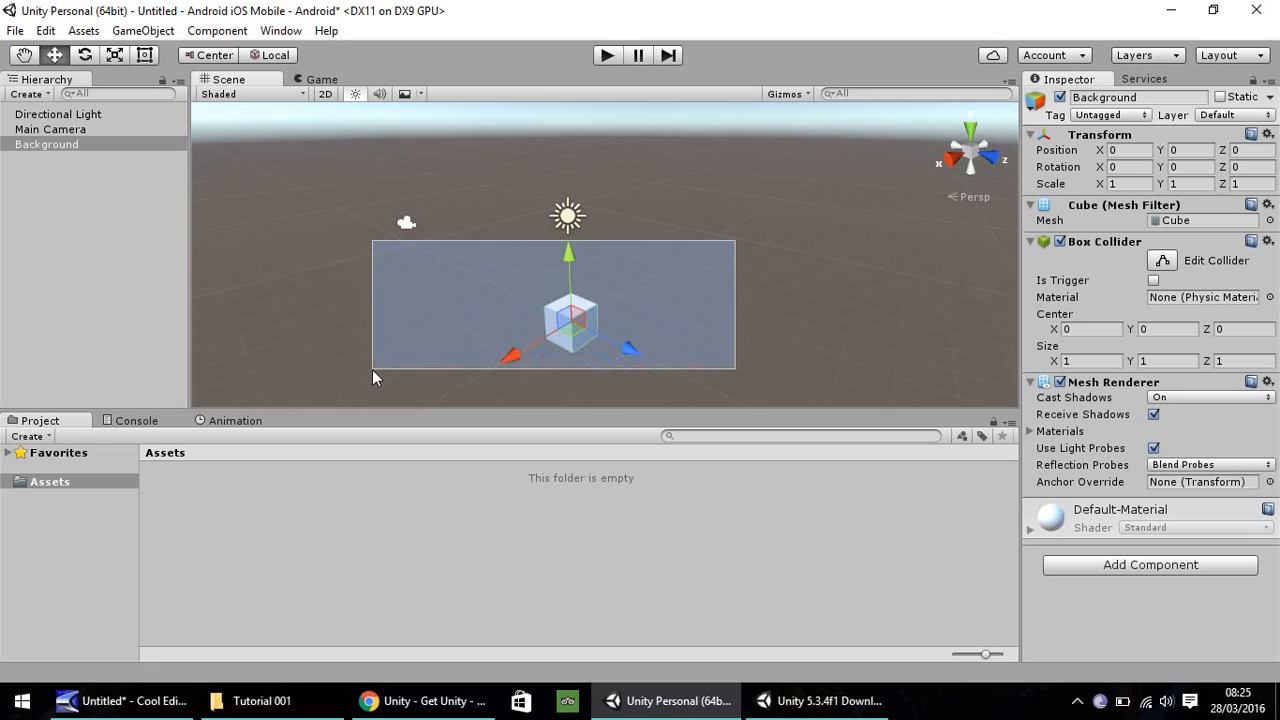
left_click(610, 312)
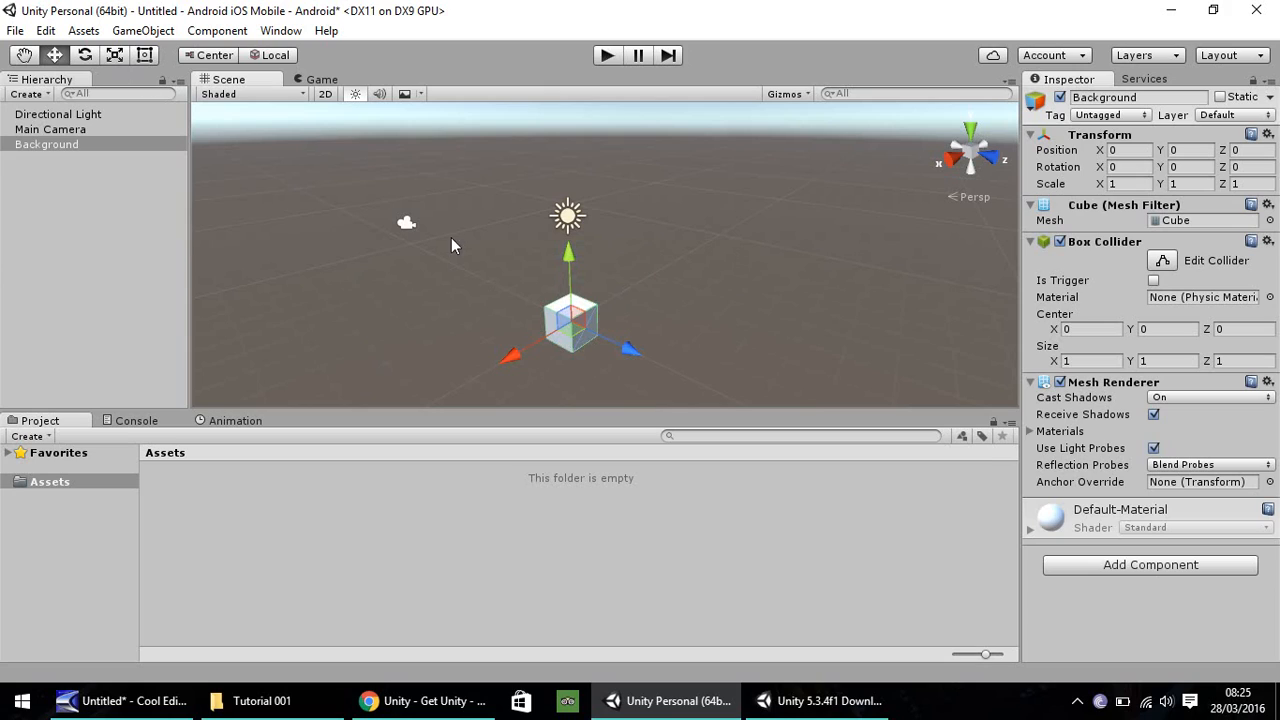
mouse_move(686, 300)
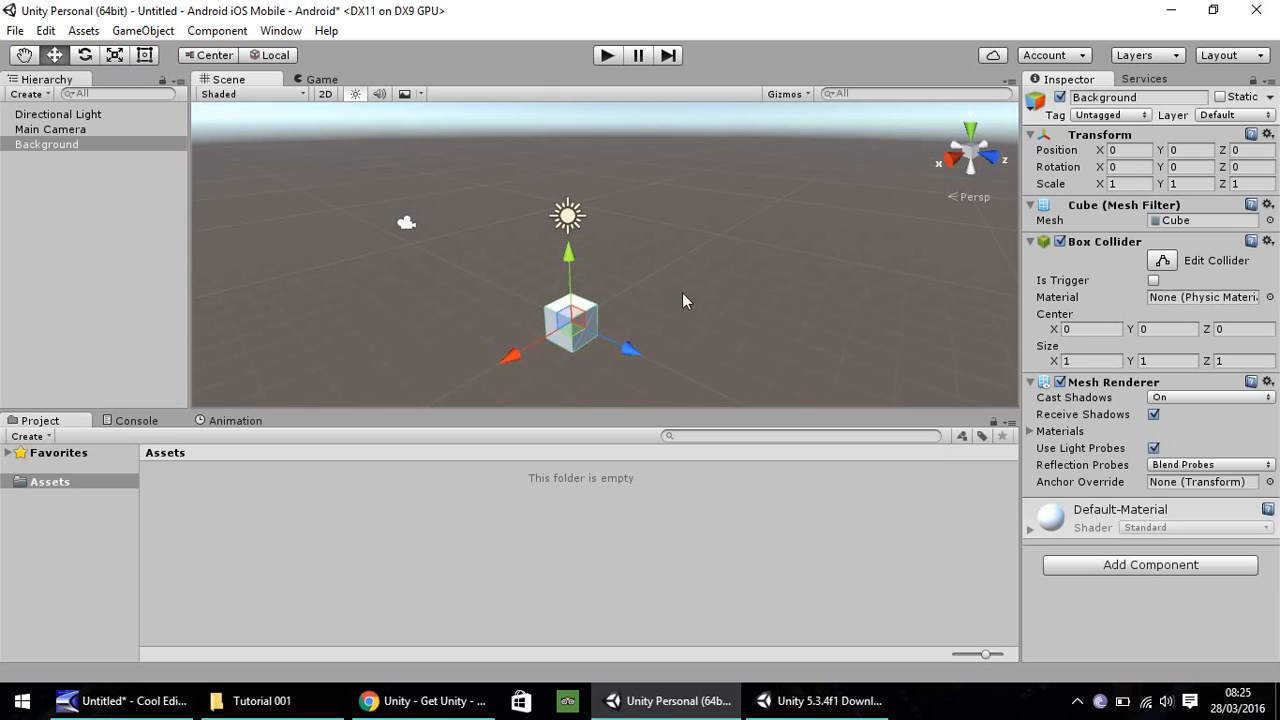
mouse_move(640, 284)
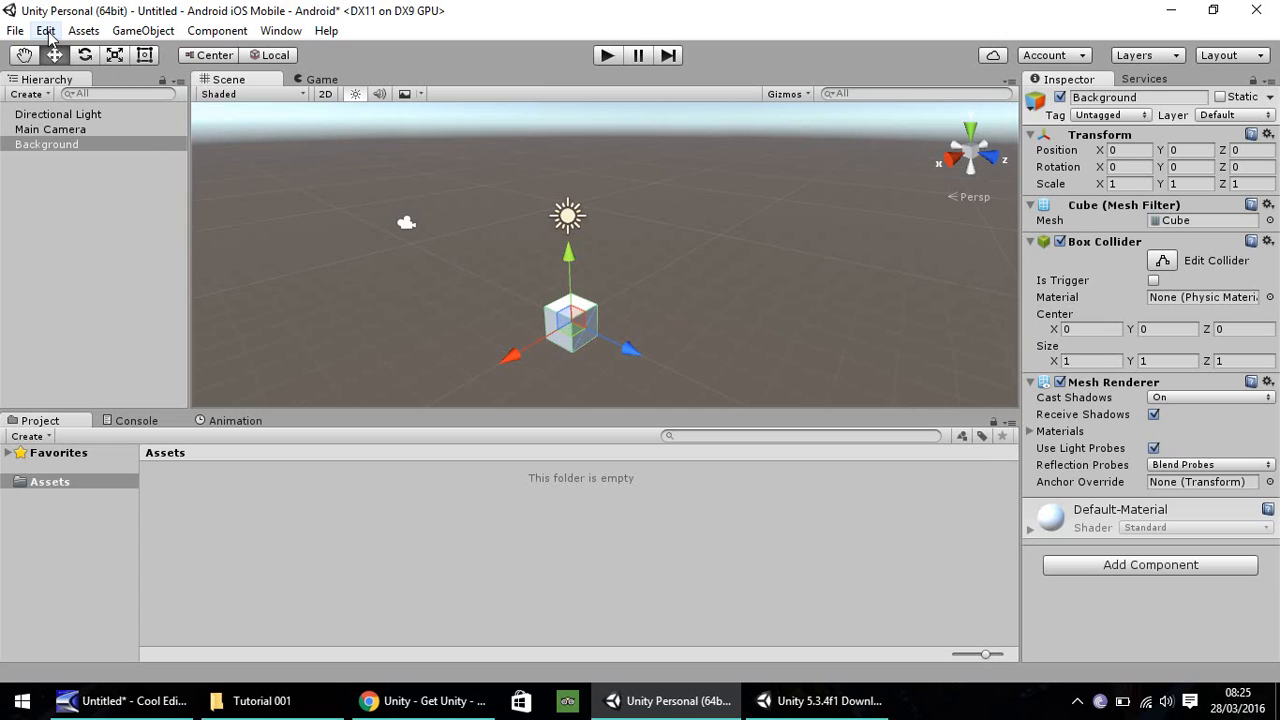
In Edit > Snap Settings, set Move Z to 1 to match X and Y, then close it.
left_click(44, 30)
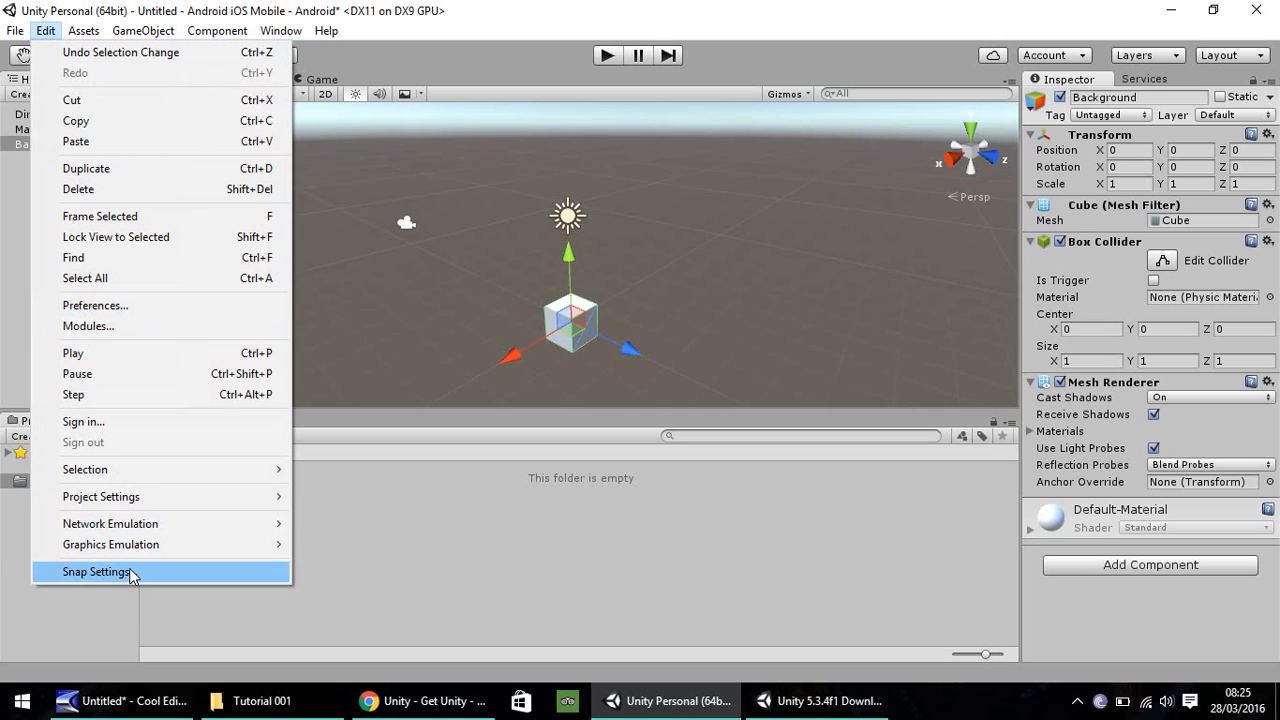
left_click(96, 572)
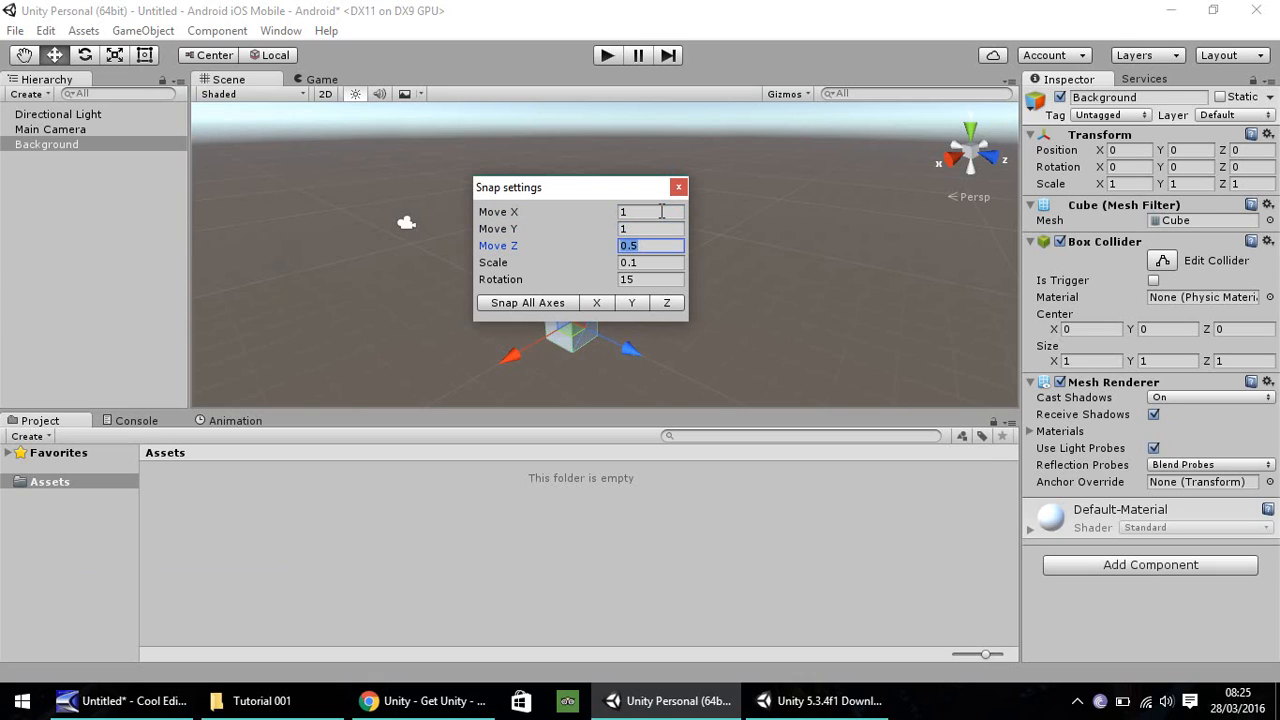
type("1")
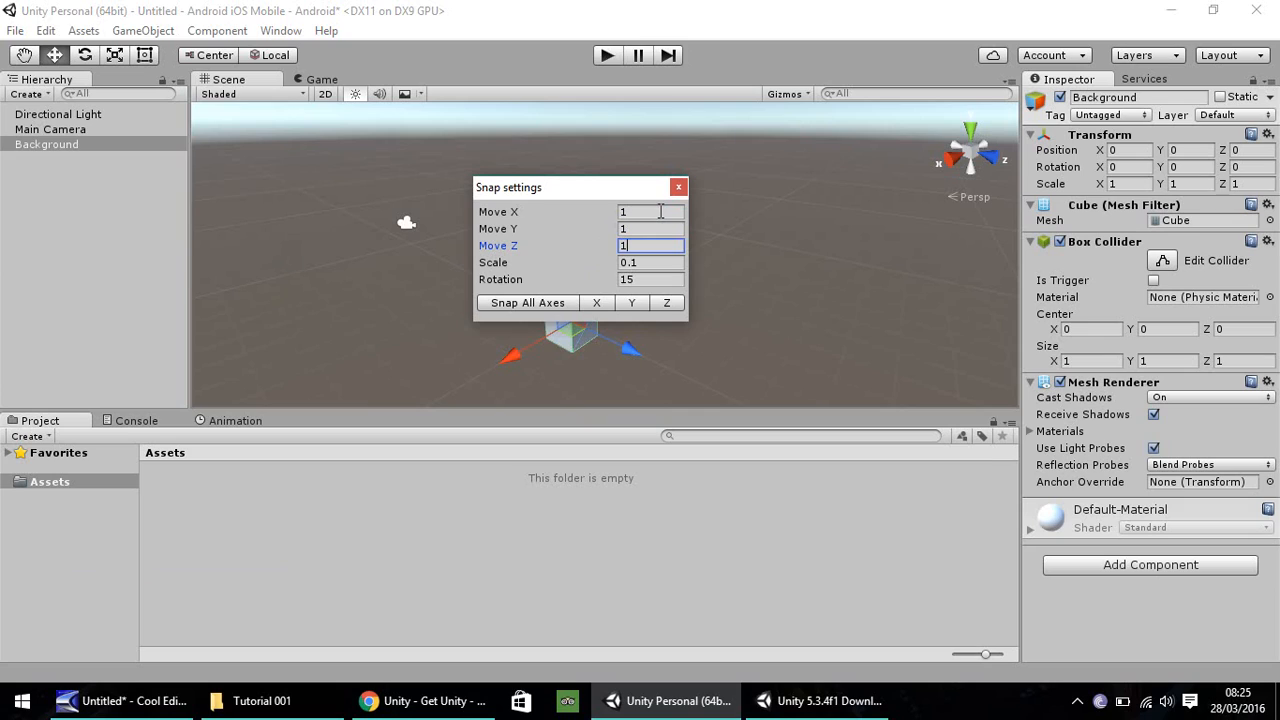
mouse_move(500, 216)
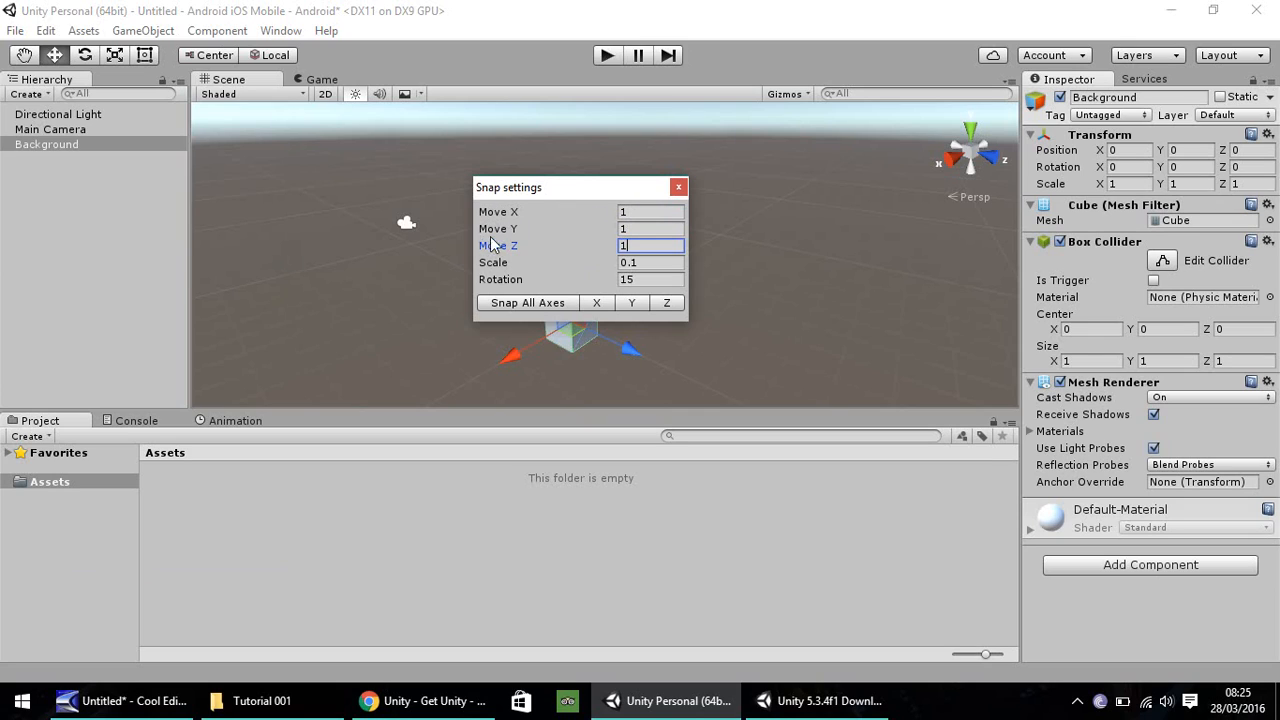
mouse_move(710, 196)
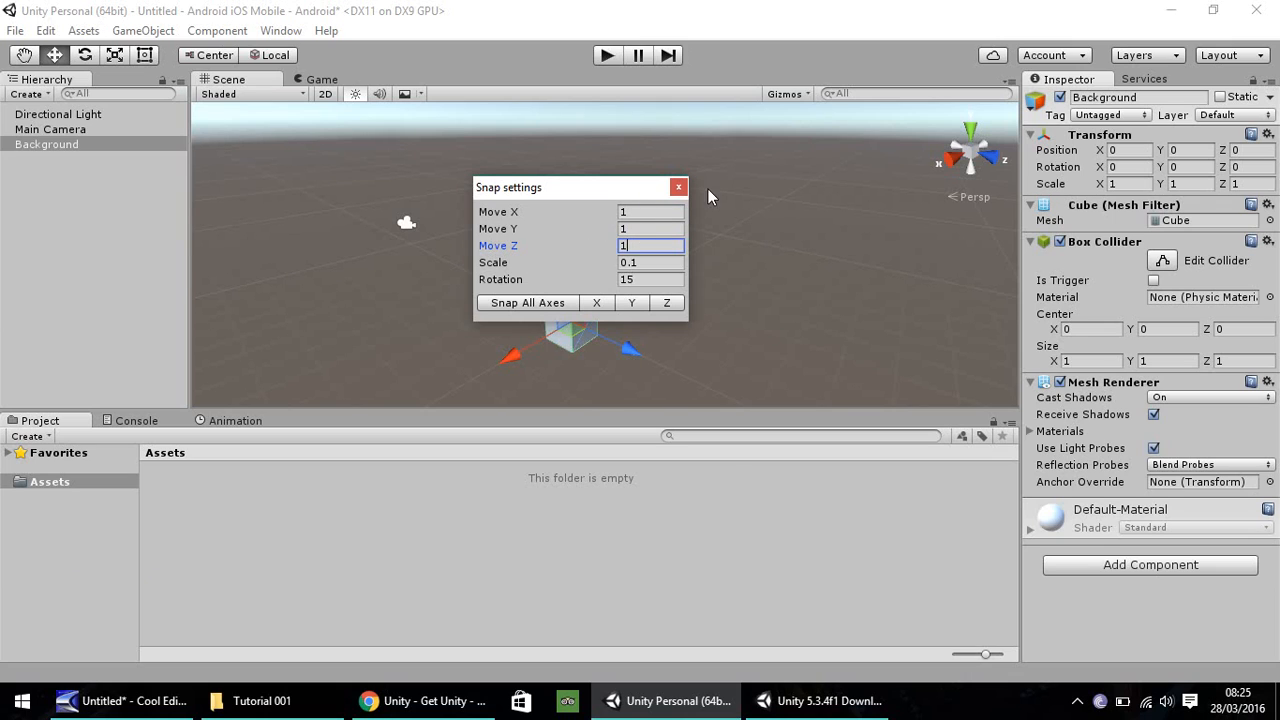
left_click(678, 188)
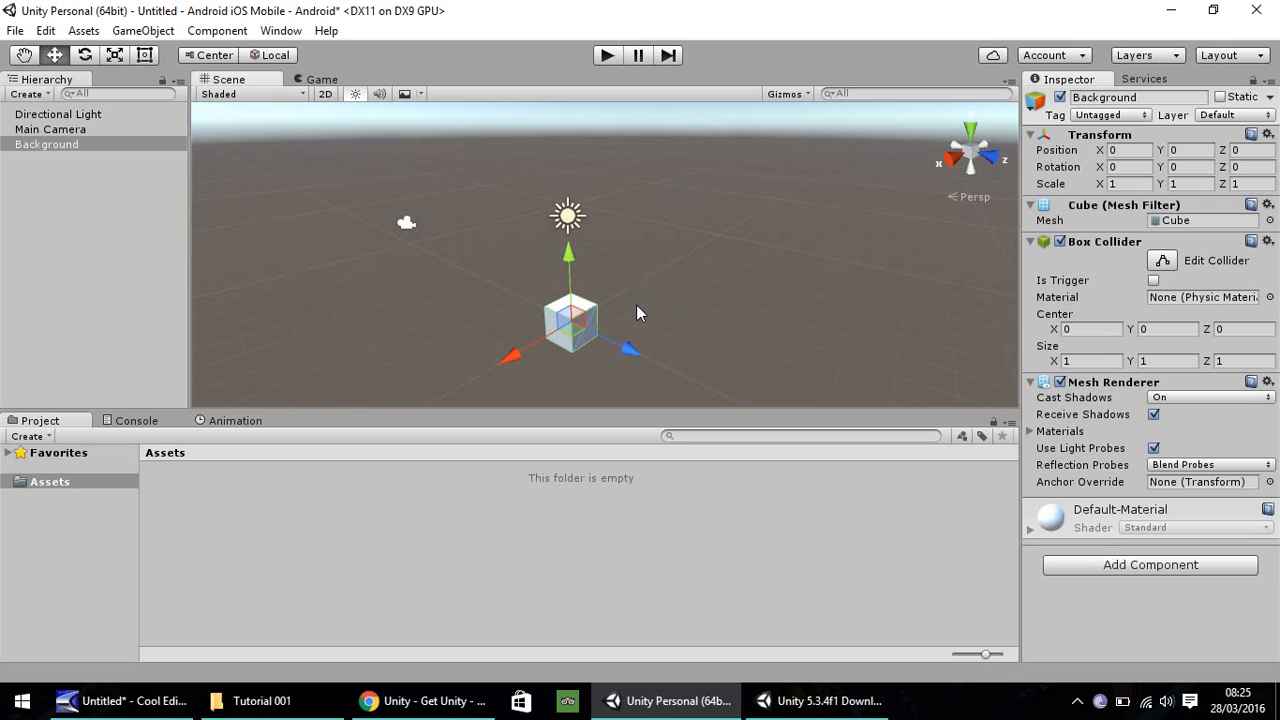
mouse_move(630, 356)
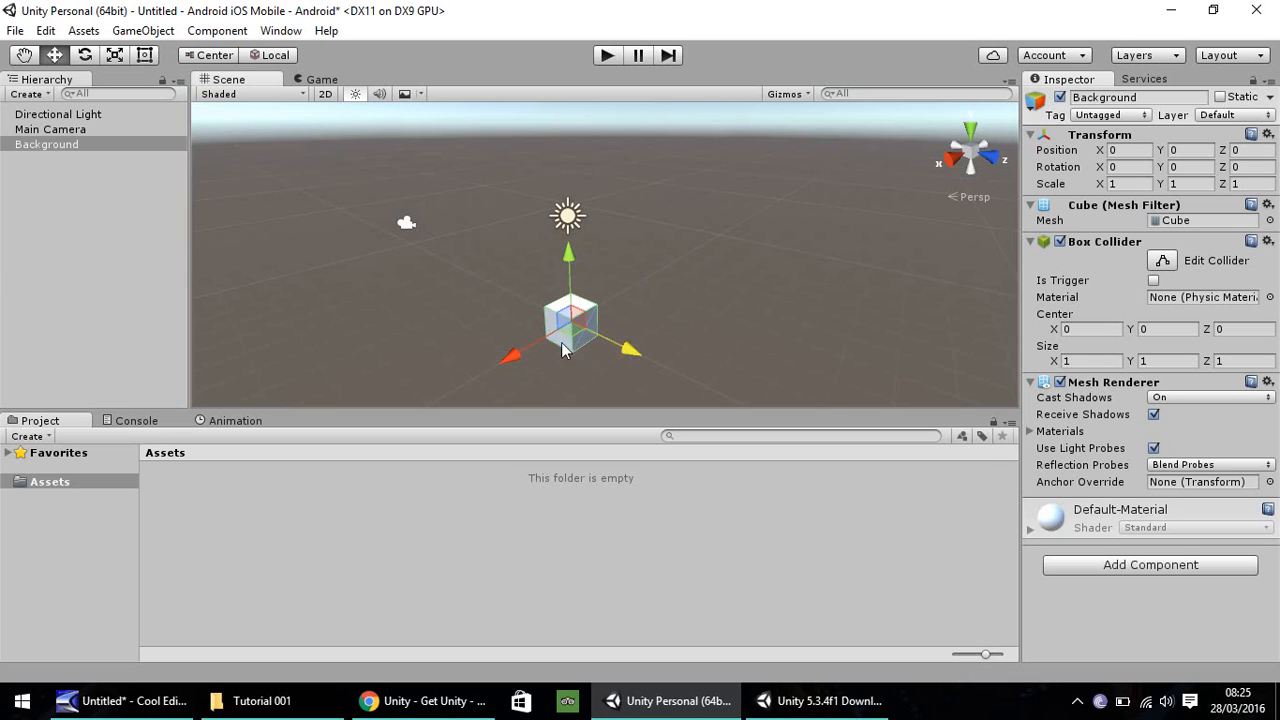
mouse_move(576, 344)
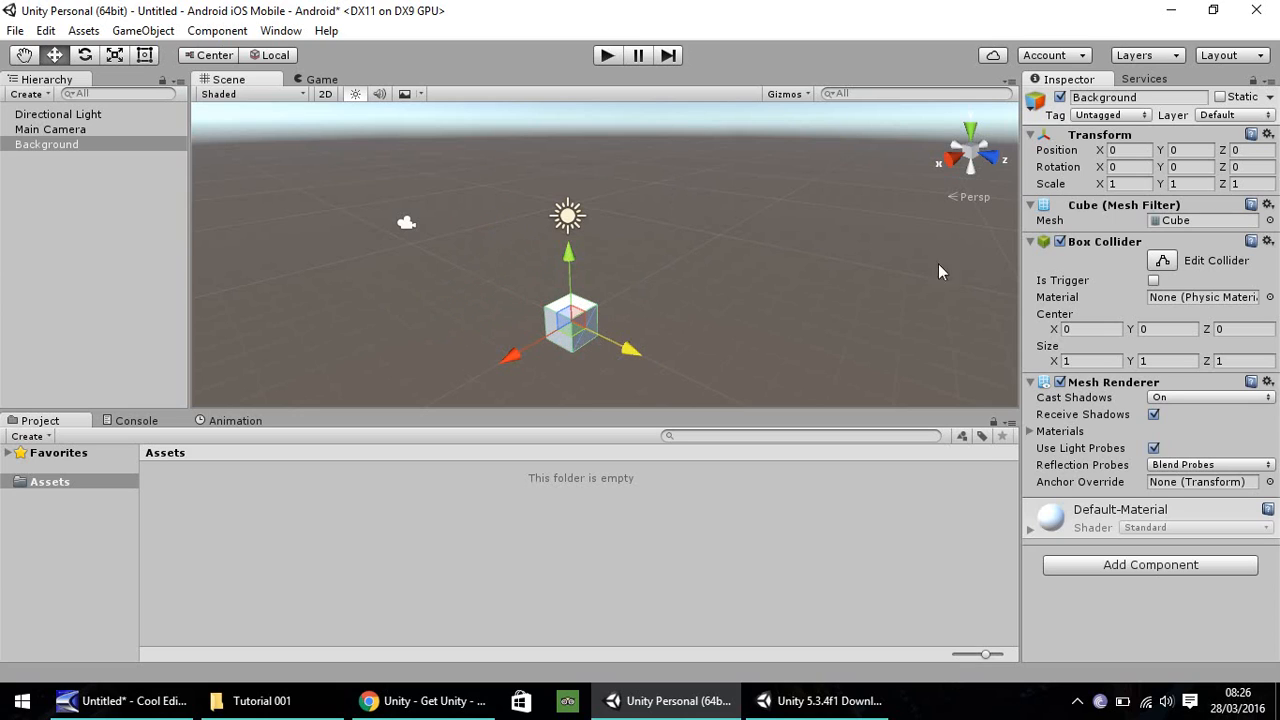
mouse_move(844, 248)
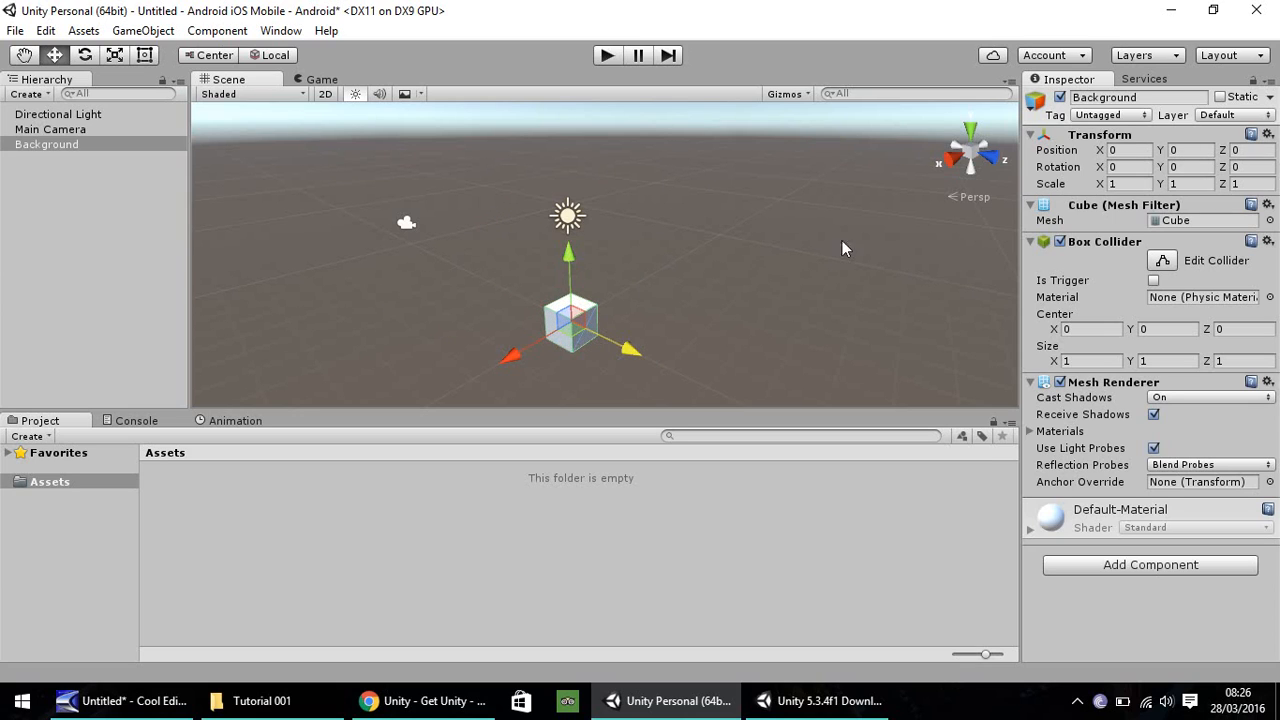
mouse_move(516, 360)
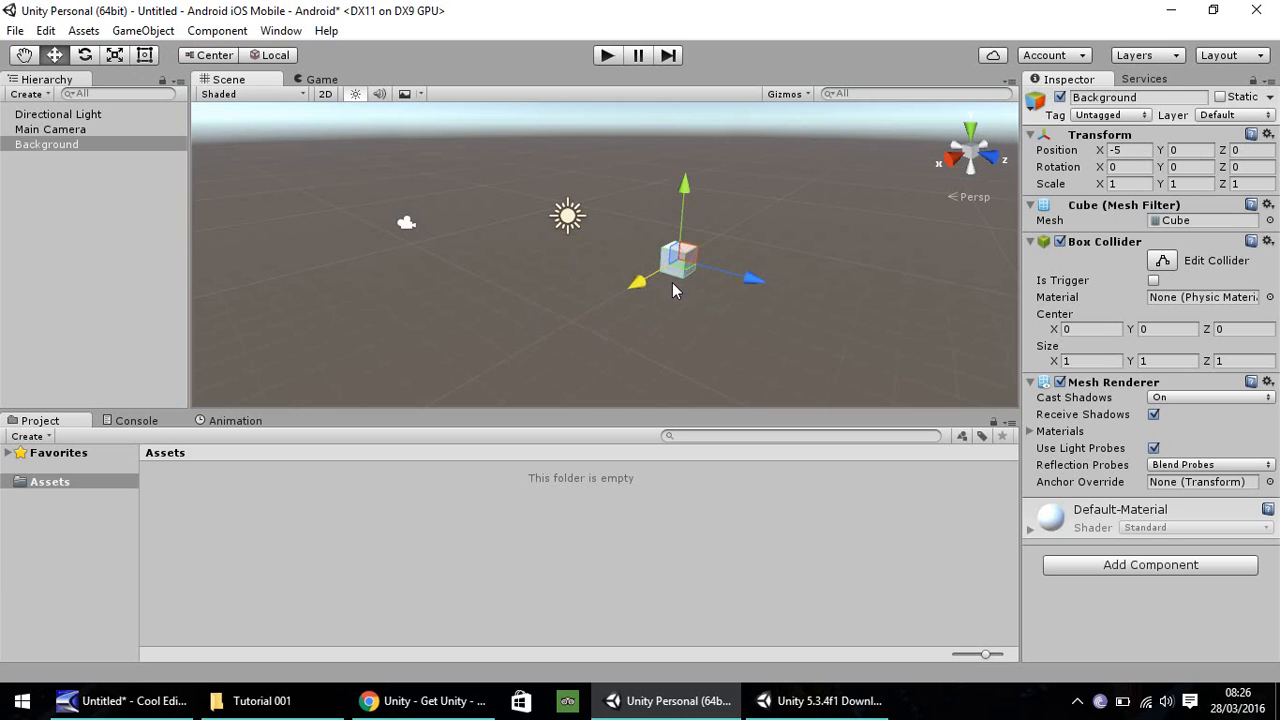
left_click_drag(680, 260, 870, 290)
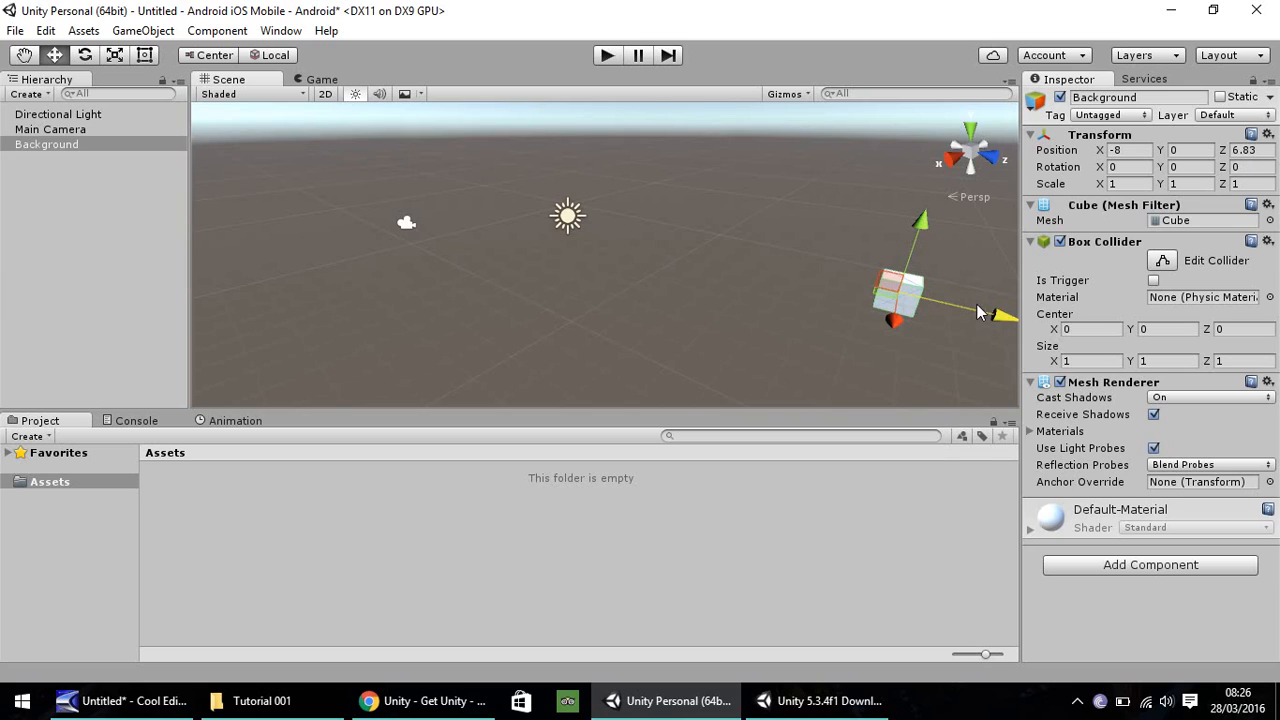
left_click_drag(980, 312, 992, 322)
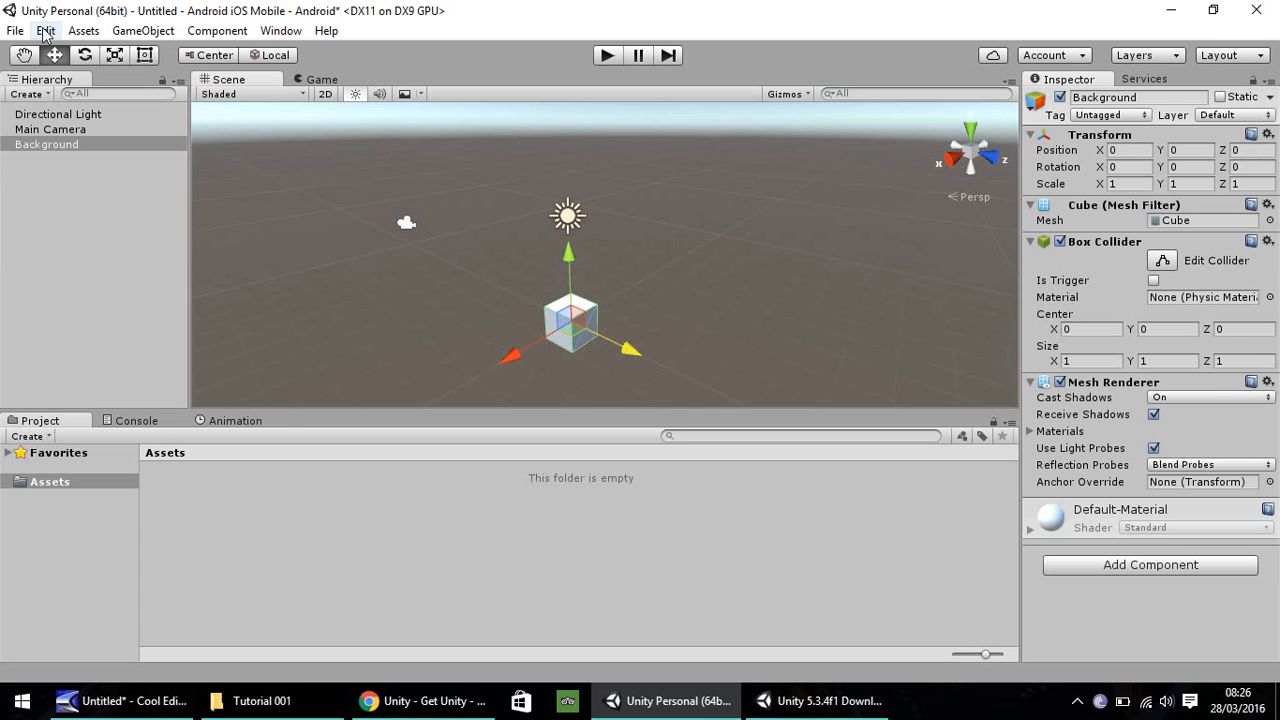
Review the Move snap values, then Ctrl-drag the Background cube along X in snapped steps.
left_click(44, 30)
type(".5")
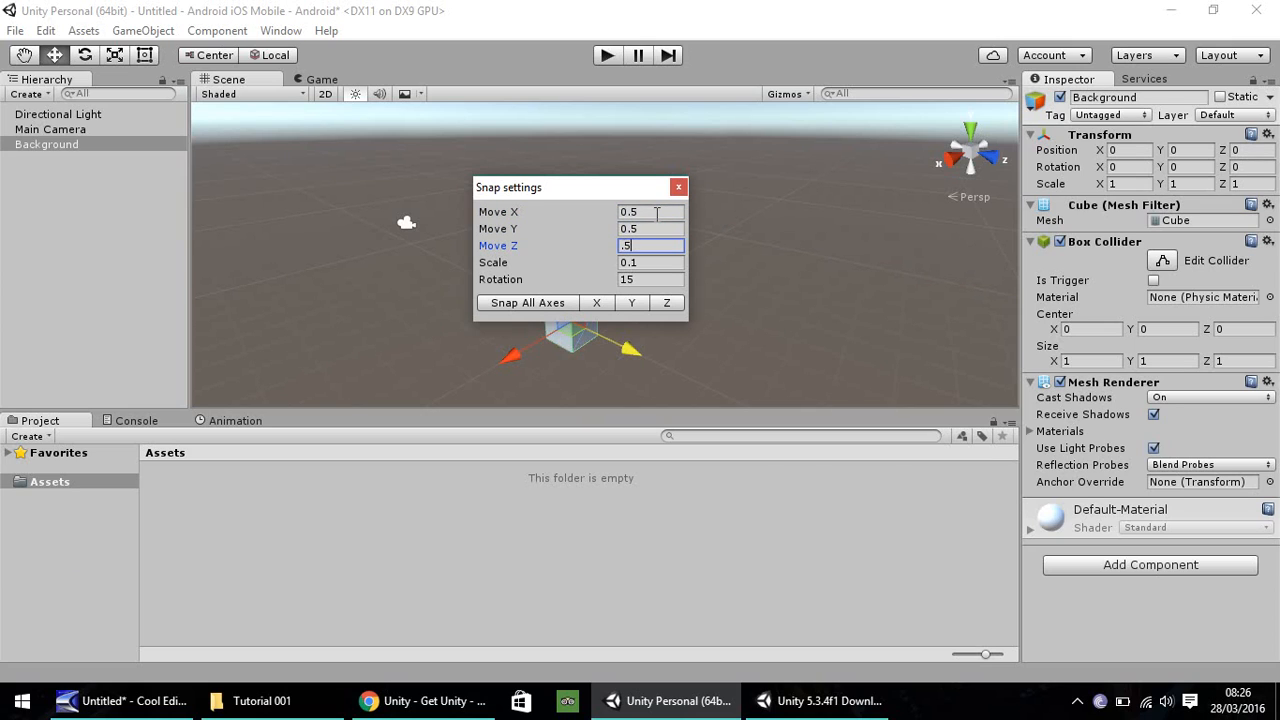
left_click(678, 188)
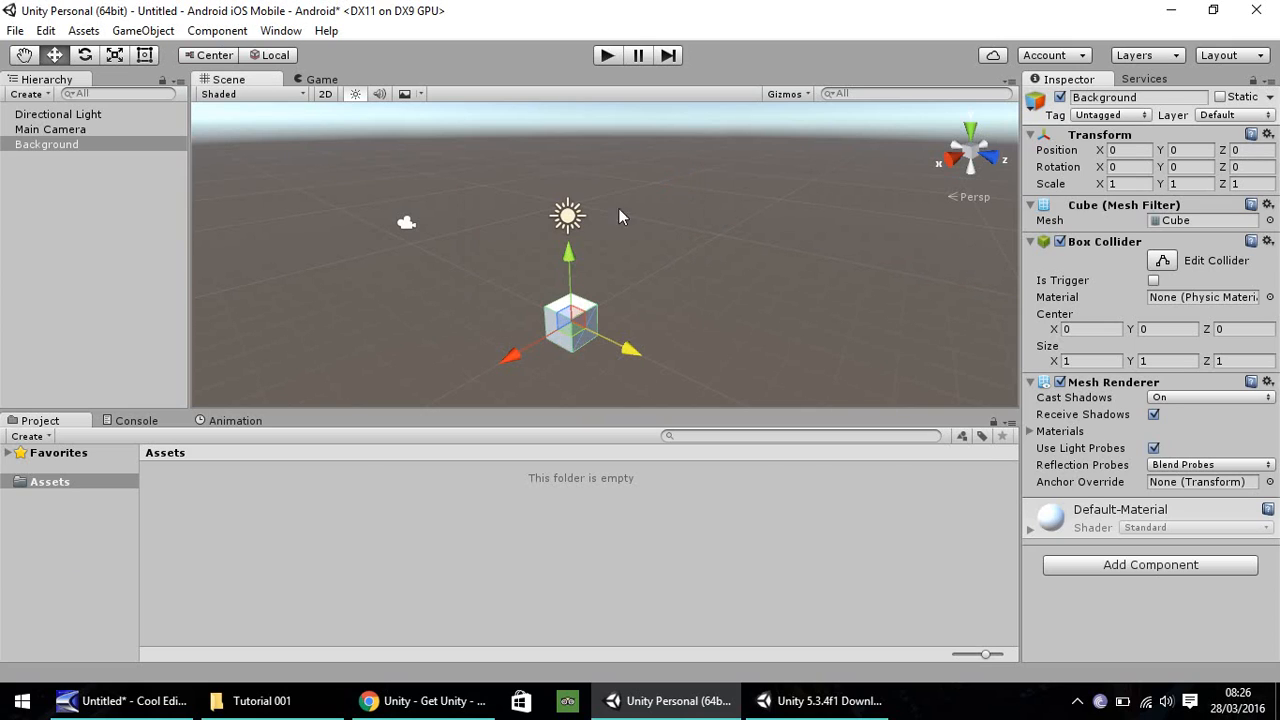
left_click_drag(510, 352, 536, 356)
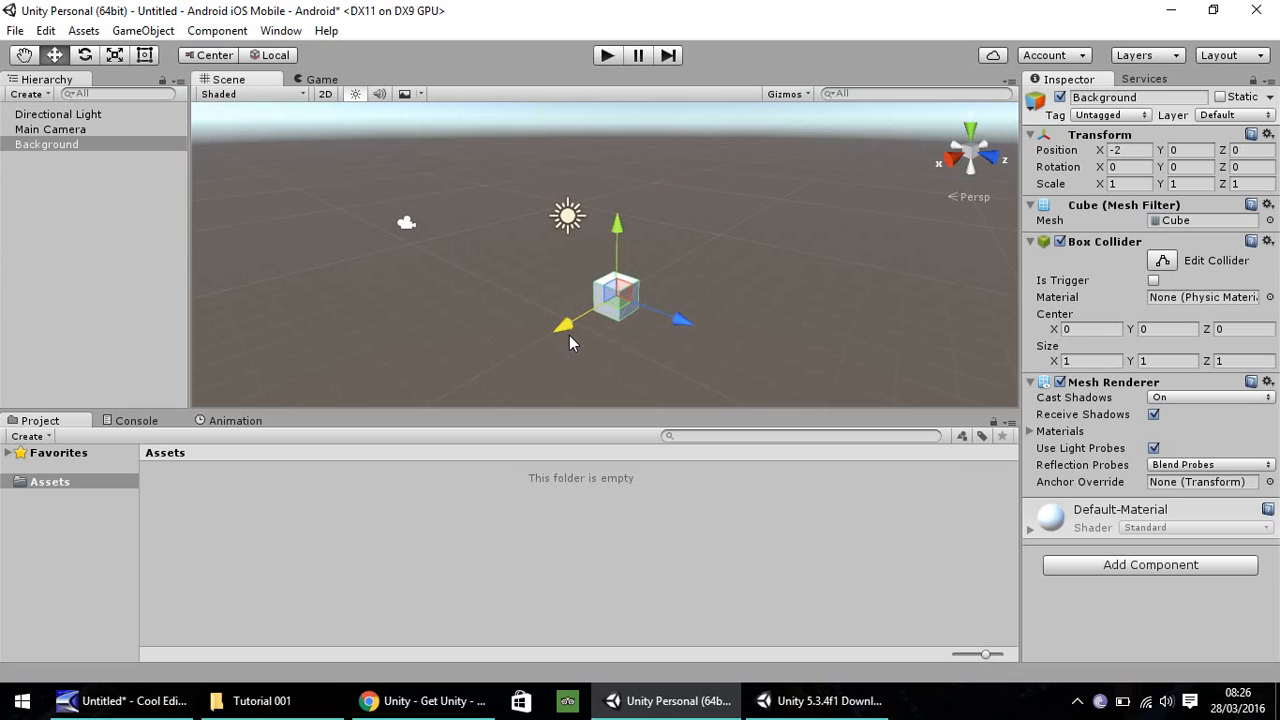
left_click_drag(568, 324, 590, 330)
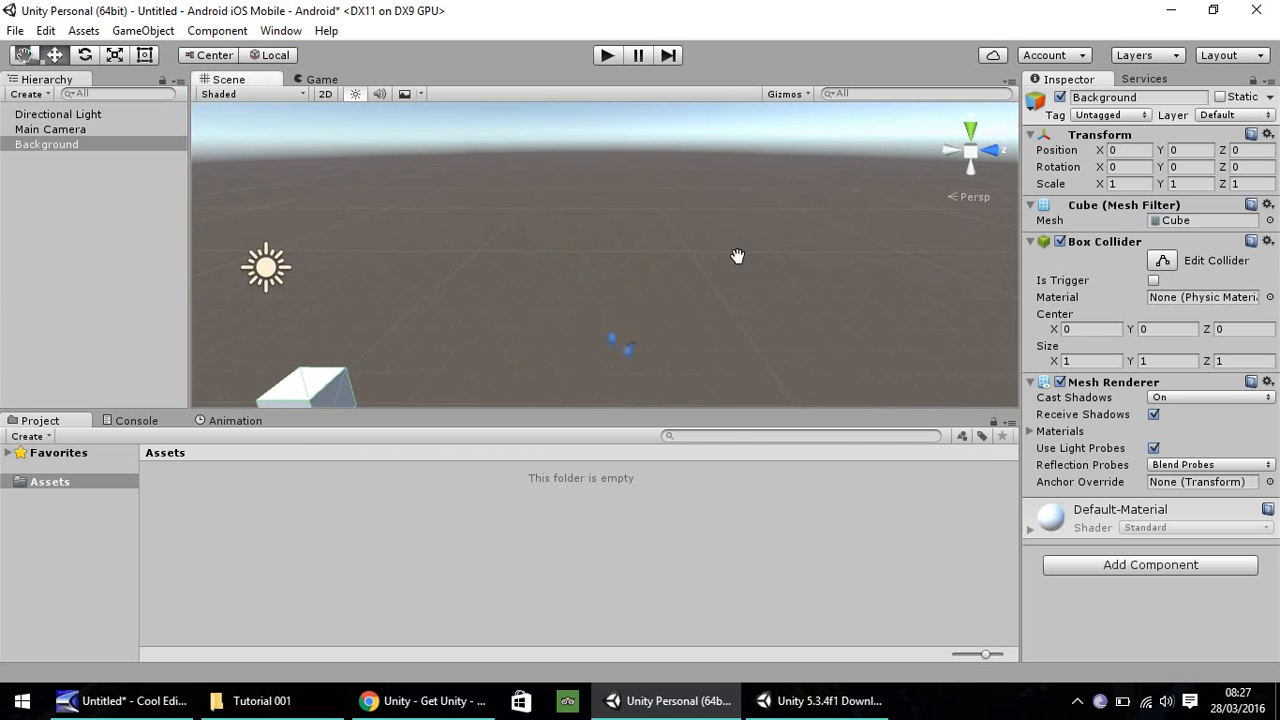
Pan across the ground and orbit to face the cube from the front.
left_click_drag(738, 256, 666, 218)
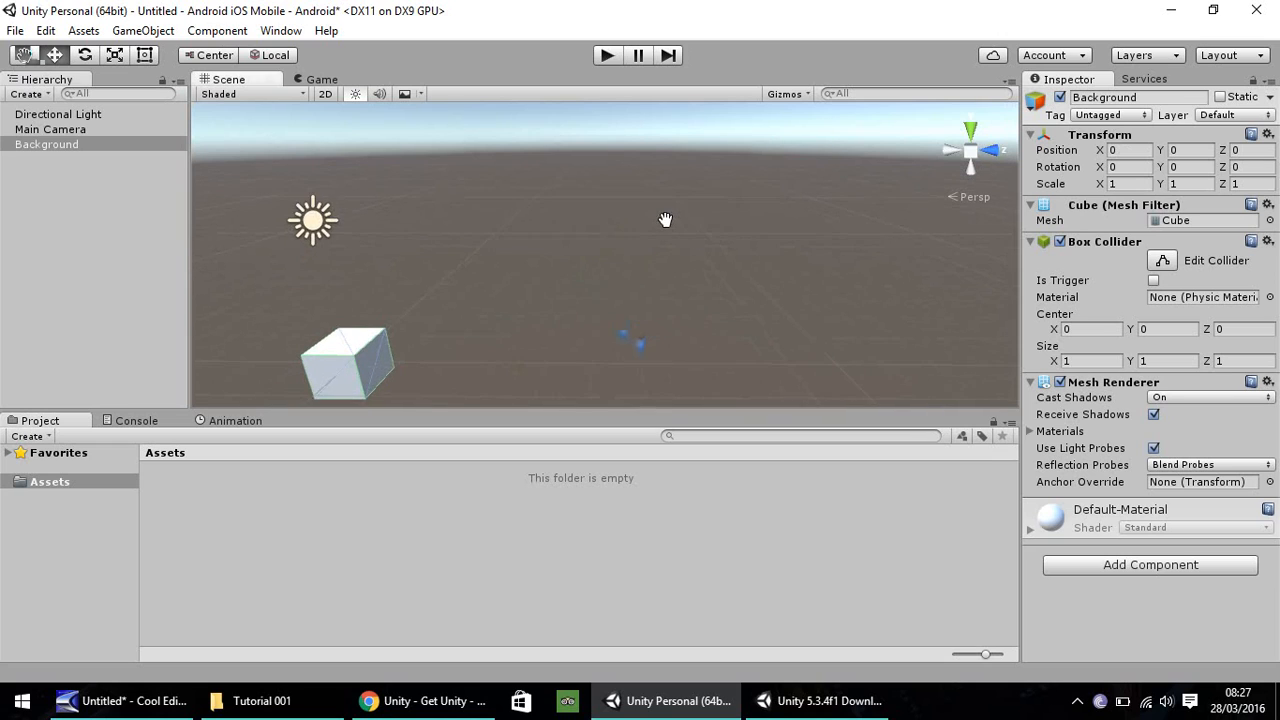
left_click_drag(664, 218, 730, 170)
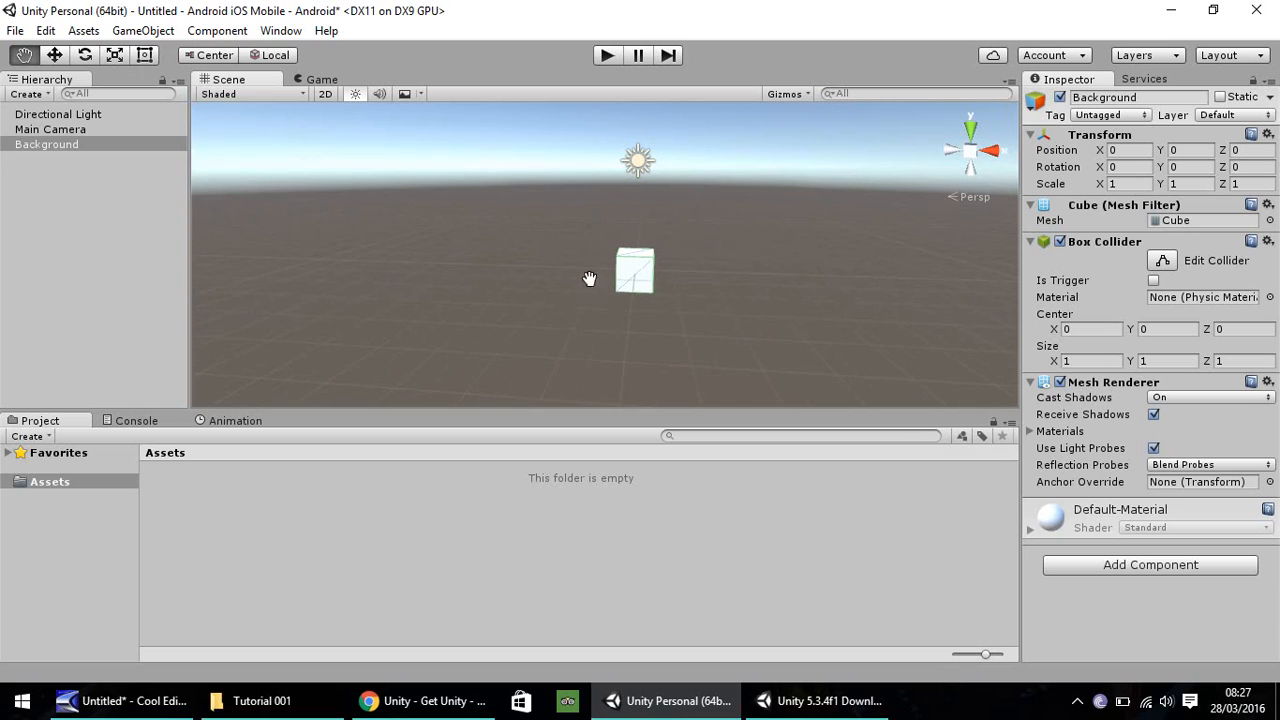
mouse_move(70, 58)
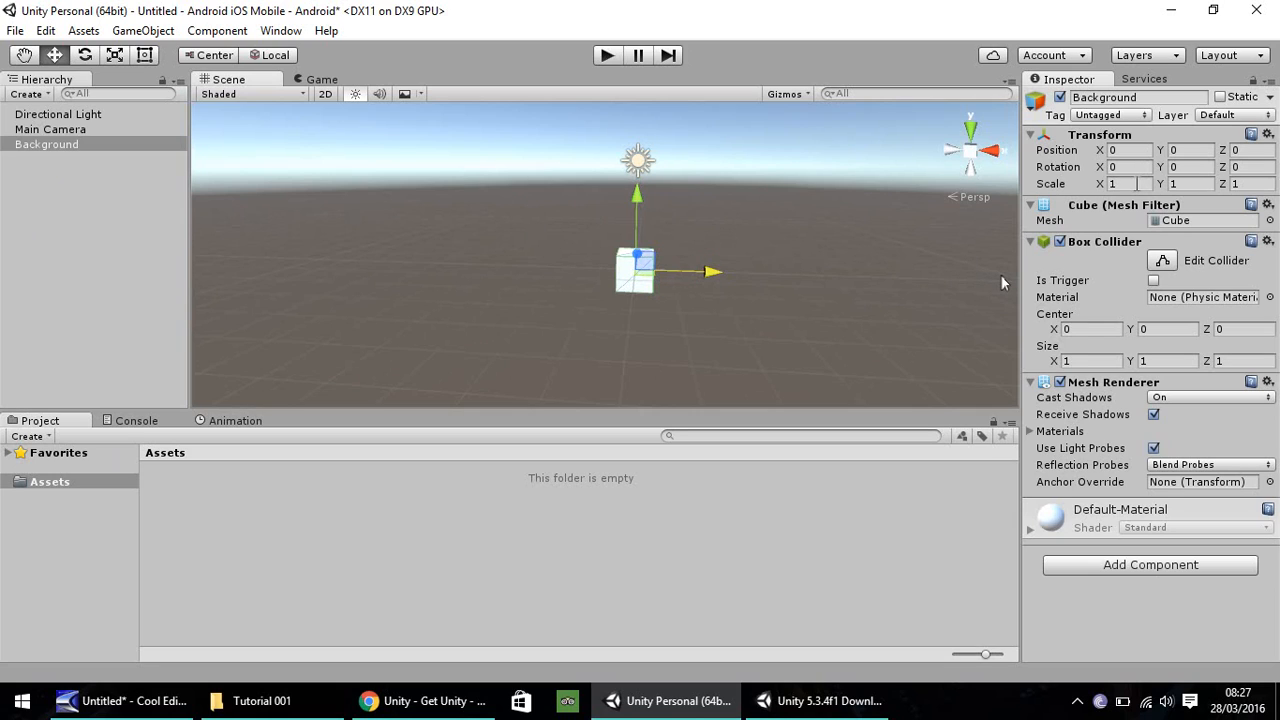
Set the Background cube's Transform scale to X 50, Y 20, Z 1.
triple_click(1130, 184)
type("50")
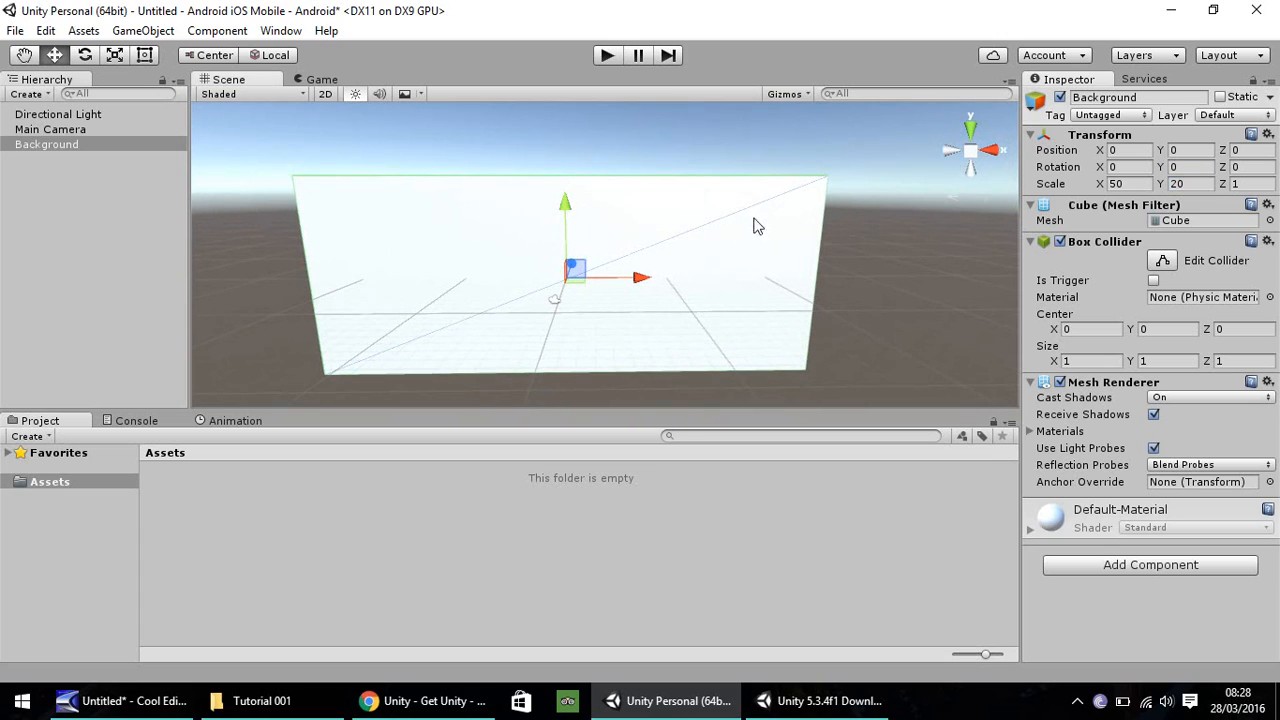
mouse_move(480, 234)
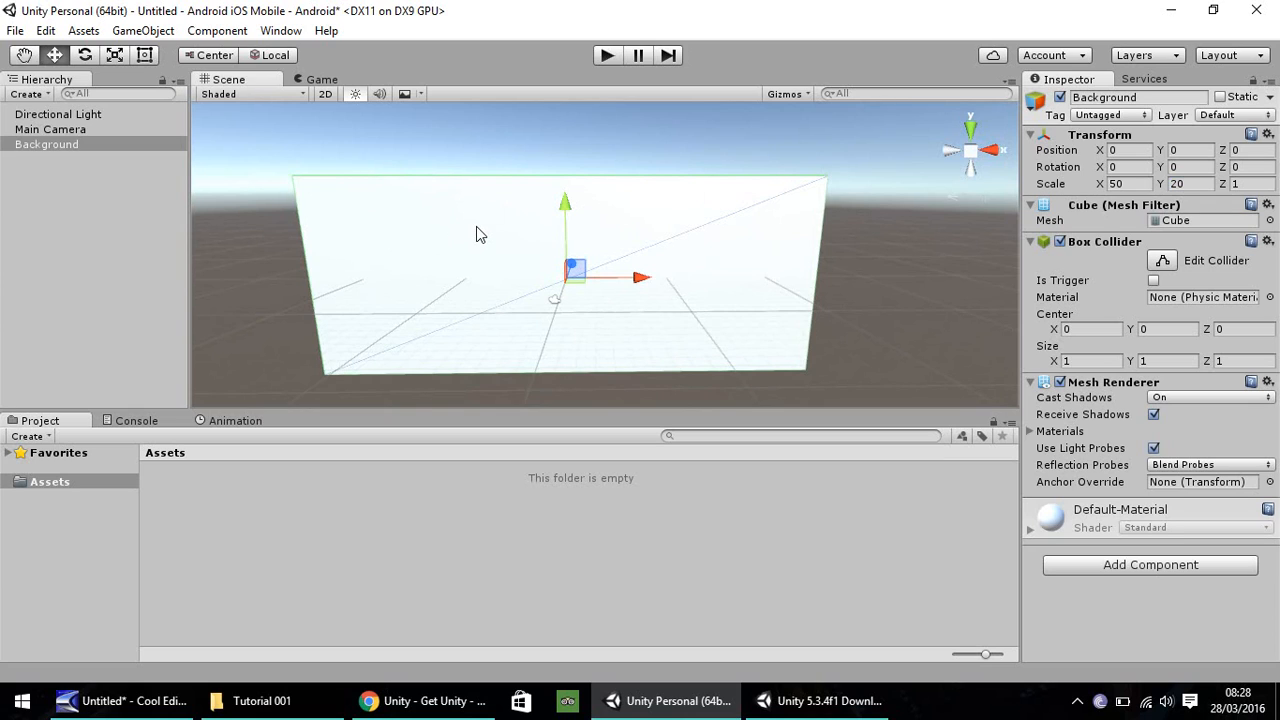
Delete Directional Light, leaving Main Camera and the Background wall lit by the sky.
left_click(58, 114)
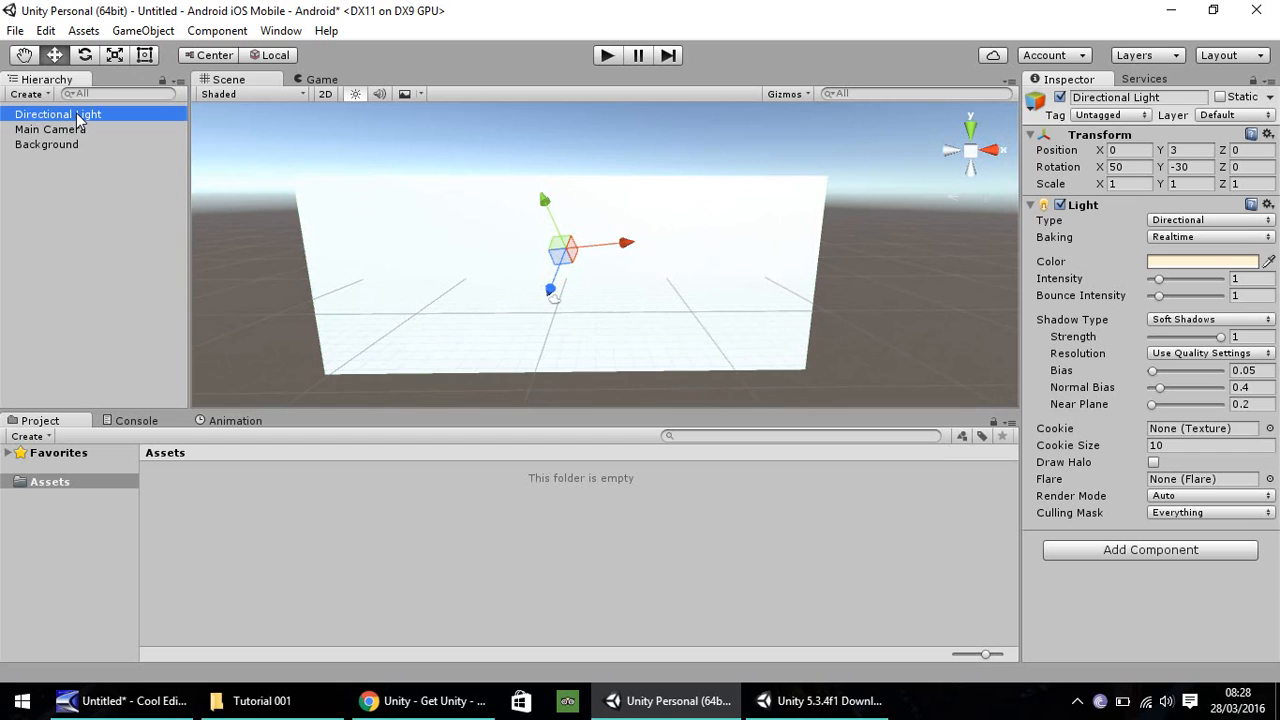
key("Delete")
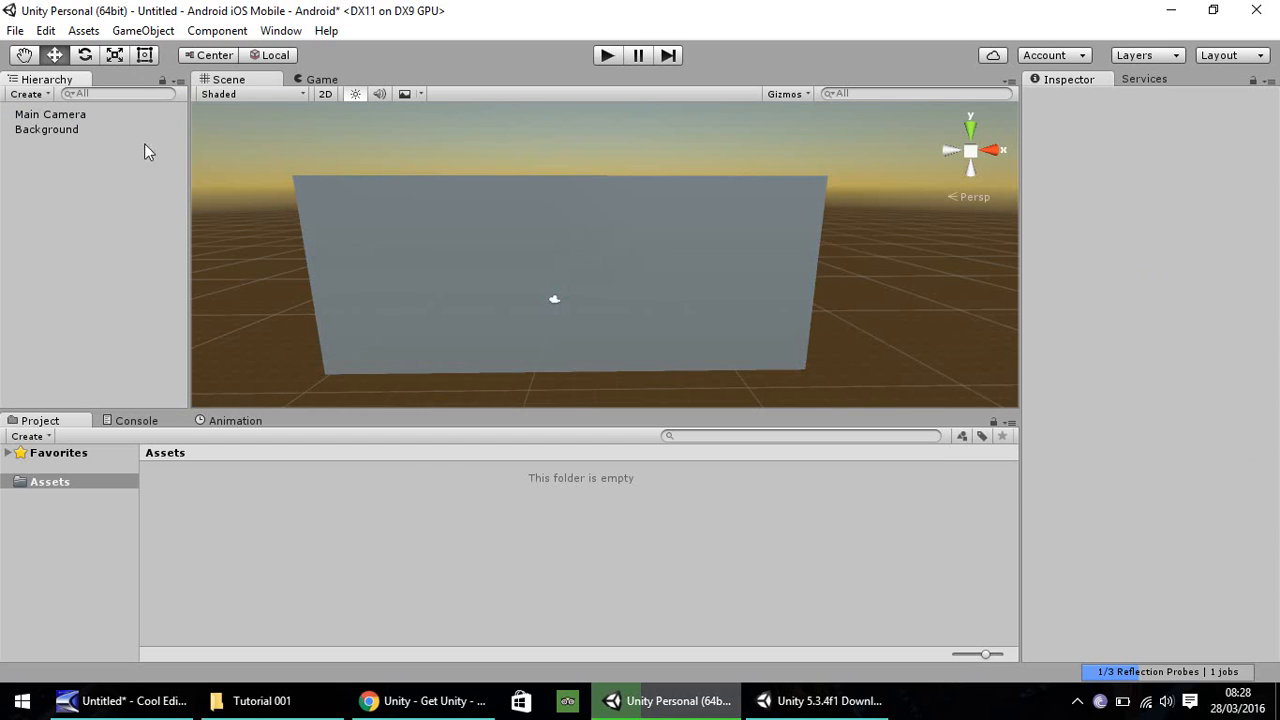
mouse_move(278, 292)
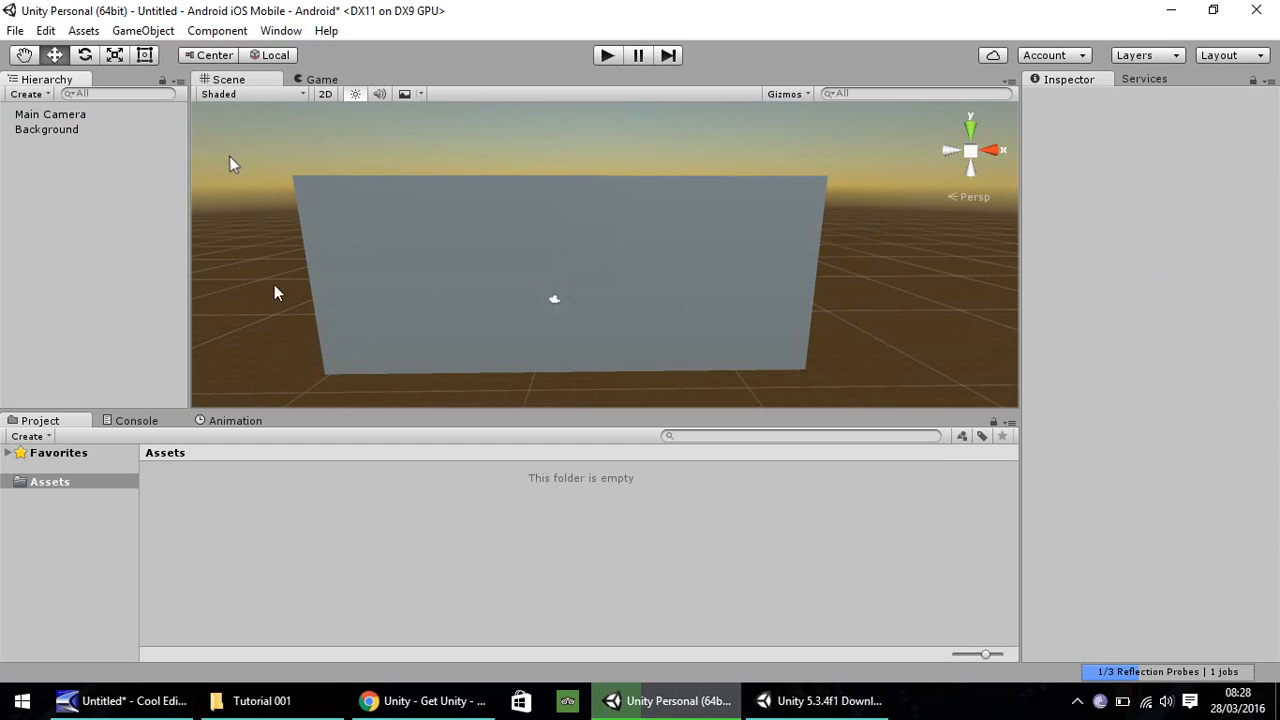
mouse_move(290, 132)
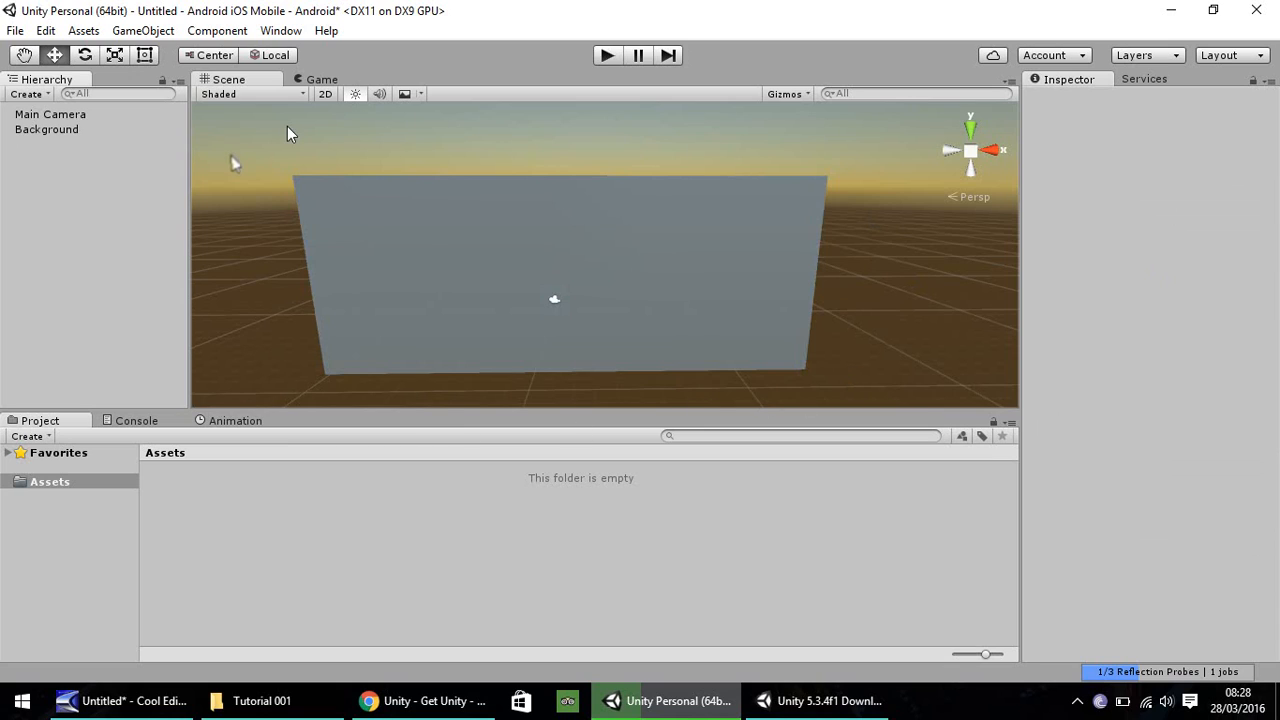
mouse_move(826, 152)
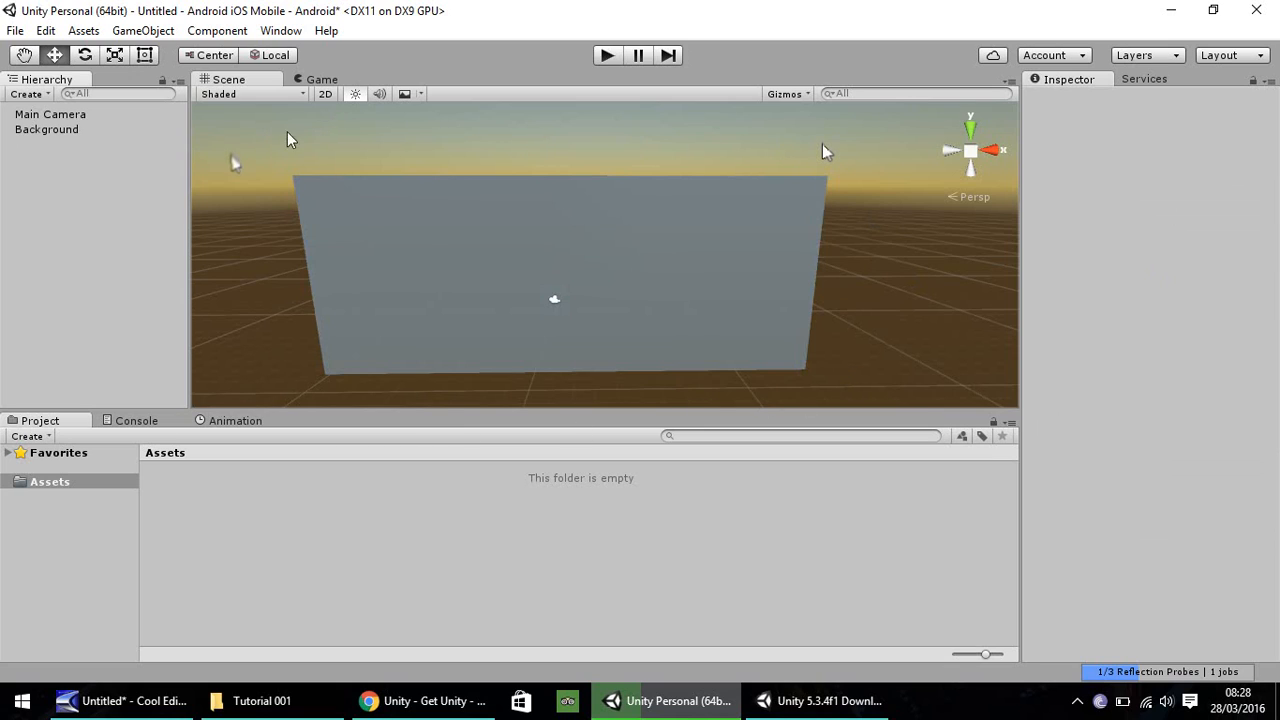
mouse_move(420, 130)
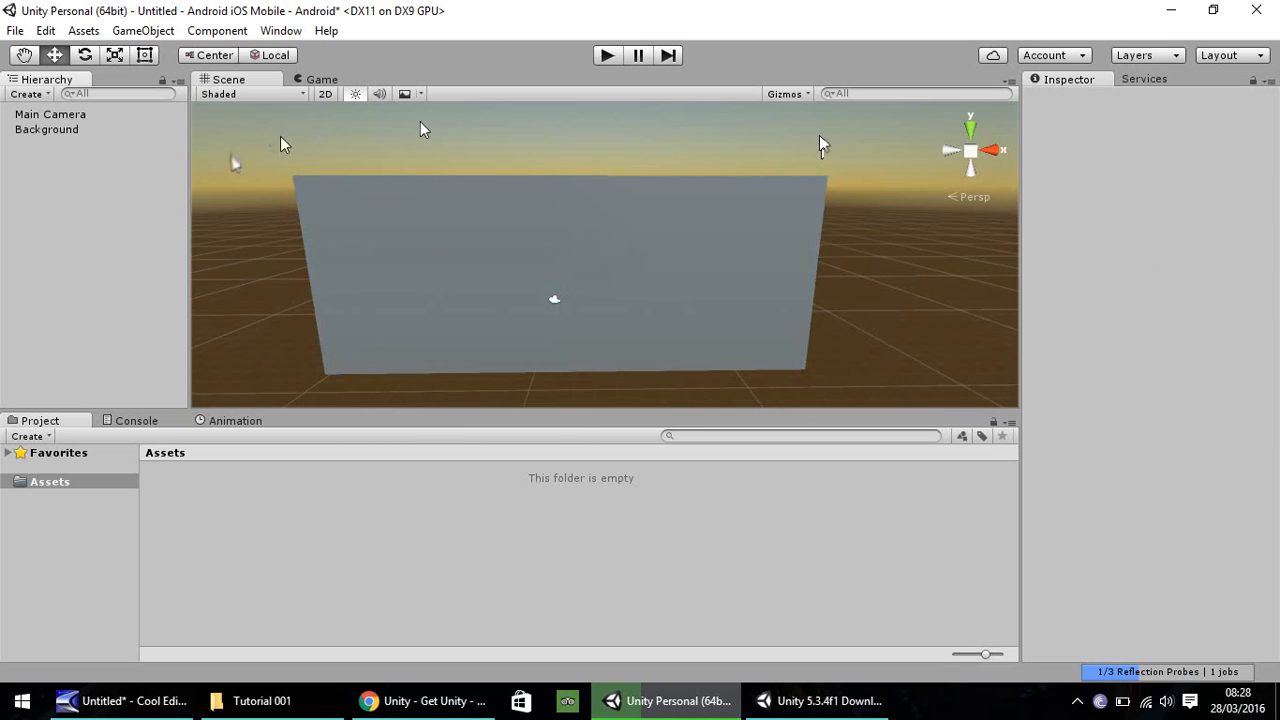
mouse_move(258, 146)
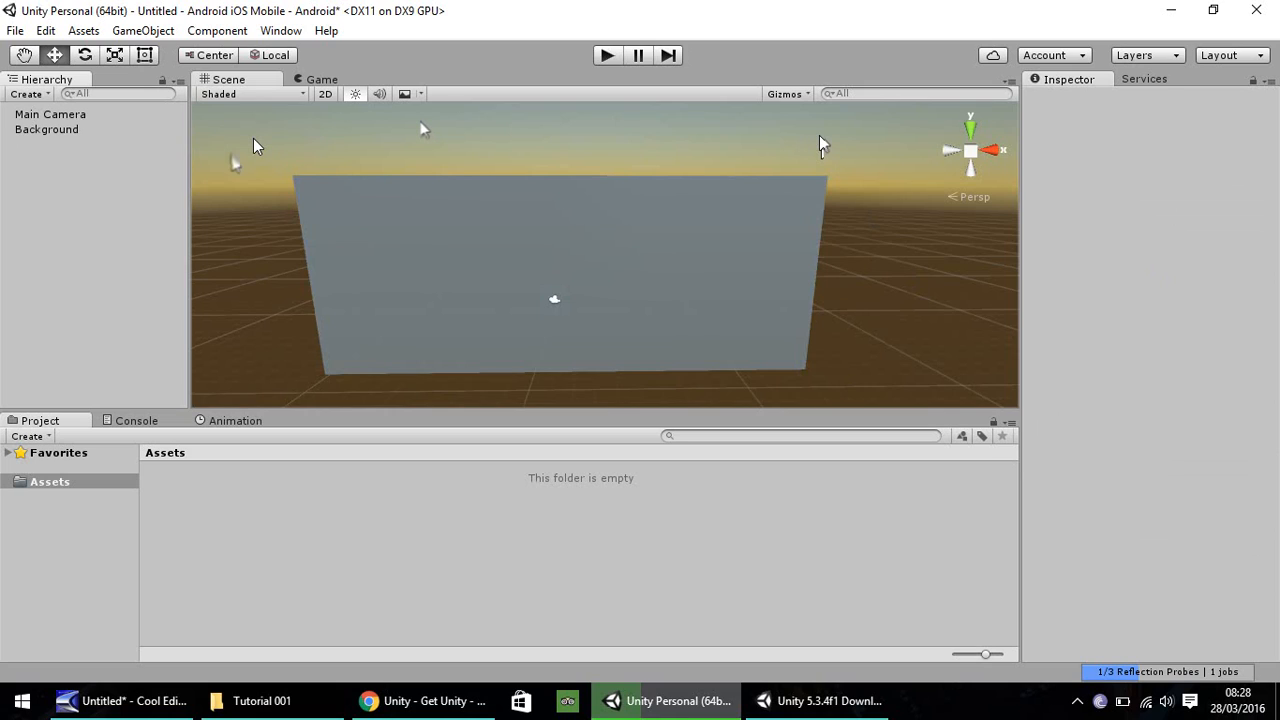
mouse_move(824, 142)
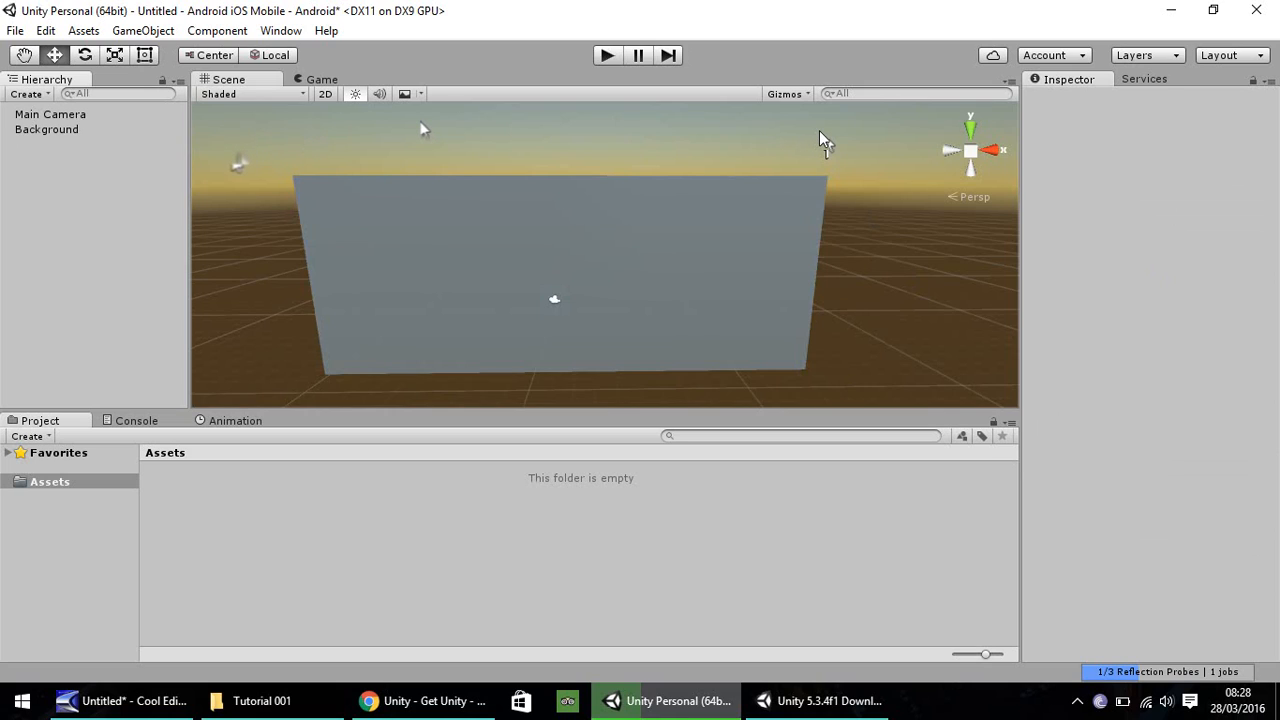
mouse_move(824, 140)
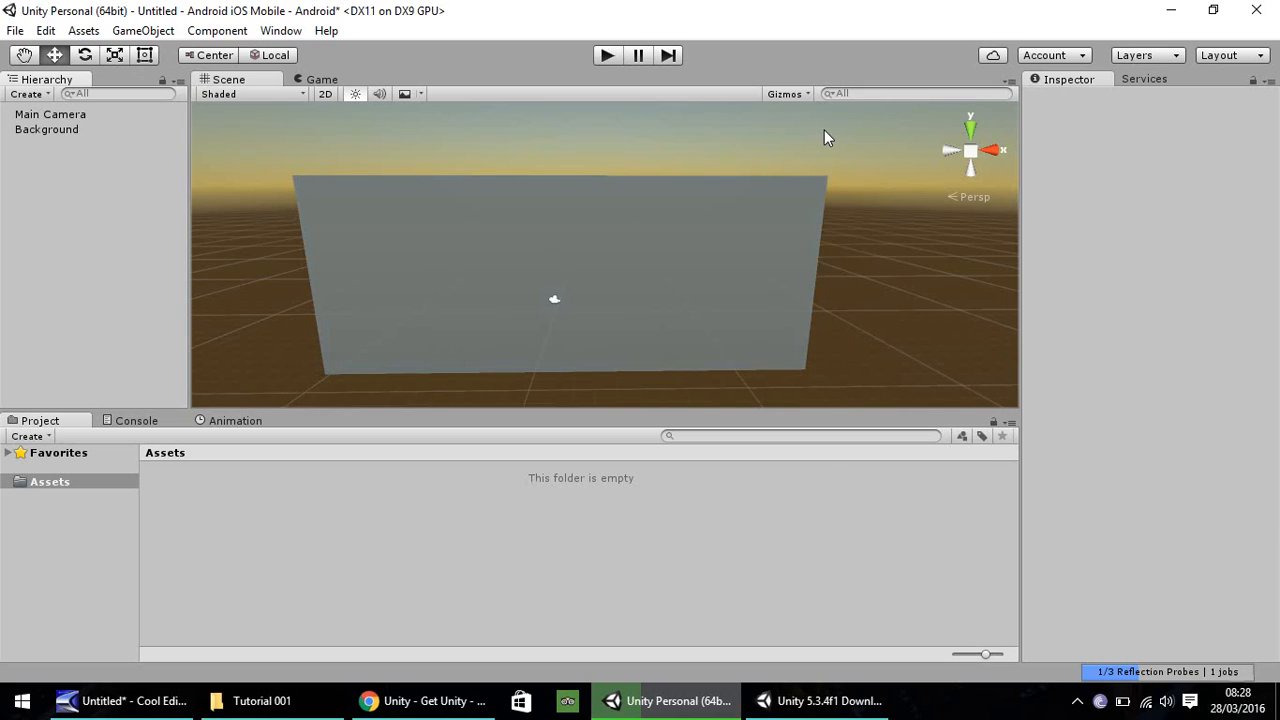
mouse_move(856, 132)
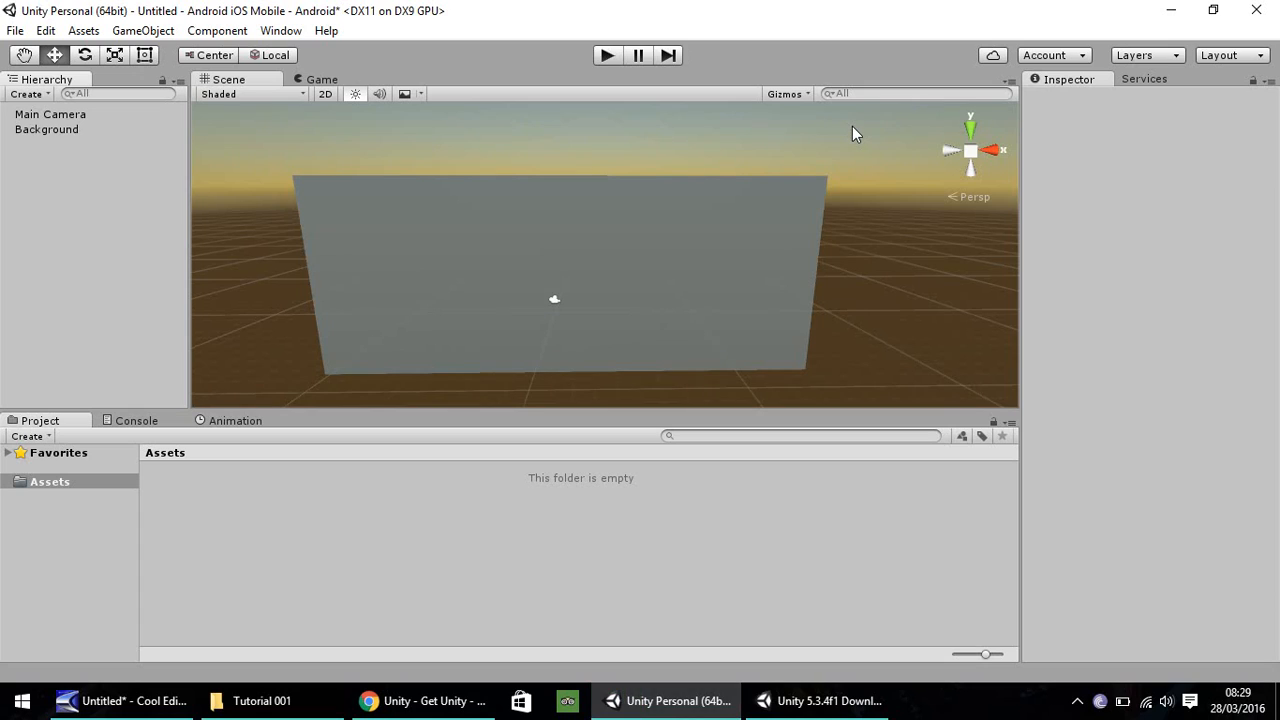
mouse_move(332, 148)
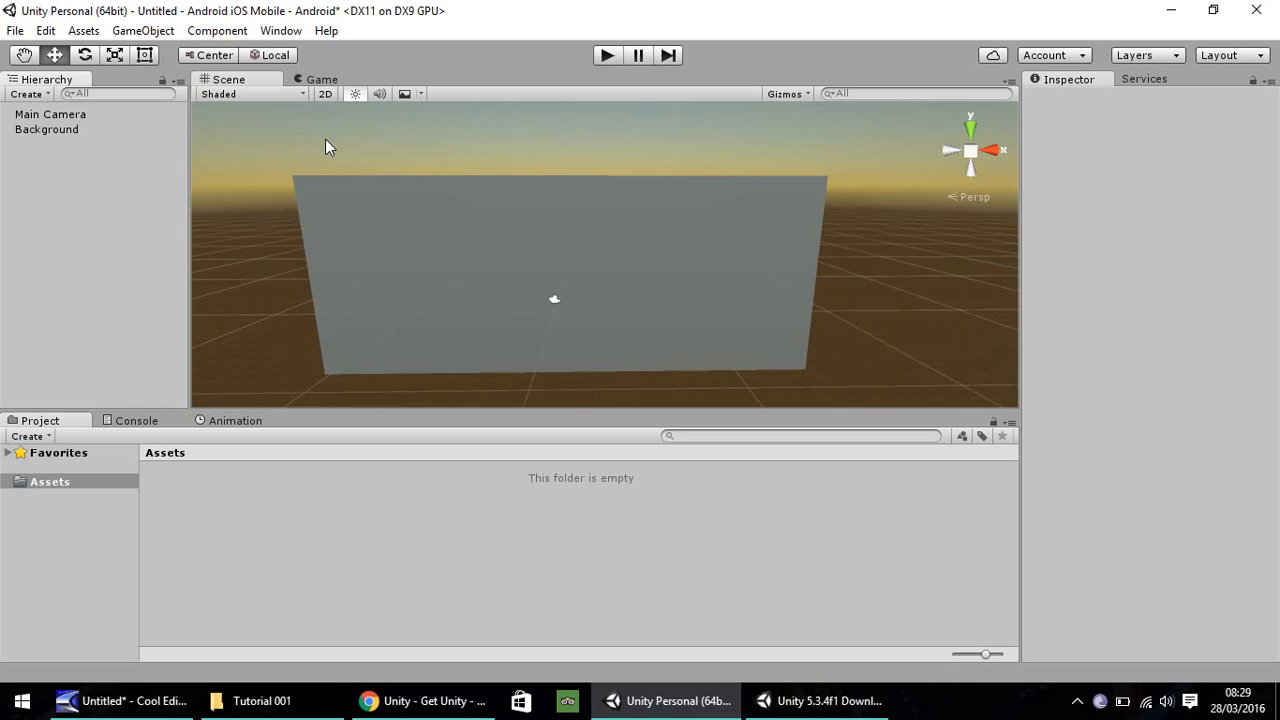
mouse_move(484, 158)
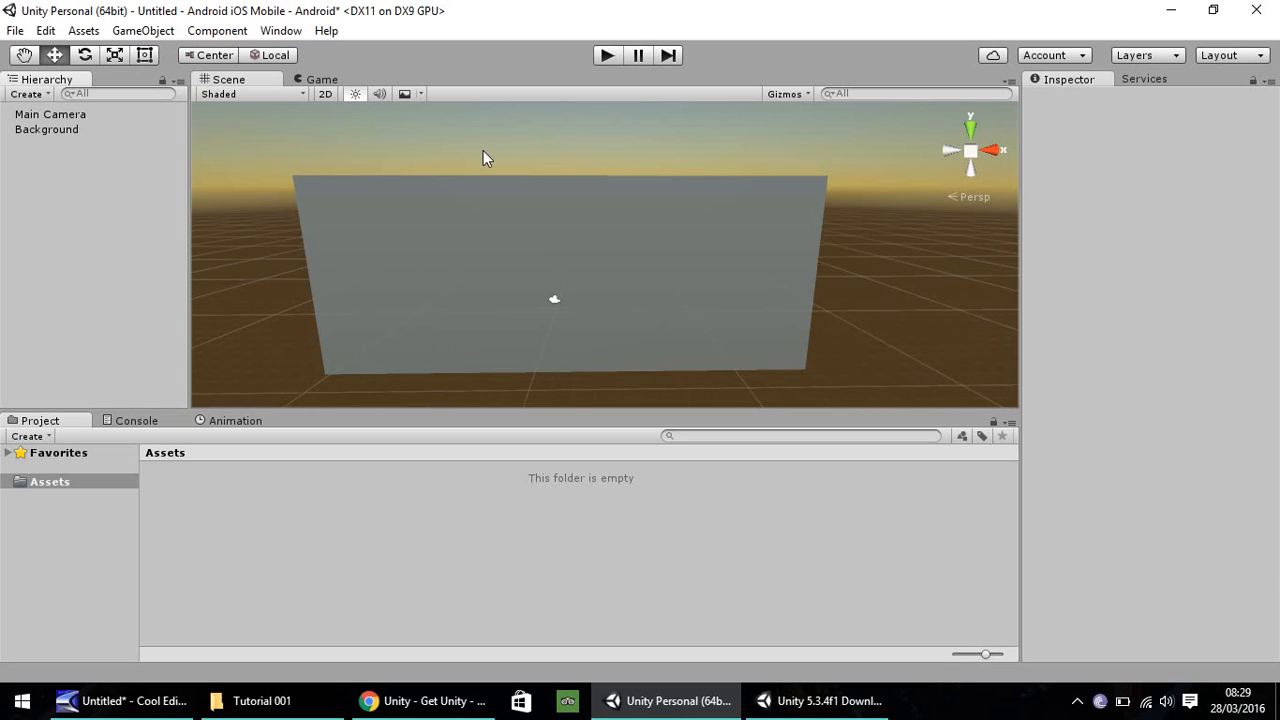
mouse_move(708, 150)
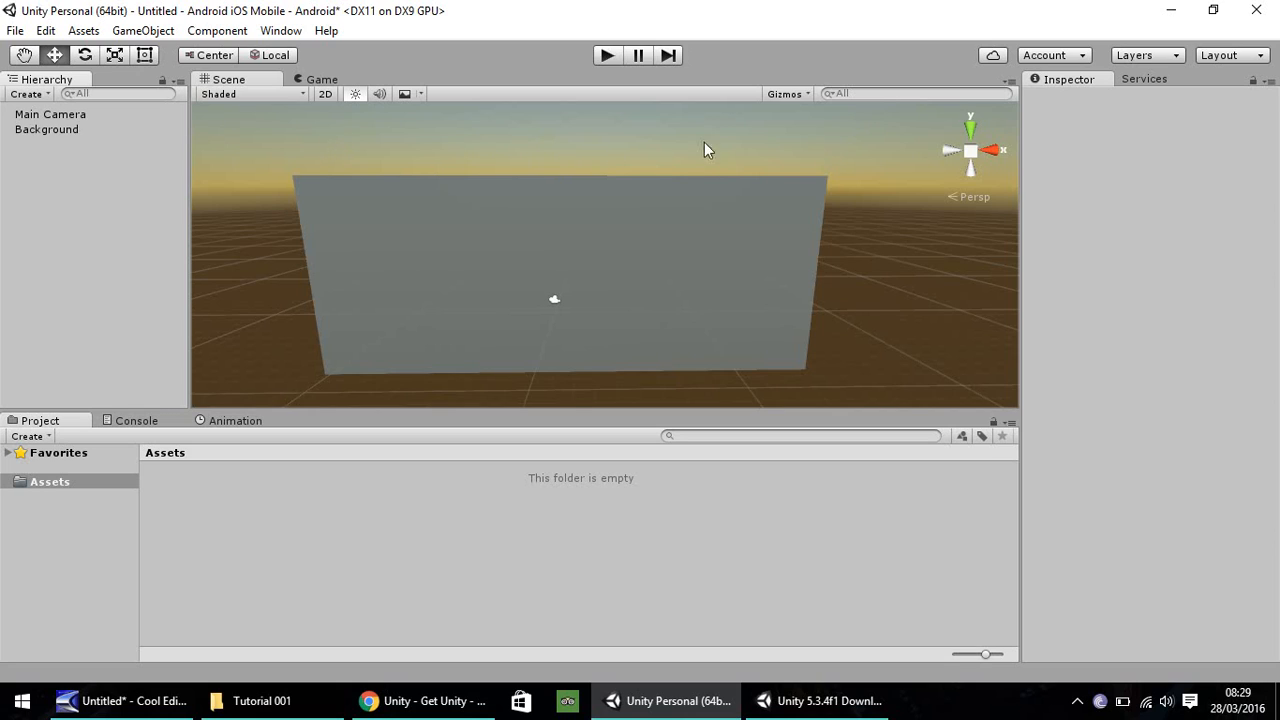
mouse_move(856, 142)
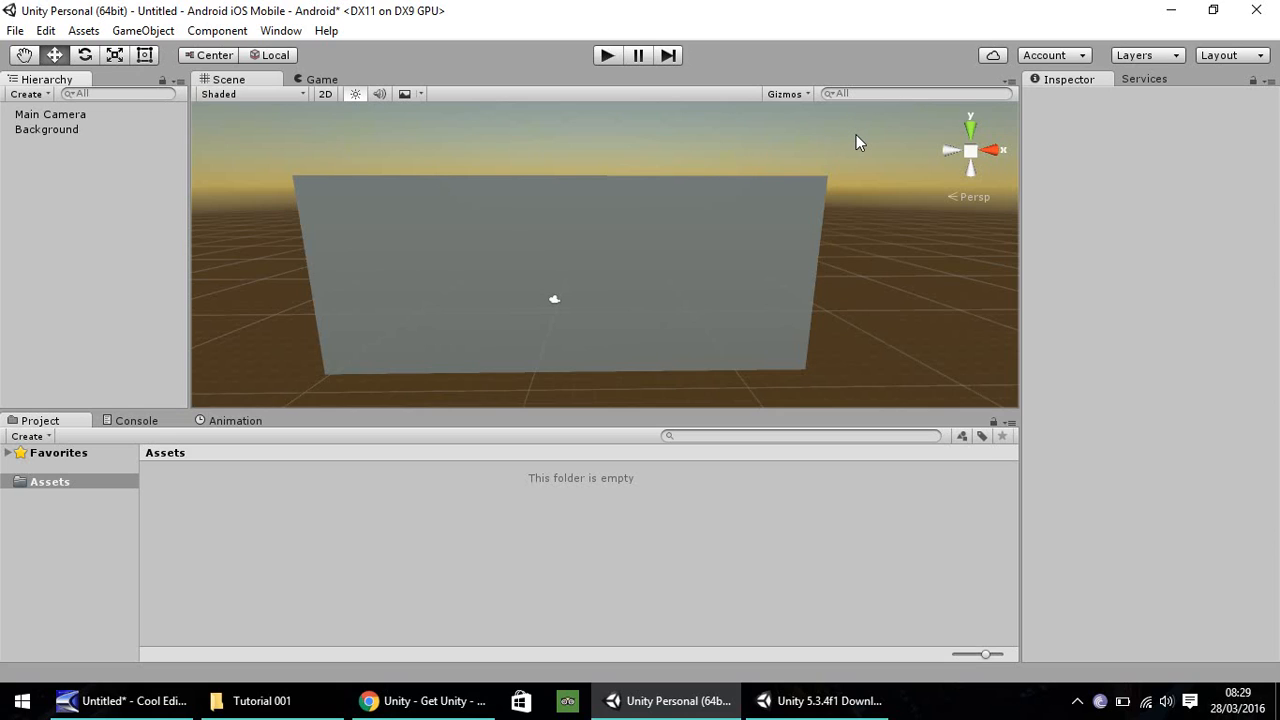
mouse_move(920, 520)
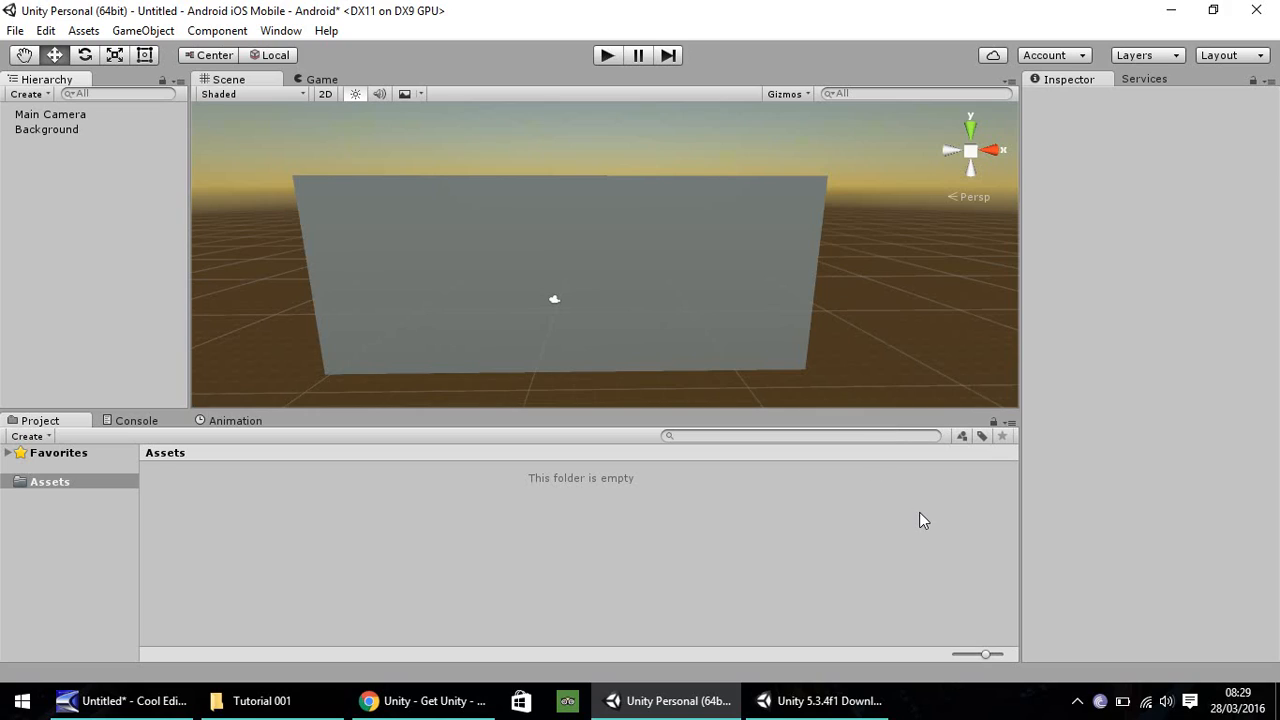